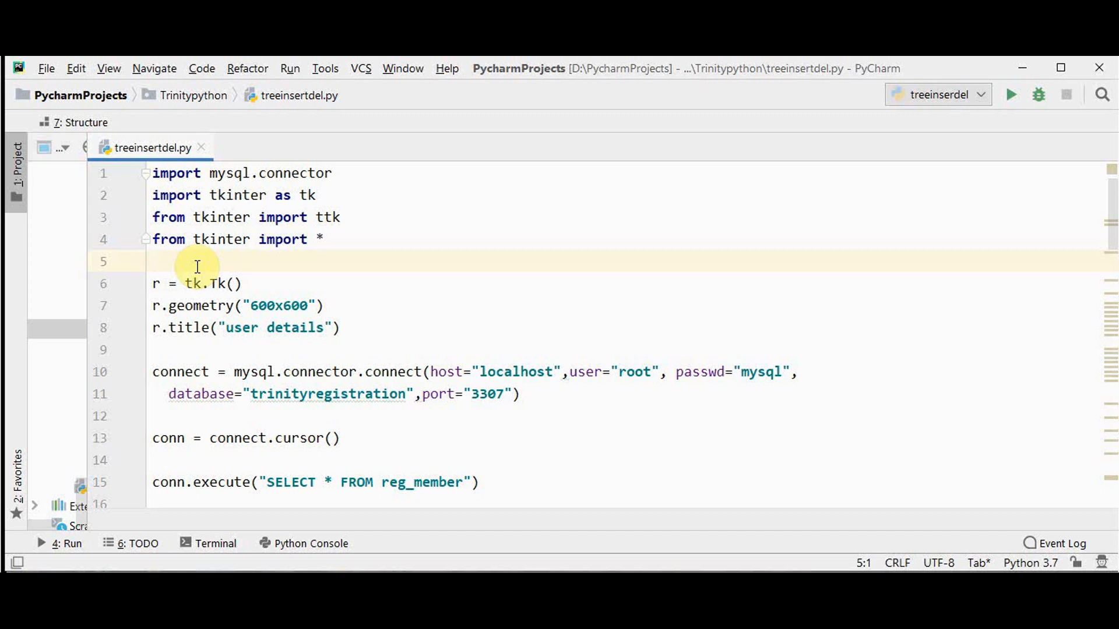
# - Below the tree display code, add green Insert and red delete tk.Buttons with empty commands
pyautogui.click(152, 283)
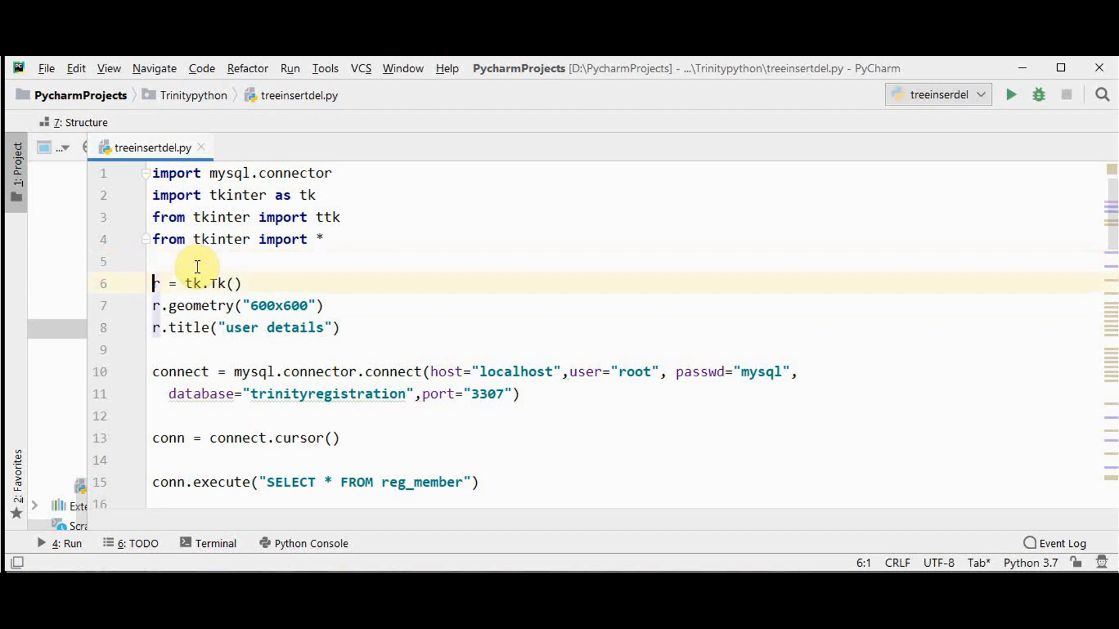
pyautogui.scroll(-3)
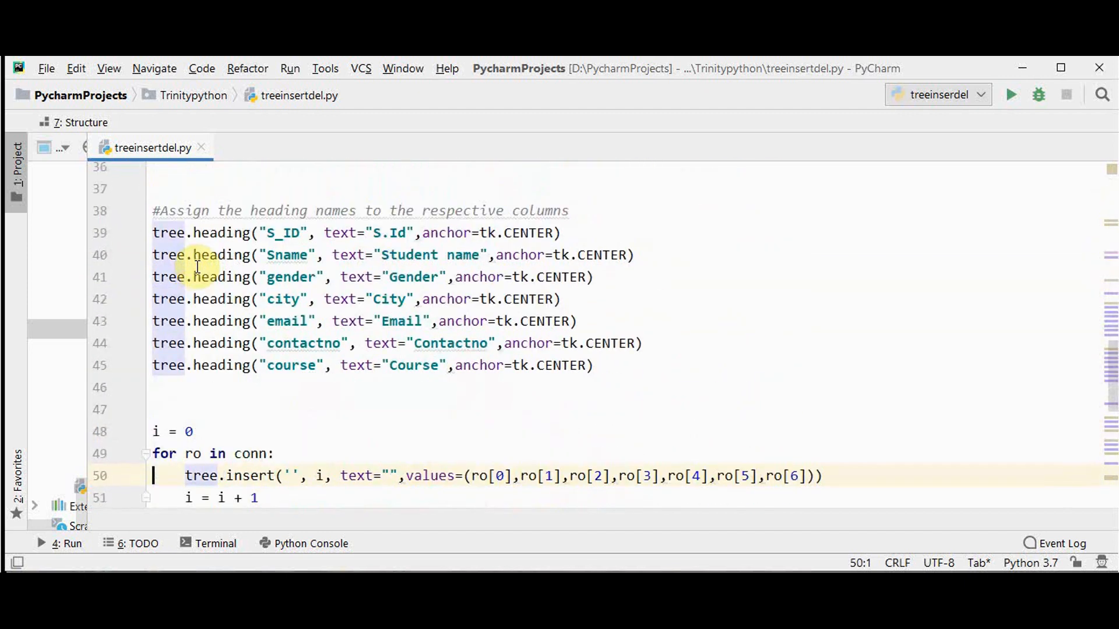
pyautogui.scroll(-3)
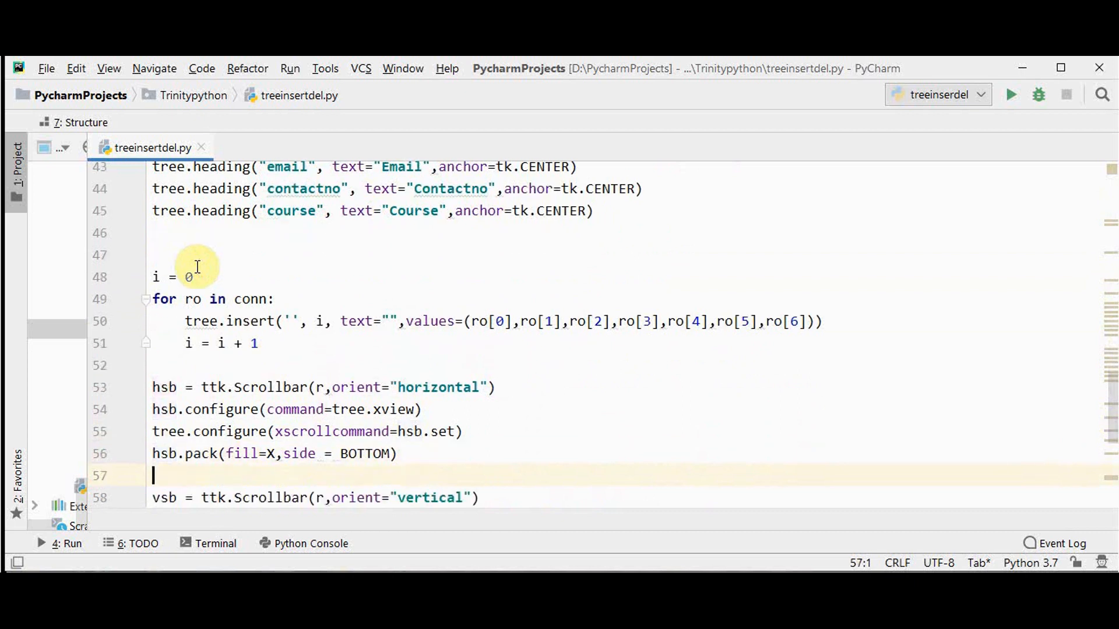
pyautogui.scroll(-3)
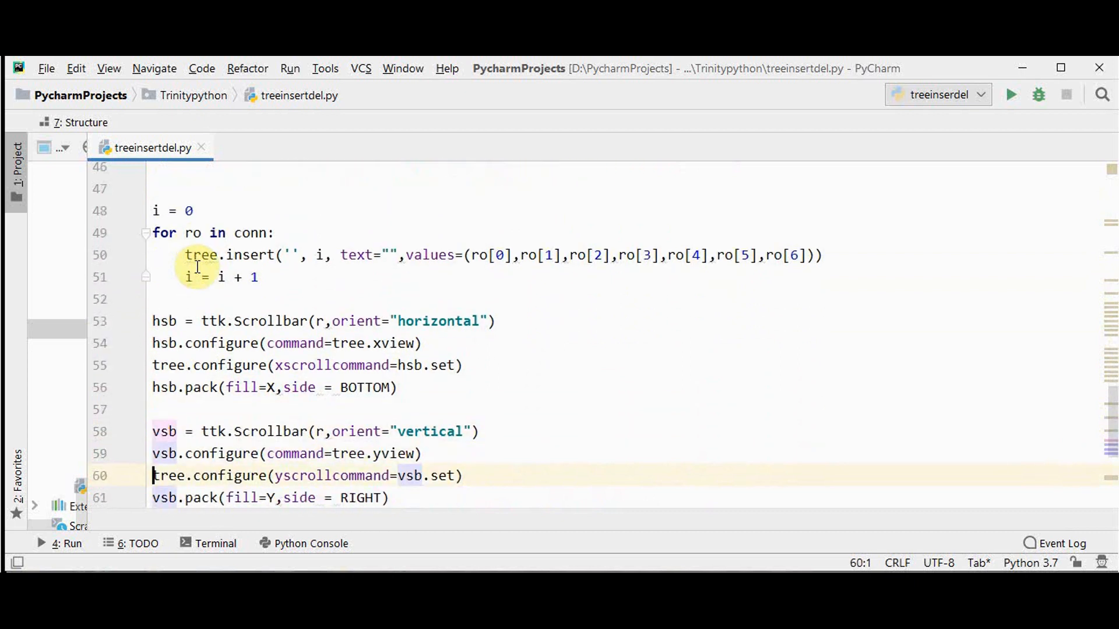
pyautogui.scroll(-3)
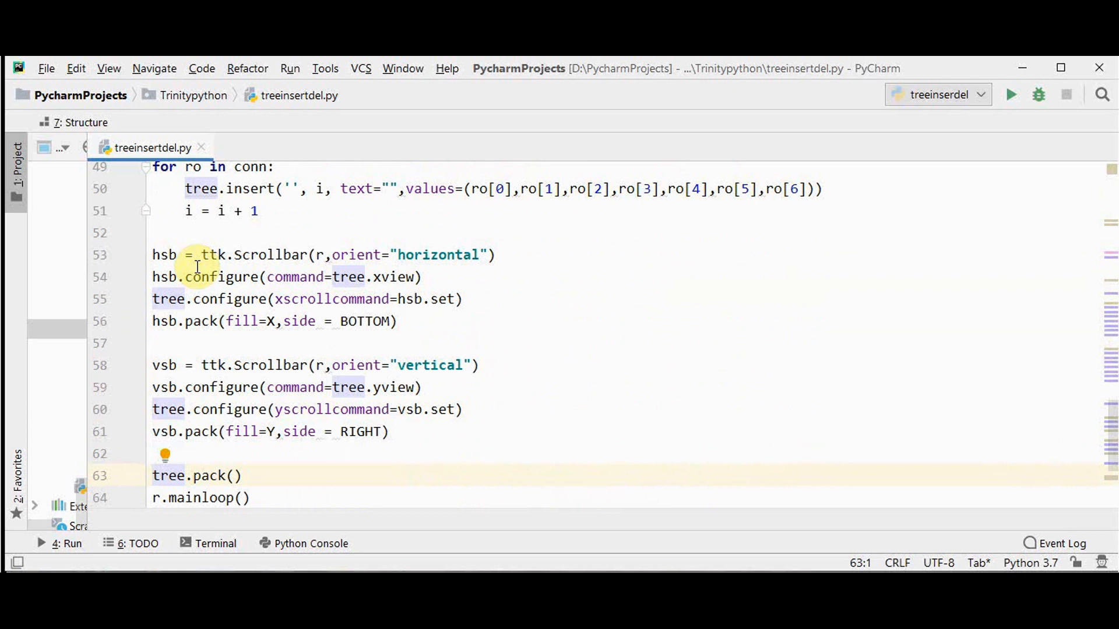
pyautogui.click(152, 476)
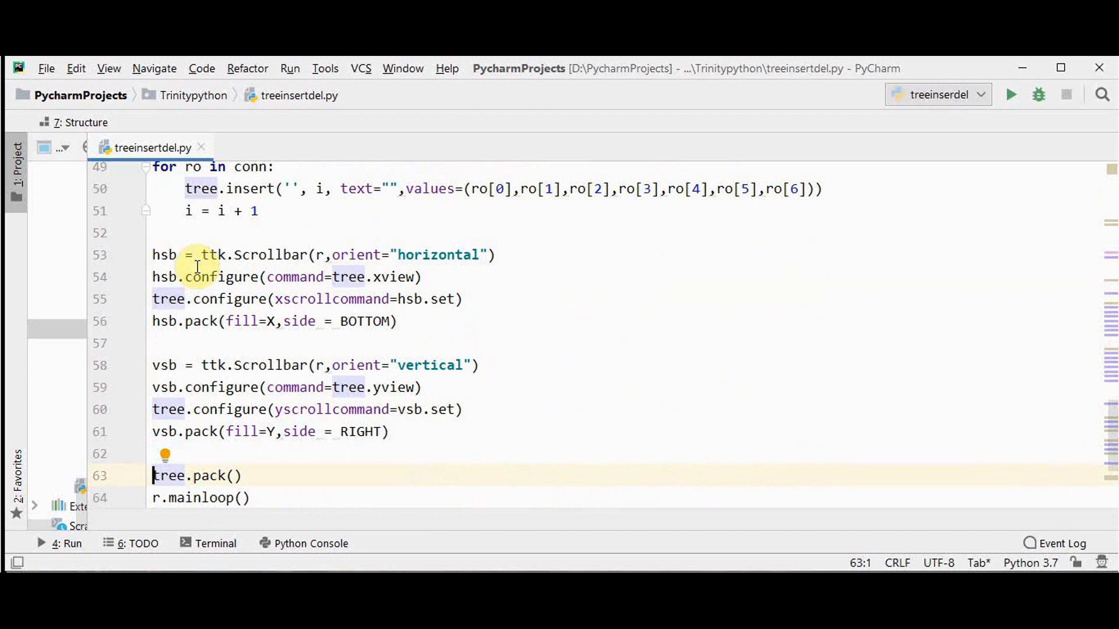
pyautogui.click(153, 431)
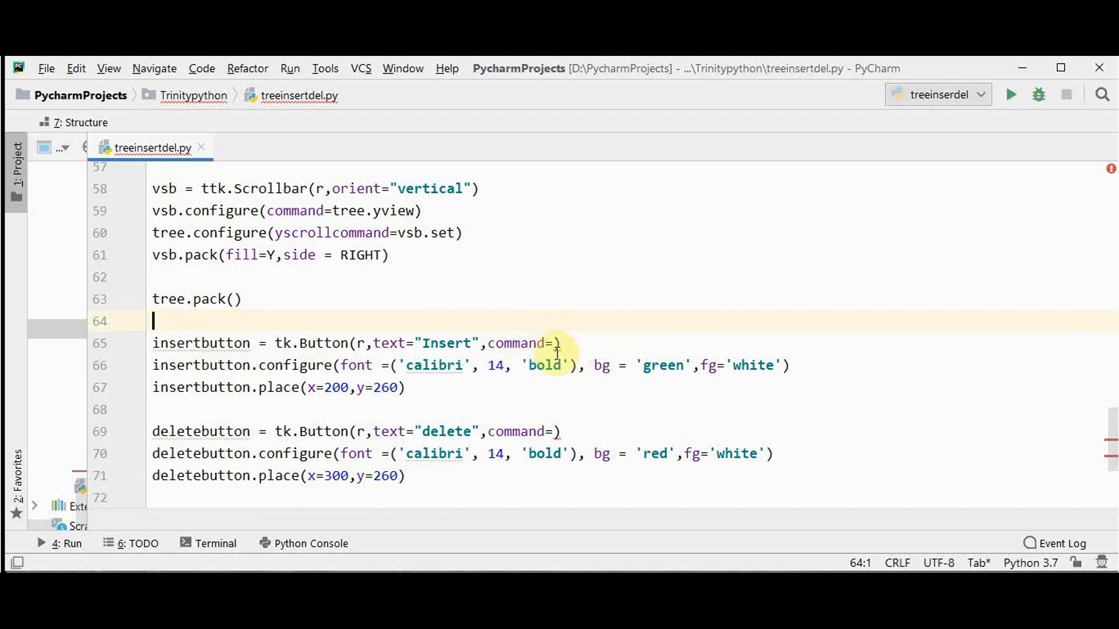
pyautogui.moveTo(563, 343)
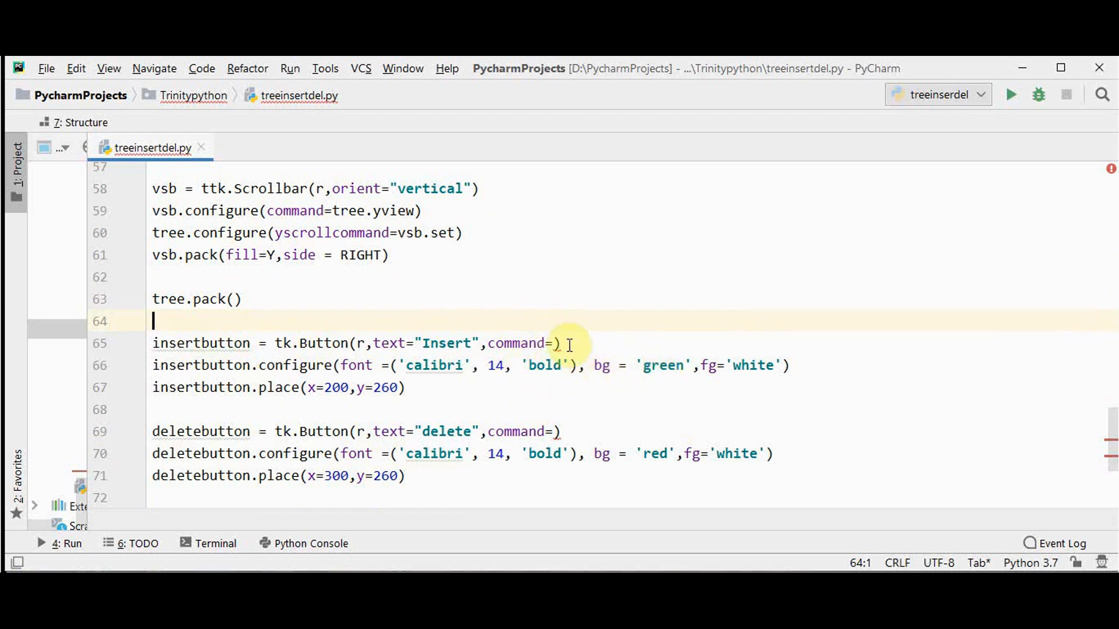
# - Set command=None on both buttons and move r.mainloop() below the button code
pyautogui.write('None')
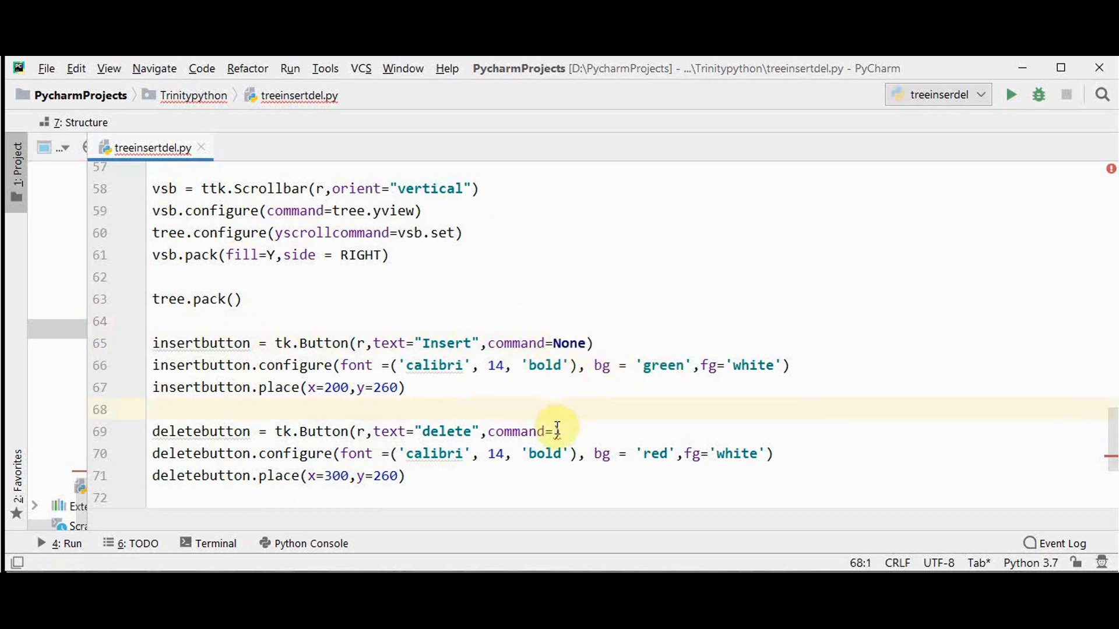
pyautogui.write('None')
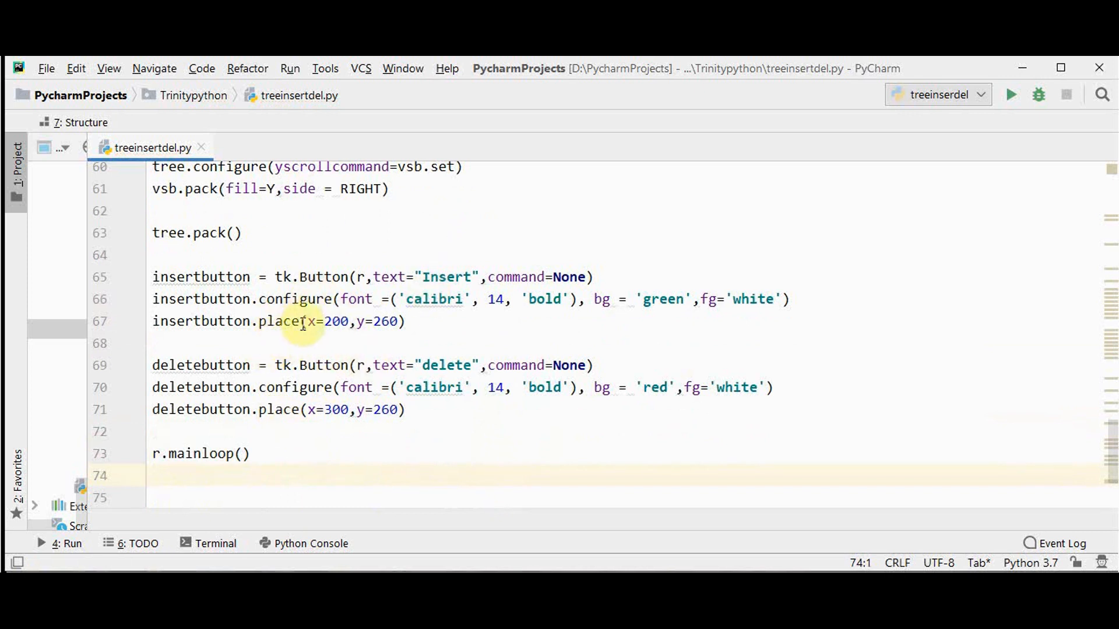
pyautogui.click(154, 474)
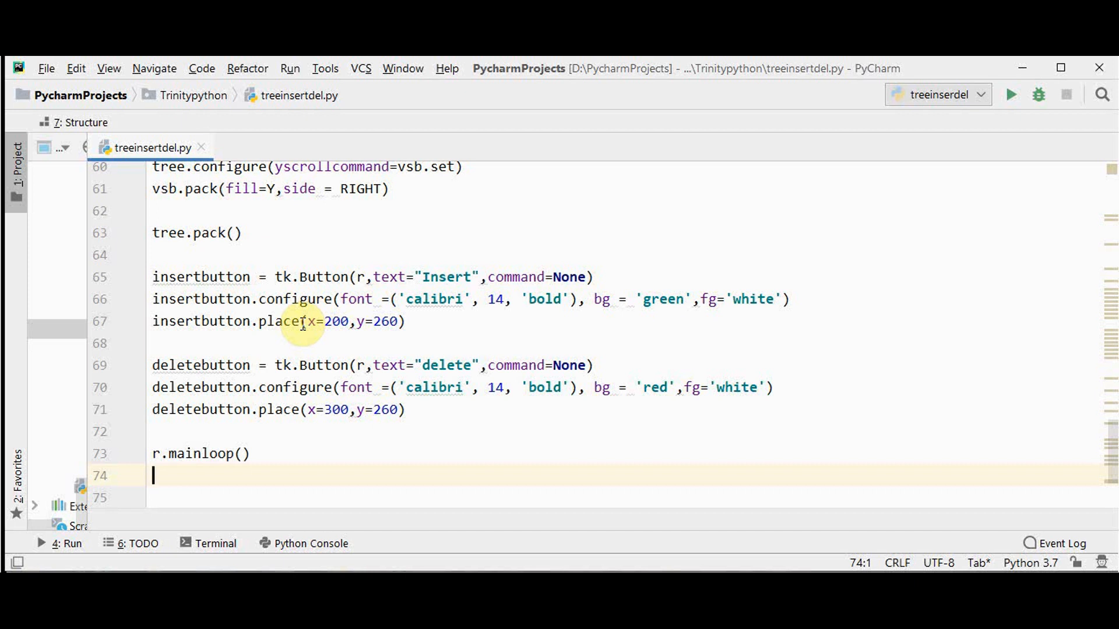
pyautogui.click(1012, 95)
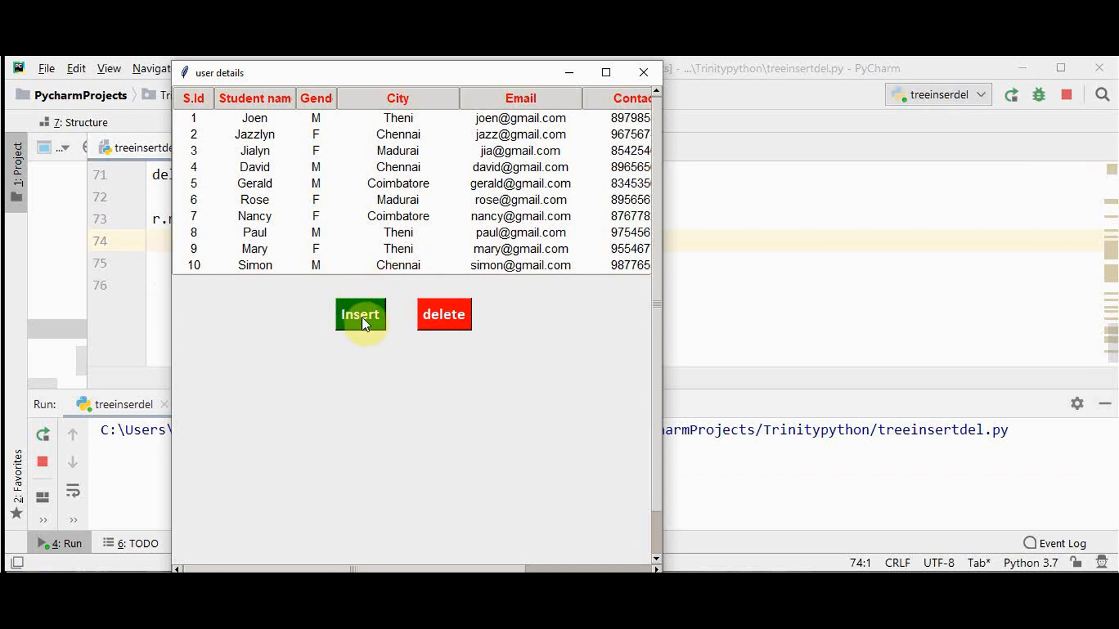
pyautogui.moveTo(392, 322)
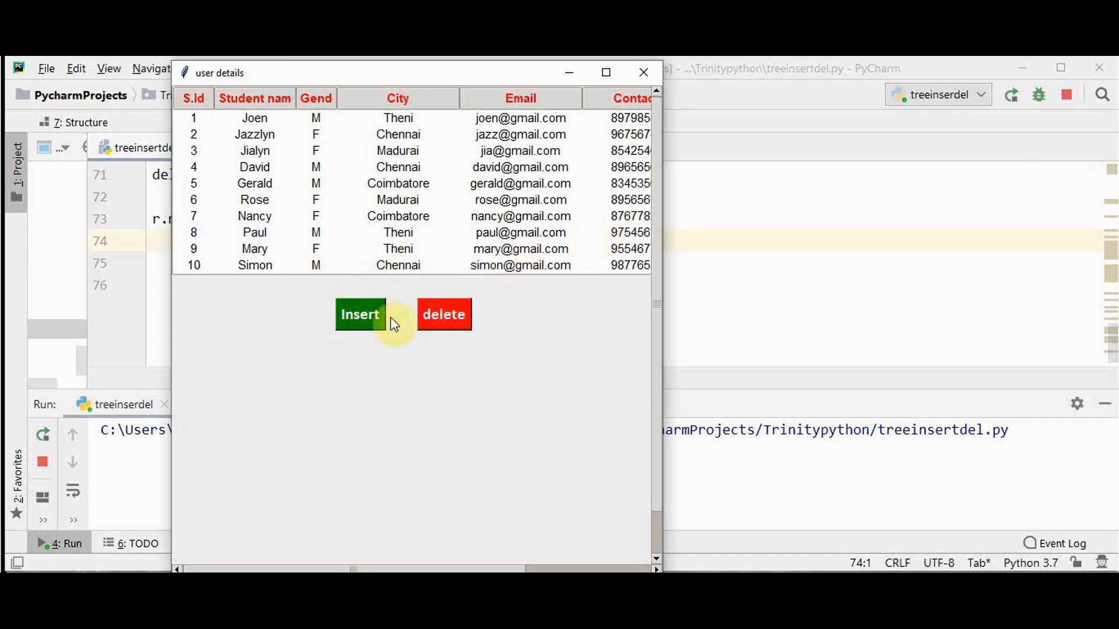
# - Run treeinsertdel to view the student table with its Insert and delete buttons
pyautogui.click(641, 72)
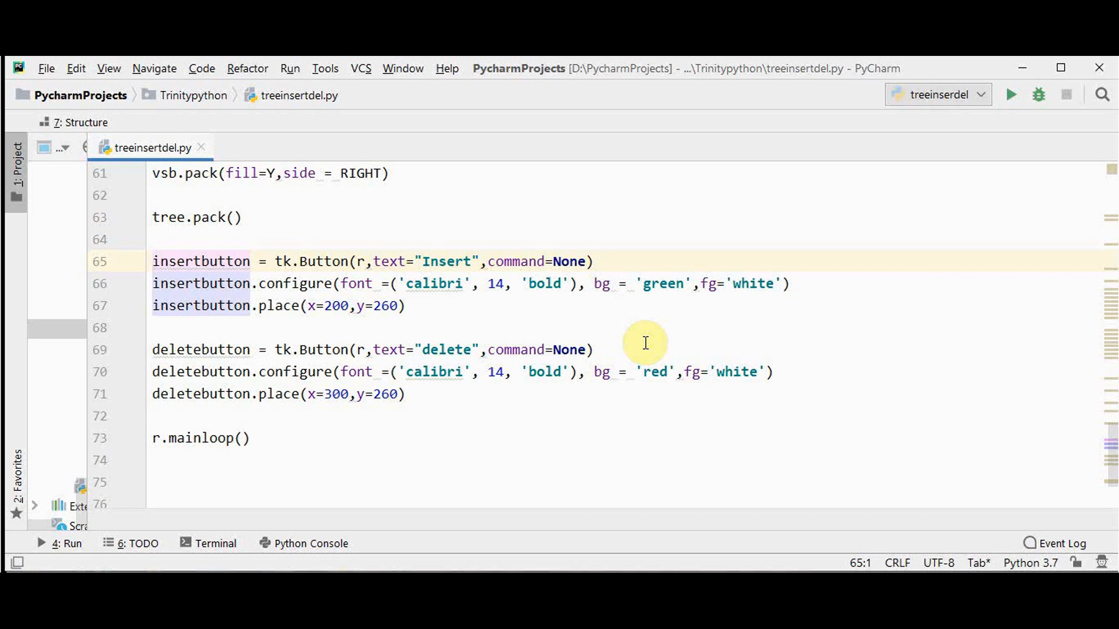
# - Write def add_data(tree) creating Frame f of width 400, height 320, grey background
pyautogui.click(152, 261)
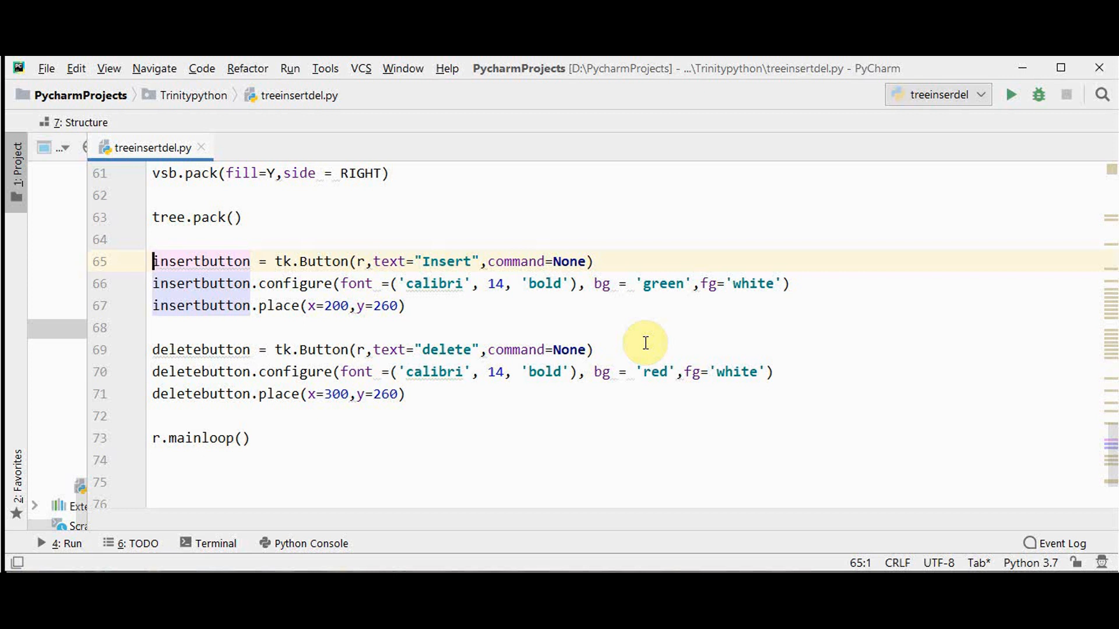
pyautogui.moveTo(521, 319)
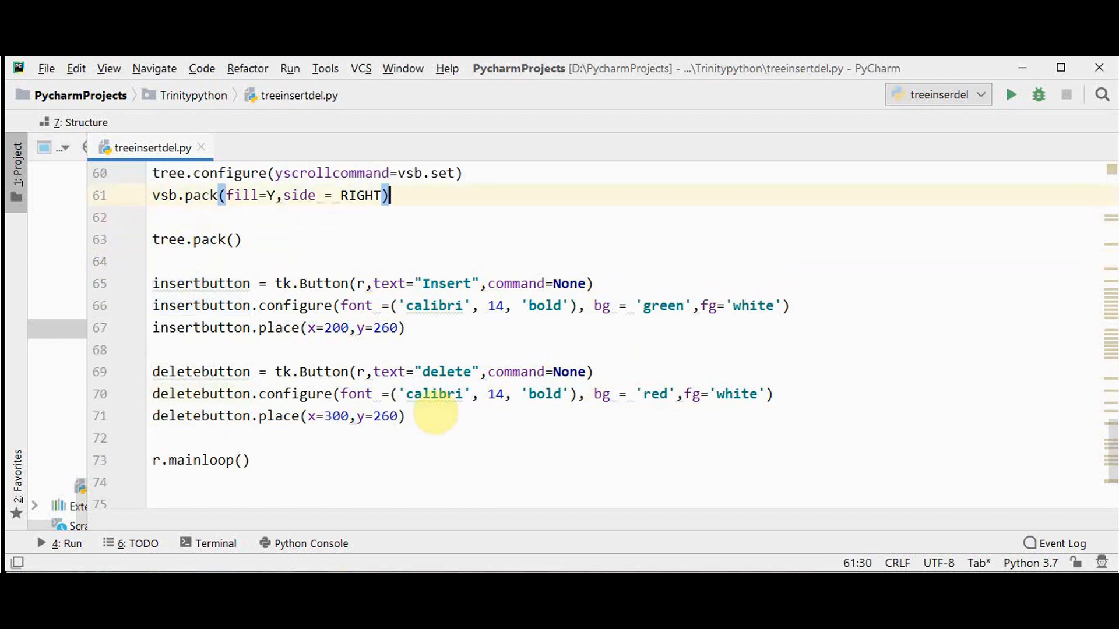
pyautogui.write('de')
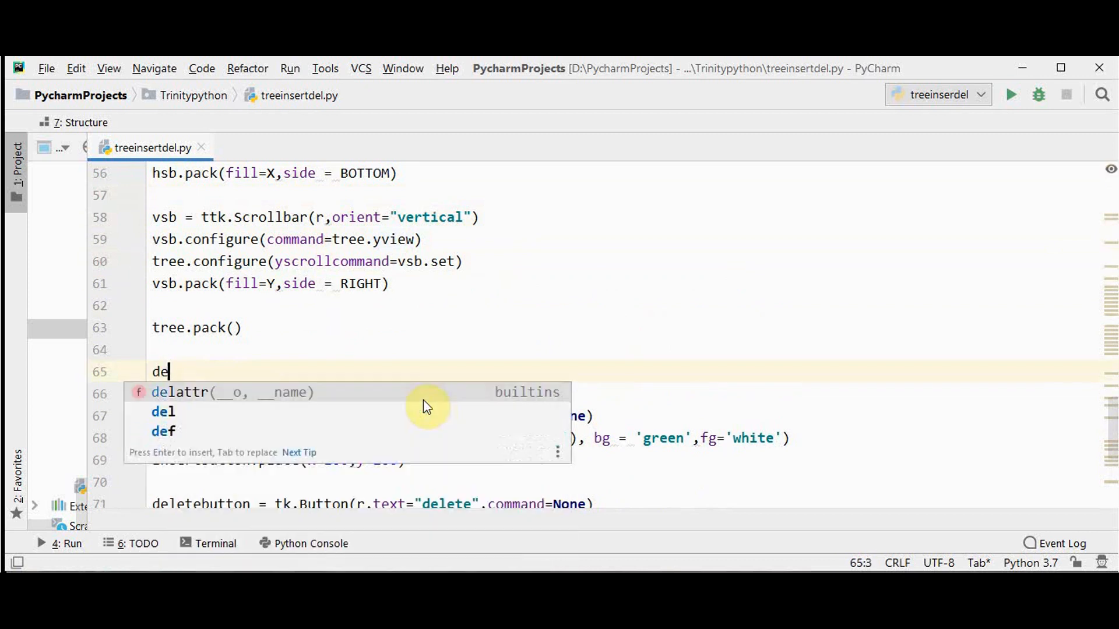
pyautogui.write('f add')
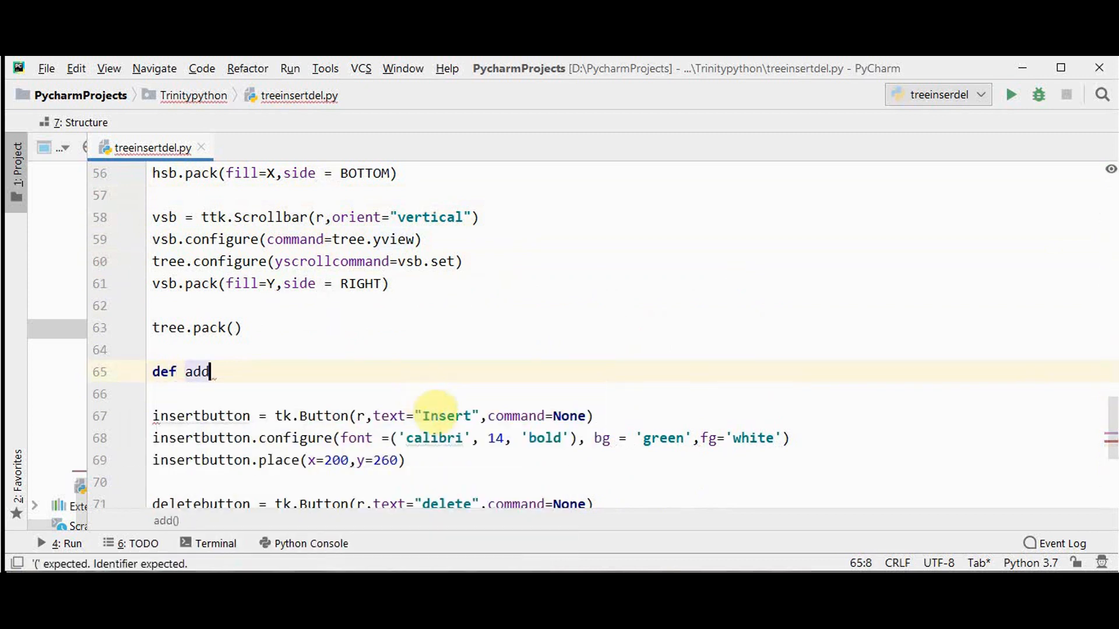
pyautogui.write('_data')
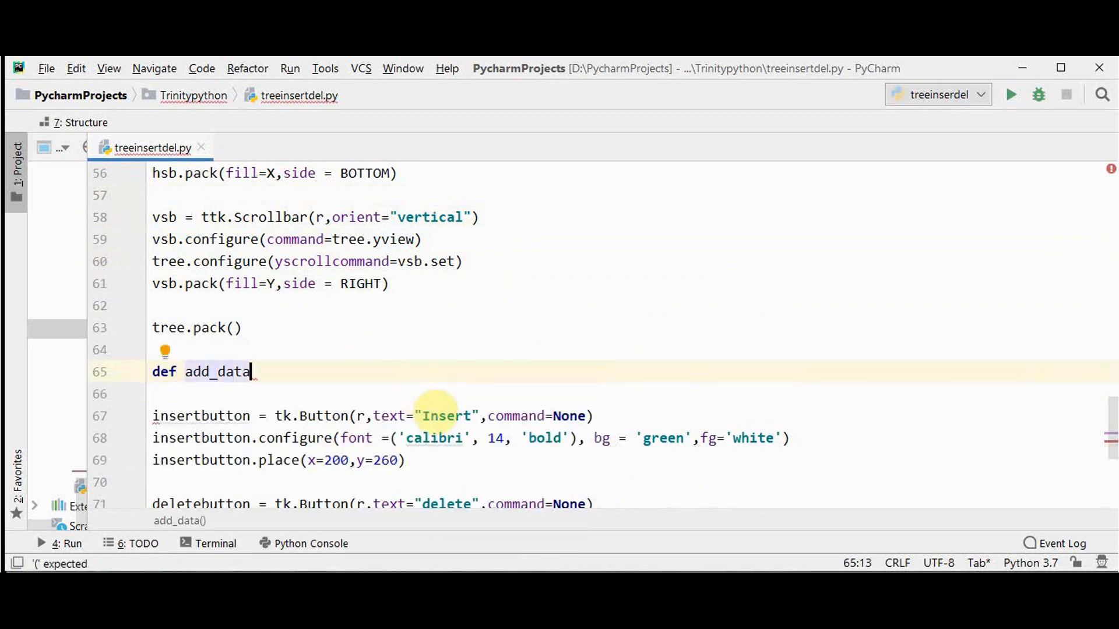
pyautogui.write('(tree):')
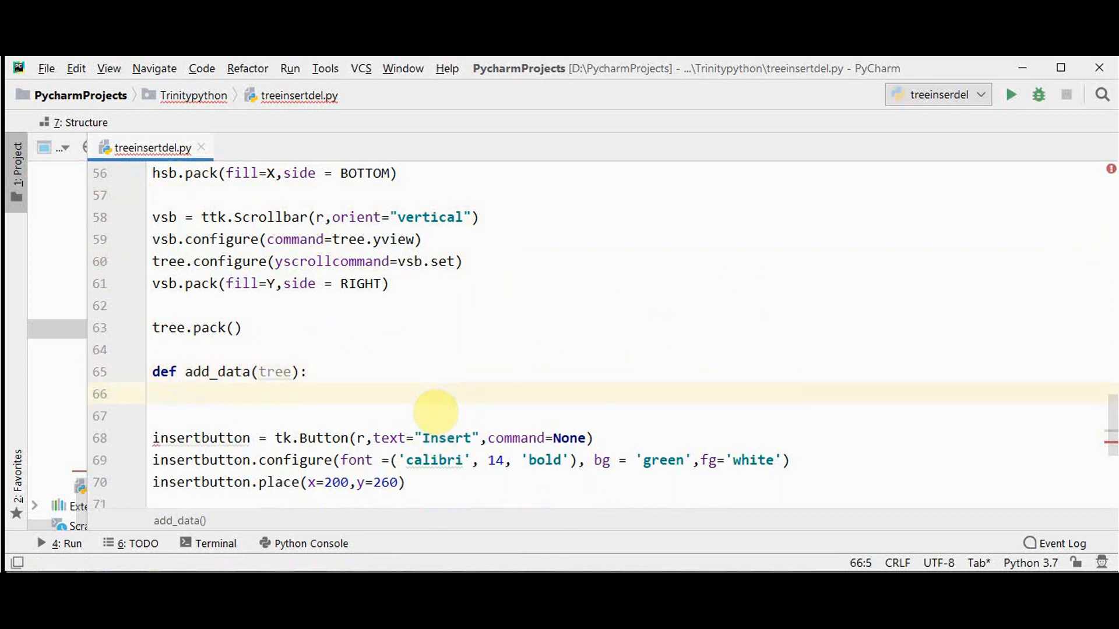
pyautogui.write('f=')
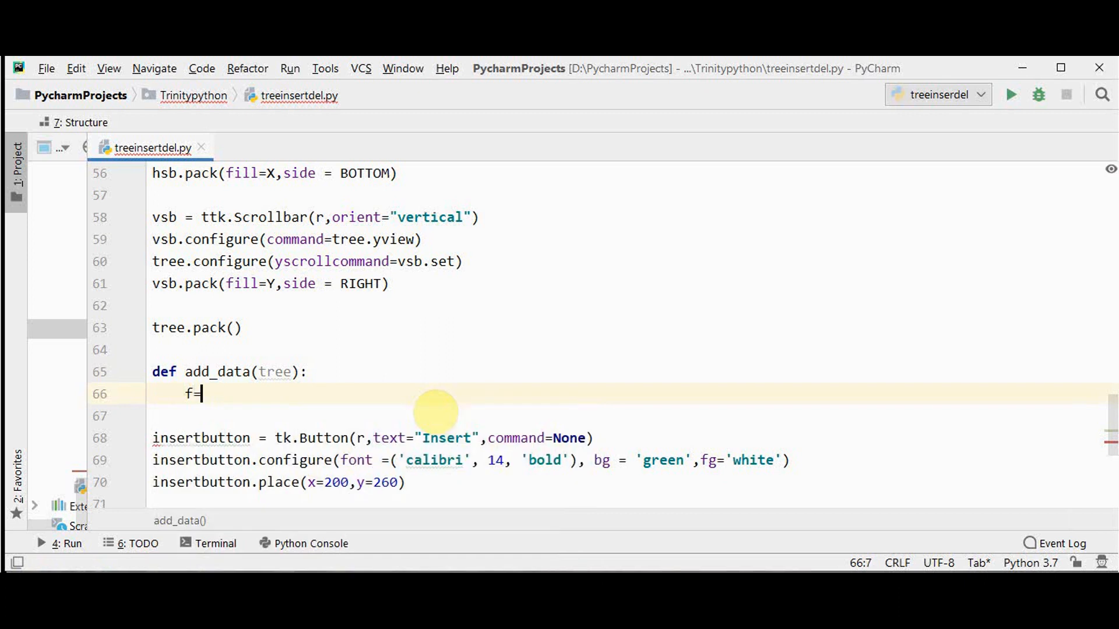
pyautogui.write('Frame(r,')
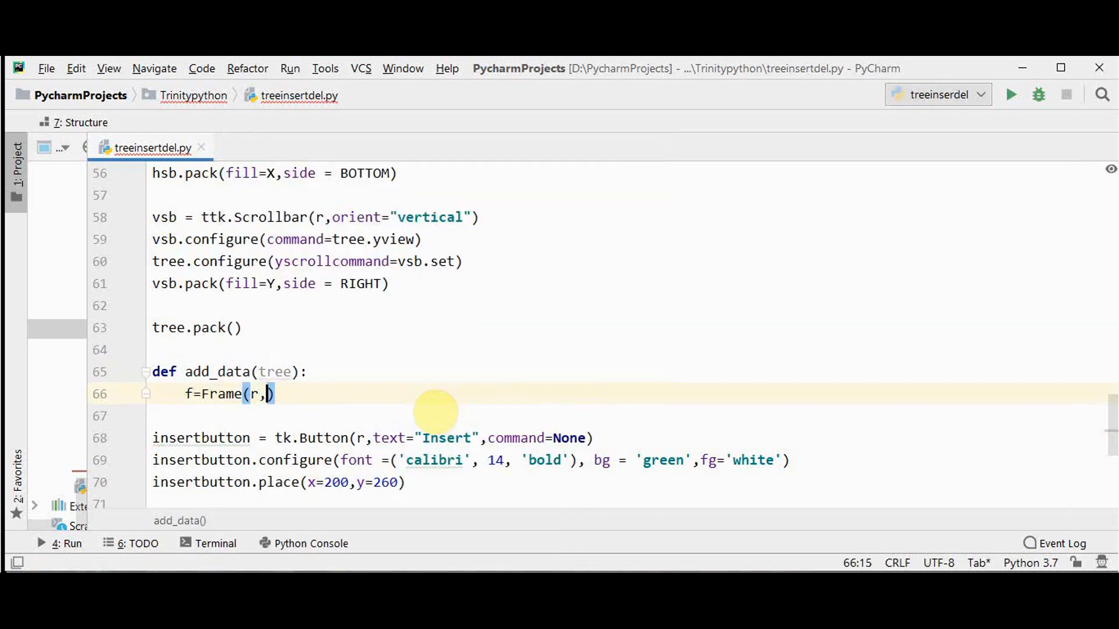
pyautogui.write('width')
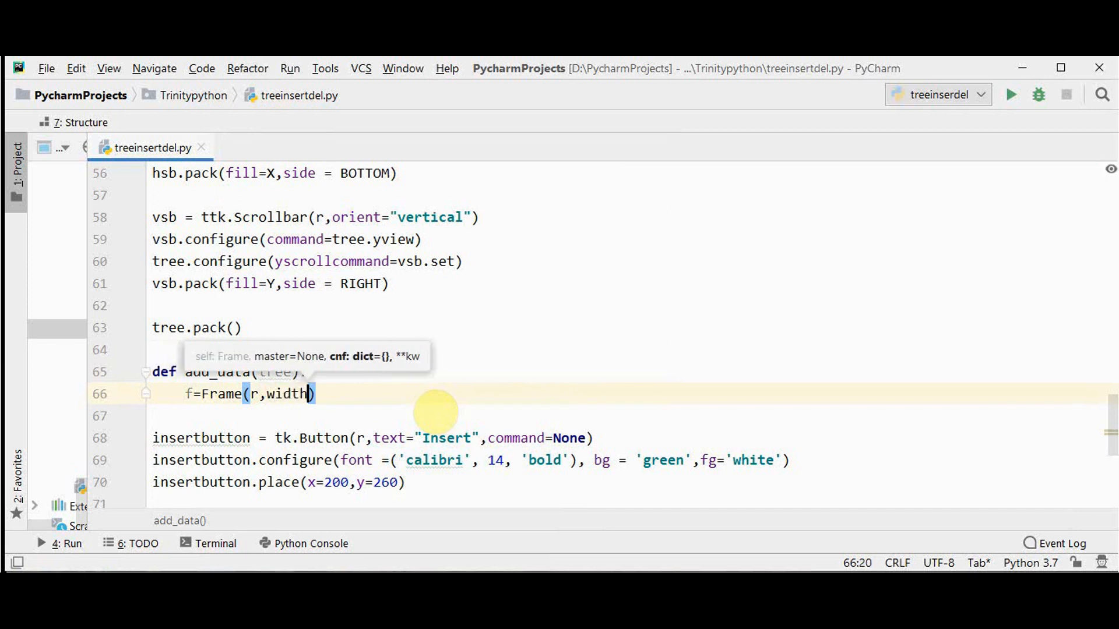
pyautogui.write('=400,heigh')
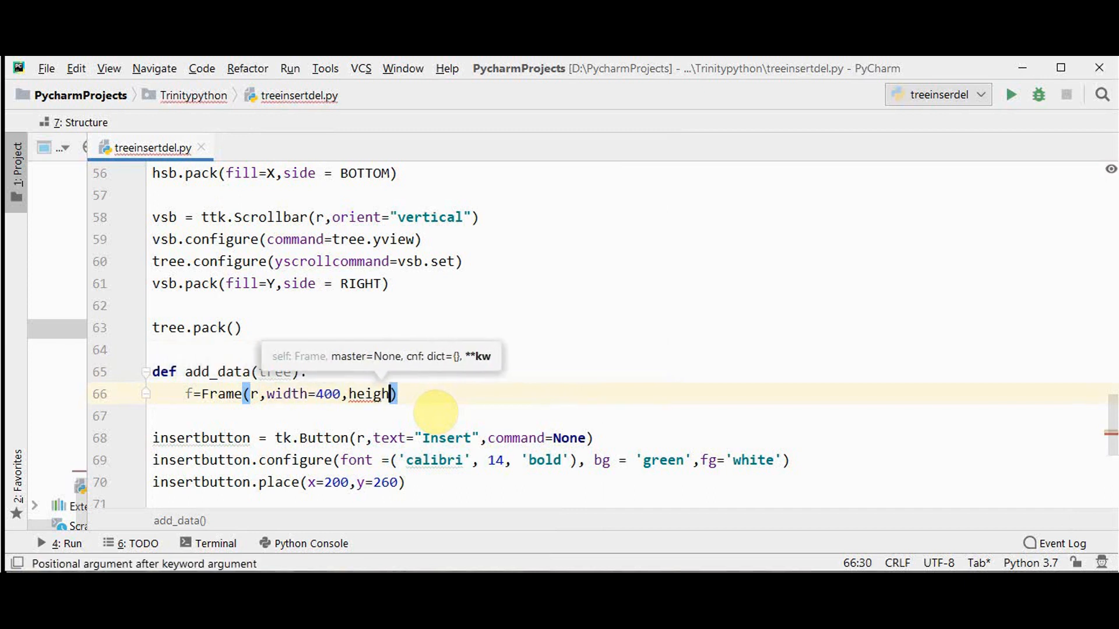
pyautogui.write('=3')
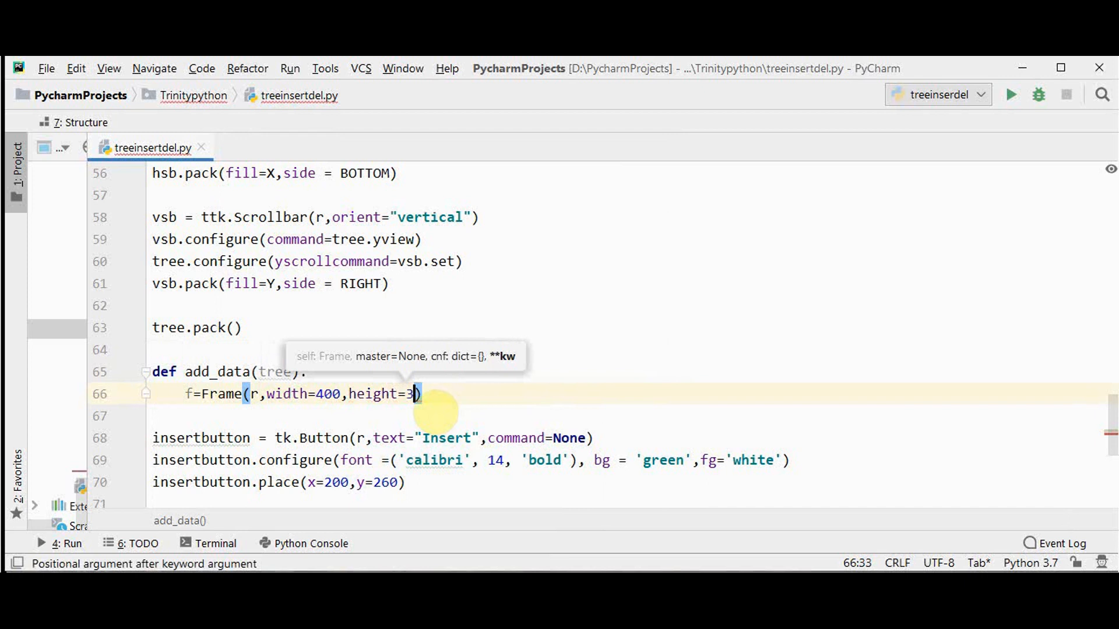
pyautogui.write('20')
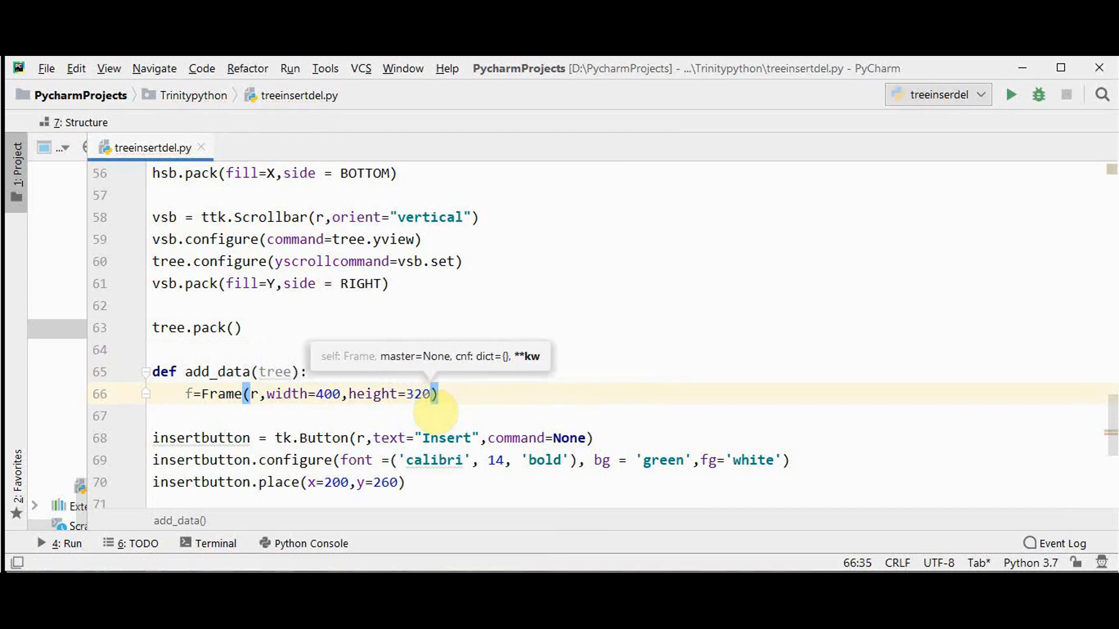
pyautogui.write(',background')
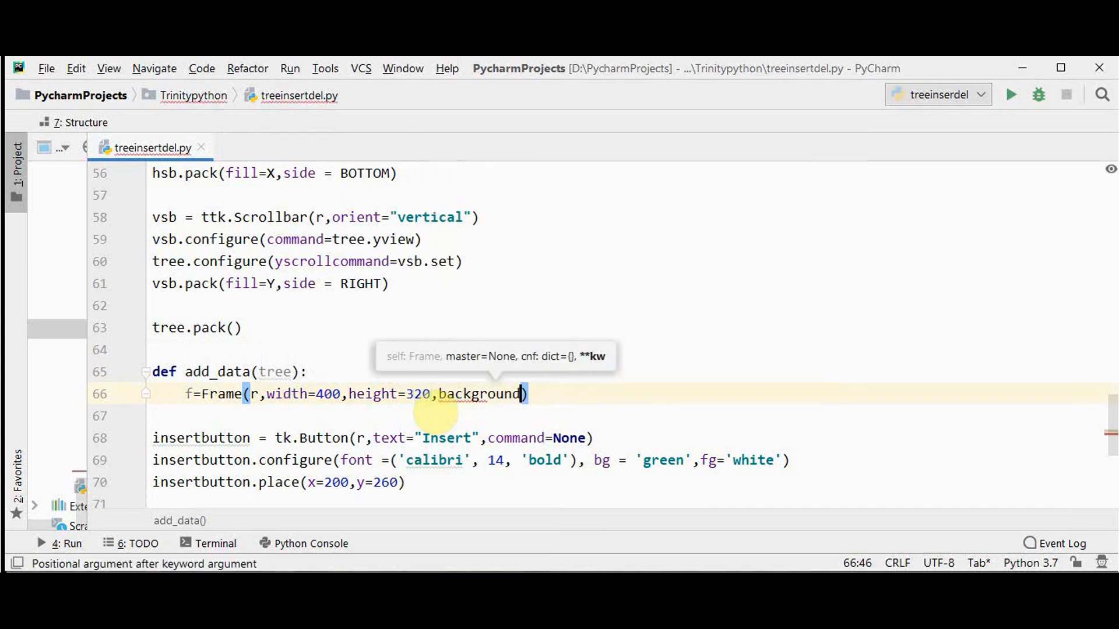
pyautogui.write('"grey"')
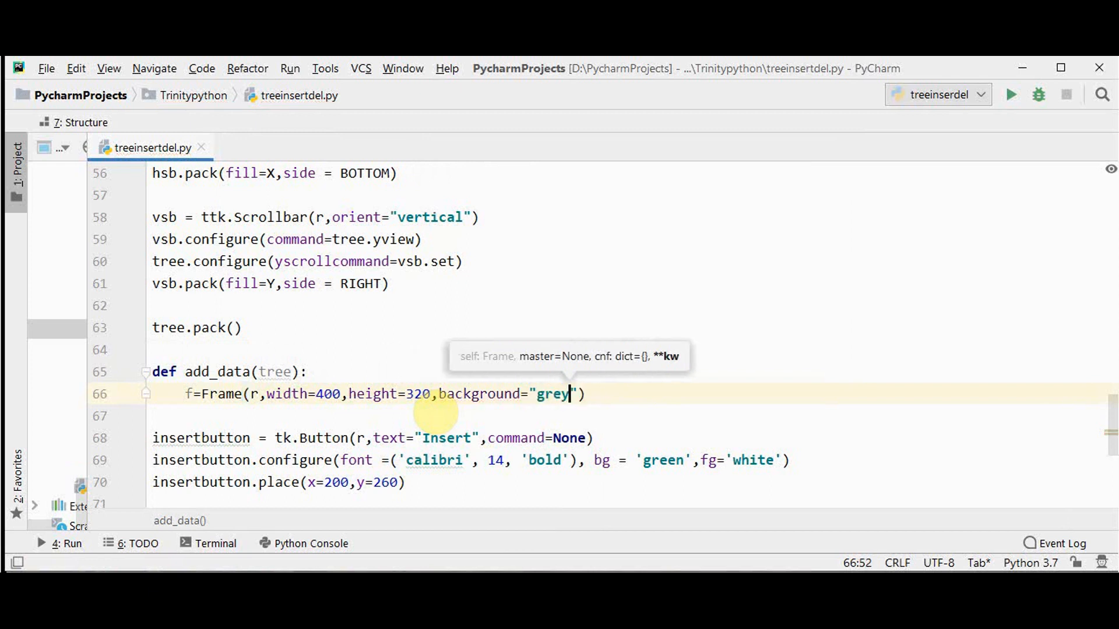
# - Place the frame with f.place(x=100, y=250)
pyautogui.write('f.place(x=100,')
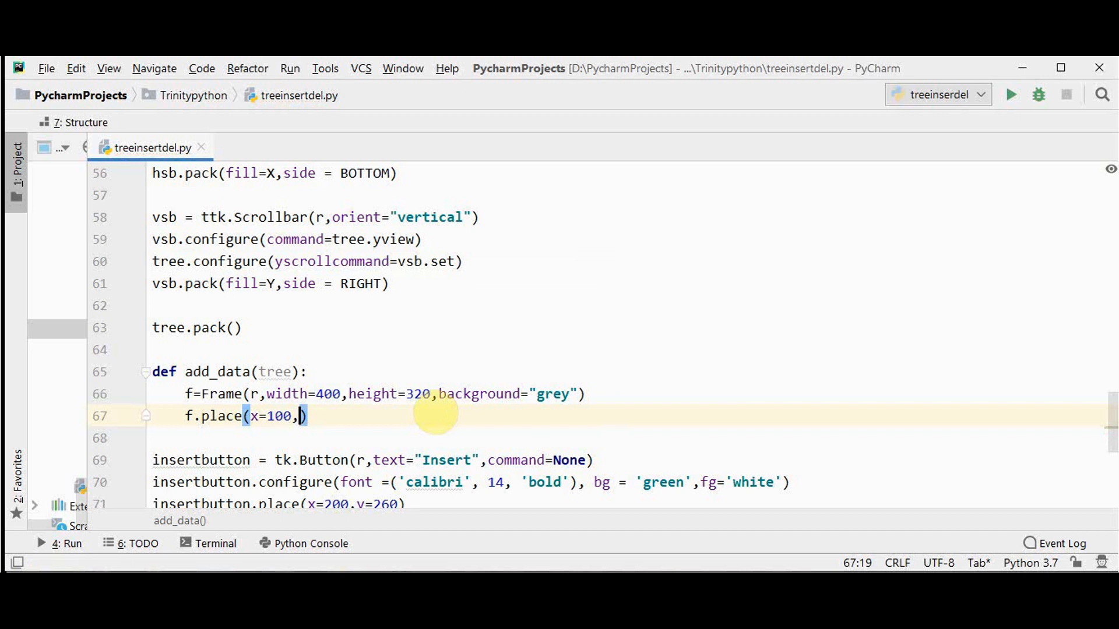
pyautogui.write('y')
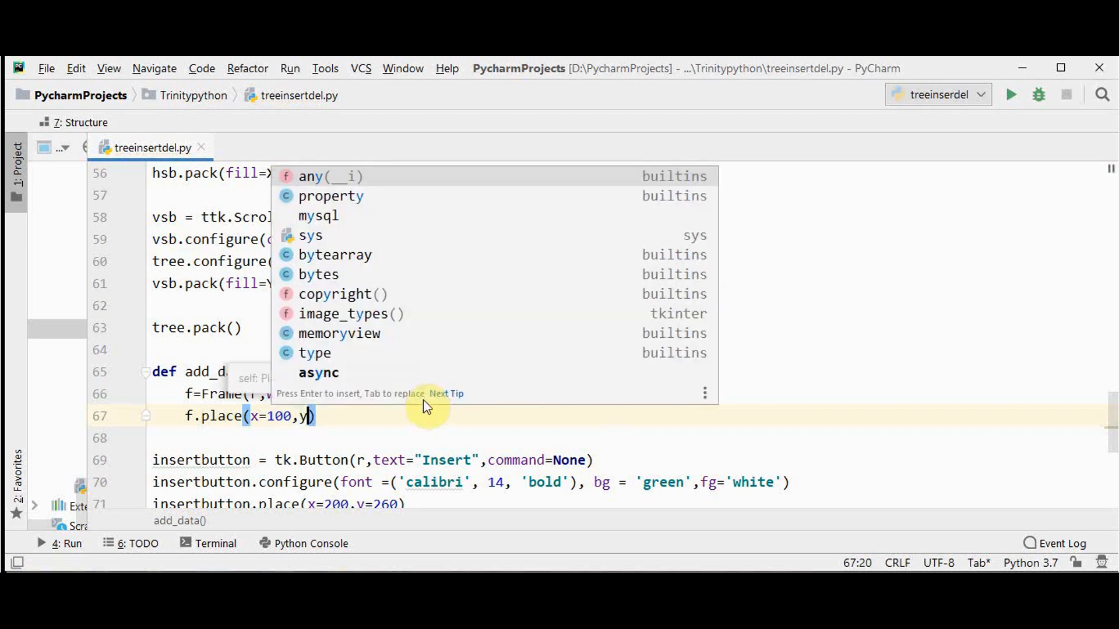
pyautogui.write('250')
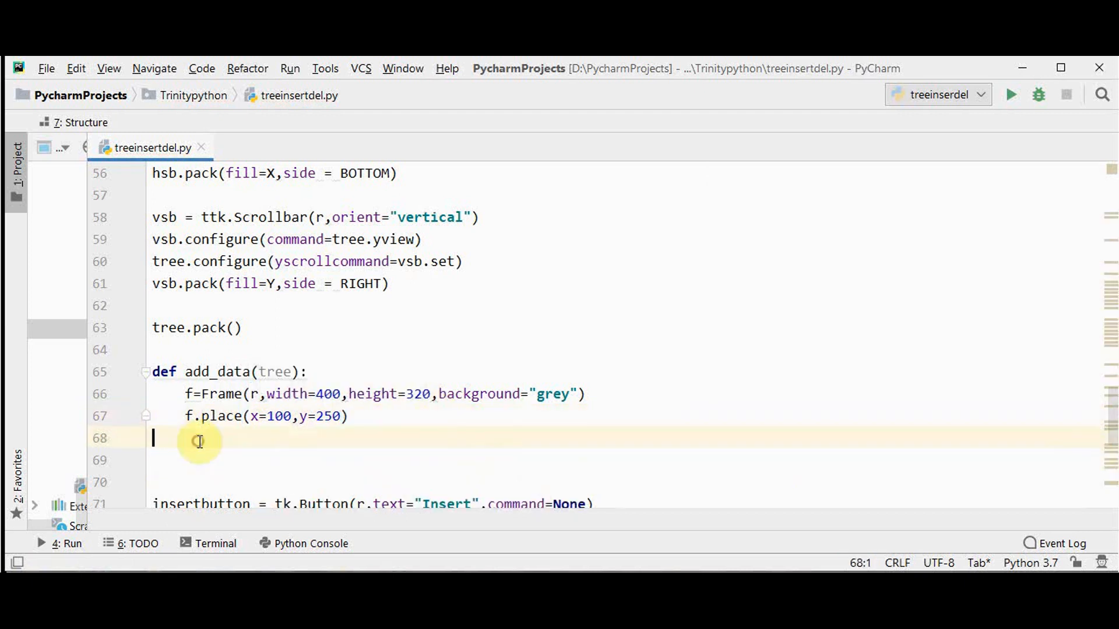
pyautogui.press('Tab')
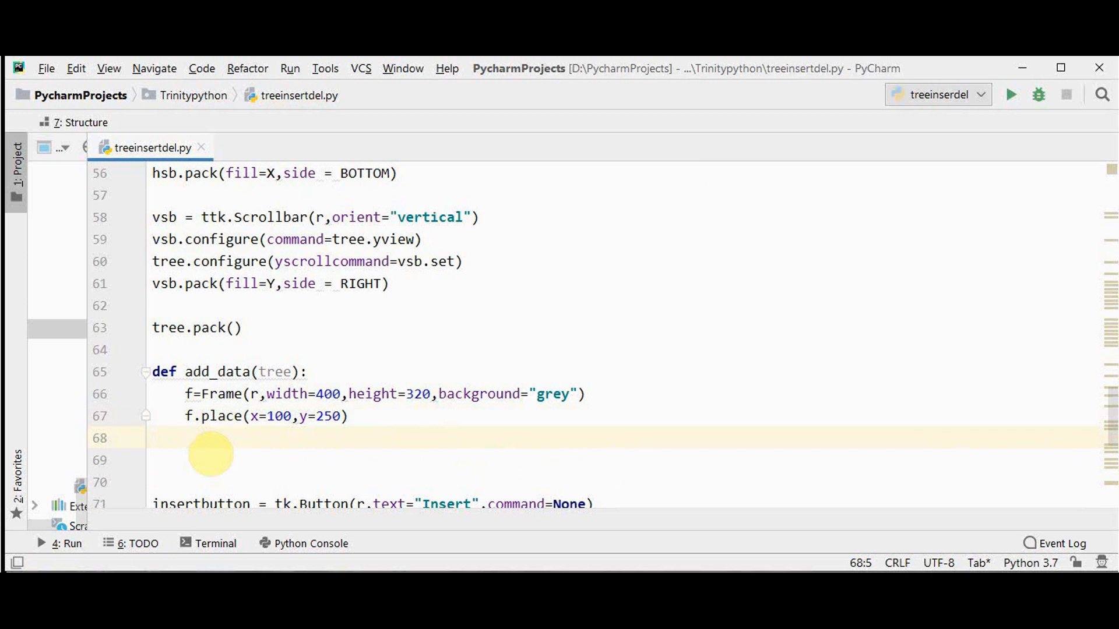
pyautogui.moveTo(339, 440)
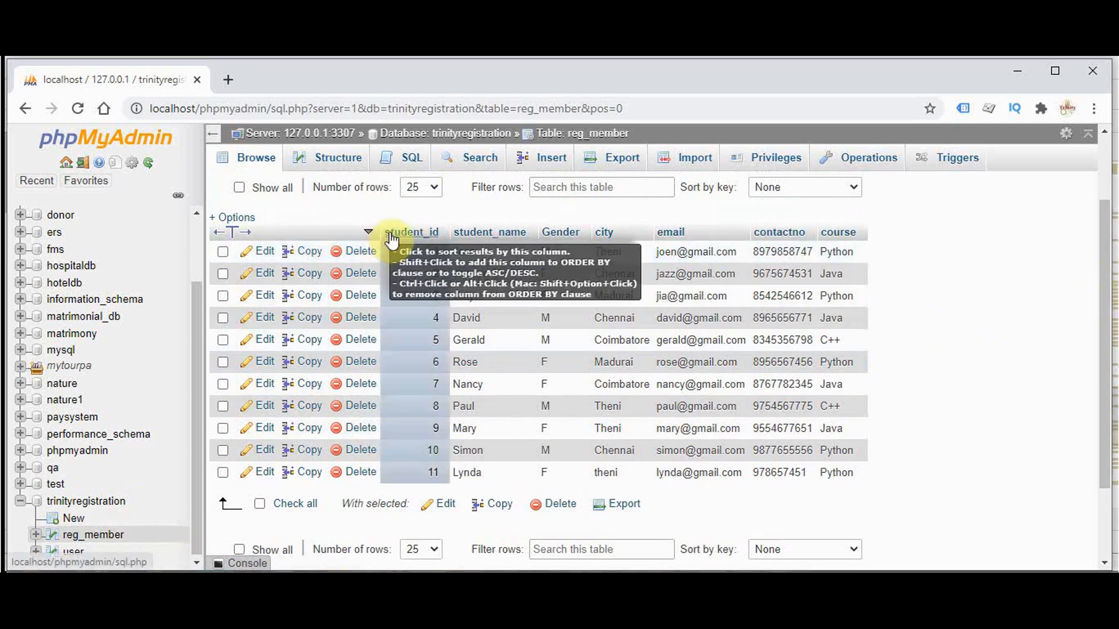
# - Check reg_member's Structure tab, then browse and scroll its student records
pyautogui.click(336, 158)
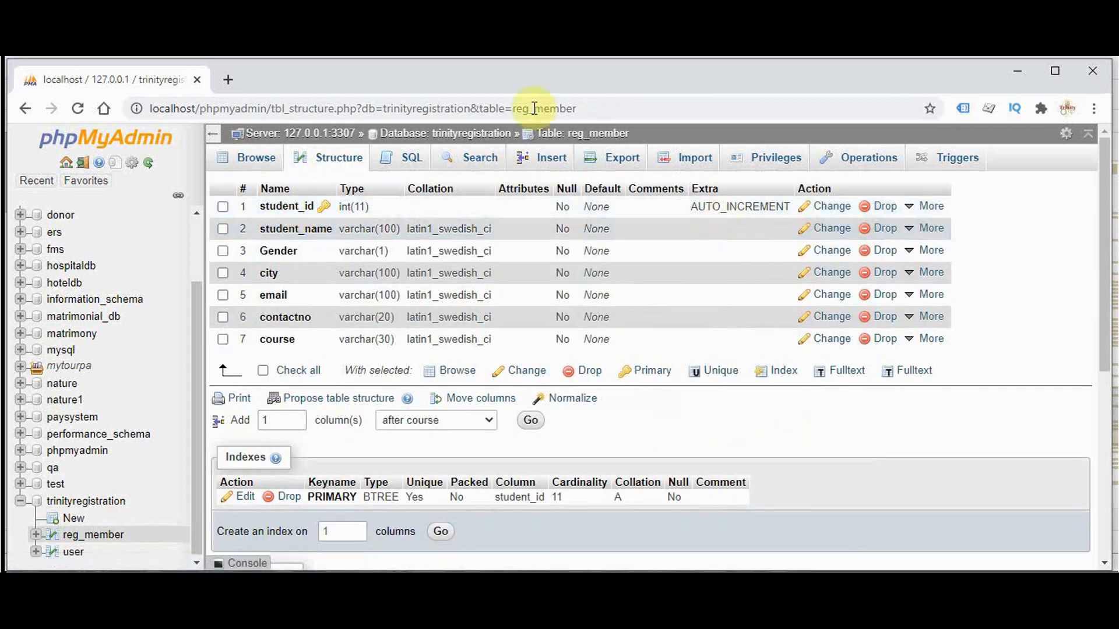
pyautogui.click(254, 158)
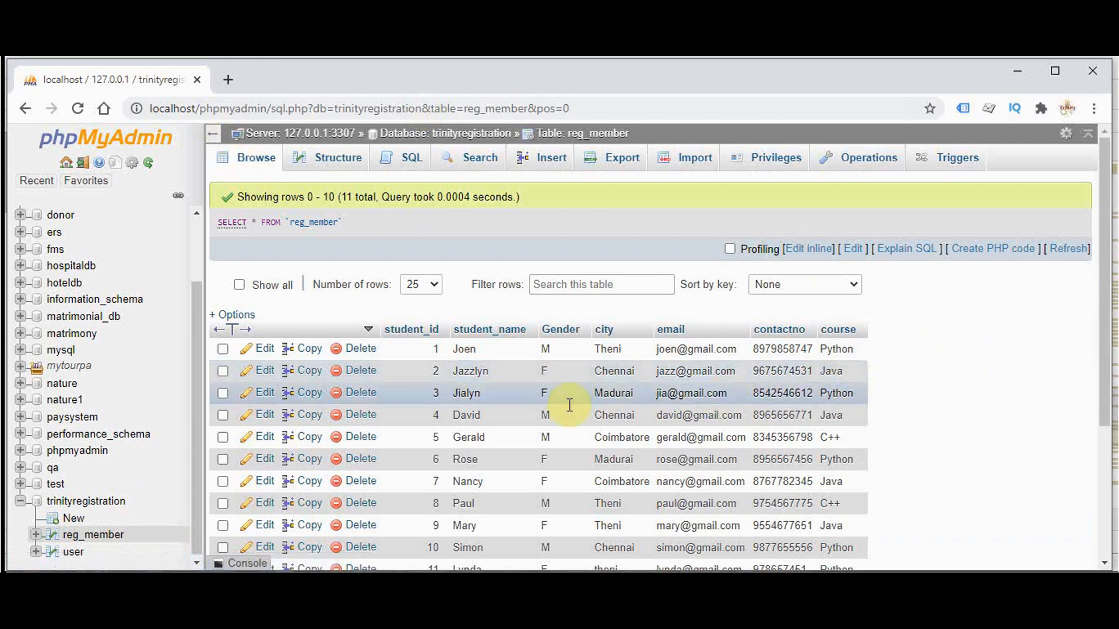
pyautogui.moveTo(1099, 386)
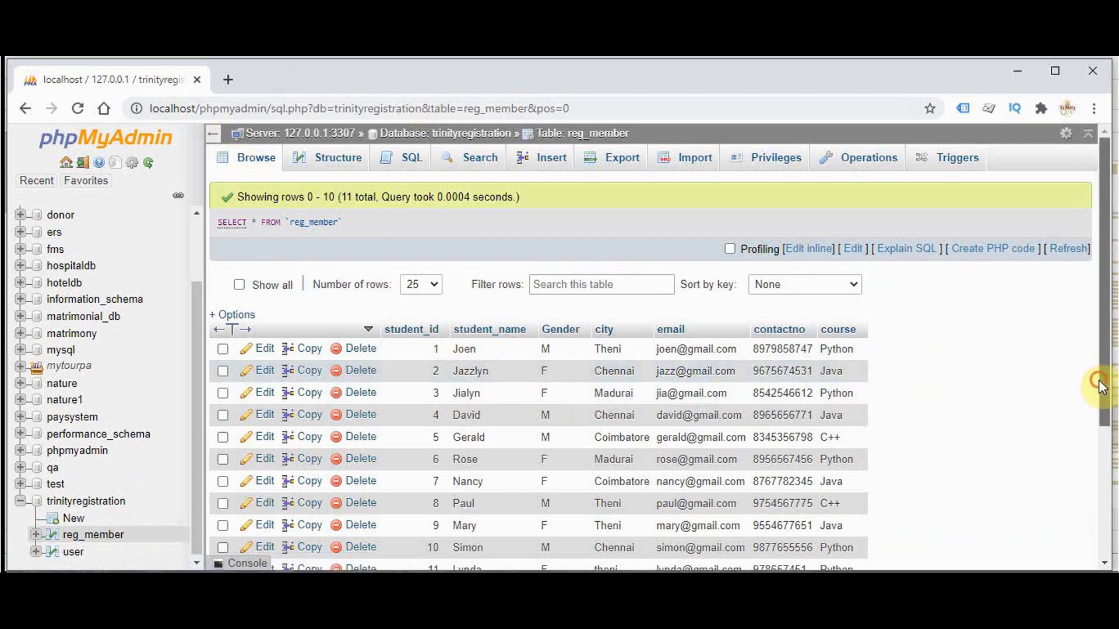
pyautogui.scroll(-3)
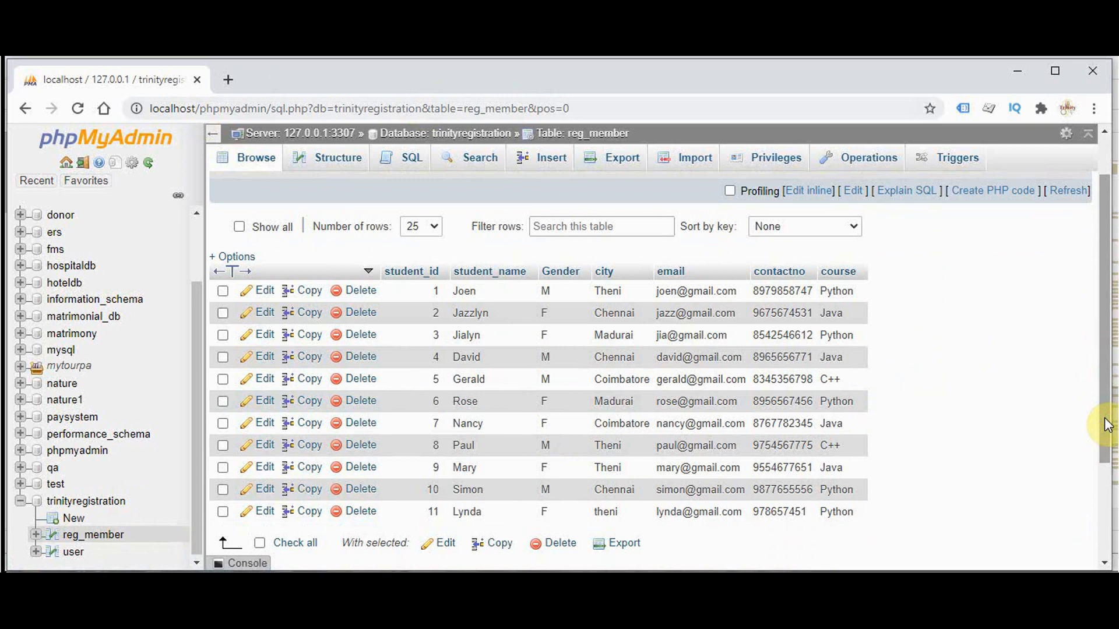
pyautogui.moveTo(490, 271)
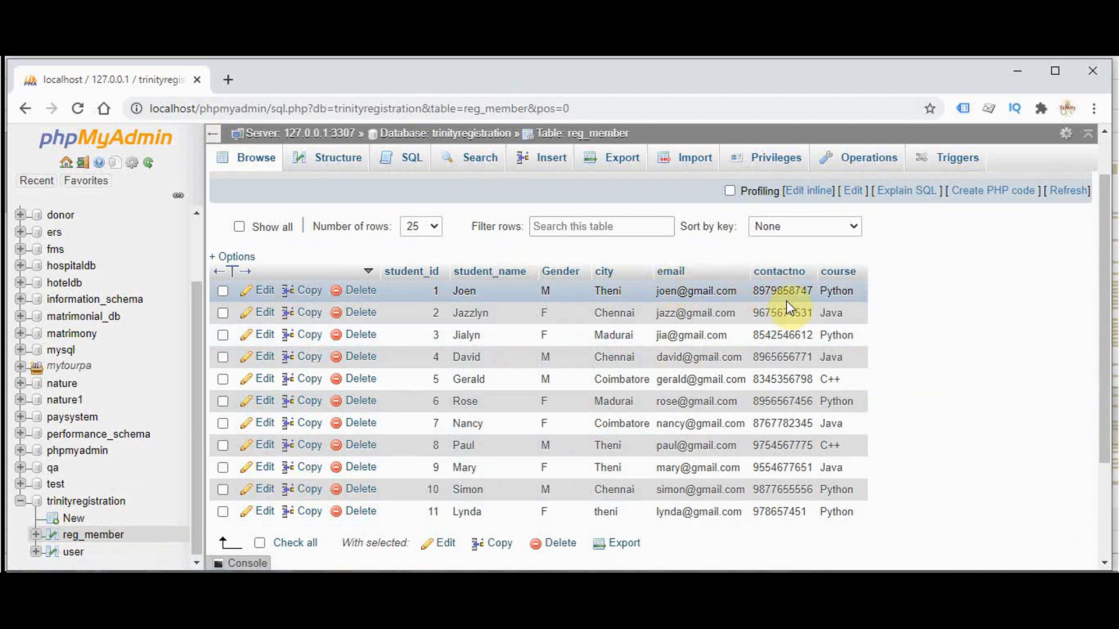
pyautogui.moveTo(489, 271)
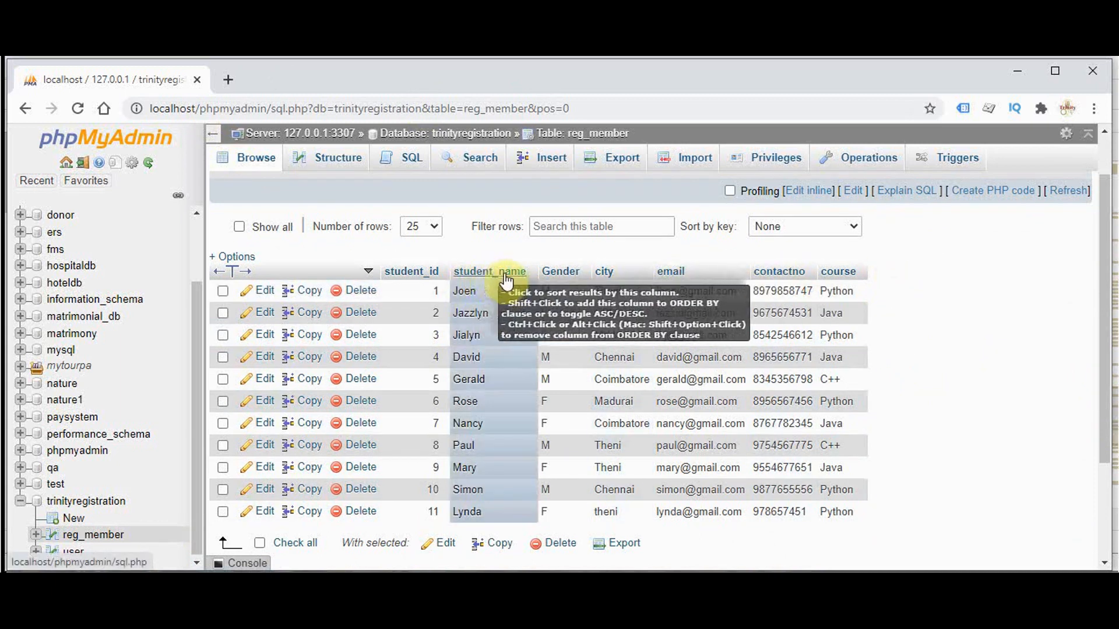
pyautogui.moveTo(816, 289)
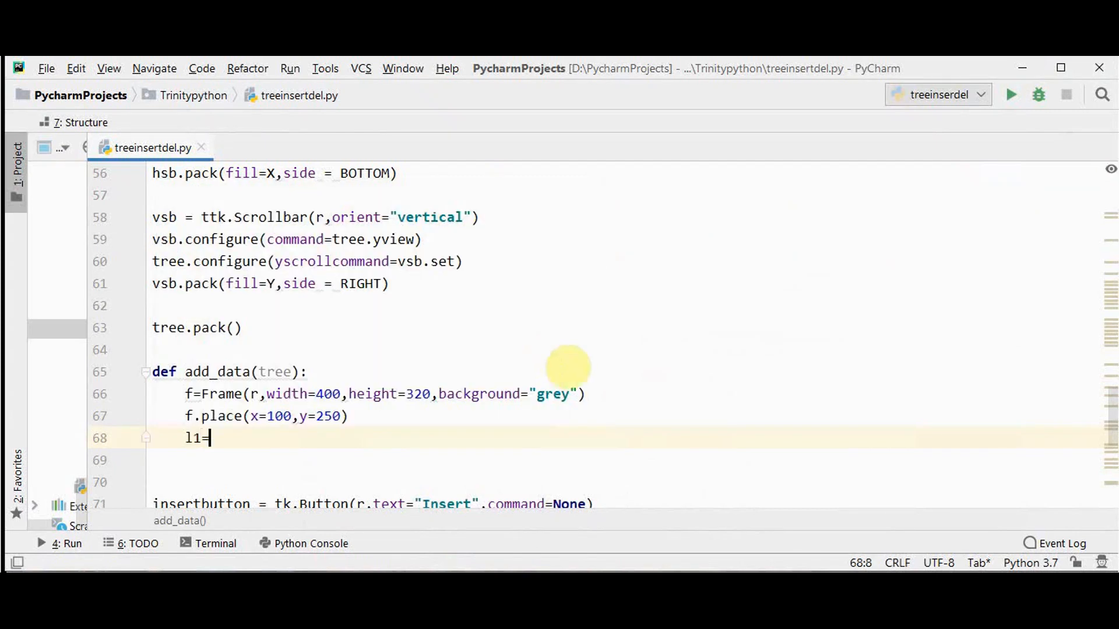
# - Write l1=Label(f, text="name", width=8, font=('Times',11,'bold')) and begin the e1 line
pyautogui.write('Lav')
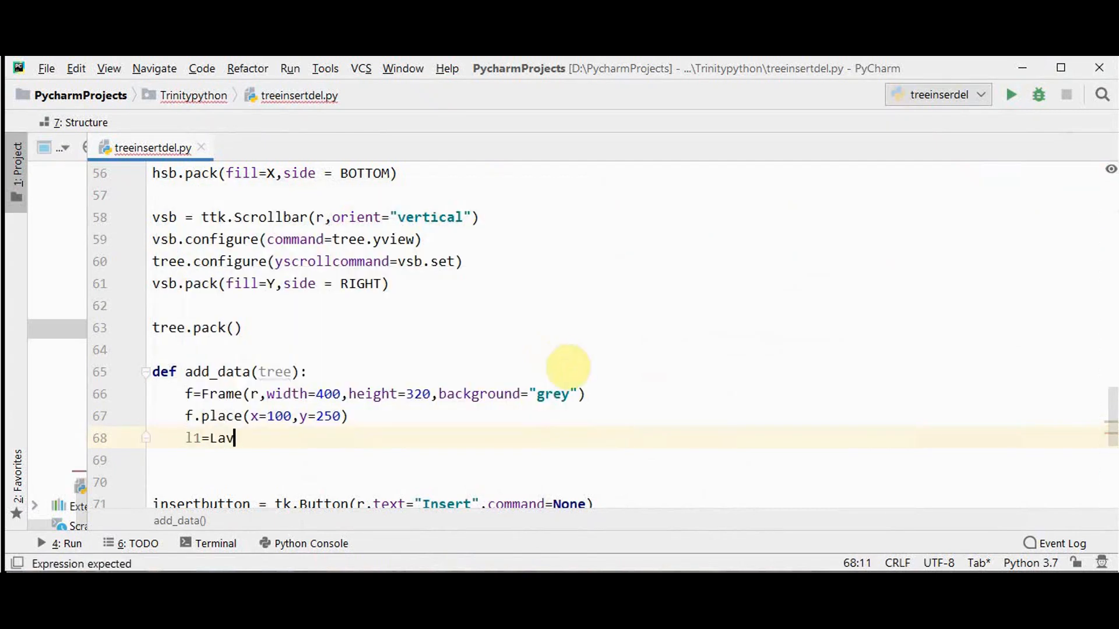
pyautogui.write('bel(f)')
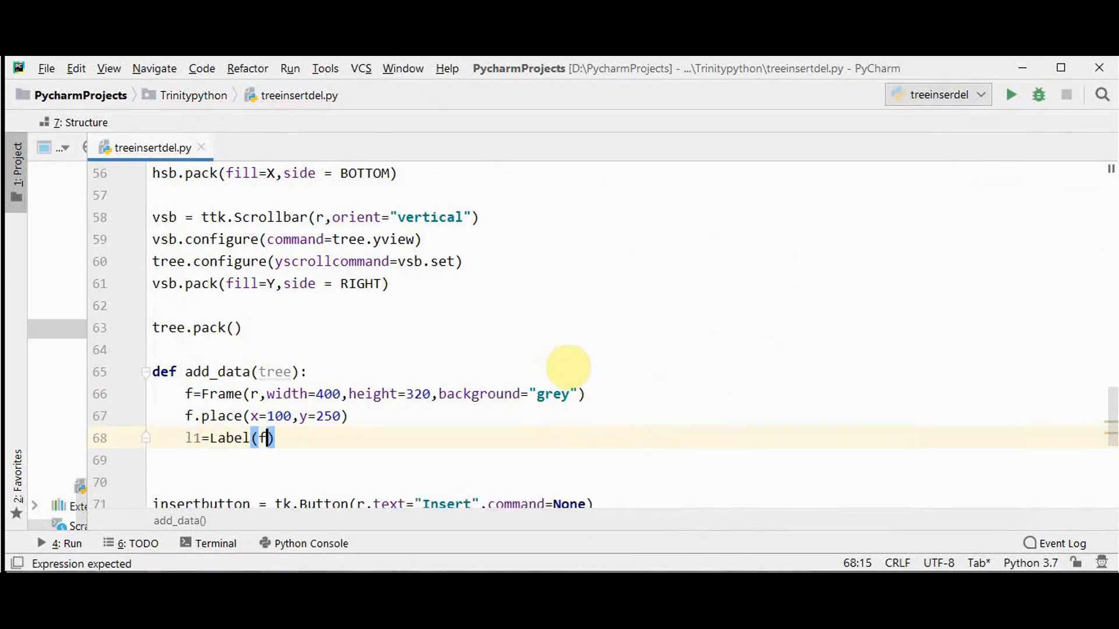
pyautogui.write('text="name')
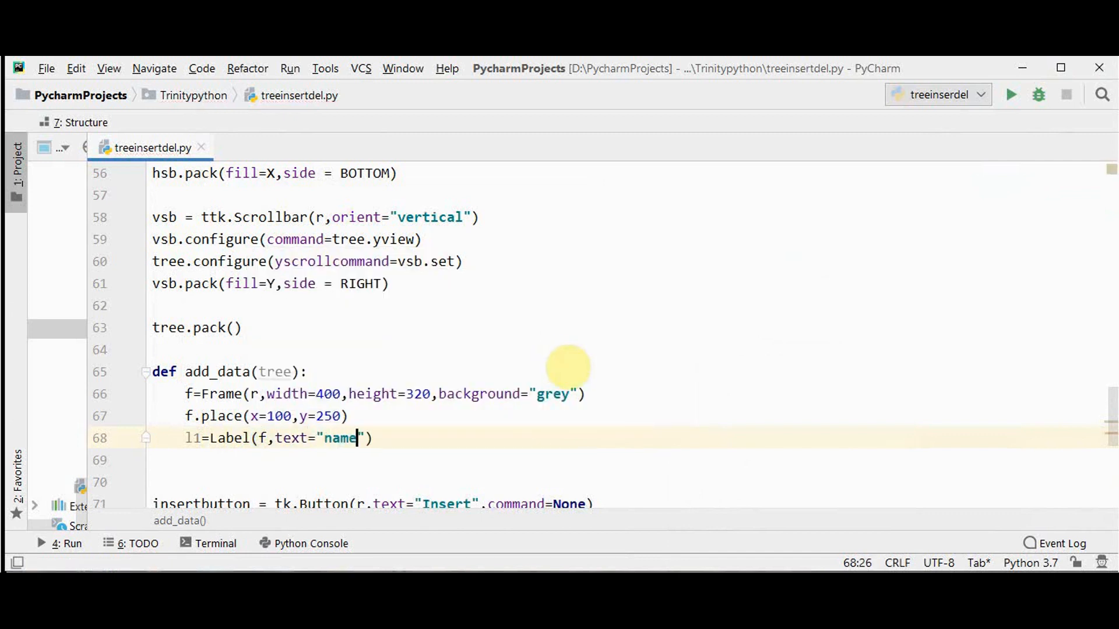
pyautogui.write(',wid')
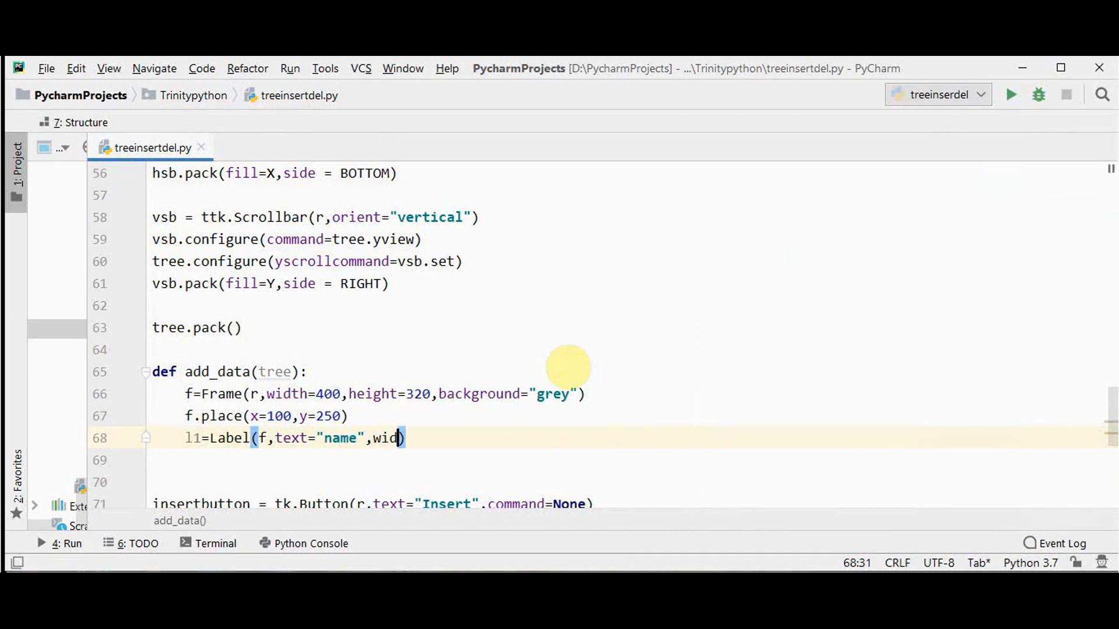
pyautogui.write('th=8,')
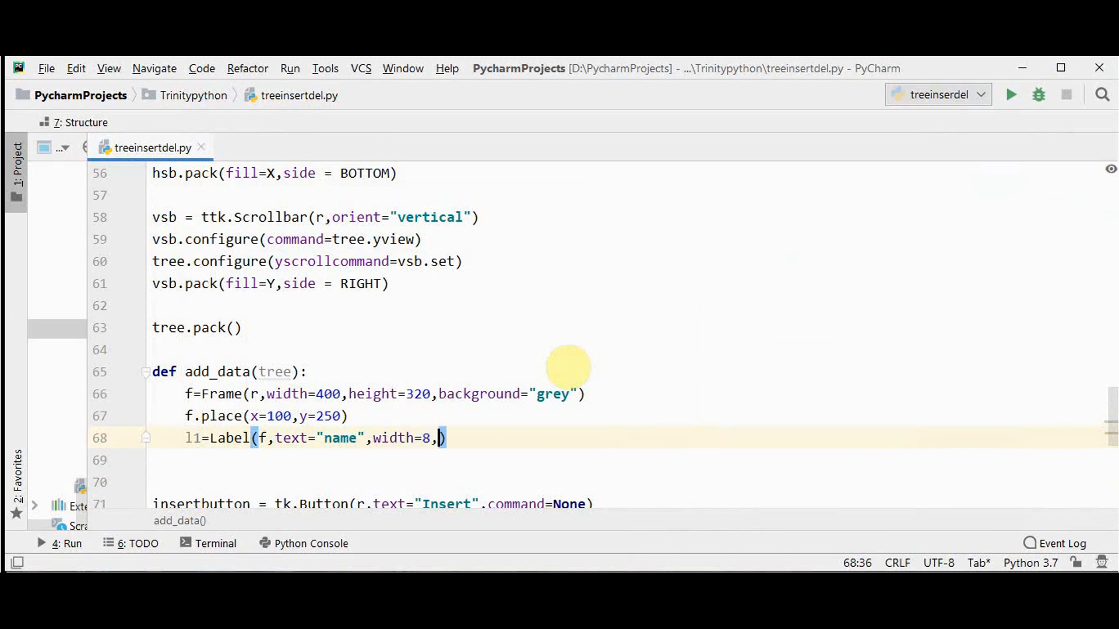
pyautogui.write('font')
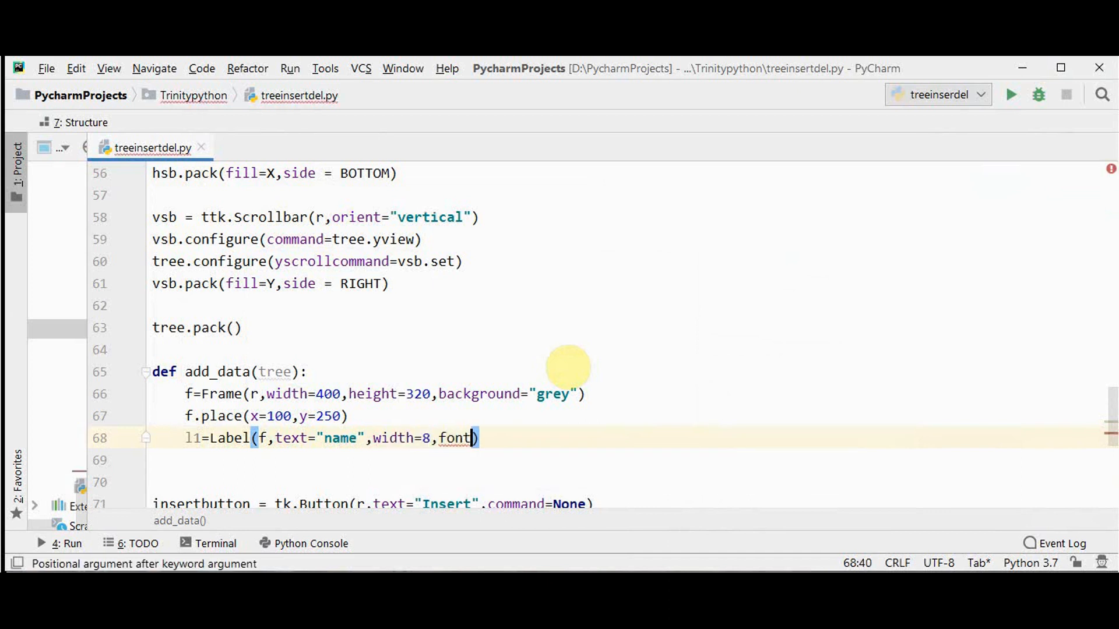
pyautogui.write("=('")
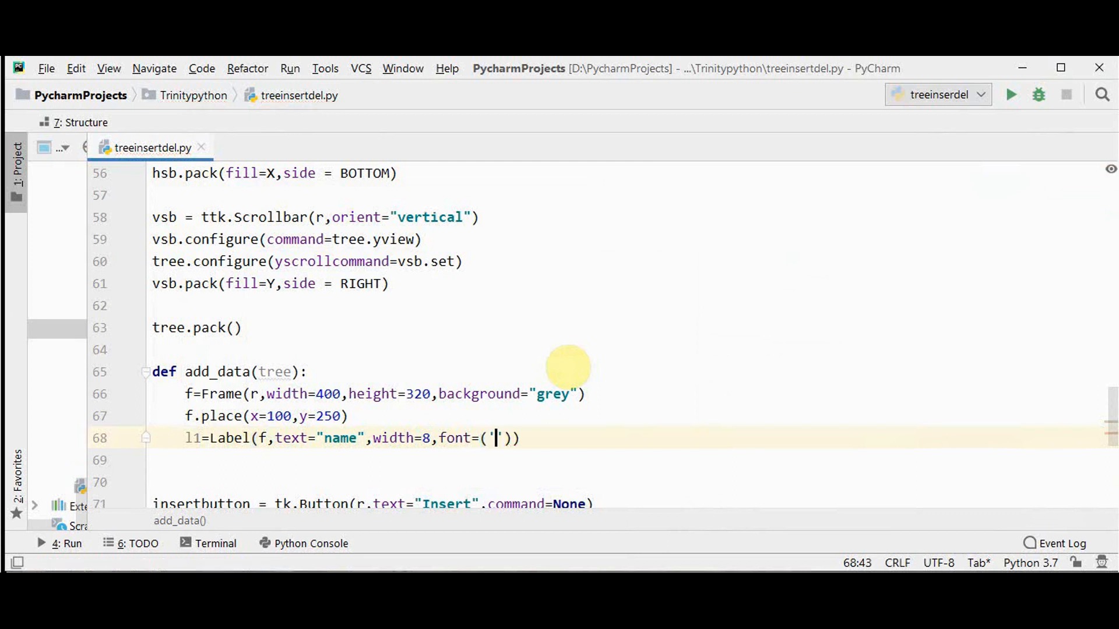
pyautogui.write('Times')
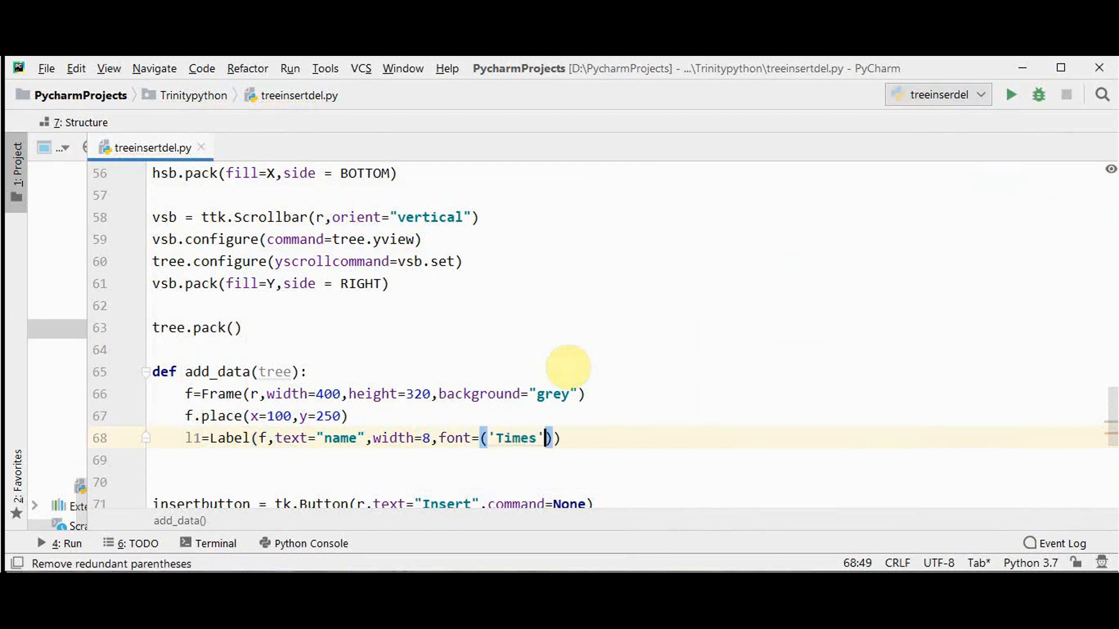
pyautogui.write(",11,''")
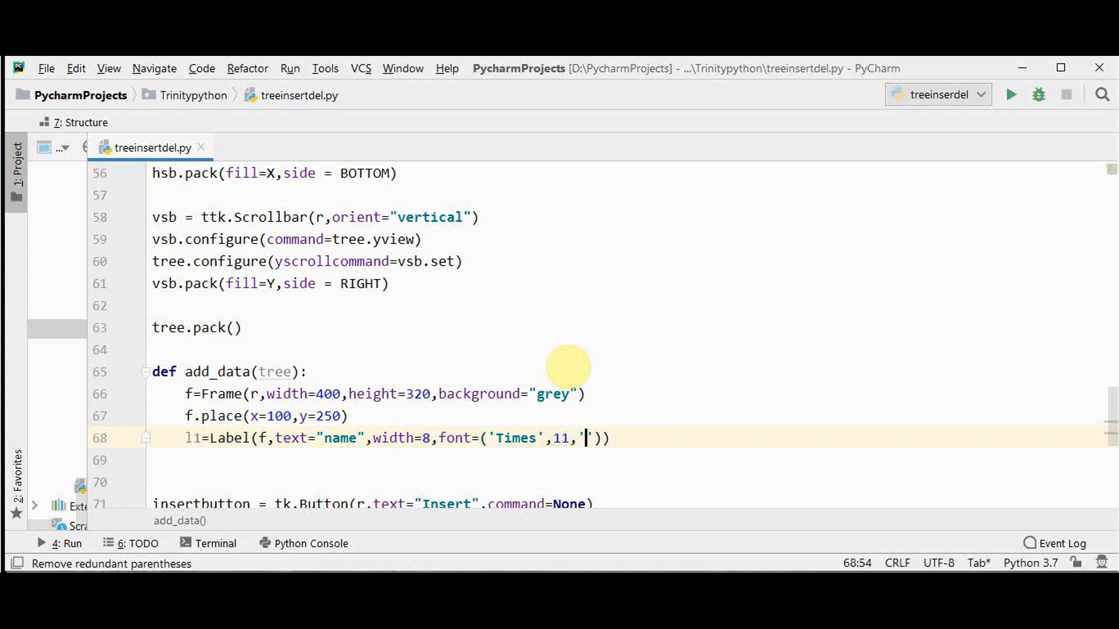
pyautogui.write('bold')
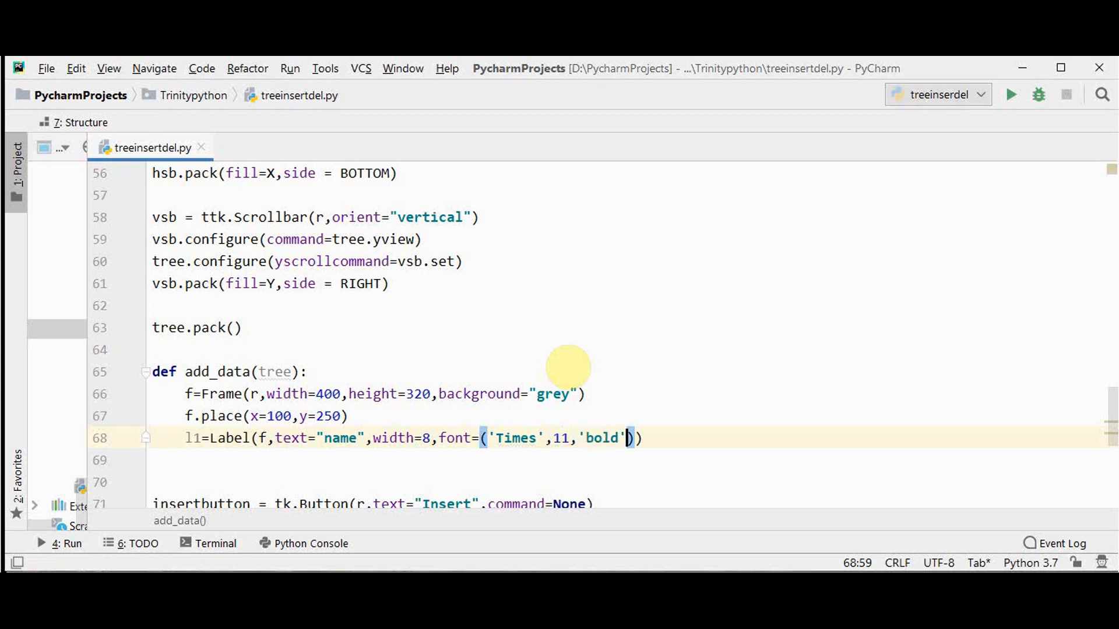
pyautogui.write('e1')
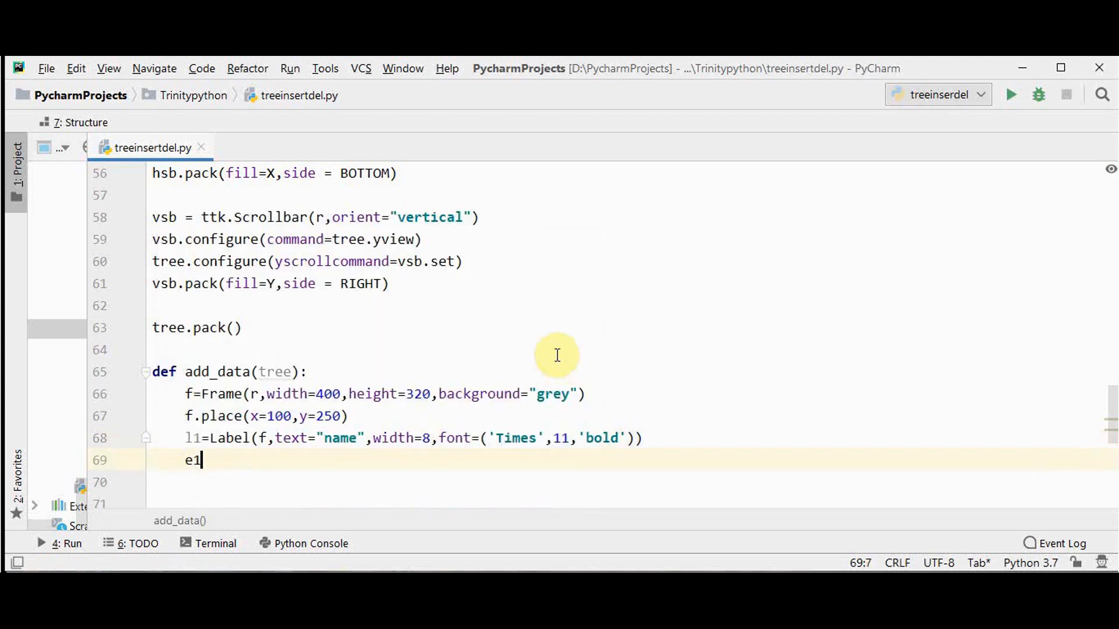
# - Create entry e1=Entry(f, textvariable=name, width=25)
pyautogui.write('=E')
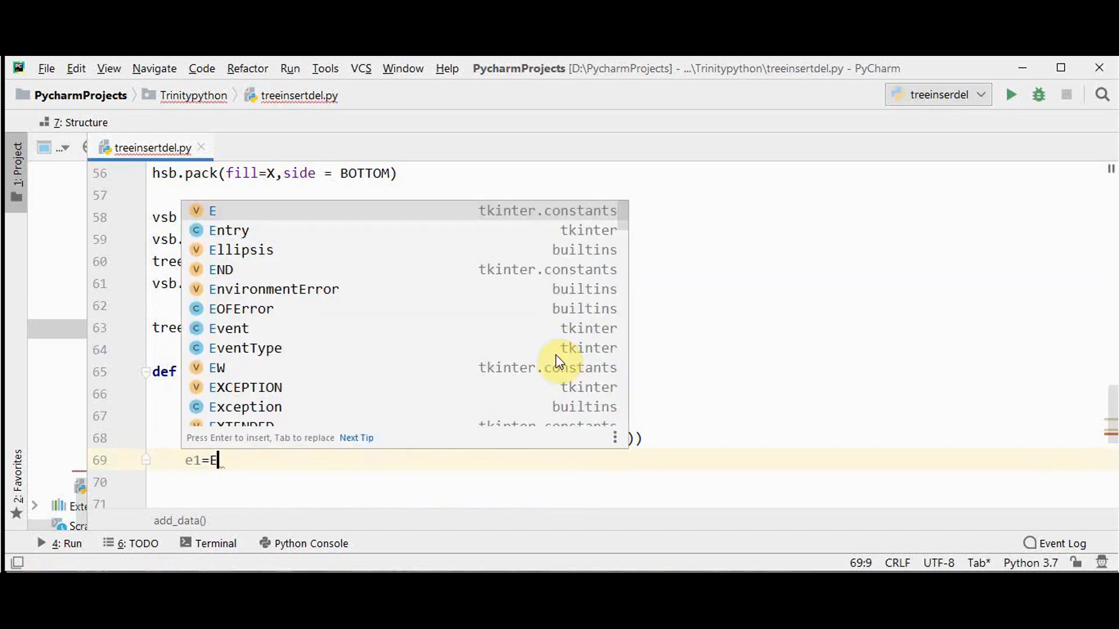
pyautogui.click(228, 230)
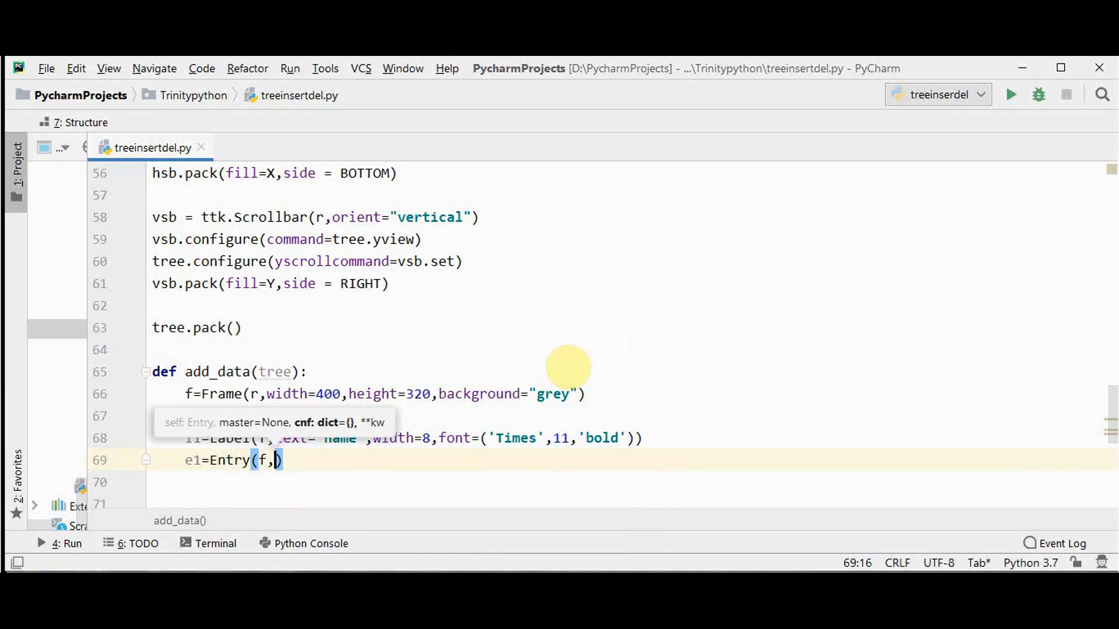
pyautogui.write('t')
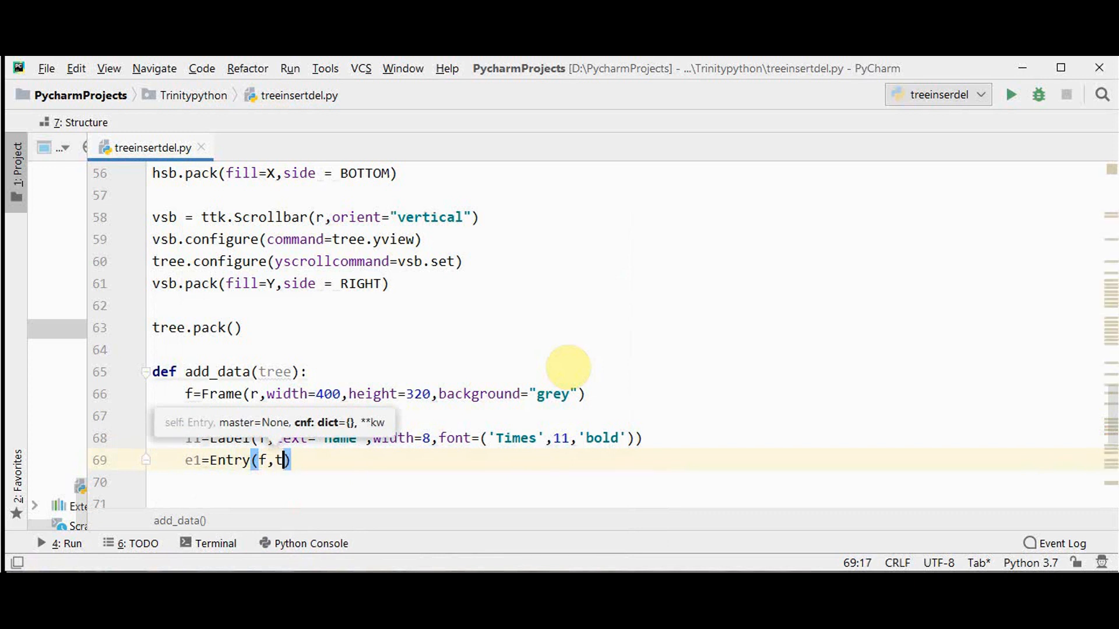
pyautogui.write('extvariable')
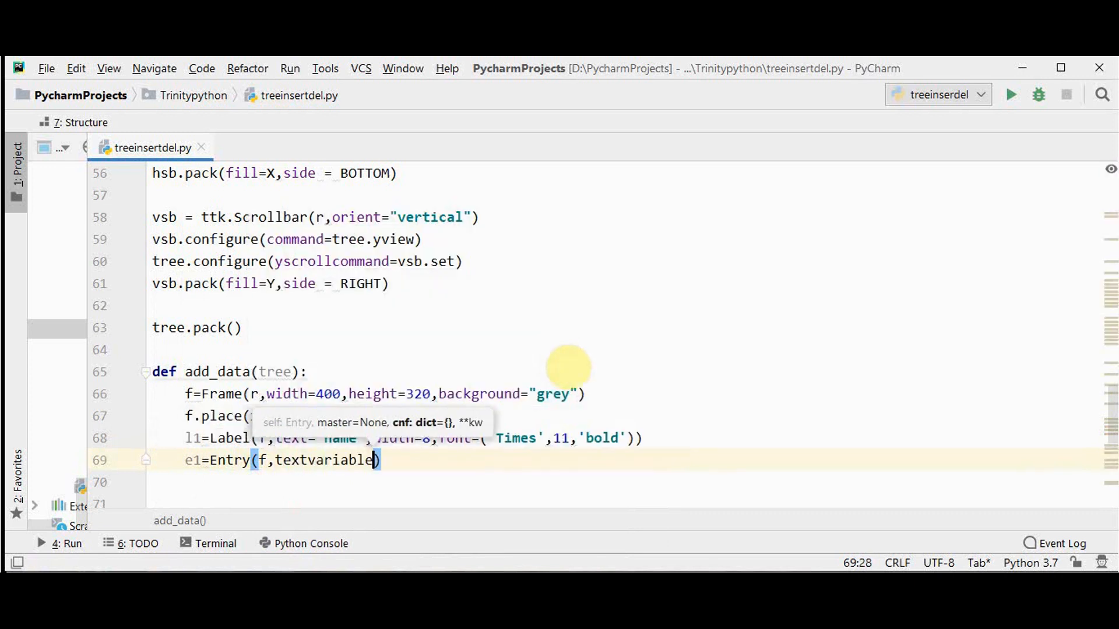
pyautogui.write('name')
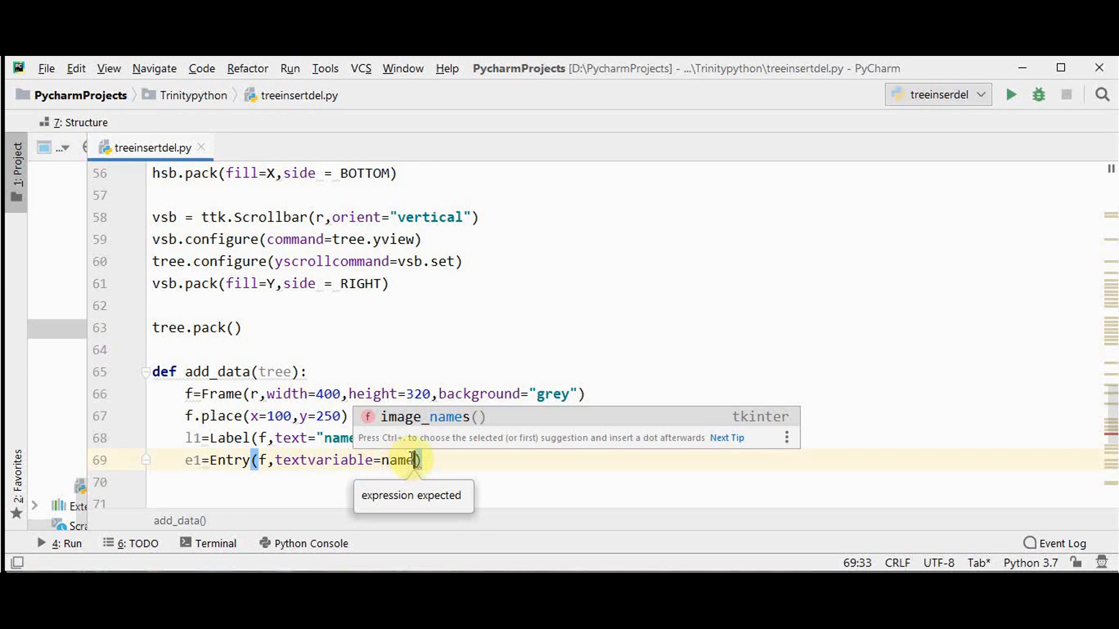
pyautogui.write(',wi')
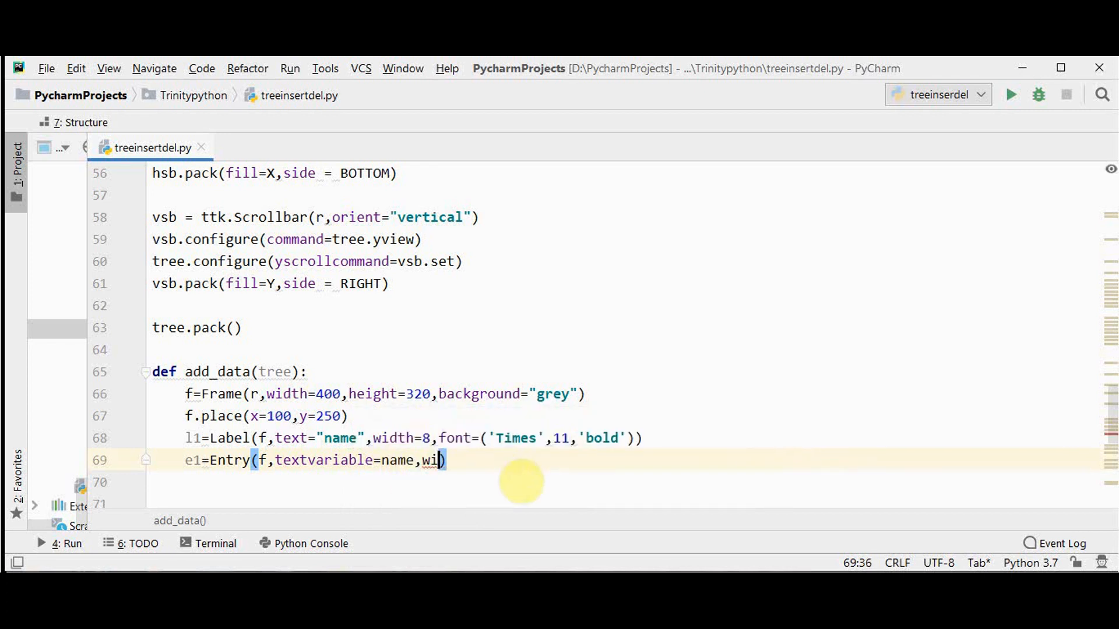
pyautogui.write('dth=25')
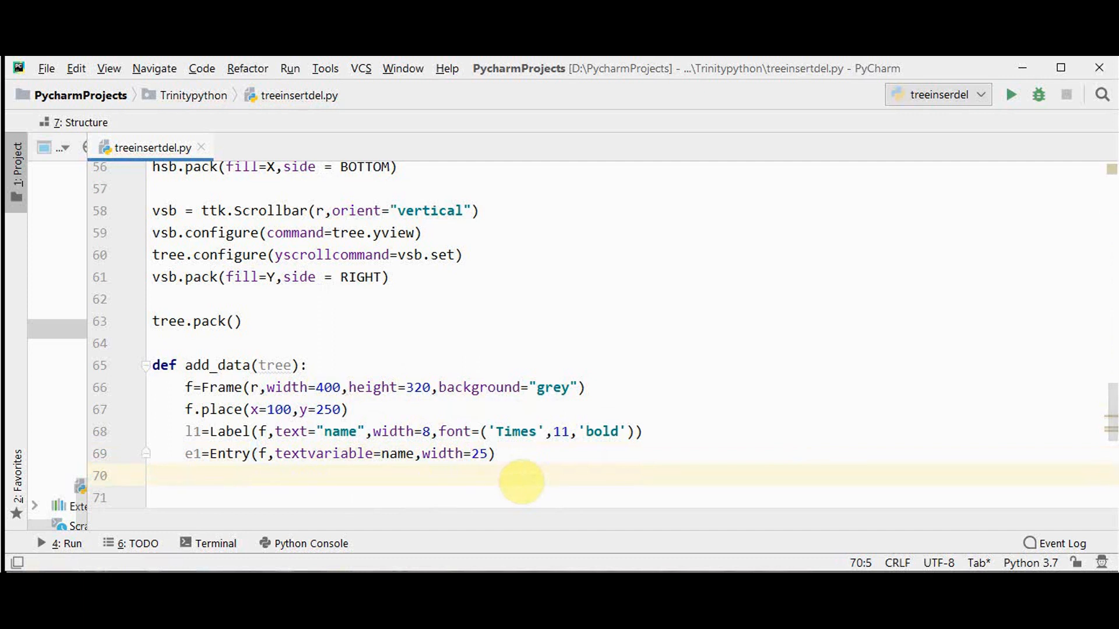
# - Place the name label at (50, 30) and the entry at (170, 30)
pyautogui.write('l1.place(x=')
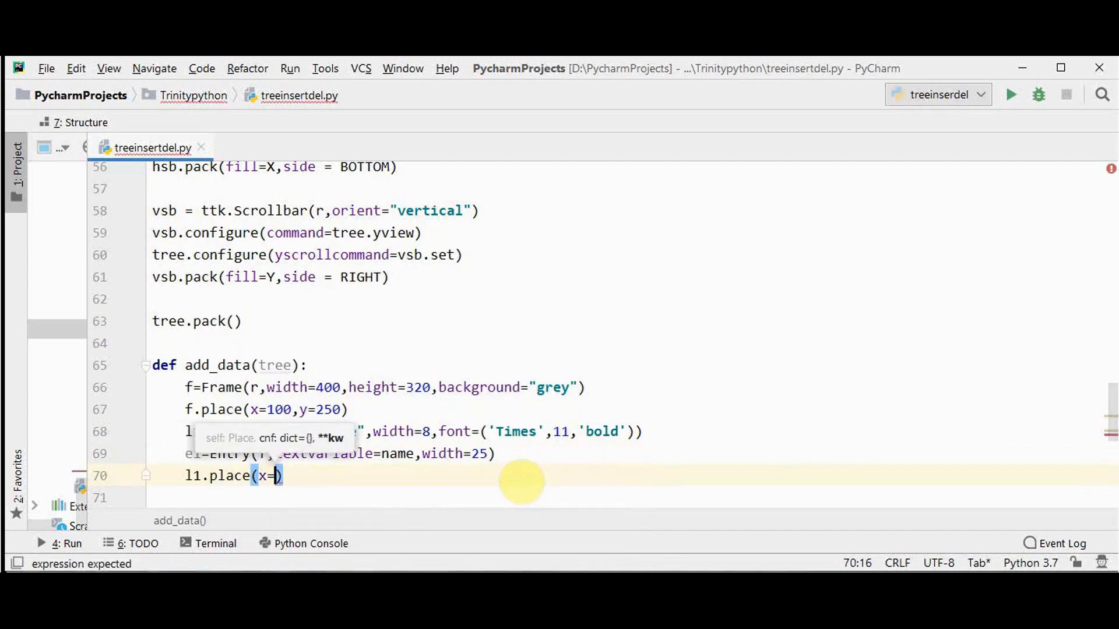
pyautogui.write('50,')
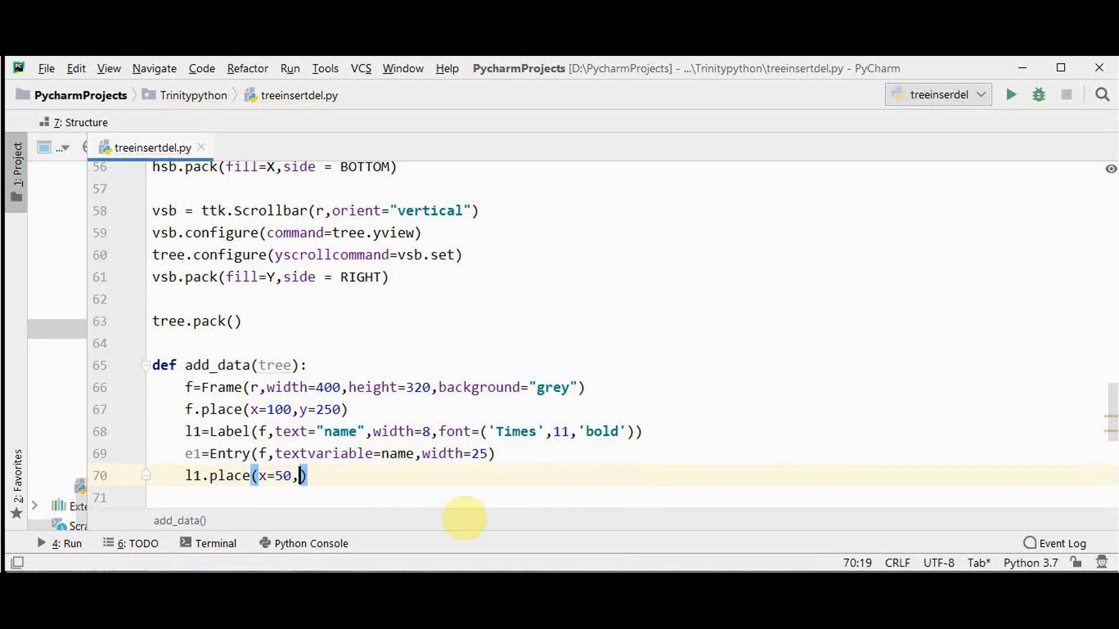
pyautogui.write('y=30')
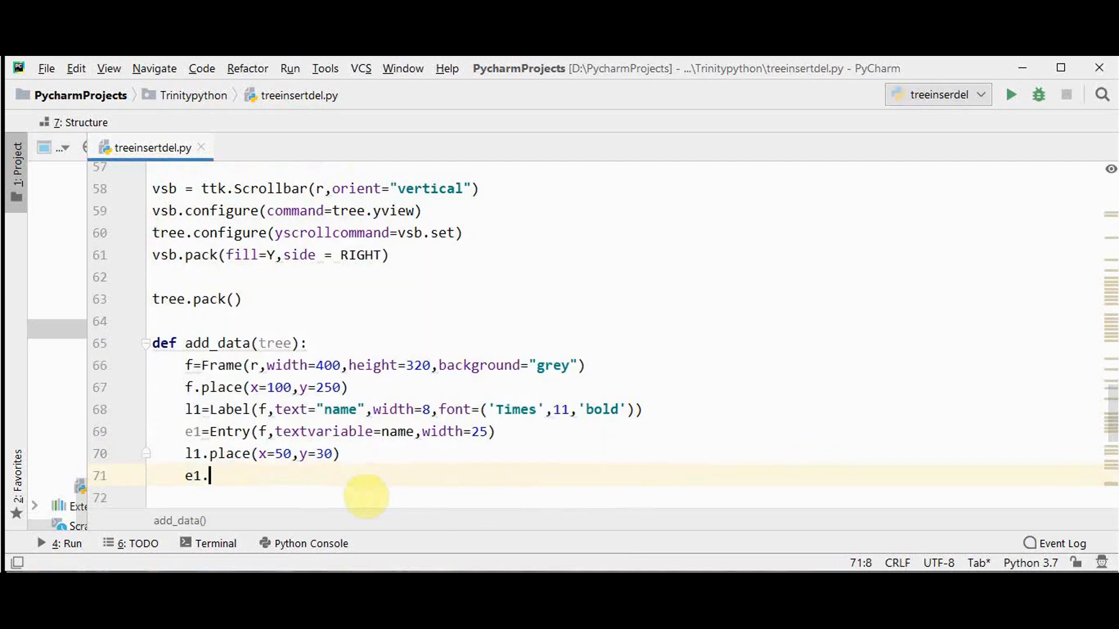
pyautogui.write('place(x')
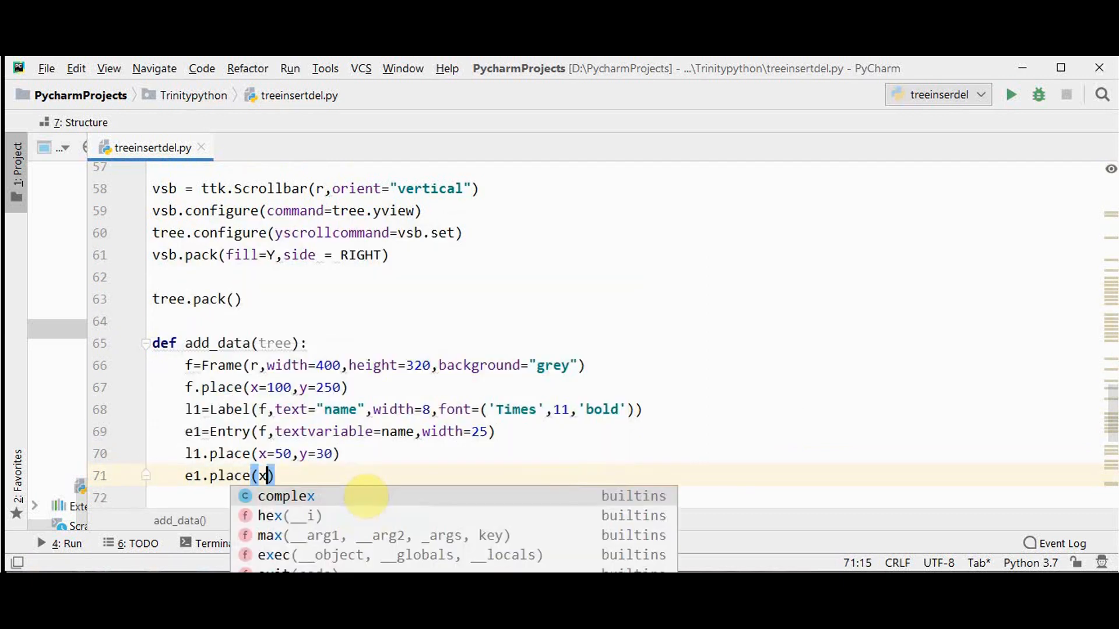
pyautogui.write('=170')
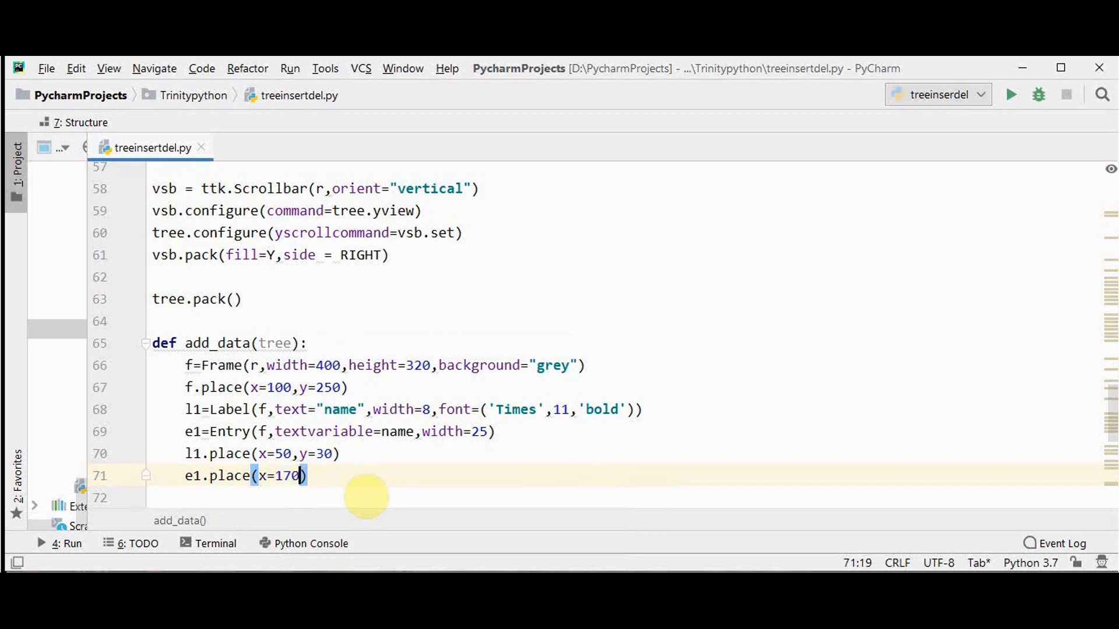
pyautogui.write(',')
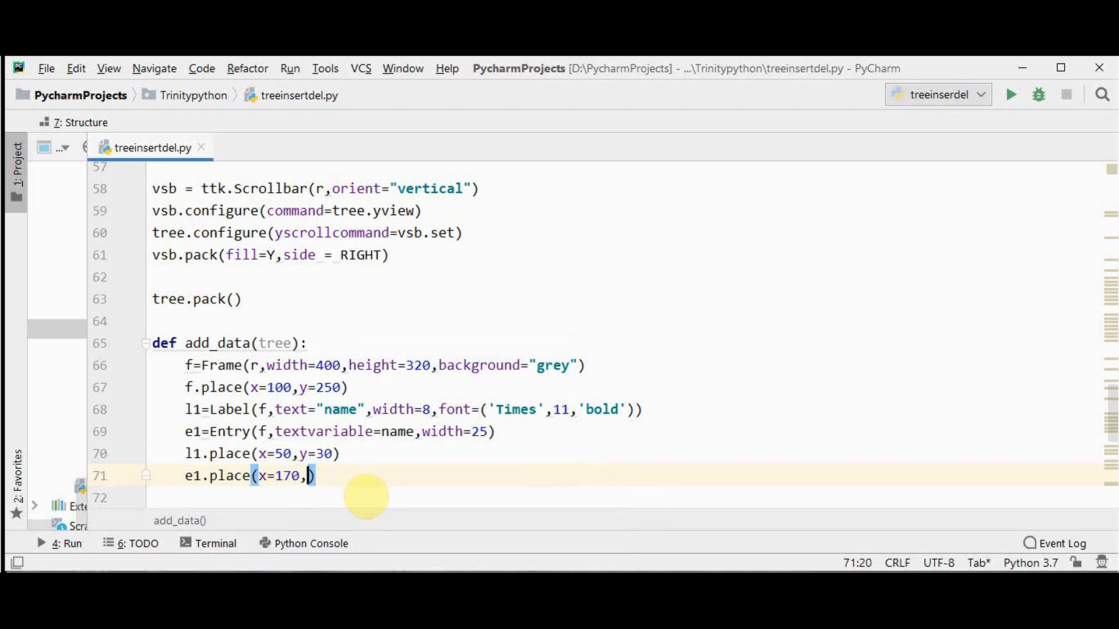
pyautogui.write('y=30')
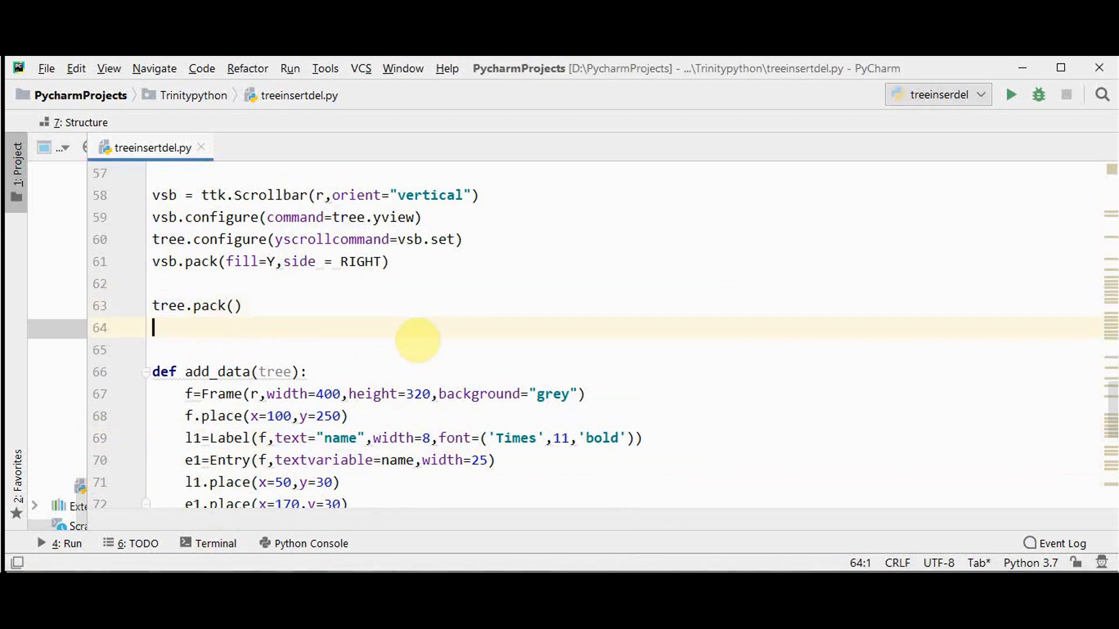
# - Declare name=tk.StringVar() just after tree.pack()
pyautogui.write('name=')
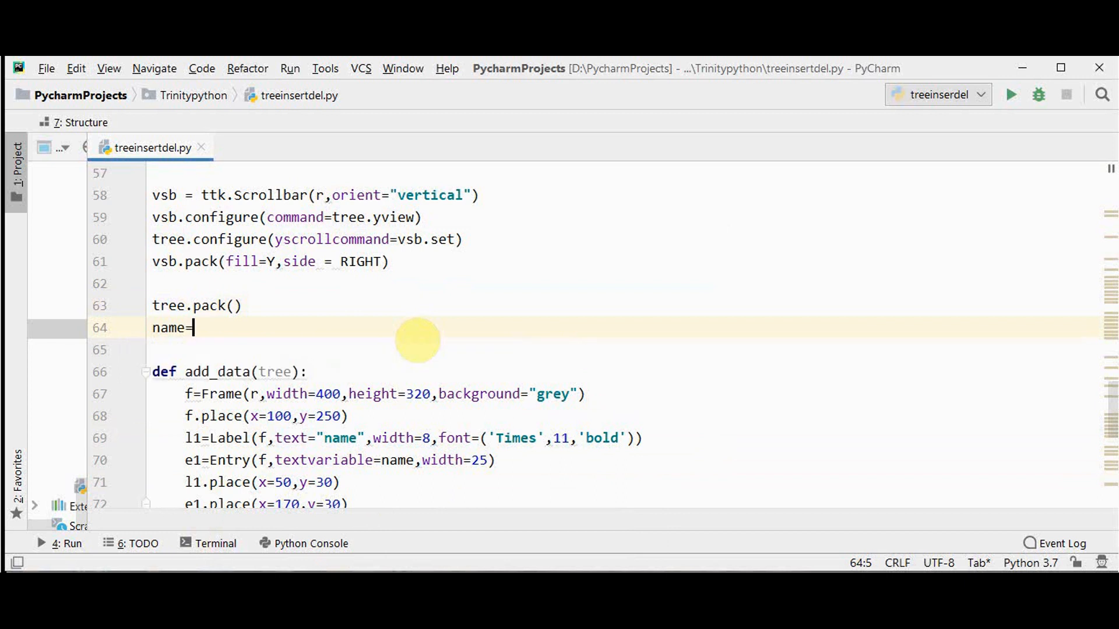
pyautogui.write('tk.')
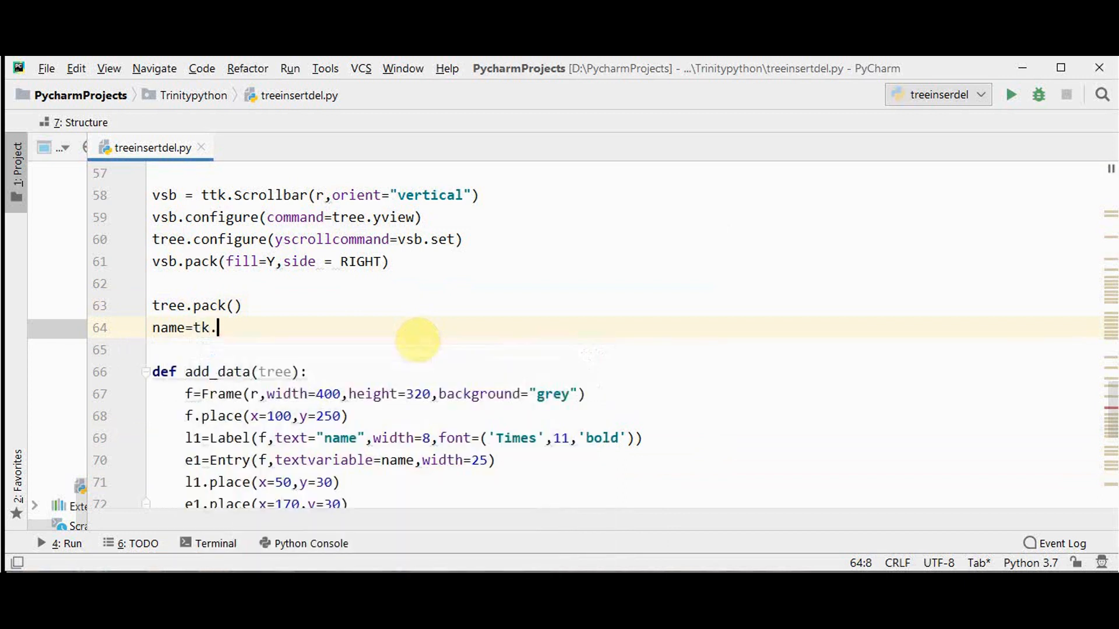
pyautogui.write('StringVar(')
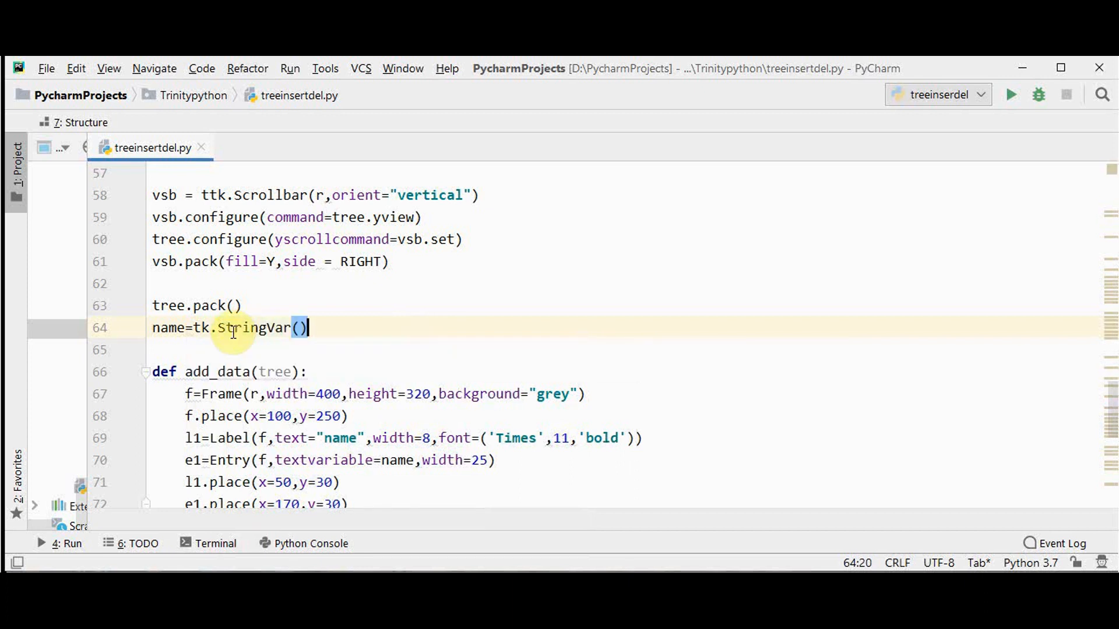
pyautogui.moveTo(168, 335)
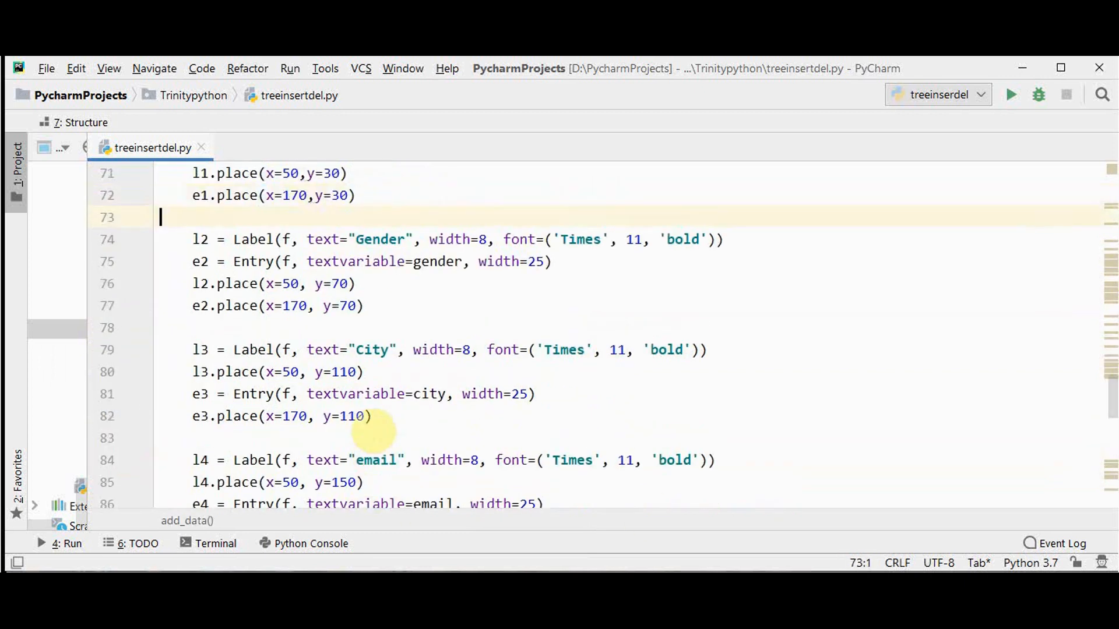
pyautogui.click(371, 394)
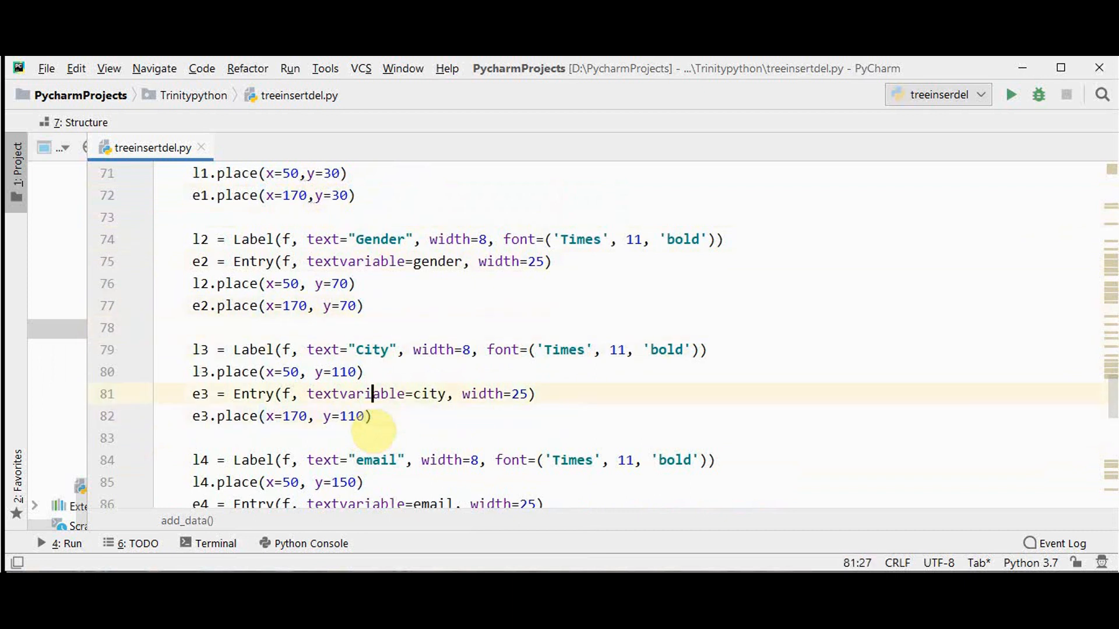
pyautogui.scroll(3)
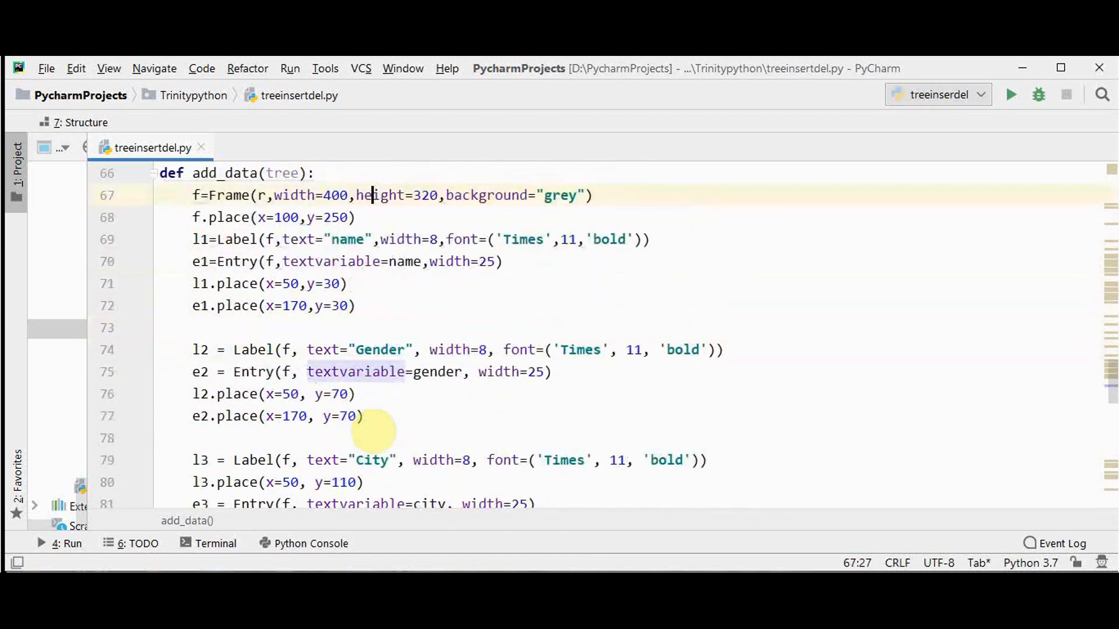
pyautogui.scroll(3)
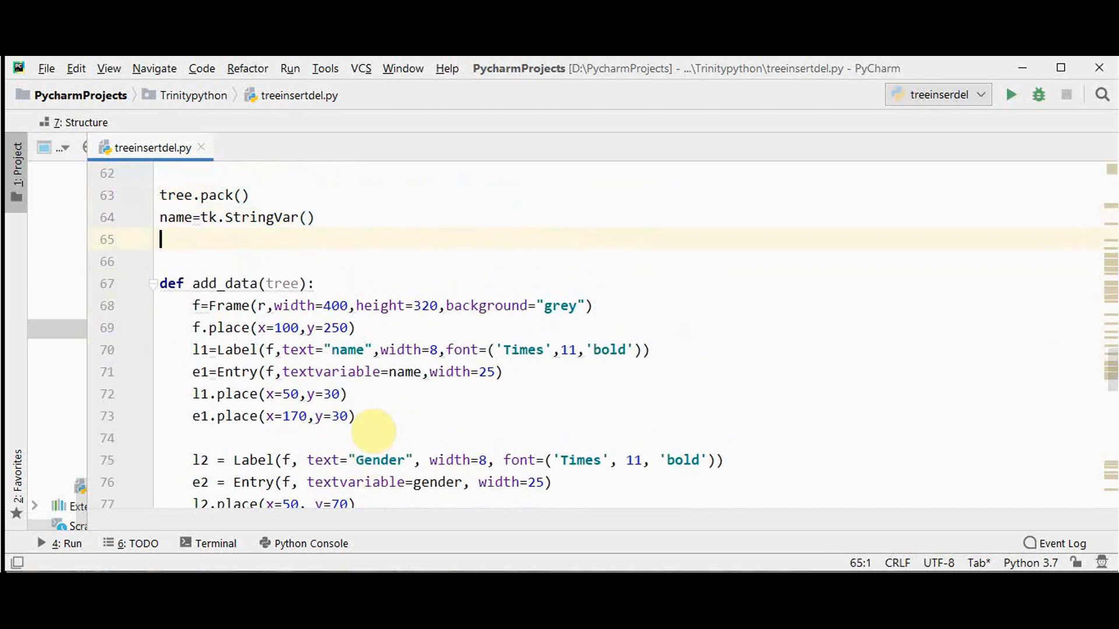
pyautogui.scroll(-3)
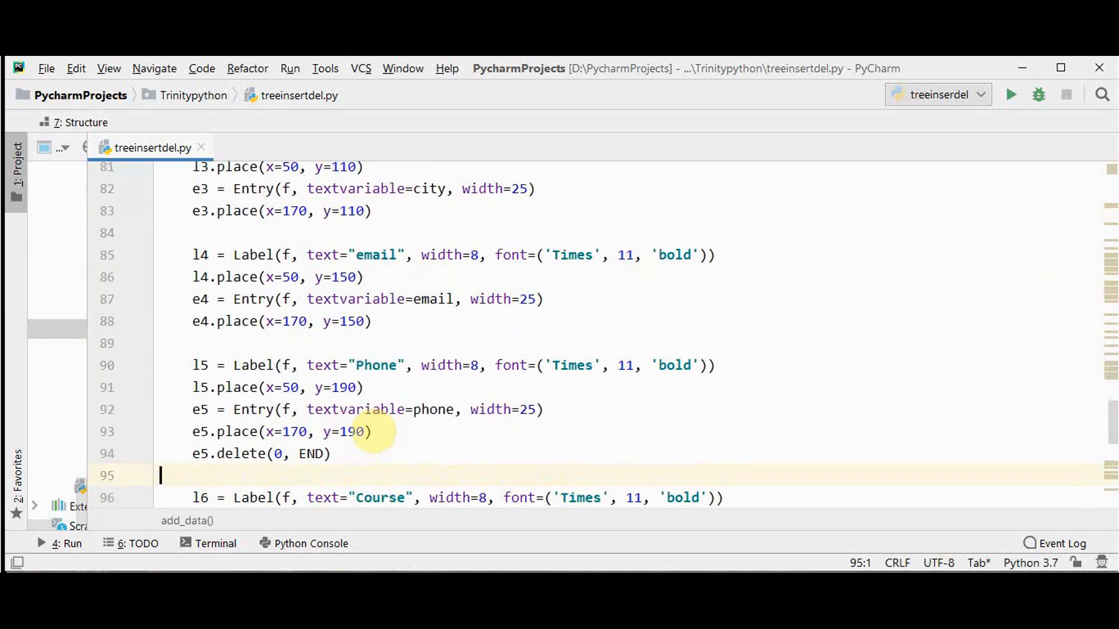
pyautogui.scroll(-3)
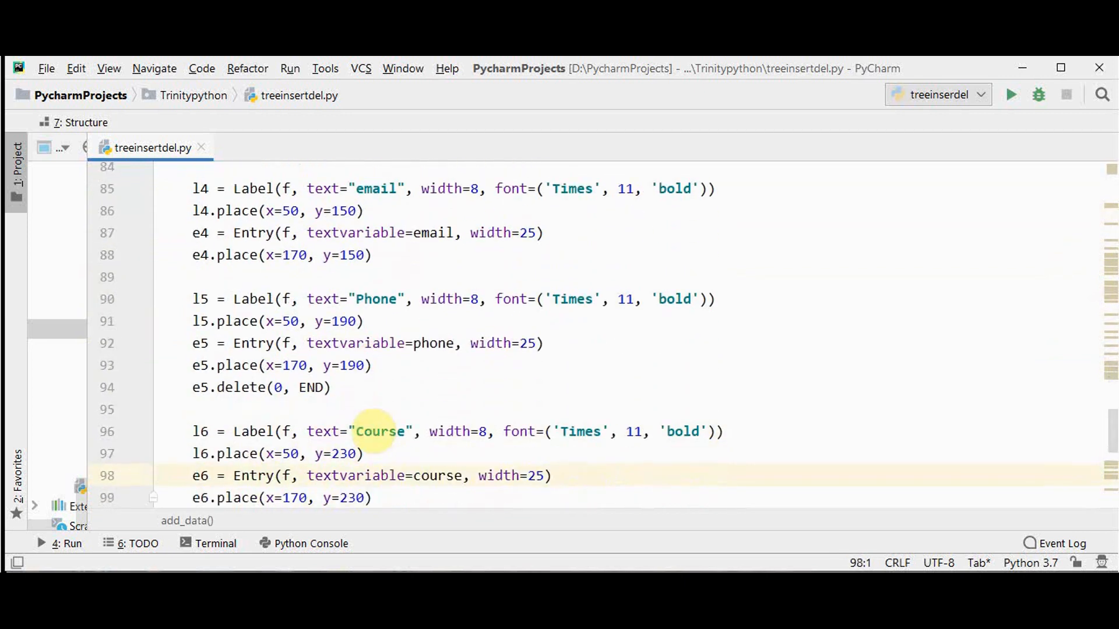
pyautogui.click(362, 320)
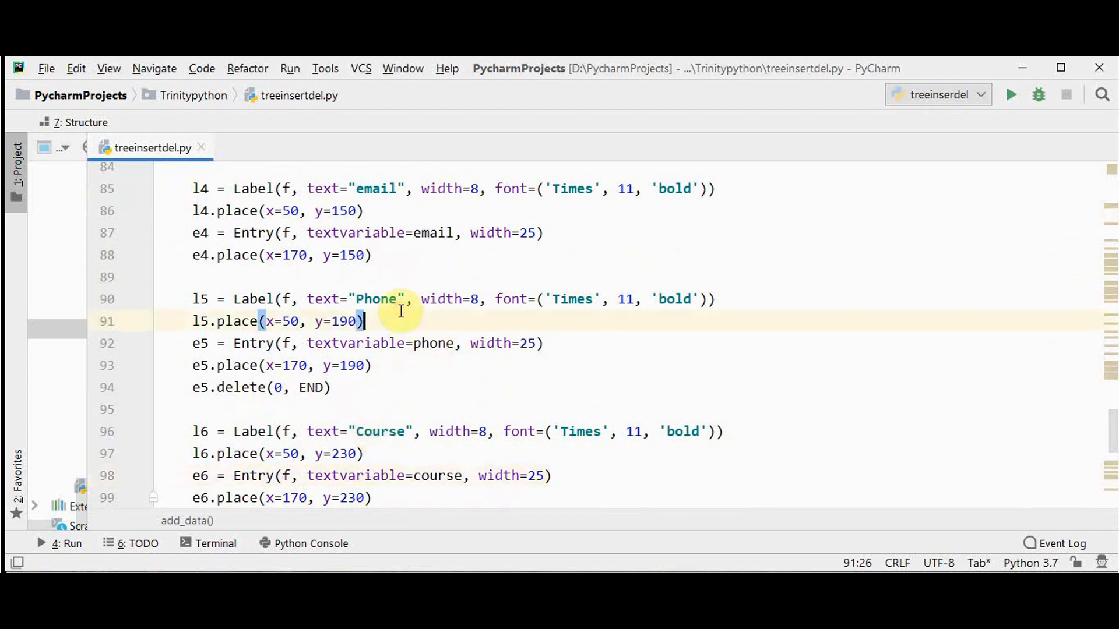
pyautogui.click(364, 233)
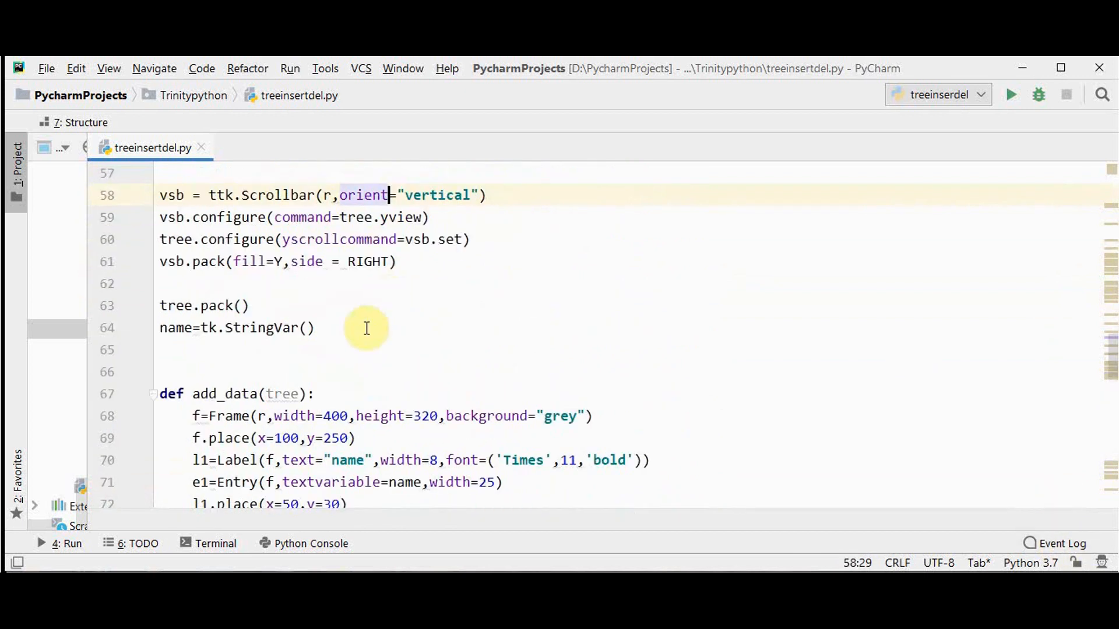
# - Add gender=tk.StringVar() and the other form variables, then run the script
pyautogui.write('gender=tk.StringVar()')
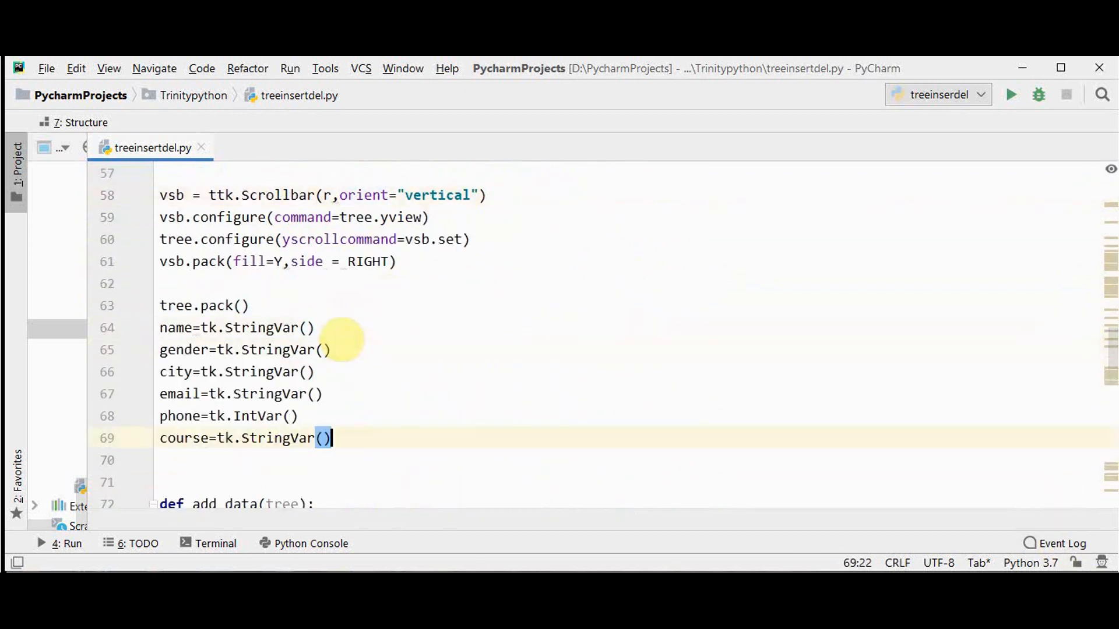
pyautogui.moveTo(280, 416)
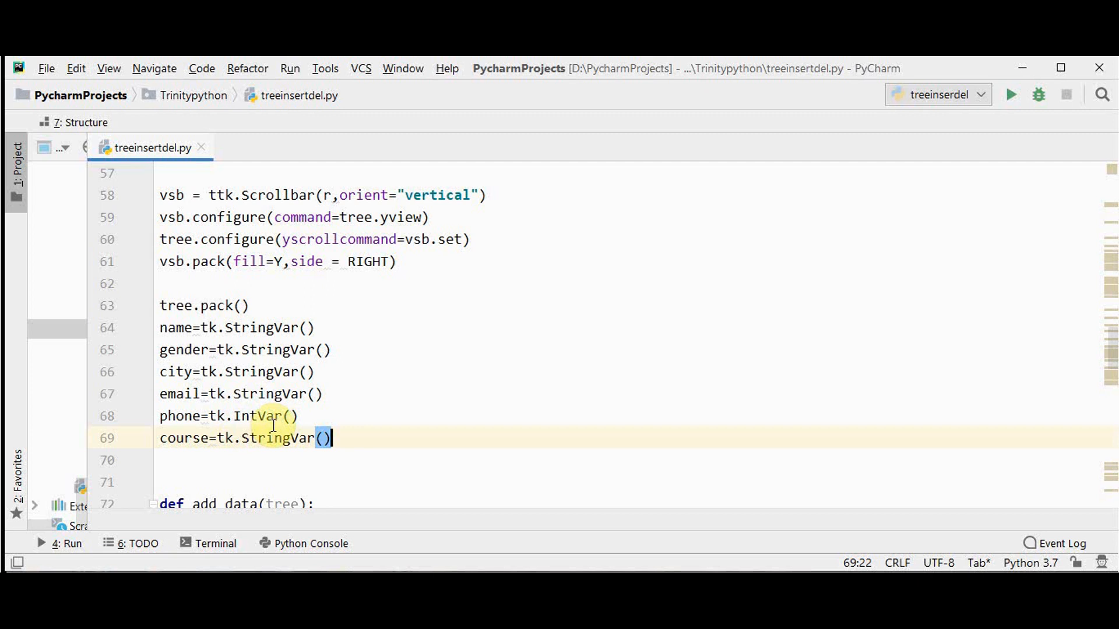
pyautogui.scroll(-3)
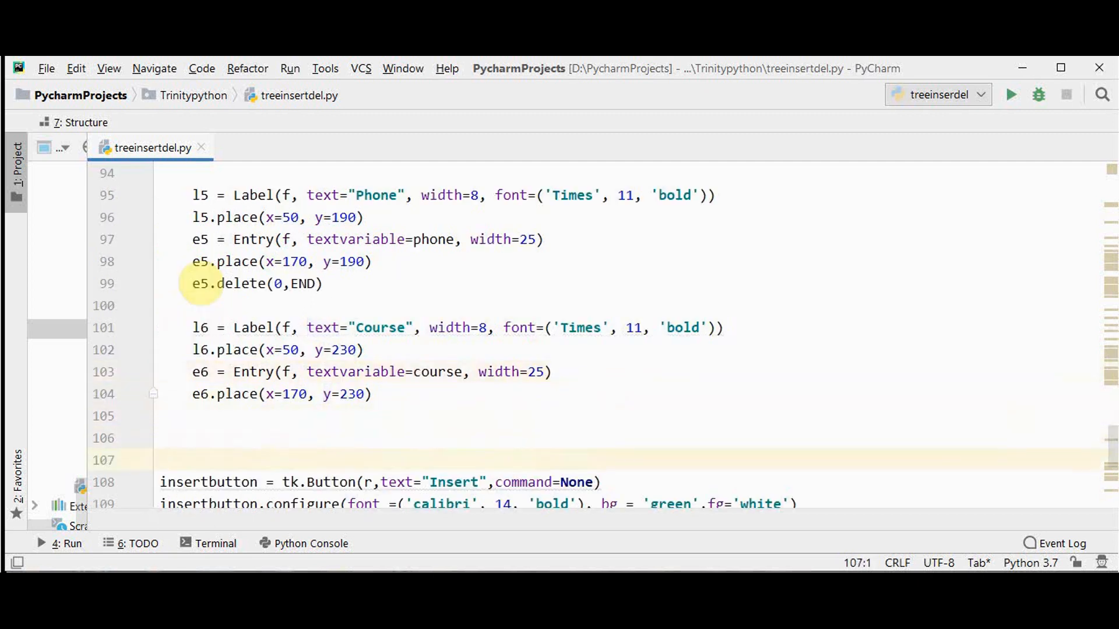
pyautogui.click(1011, 95)
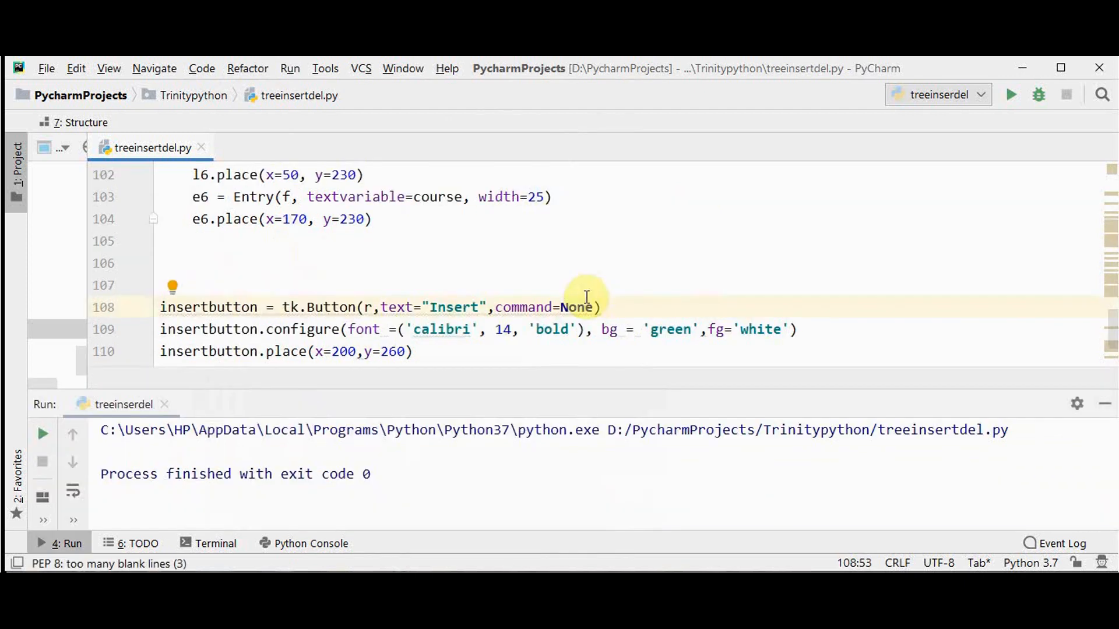
# - Replace the Insert button's None command with lambda: add_data(tree)
pyautogui.write('add_data(')
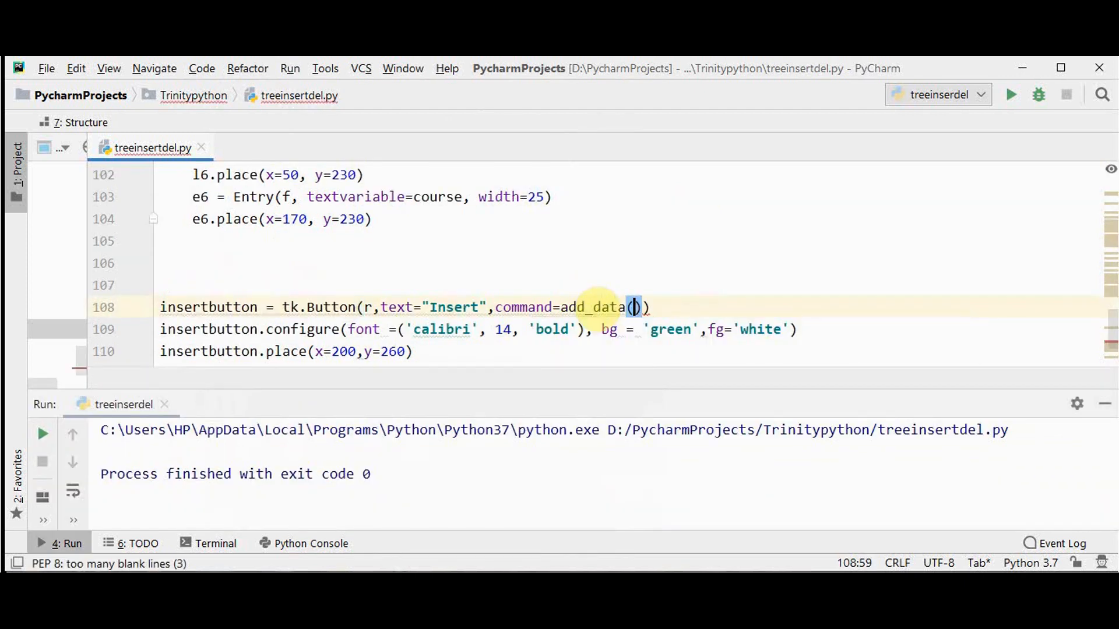
pyautogui.write('tree')
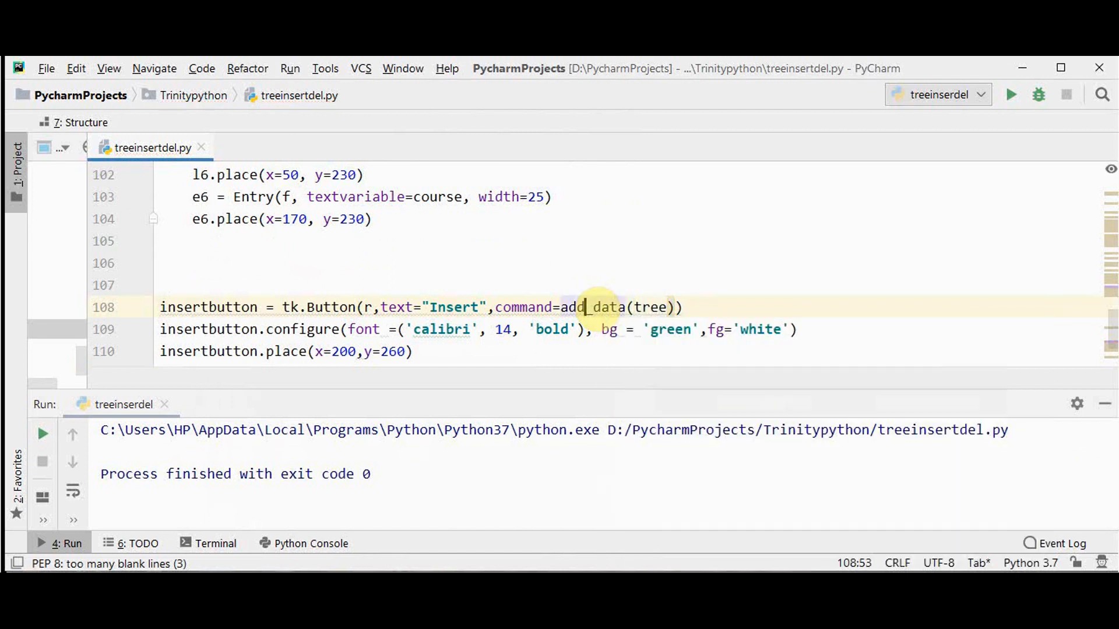
pyautogui.write('lambda:')
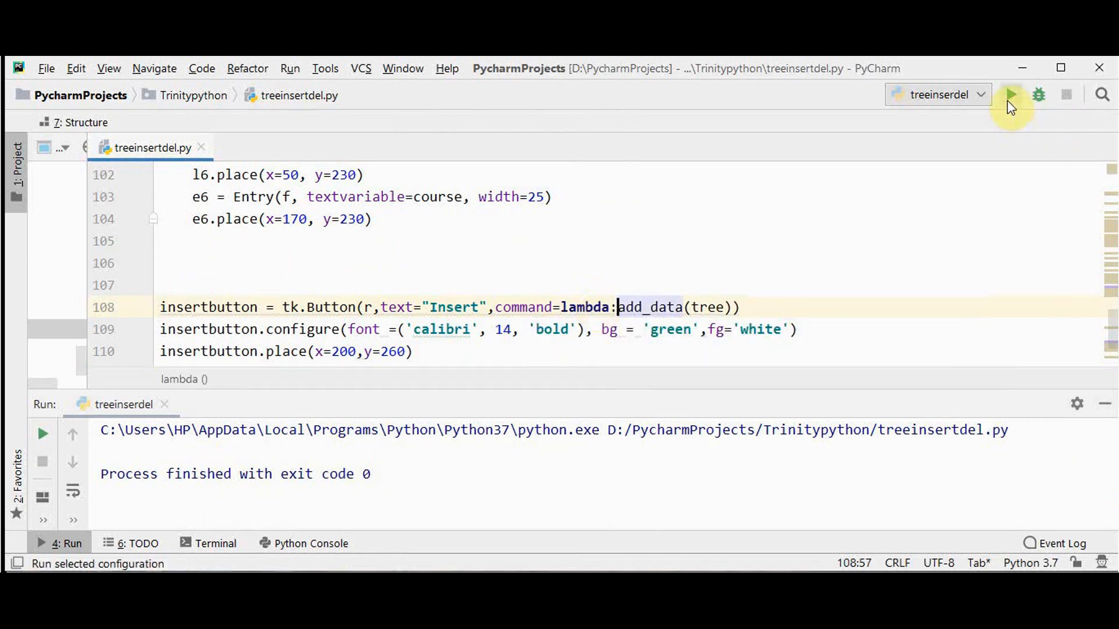
# - Run treeinsertdel.py, open the six-field Insert form, then close the app window
pyautogui.click(1011, 94)
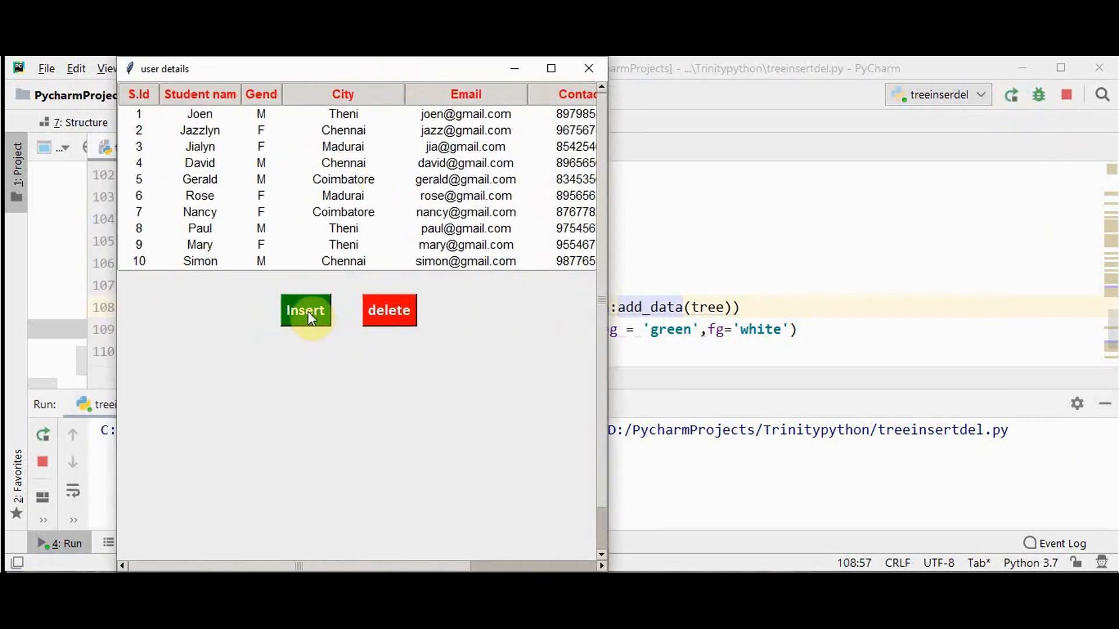
pyautogui.click(305, 310)
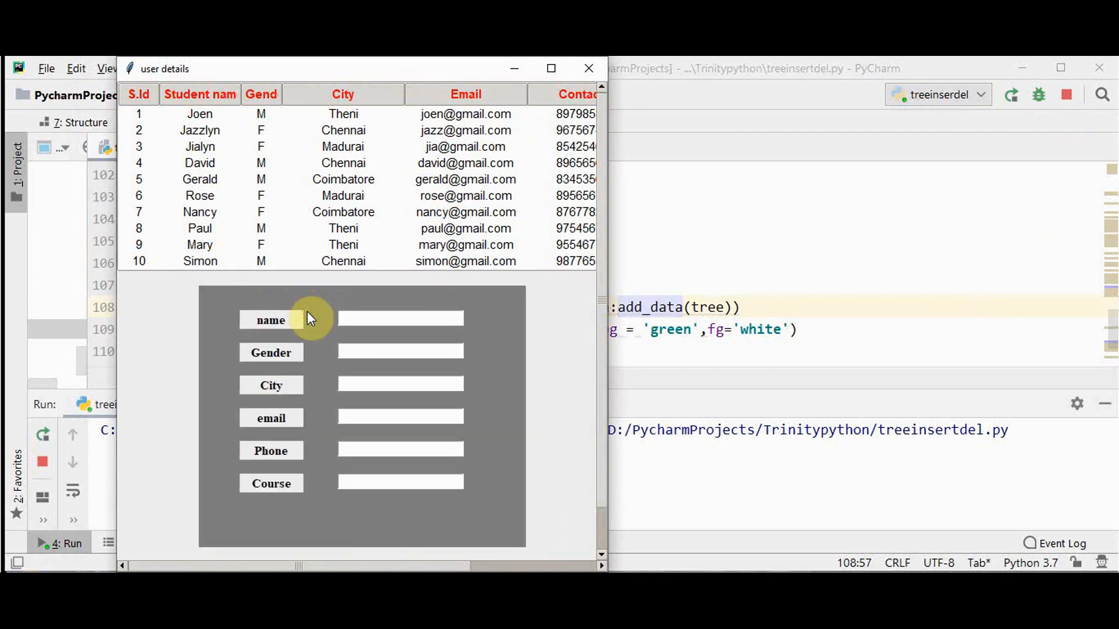
pyautogui.moveTo(391, 517)
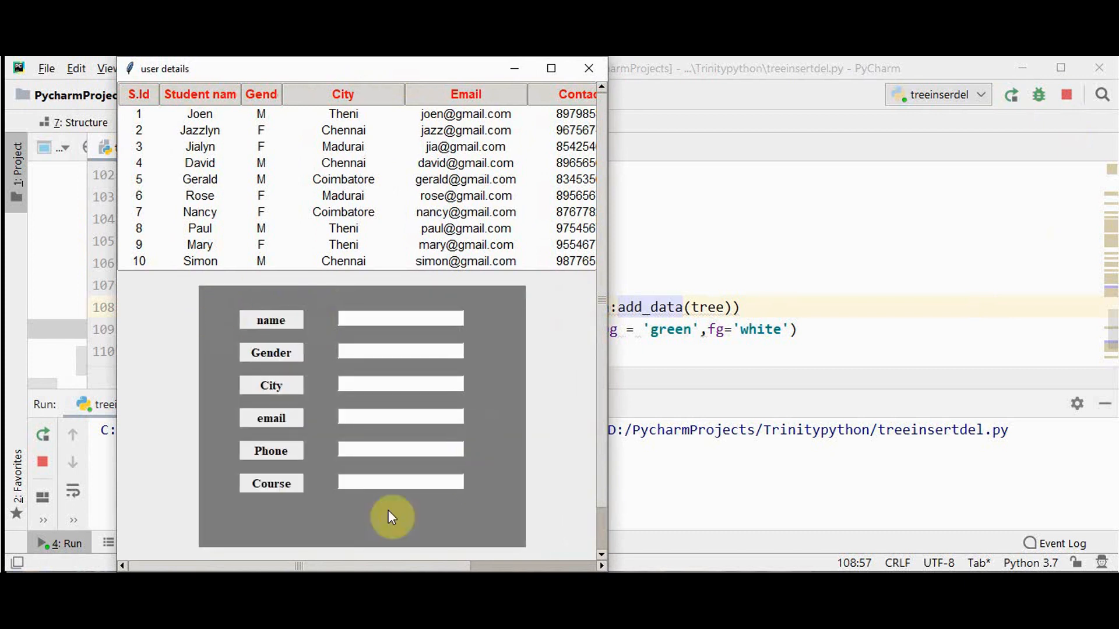
pyautogui.moveTo(270, 353)
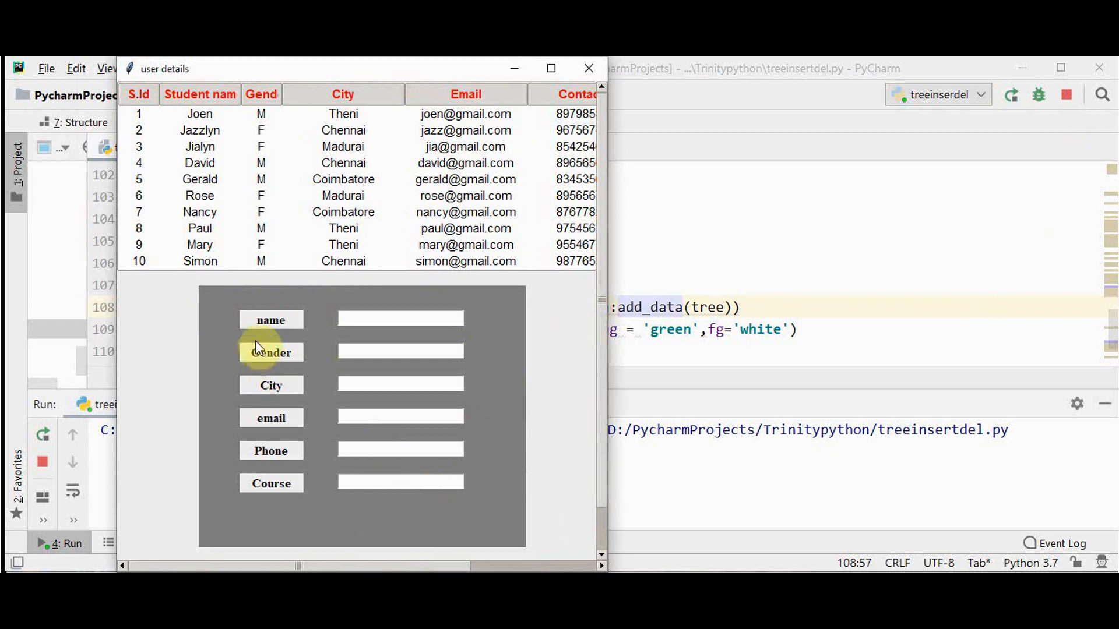
pyautogui.moveTo(299, 393)
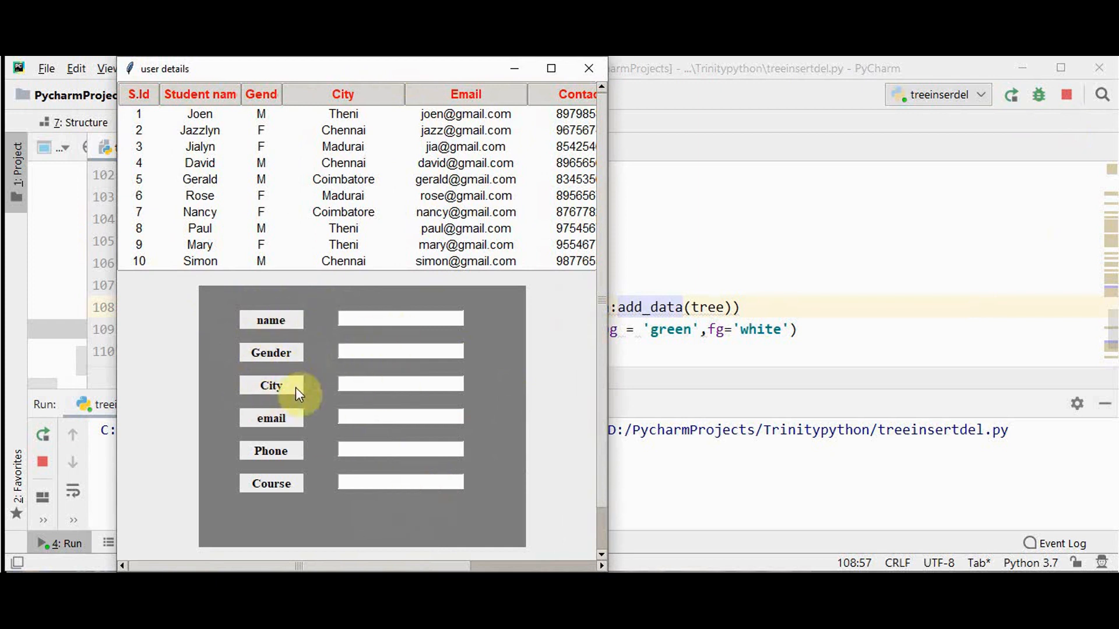
pyautogui.moveTo(382, 502)
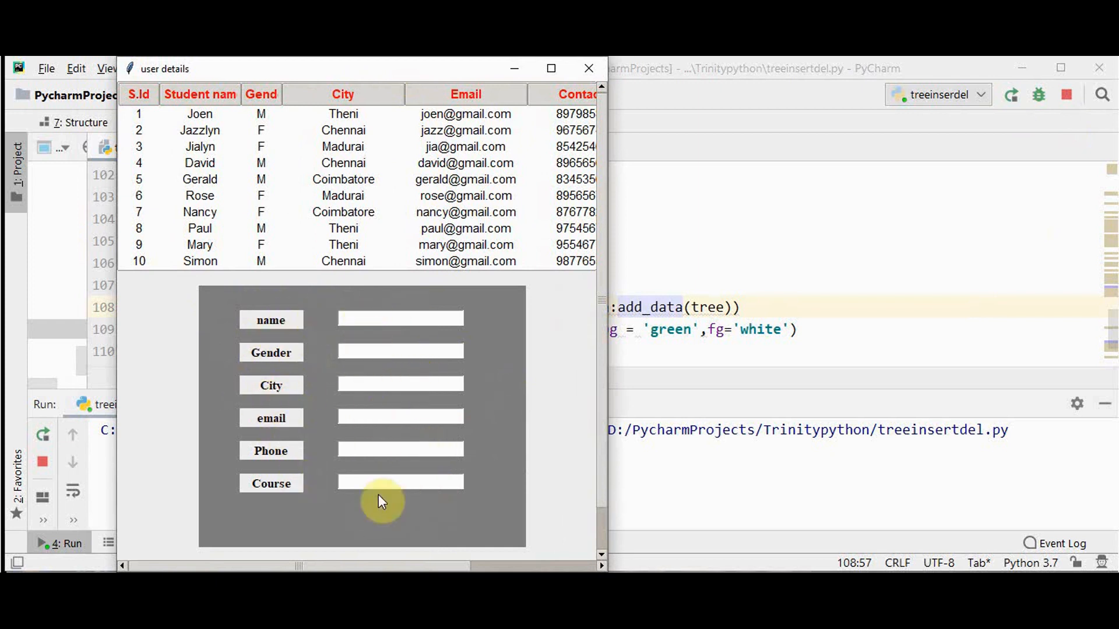
pyautogui.moveTo(423, 384)
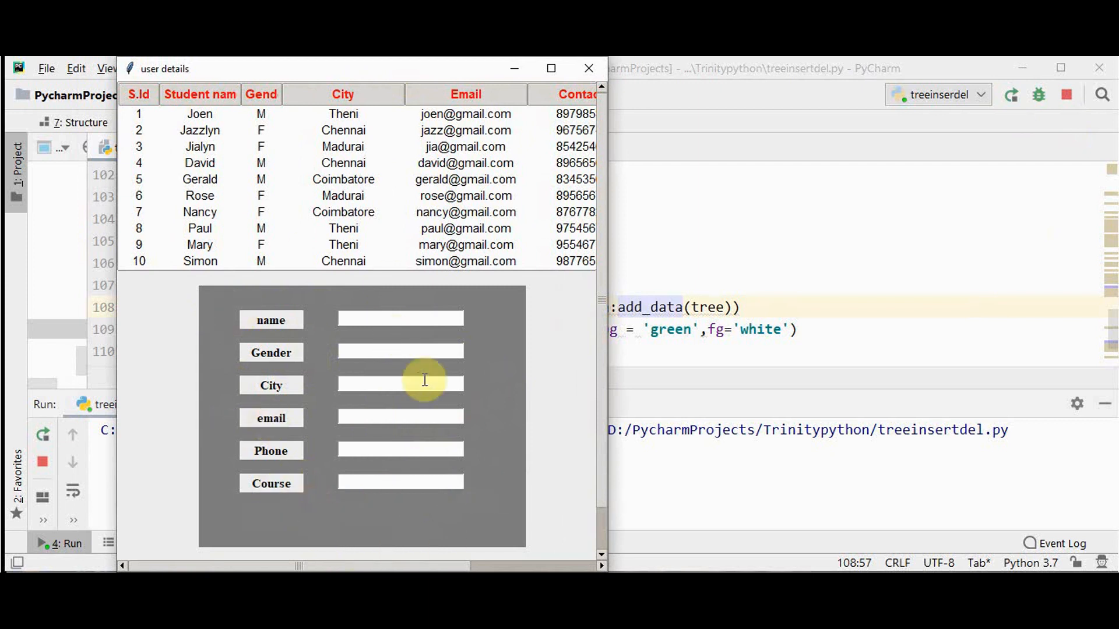
pyautogui.moveTo(312, 508)
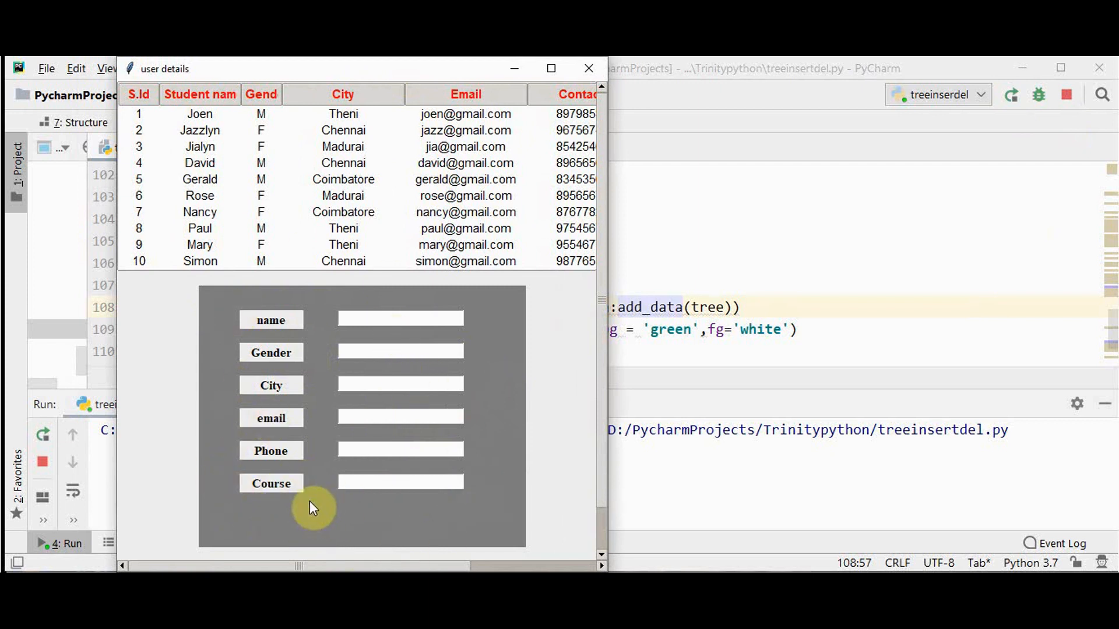
pyautogui.moveTo(459, 528)
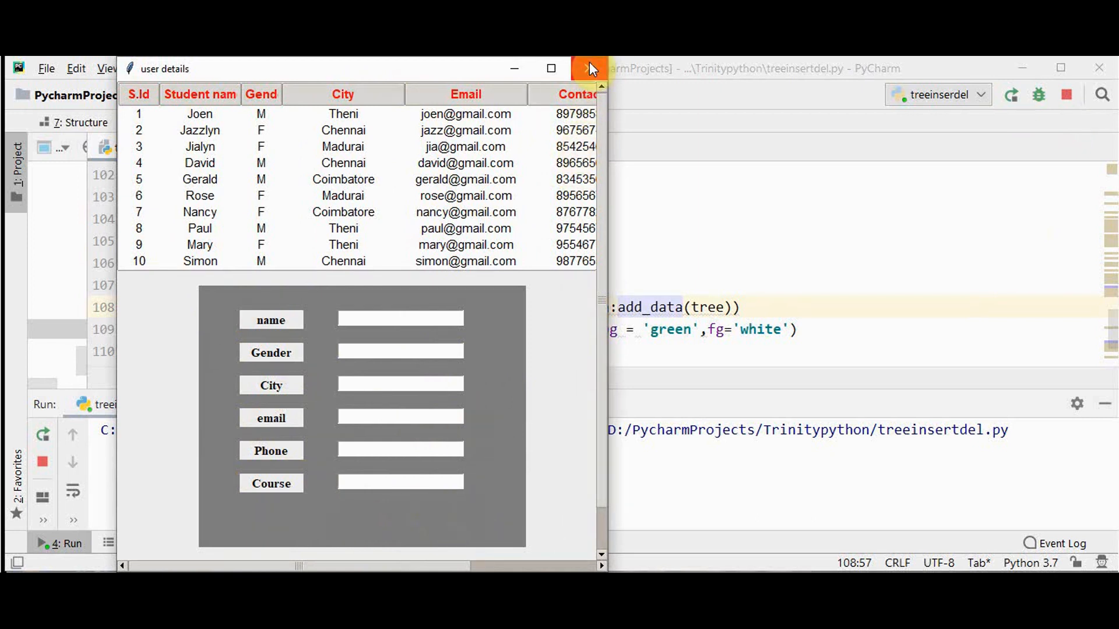
pyautogui.click(589, 69)
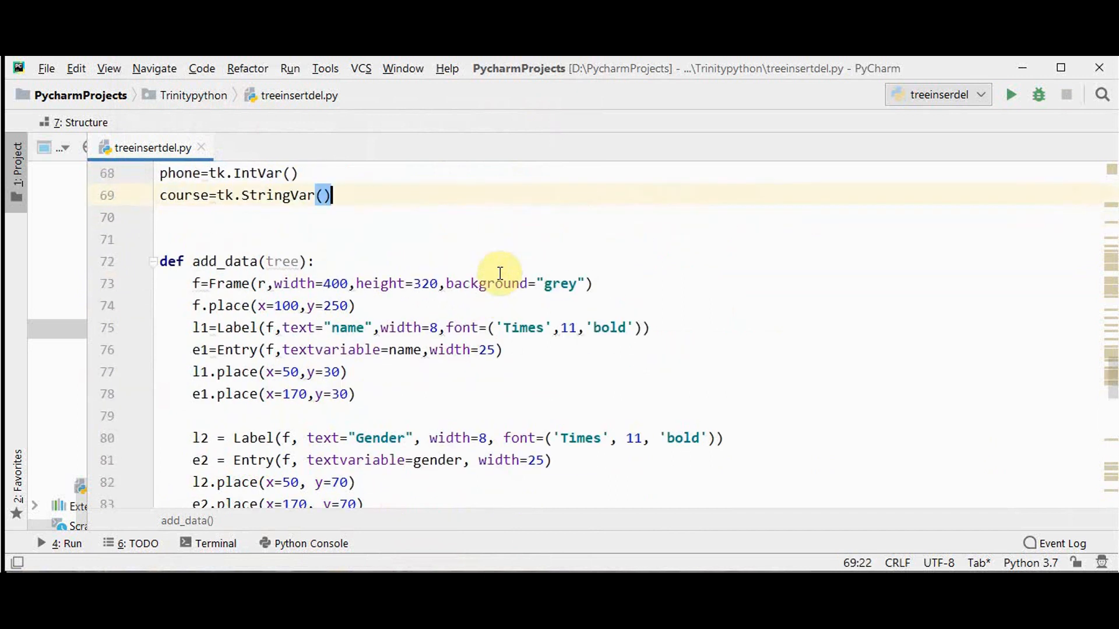
# - Scroll down past the Course entry to where the submit and cancel buttons go
pyautogui.scroll(-3)
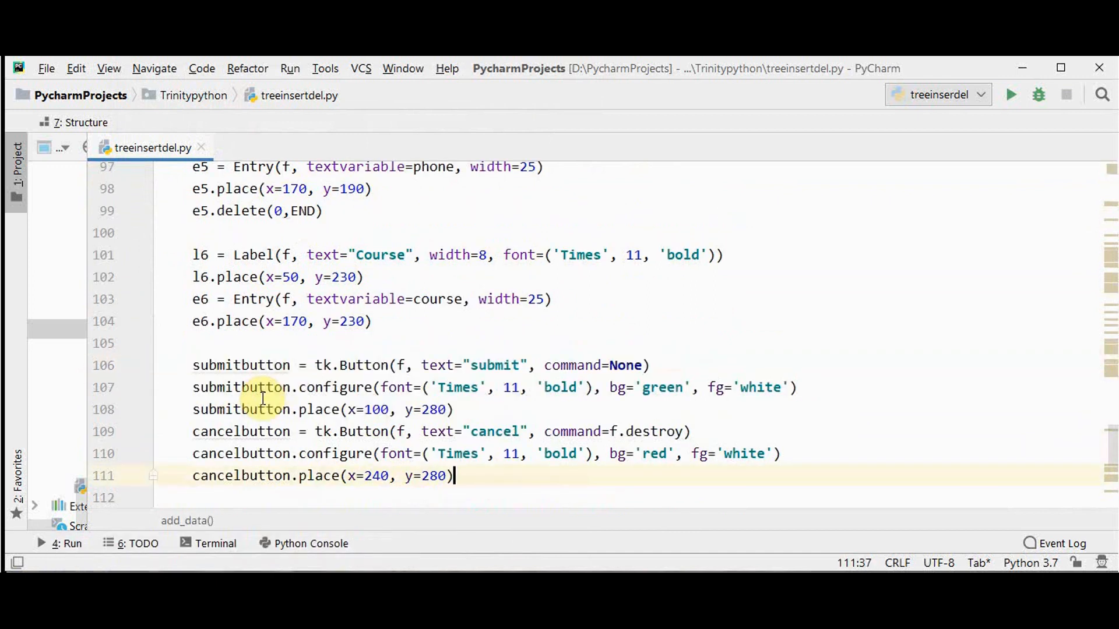
pyautogui.moveTo(468, 416)
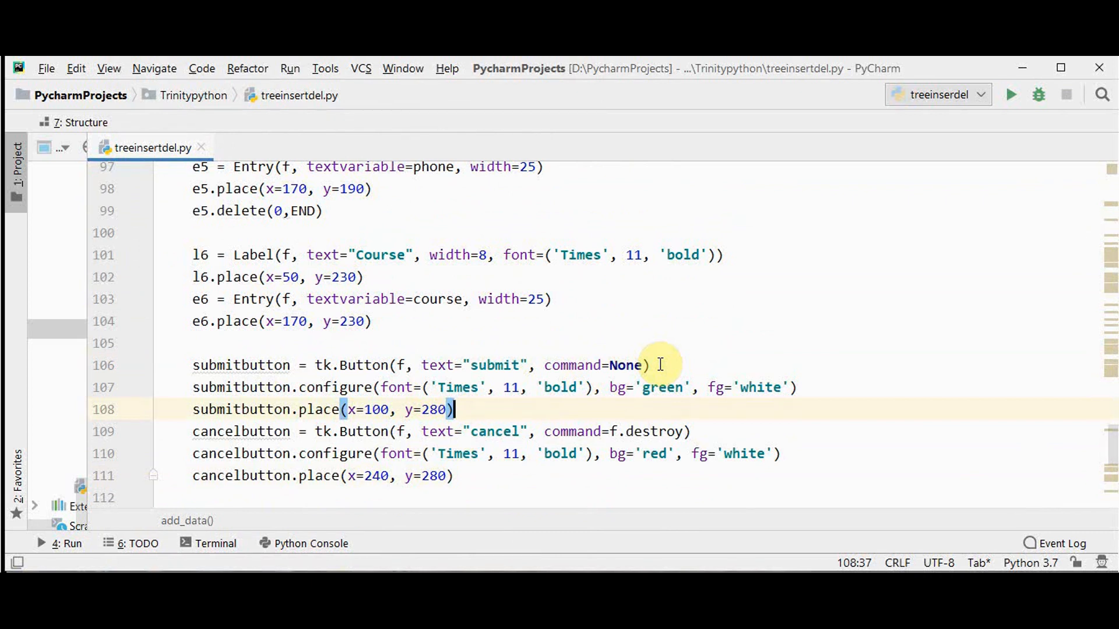
pyautogui.moveTo(603, 432)
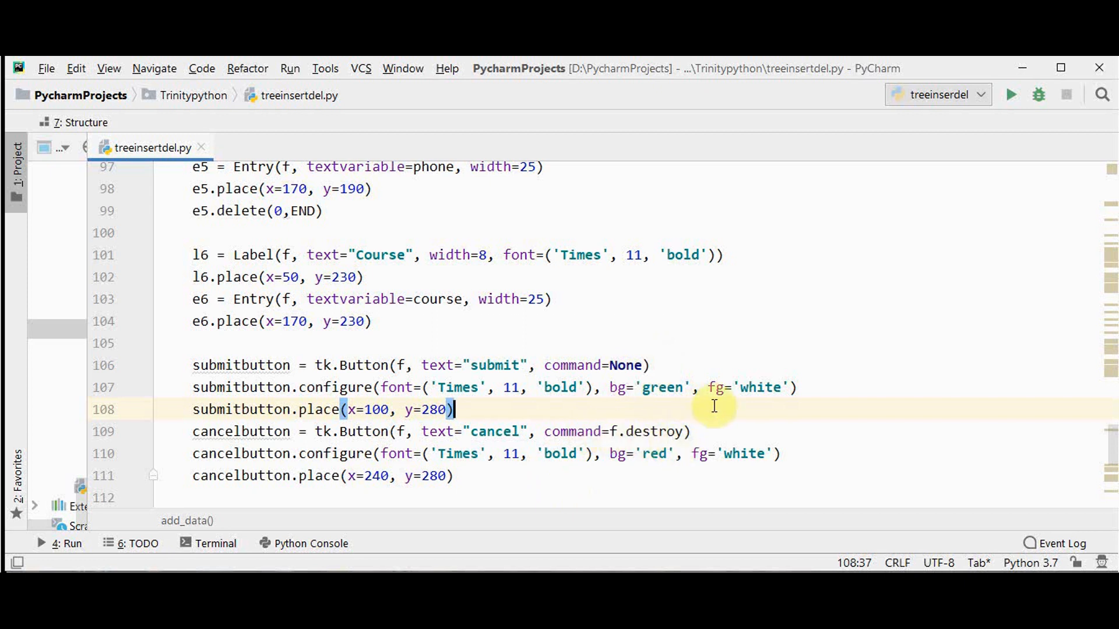
pyautogui.moveTo(635, 365)
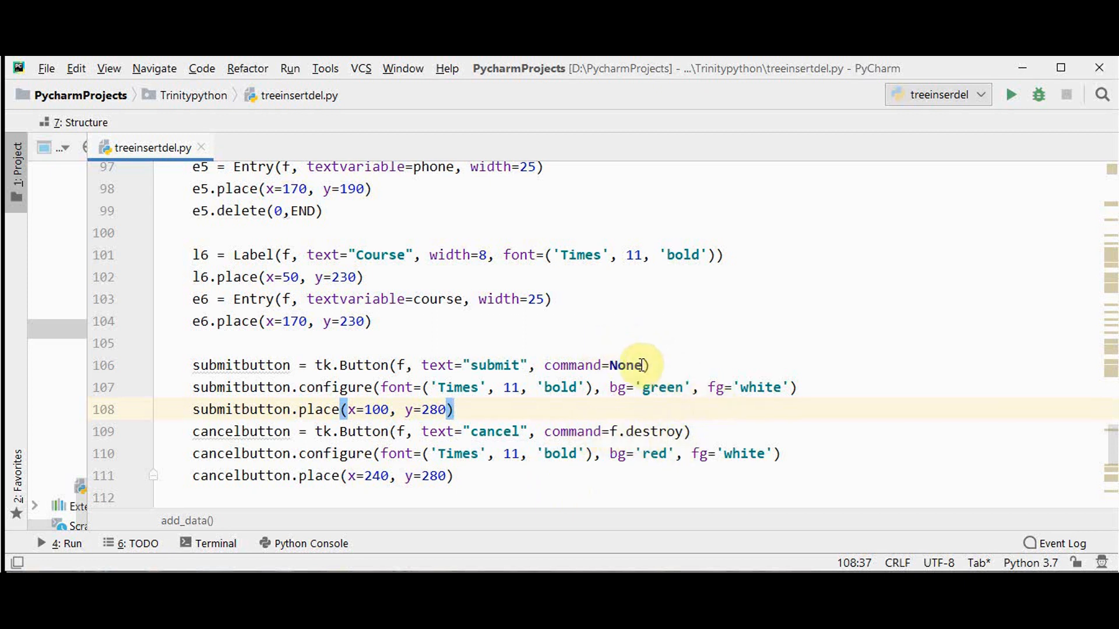
# - Change the submit button's command from None to insert_data
pyautogui.write('insert')
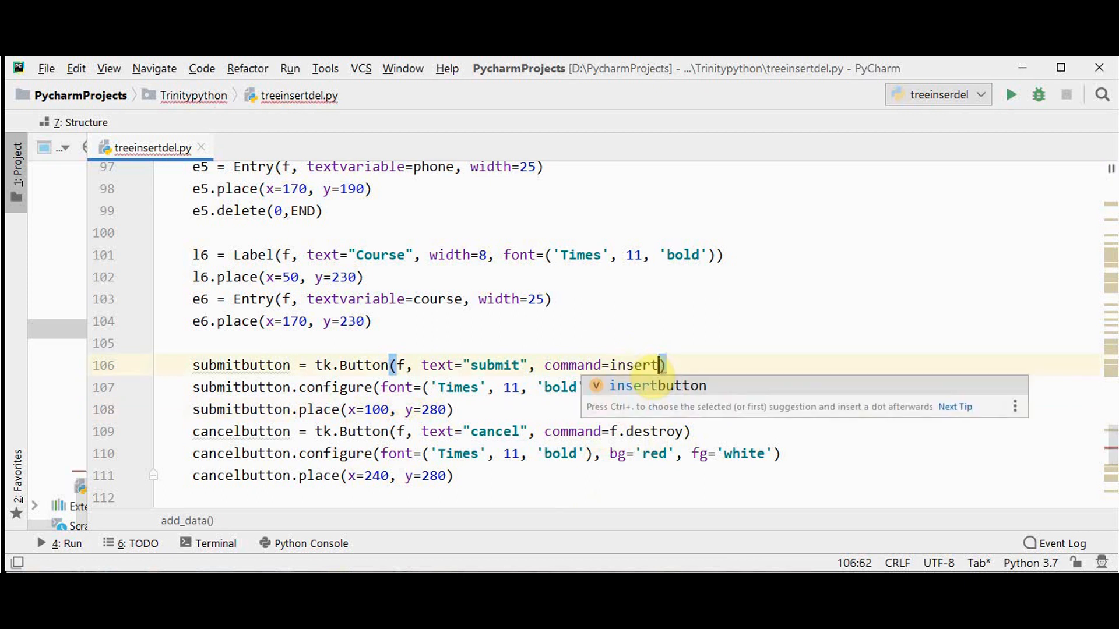
pyautogui.write('_data')
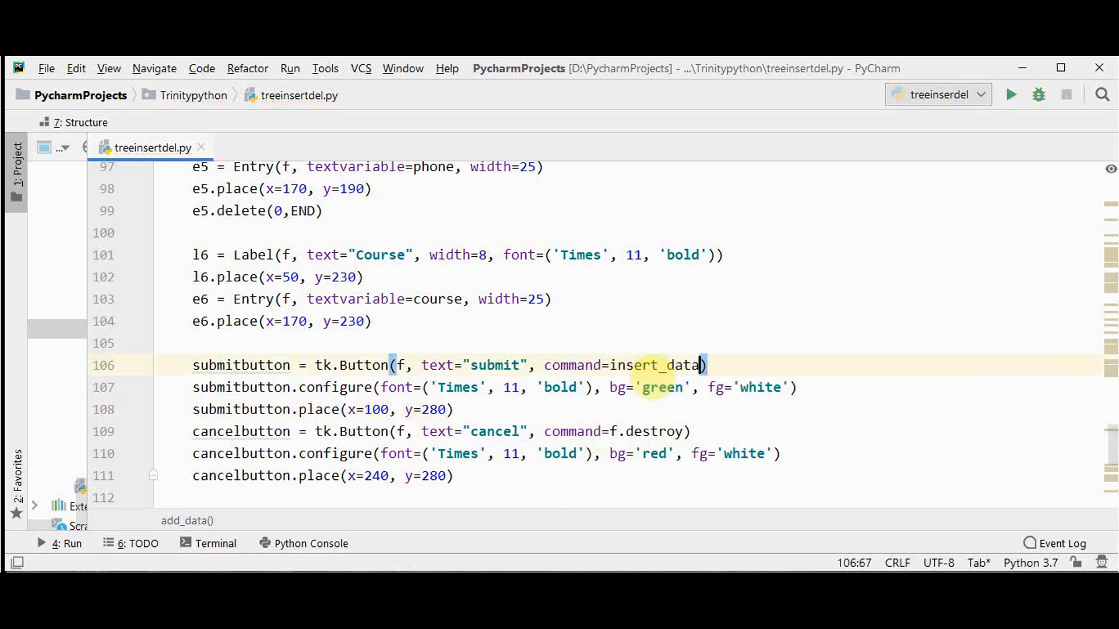
pyautogui.click(553, 299)
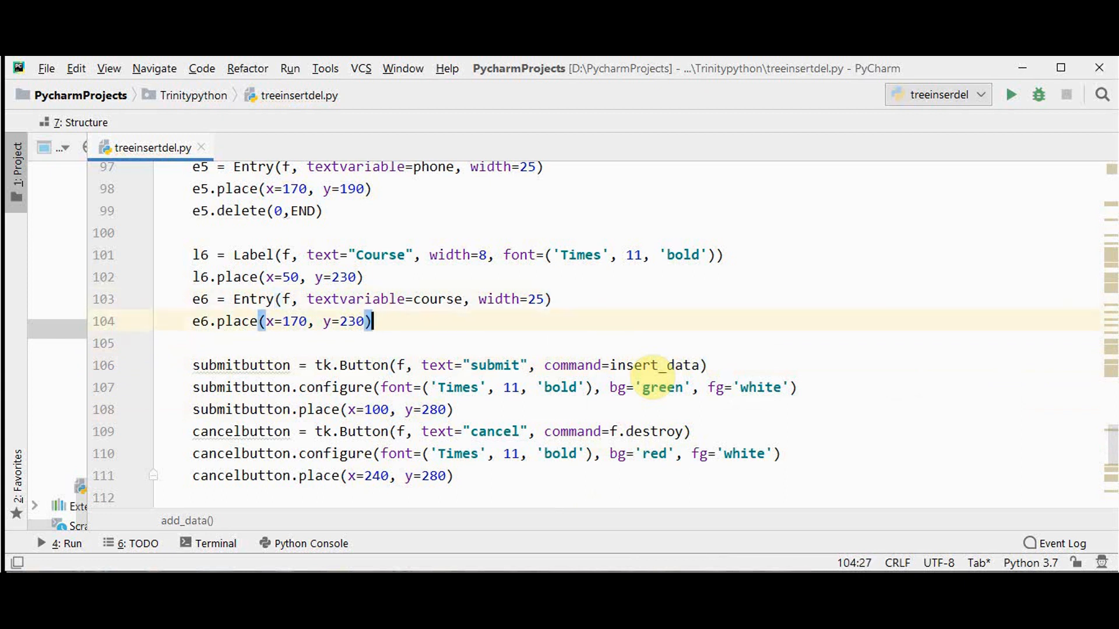
pyautogui.moveTo(692, 364)
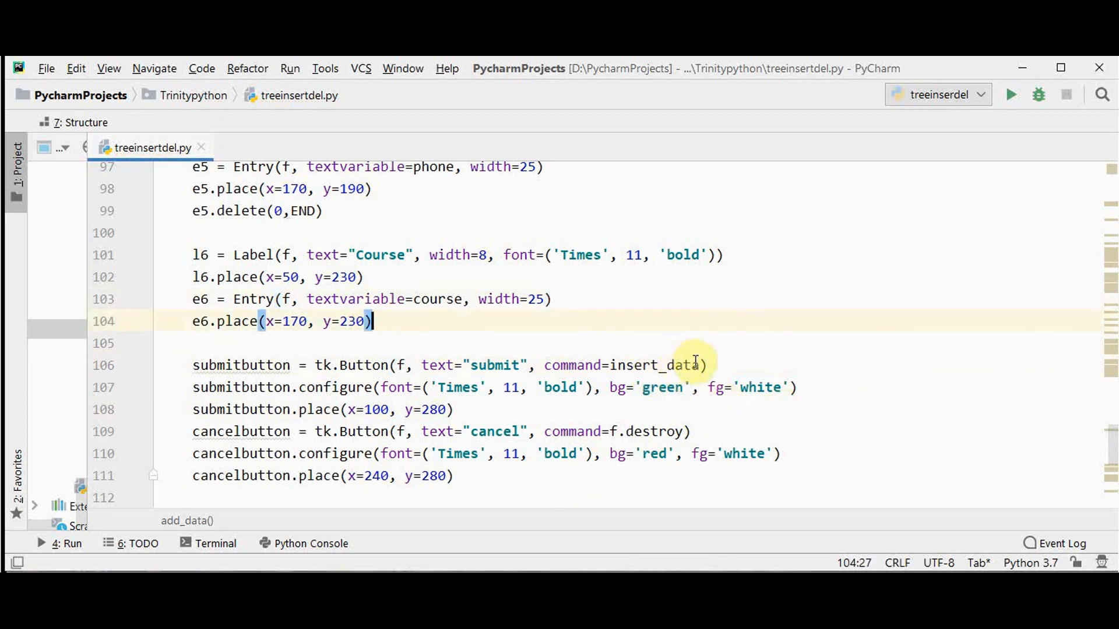
pyautogui.scroll(3)
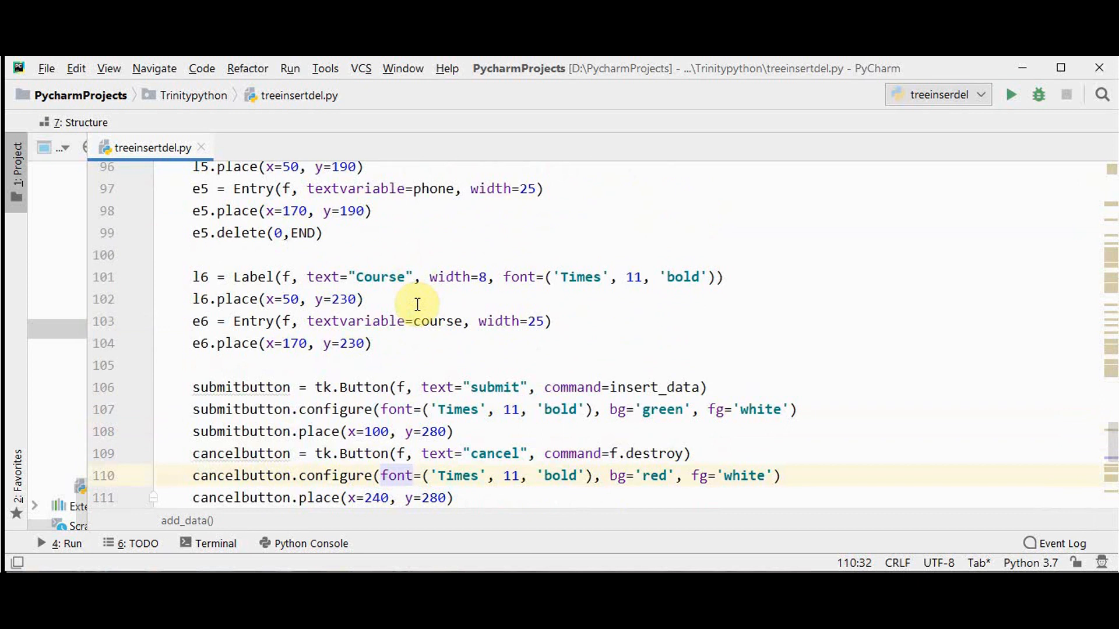
# - Define a new insert_data() function above the submit button
pyautogui.write('def ins')
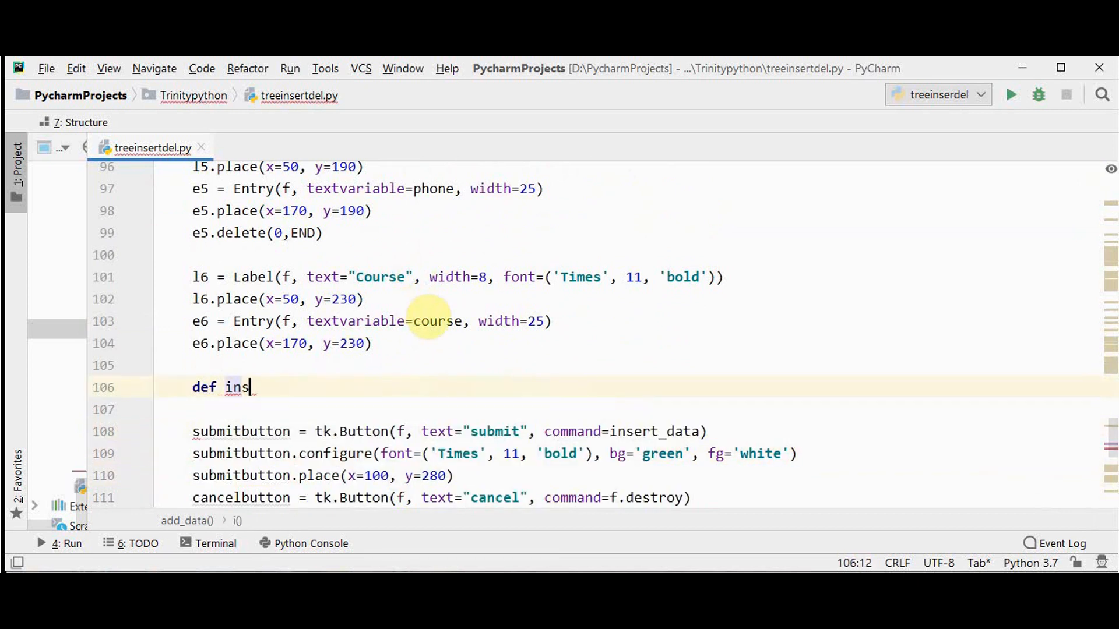
pyautogui.write('ert_dat')
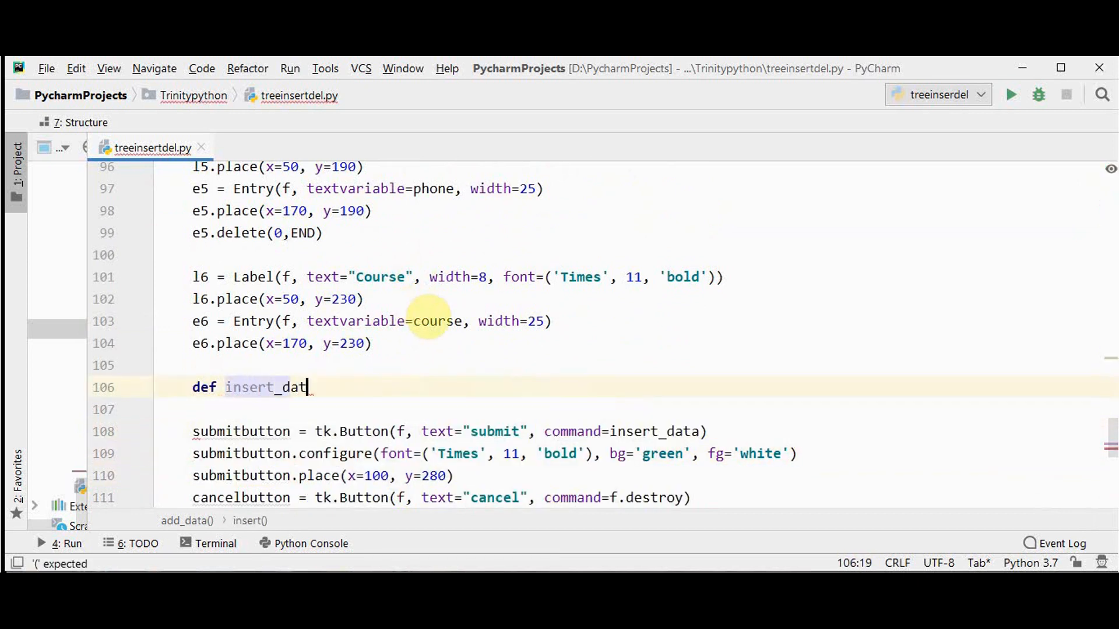
pyautogui.write('a()')
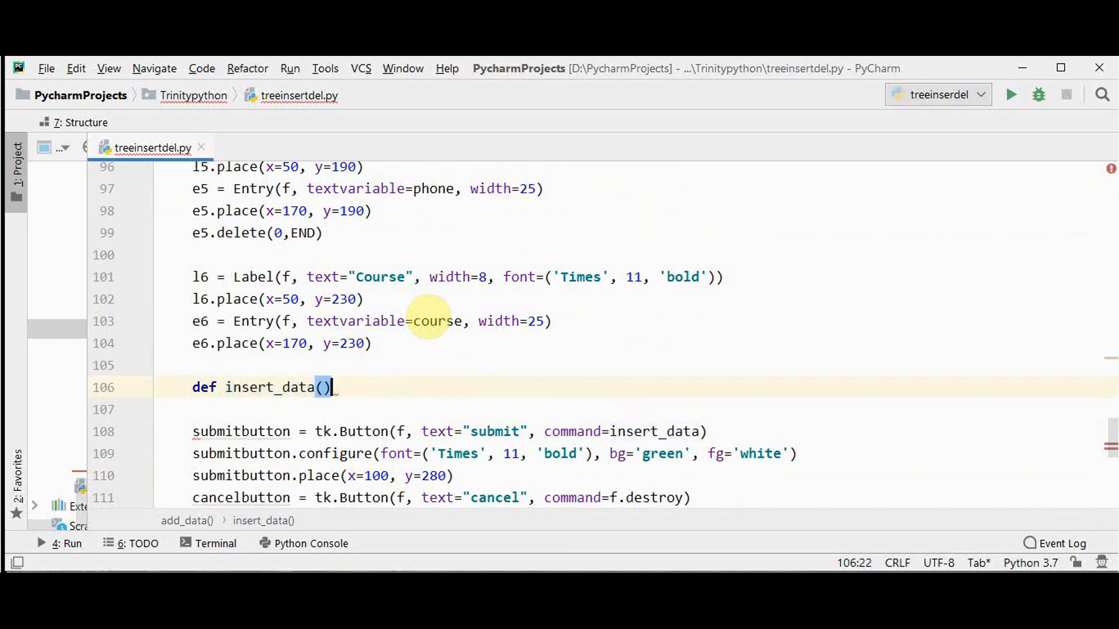
pyautogui.press('Return')
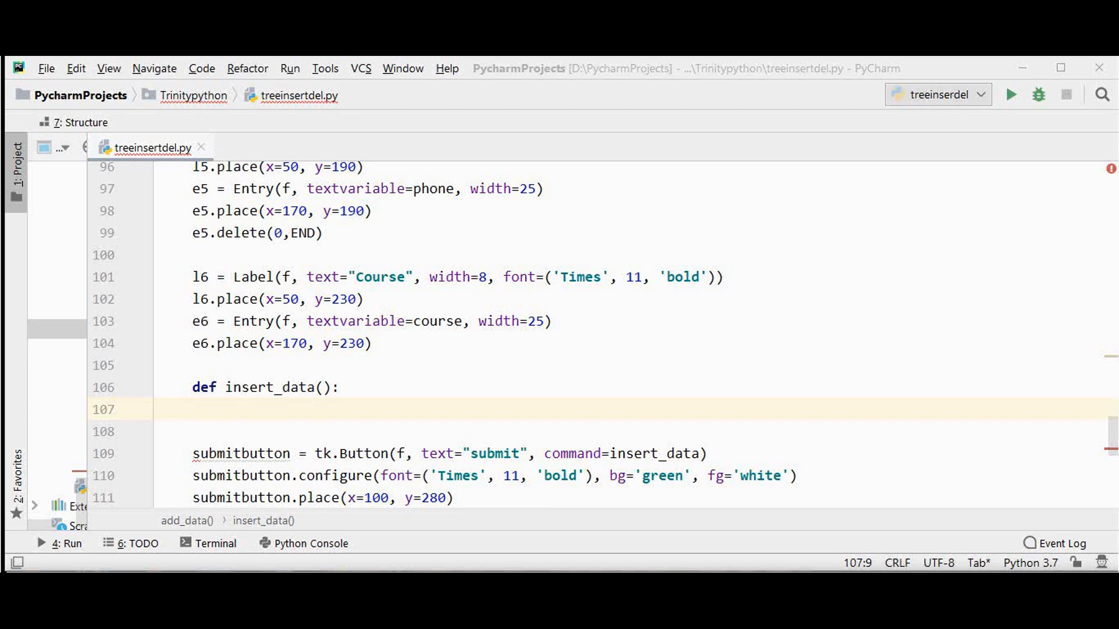
# - Declare nonlocal e1–e6 and read the name, gender, city, email, phone and course values
pyautogui.click(327, 364)
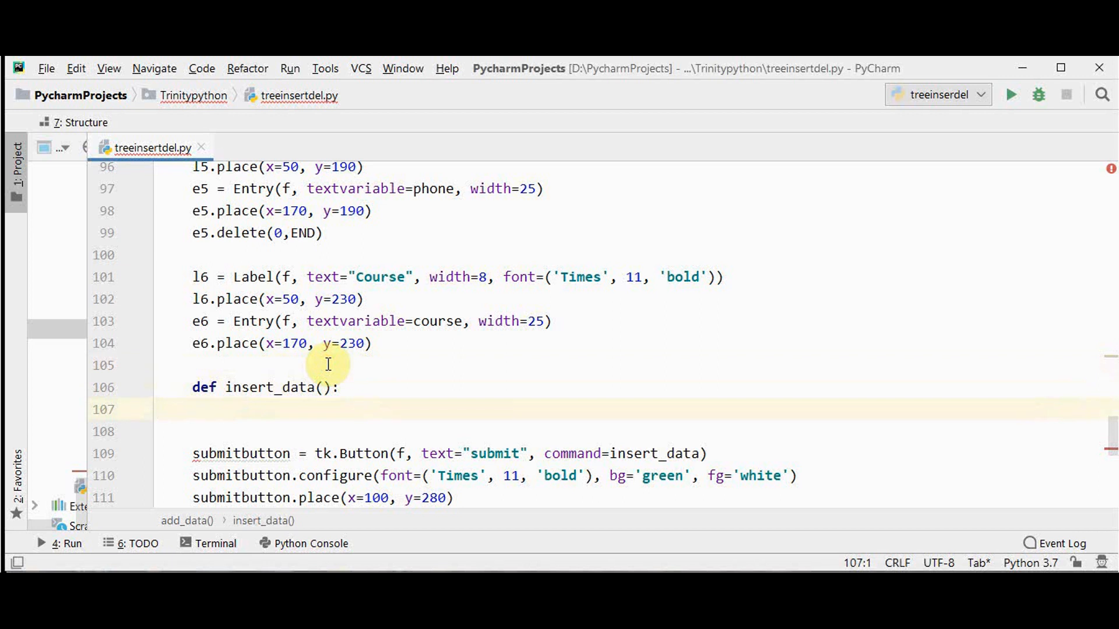
pyautogui.click(225, 408)
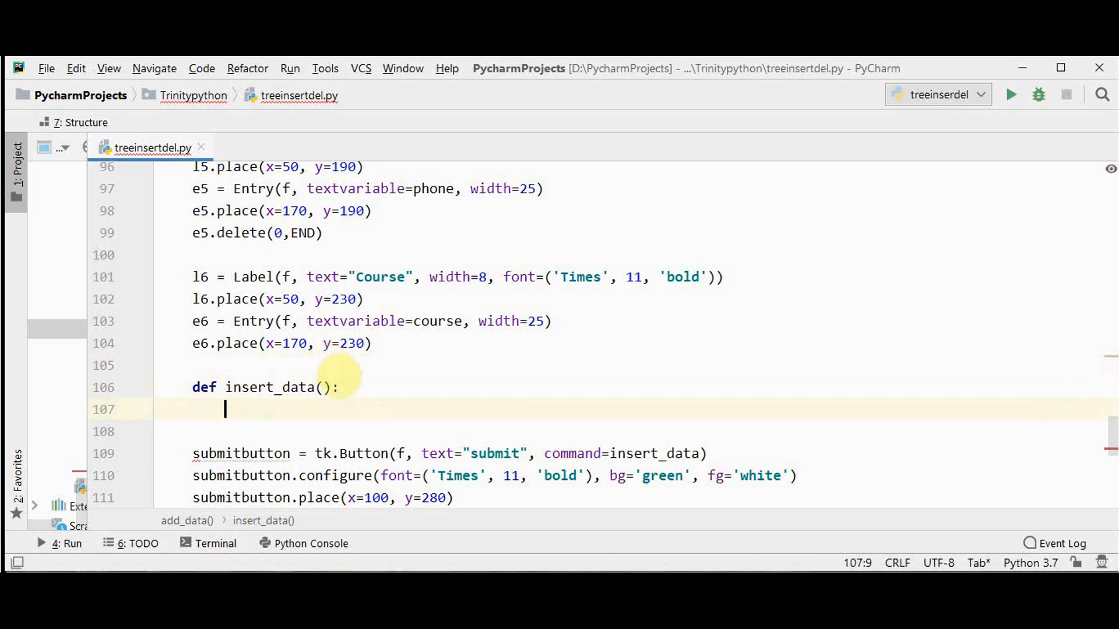
pyautogui.write('nonlocal')
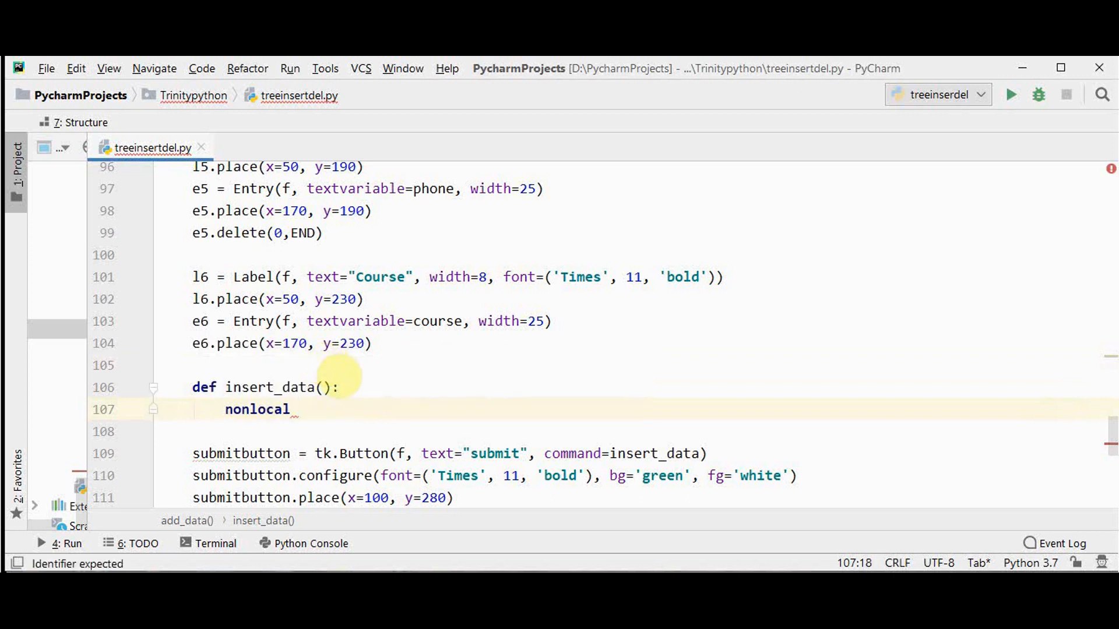
pyautogui.write('e1,e2,')
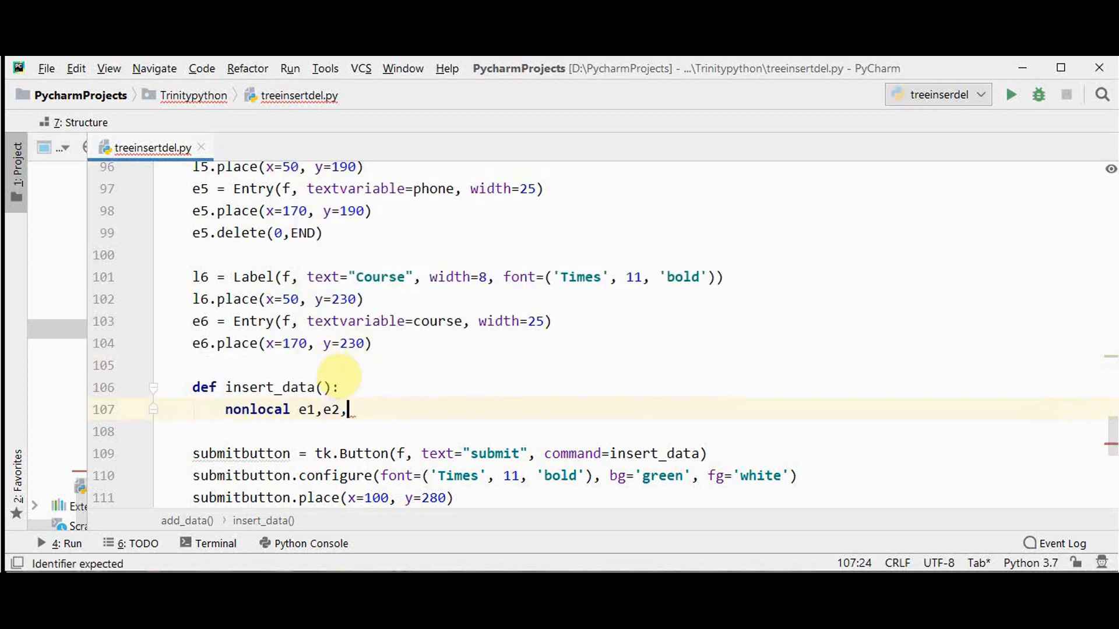
pyautogui.write('e3,e4,e5,e6')
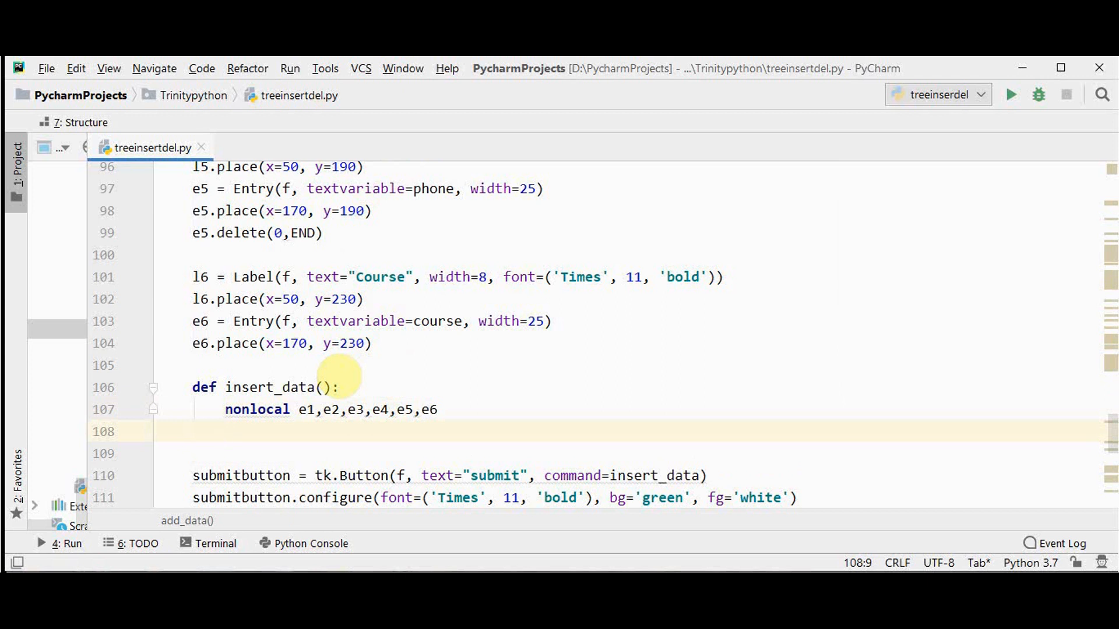
pyautogui.write('name.get(')
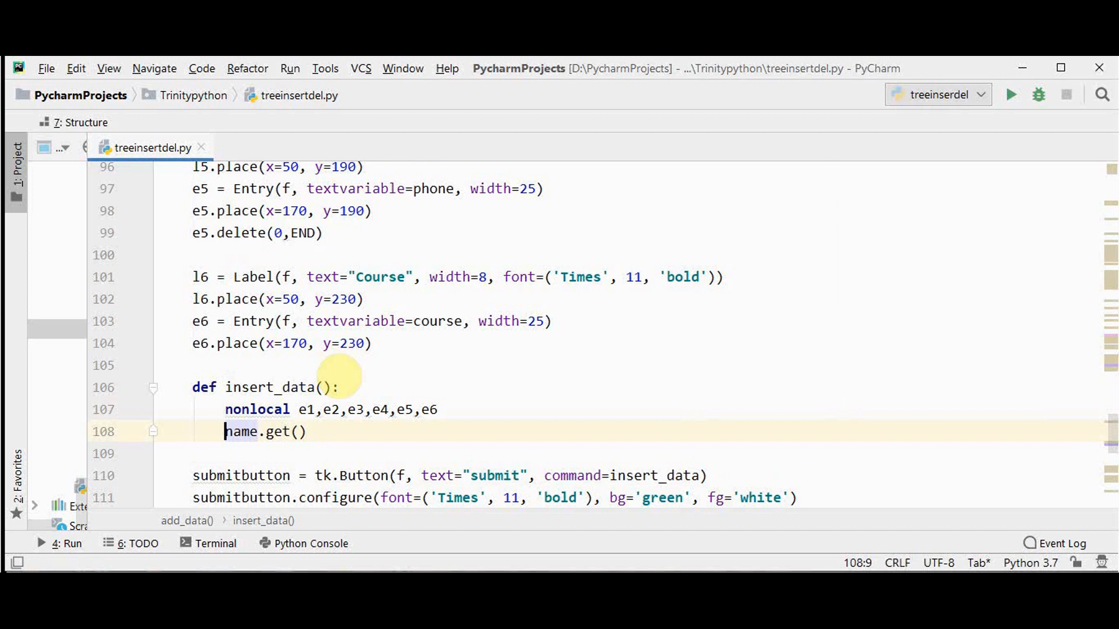
pyautogui.write('s_name=')
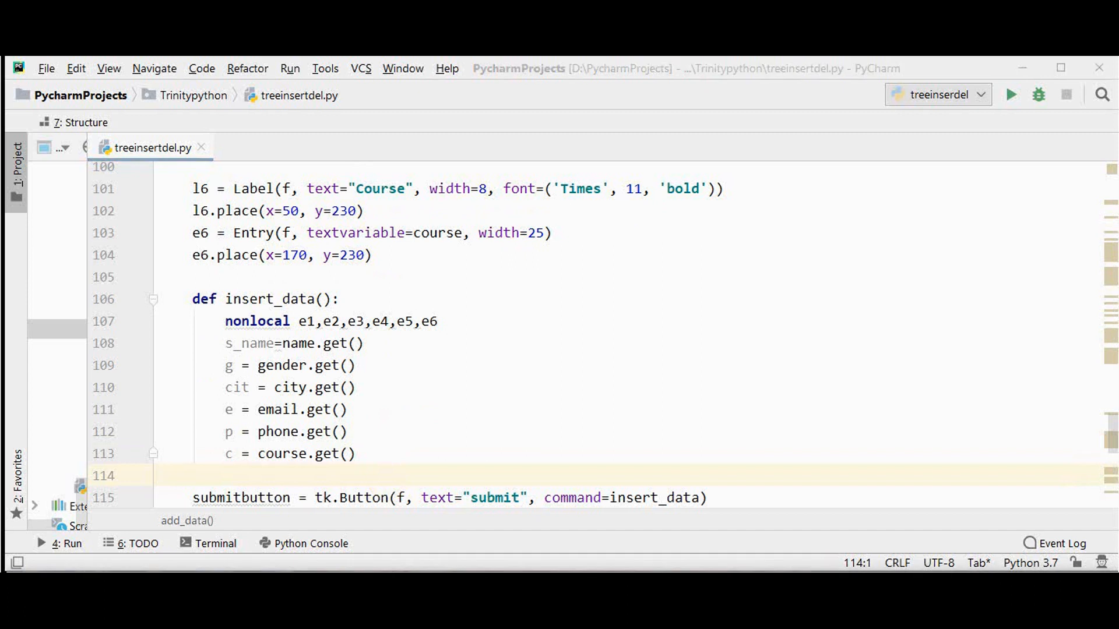
# - Start a conn.execute INSERT INTO reg_member (student_name, gender, city, email, contactno, course) query
pyautogui.click(378, 476)
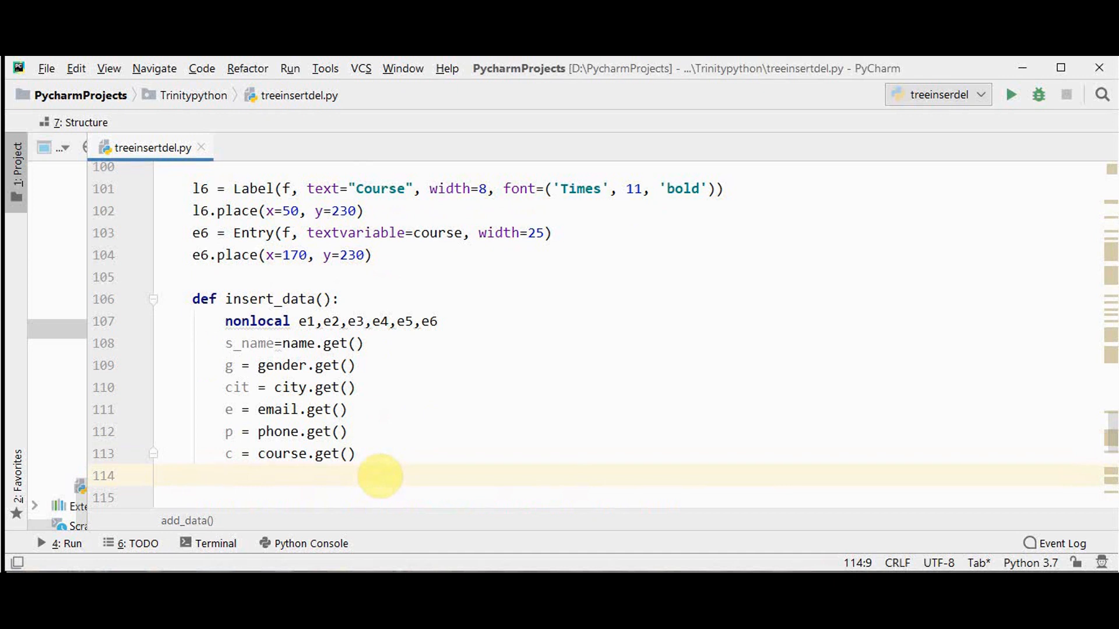
pyautogui.click(225, 476)
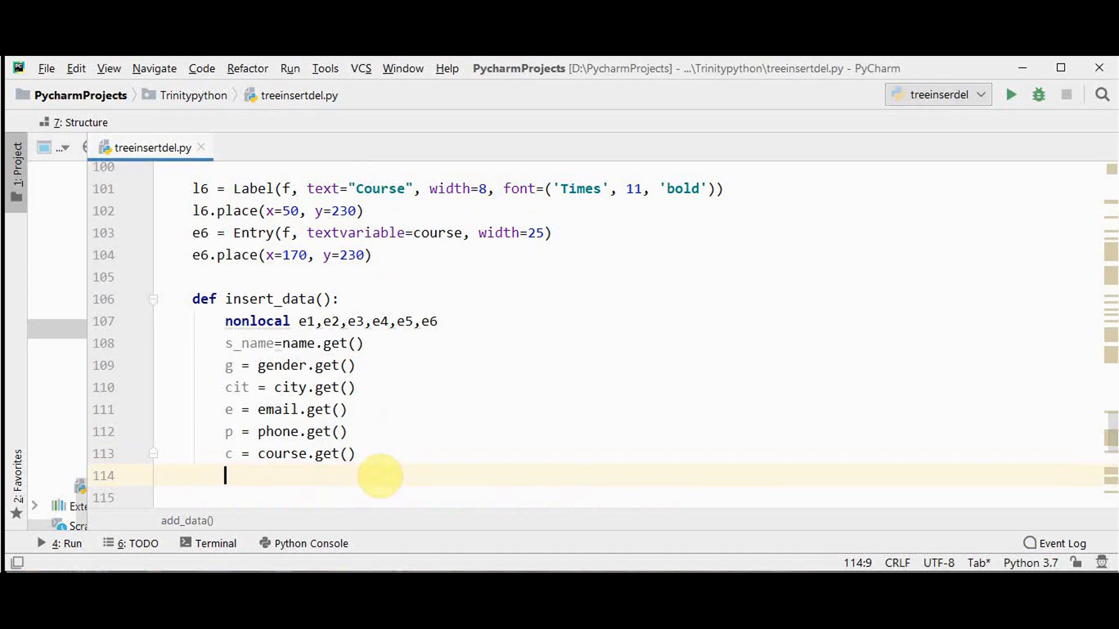
pyautogui.write("conn.execute('I")
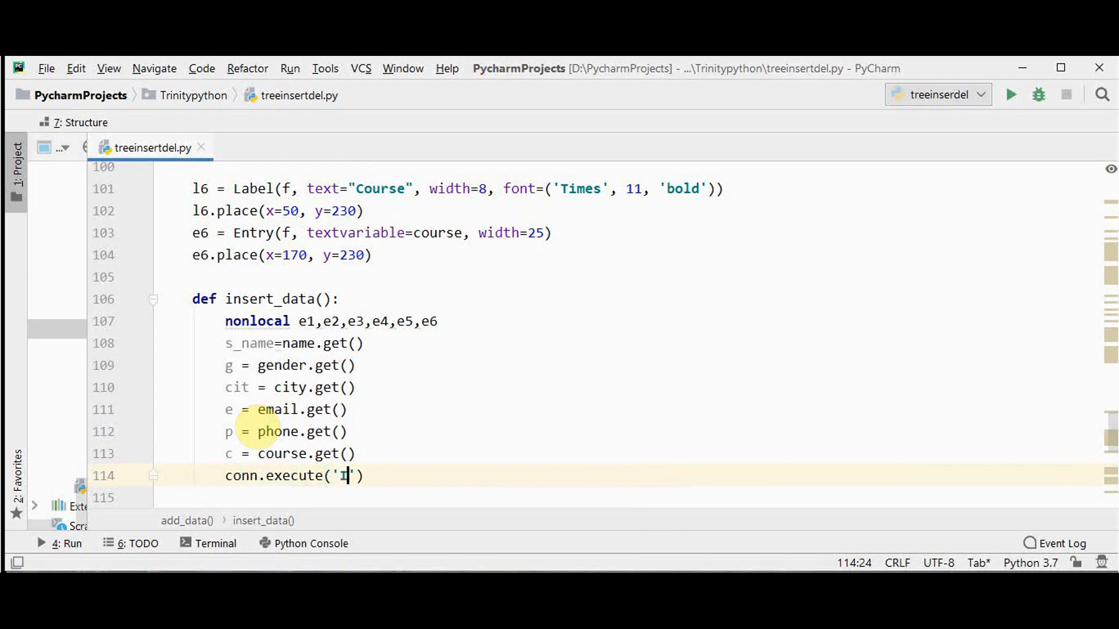
pyautogui.write('NSERT')
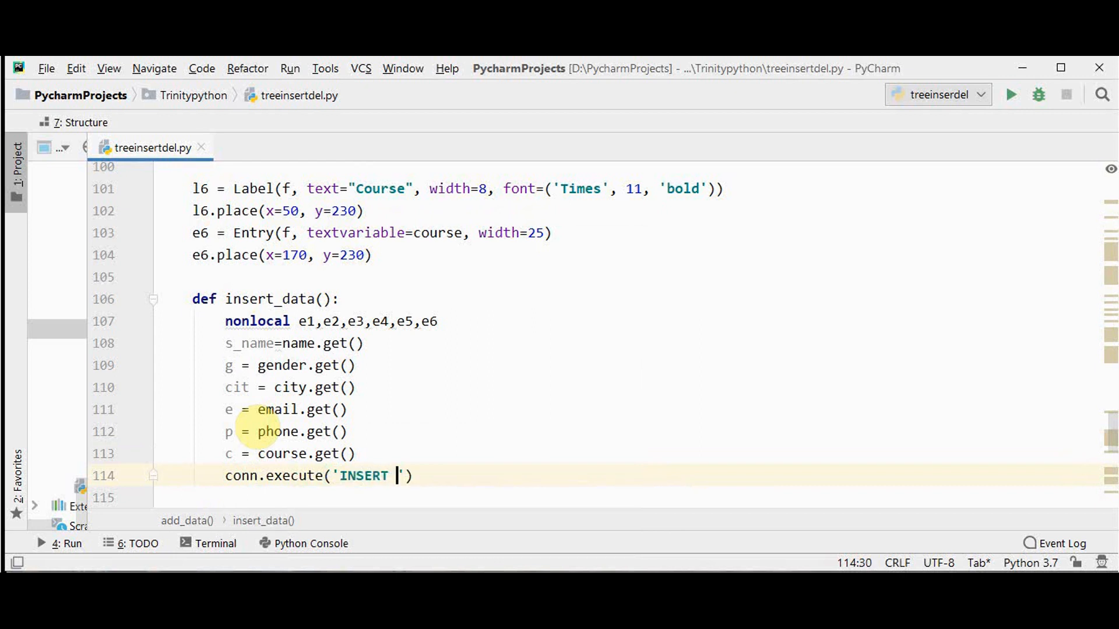
pyautogui.write('INTO')
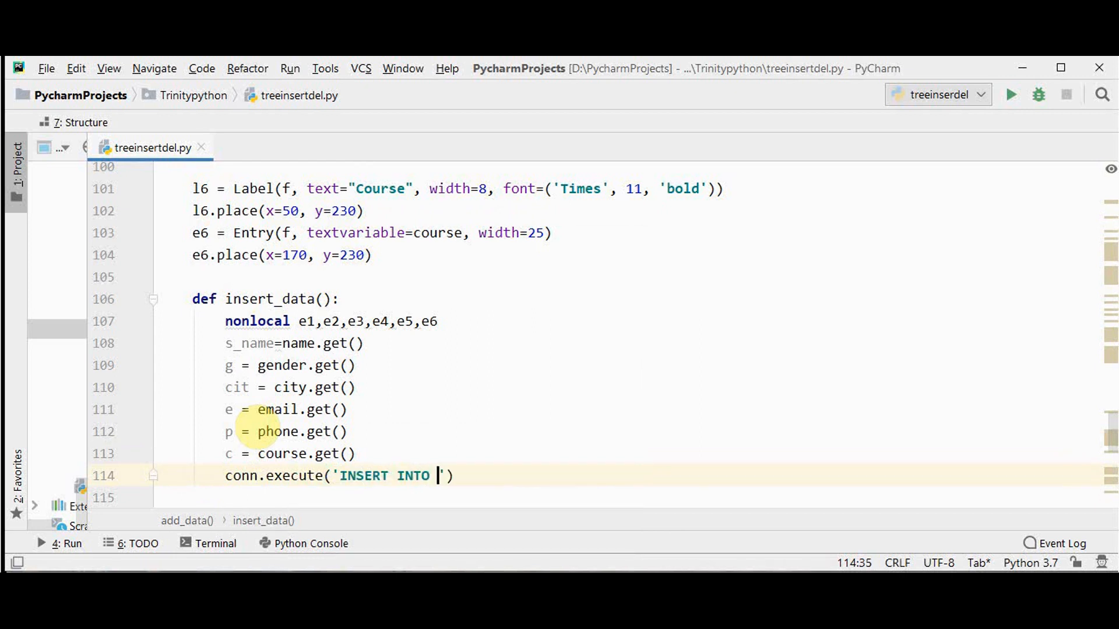
pyautogui.write('reg_me')
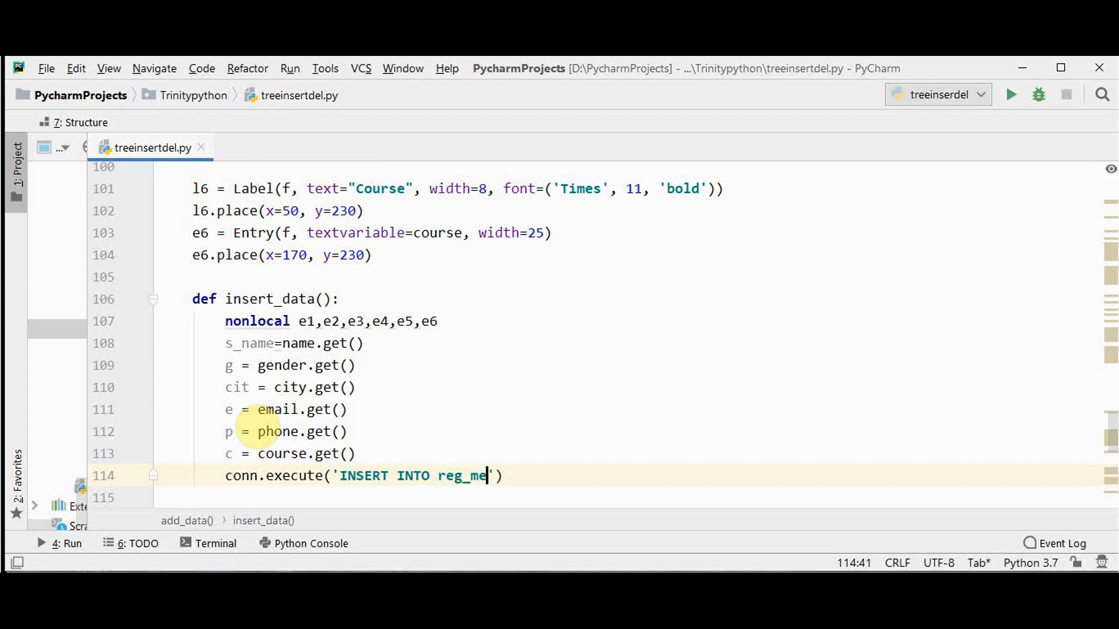
pyautogui.write('mber')
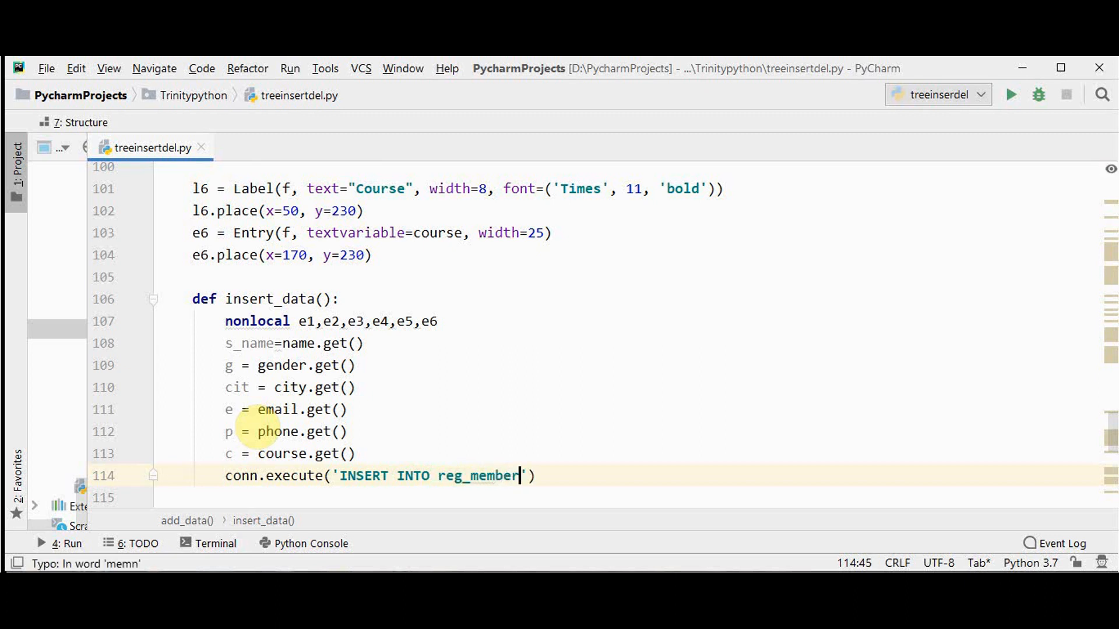
pyautogui.write('(')
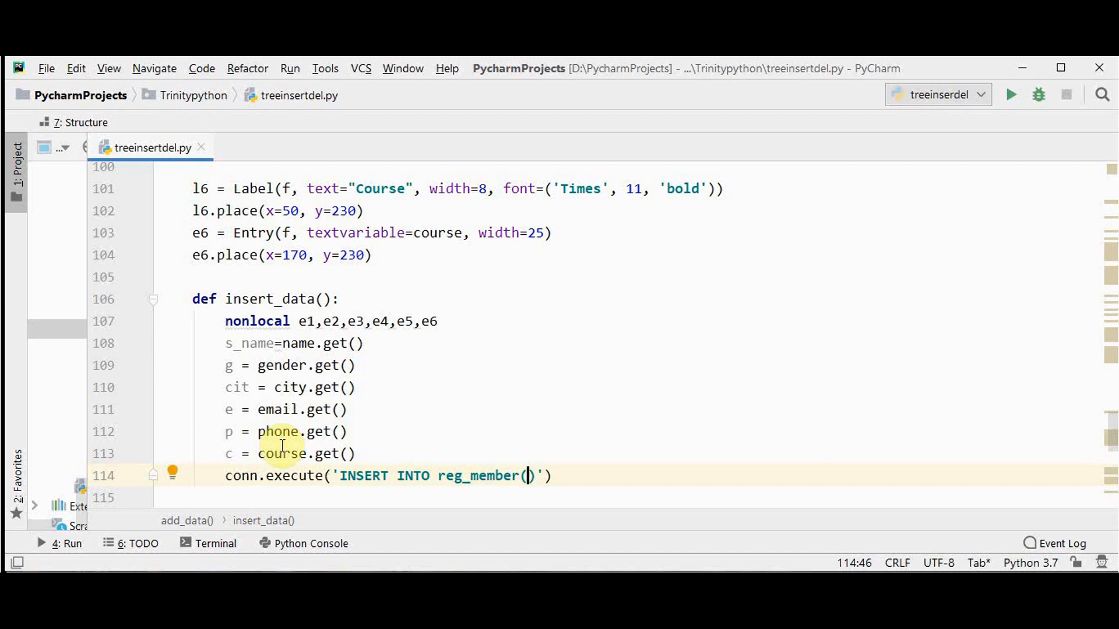
pyautogui.write('student_name,gender,city,email,contactno,course')
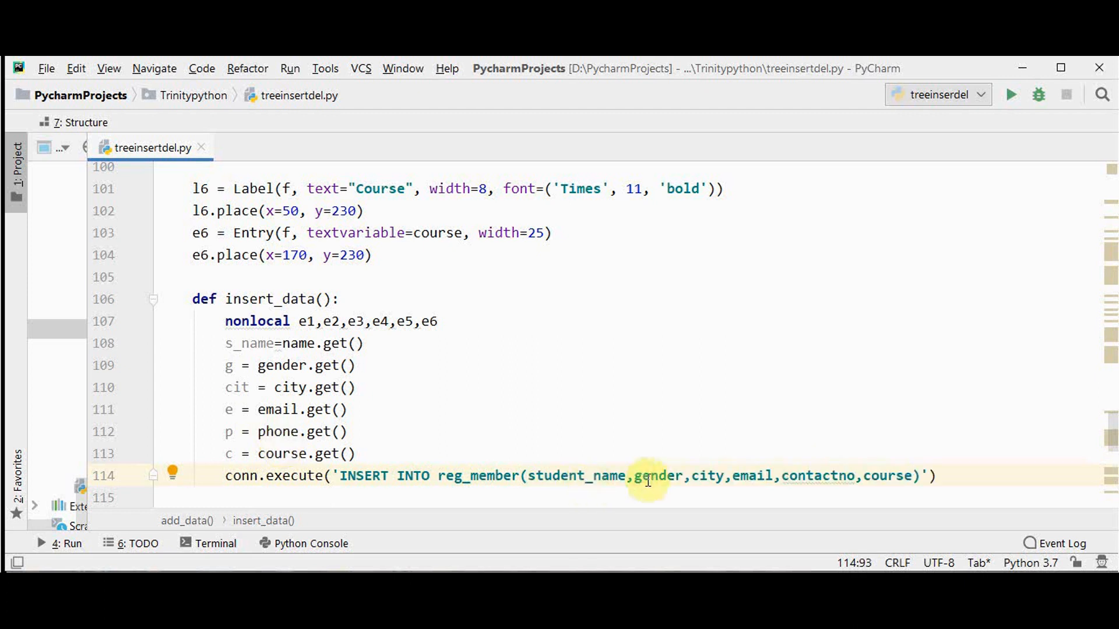
pyautogui.moveTo(890, 516)
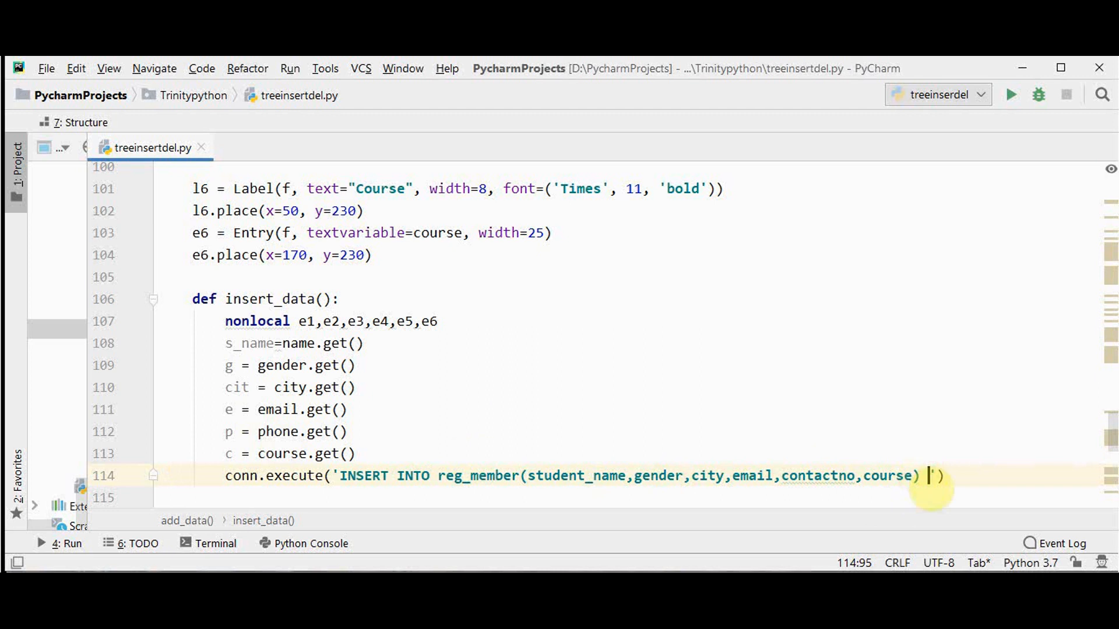
# - Add VALUES with six %s placeholders and pass the six entered values
pyautogui.write('VALUE')
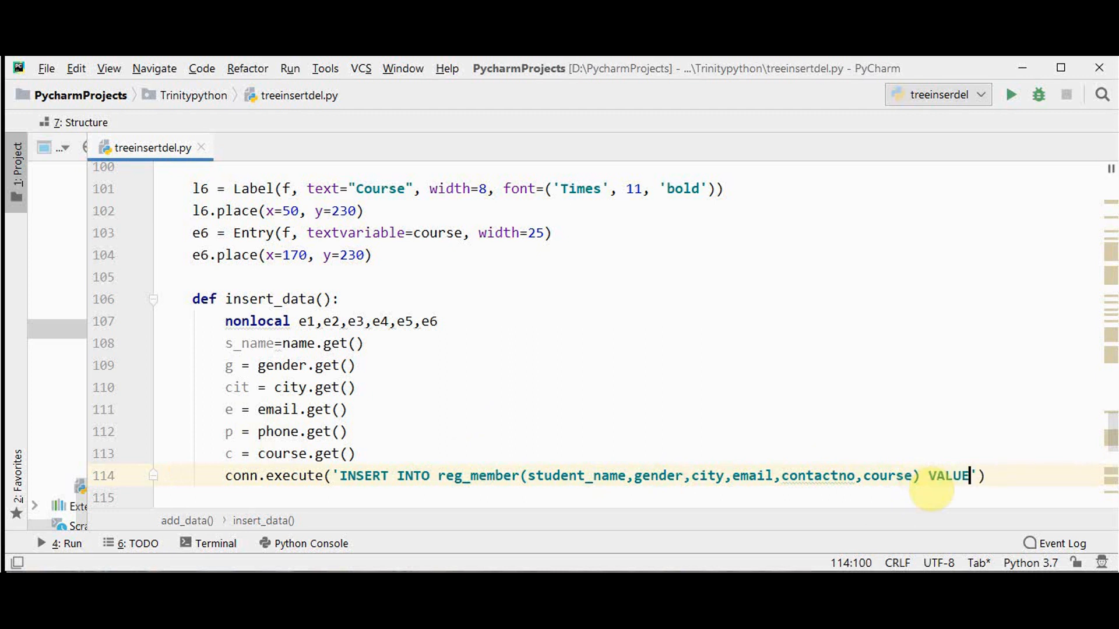
pyautogui.write('S(')
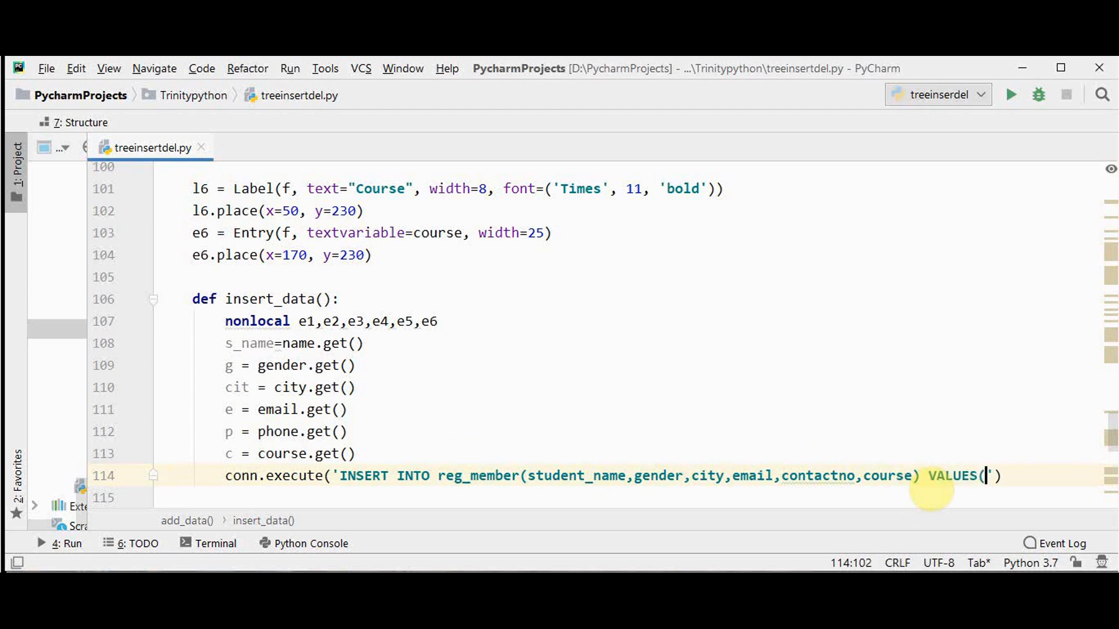
pyautogui.write('%s')
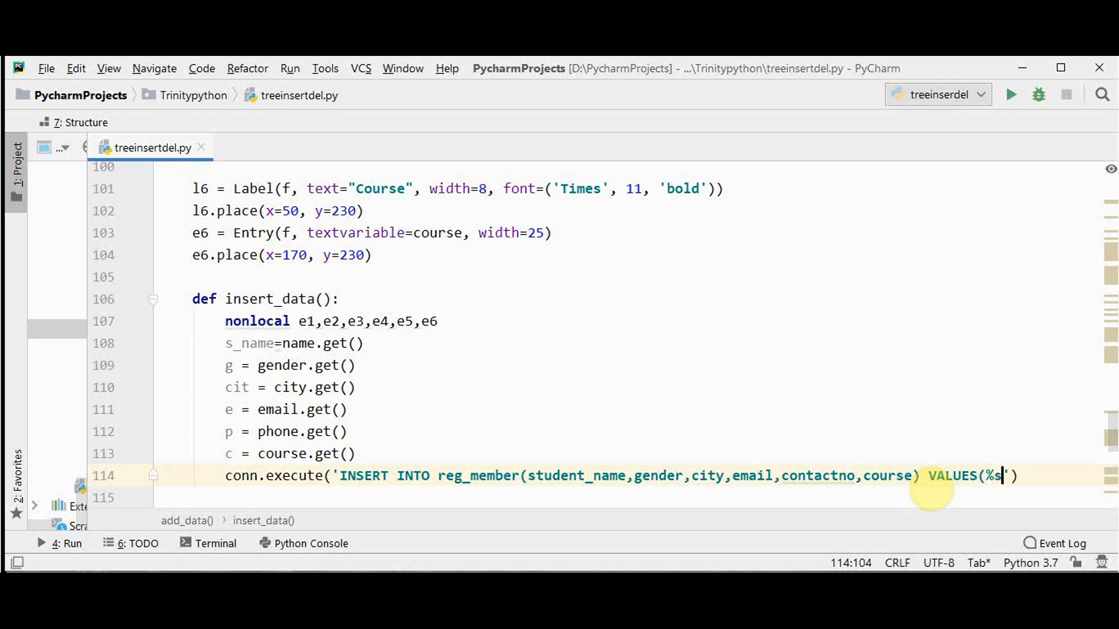
pyautogui.write(',%s')
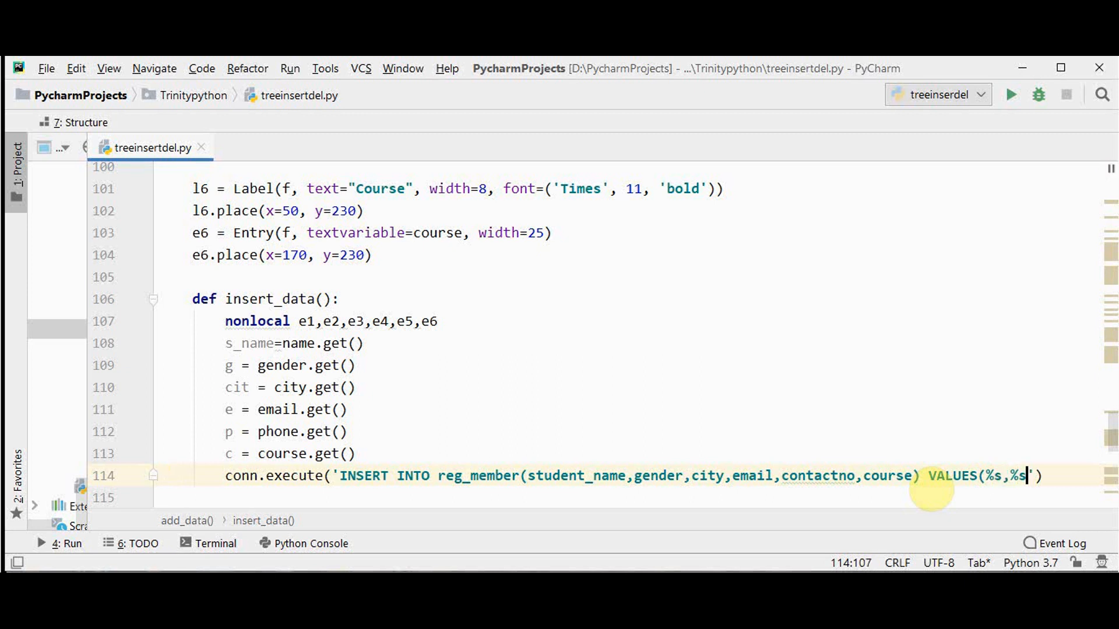
pyautogui.write(',')
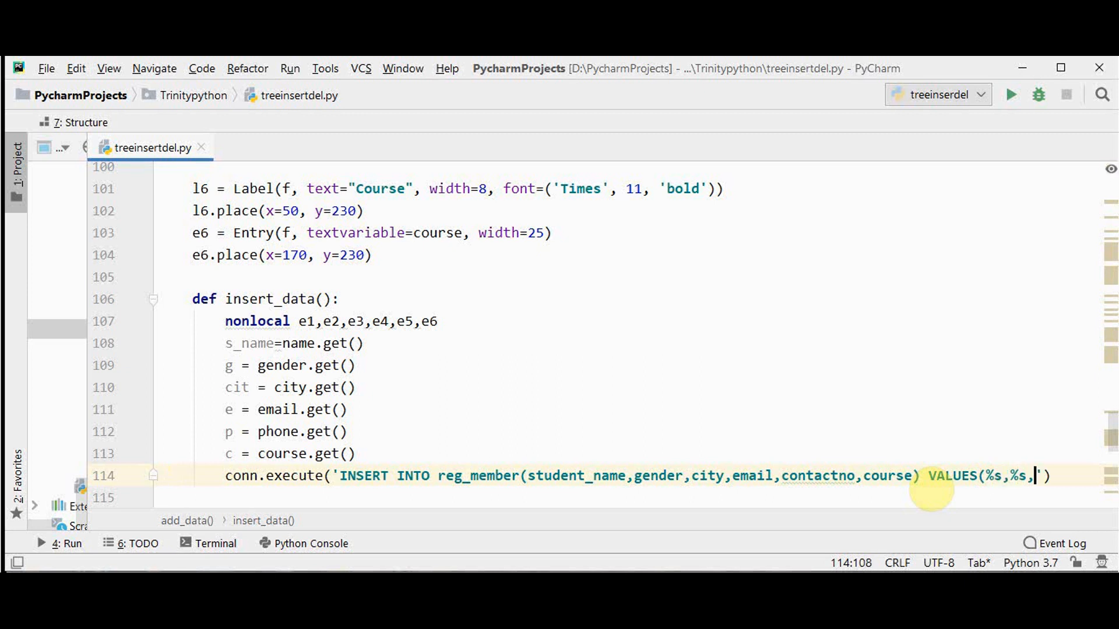
pyautogui.write('%s,')
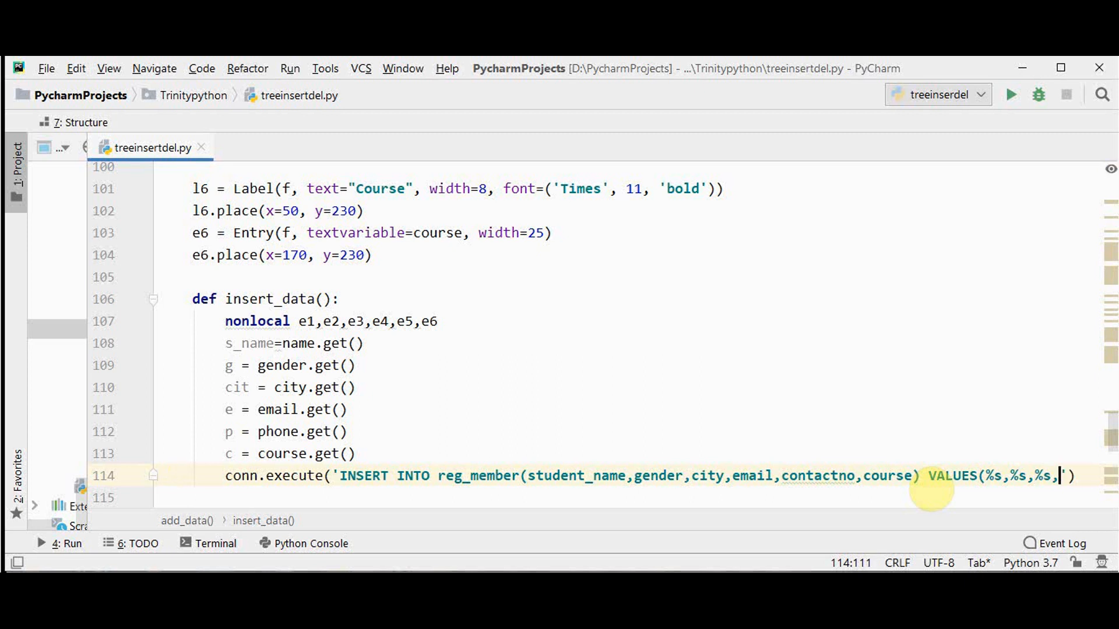
pyautogui.write('%s,')
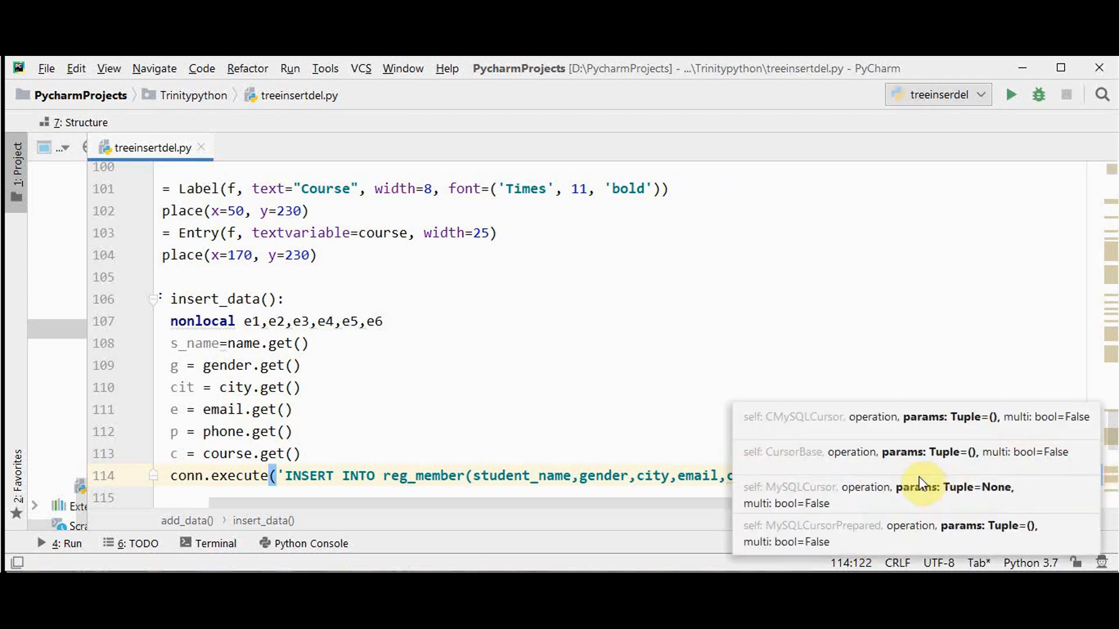
pyautogui.write('se) VALUES(%s,%s,%s,%s,%s,%')
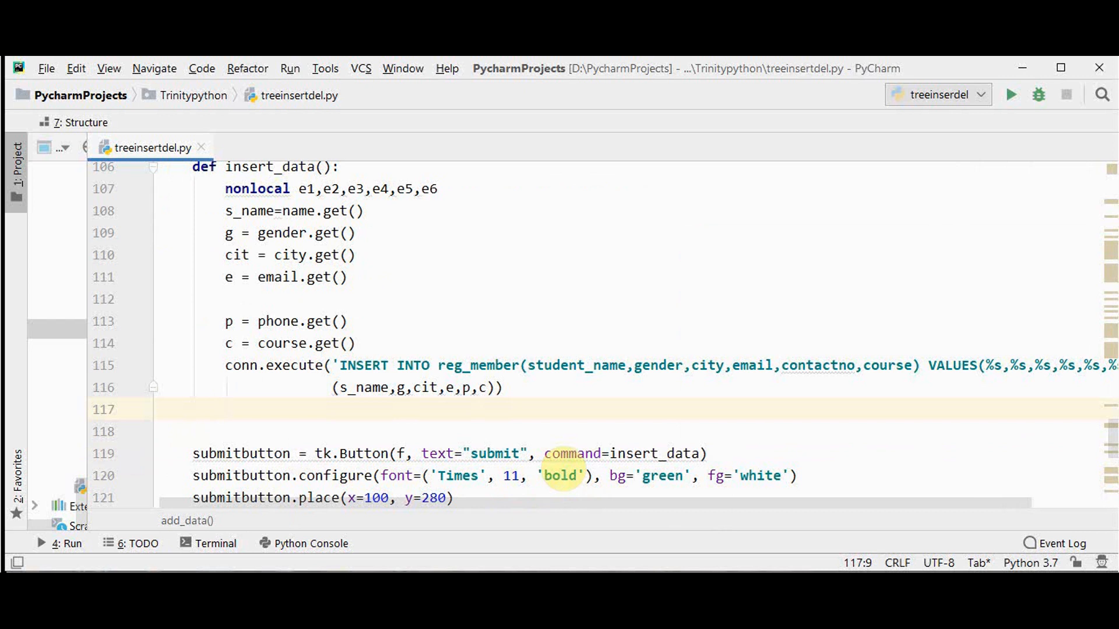
pyautogui.click(225, 409)
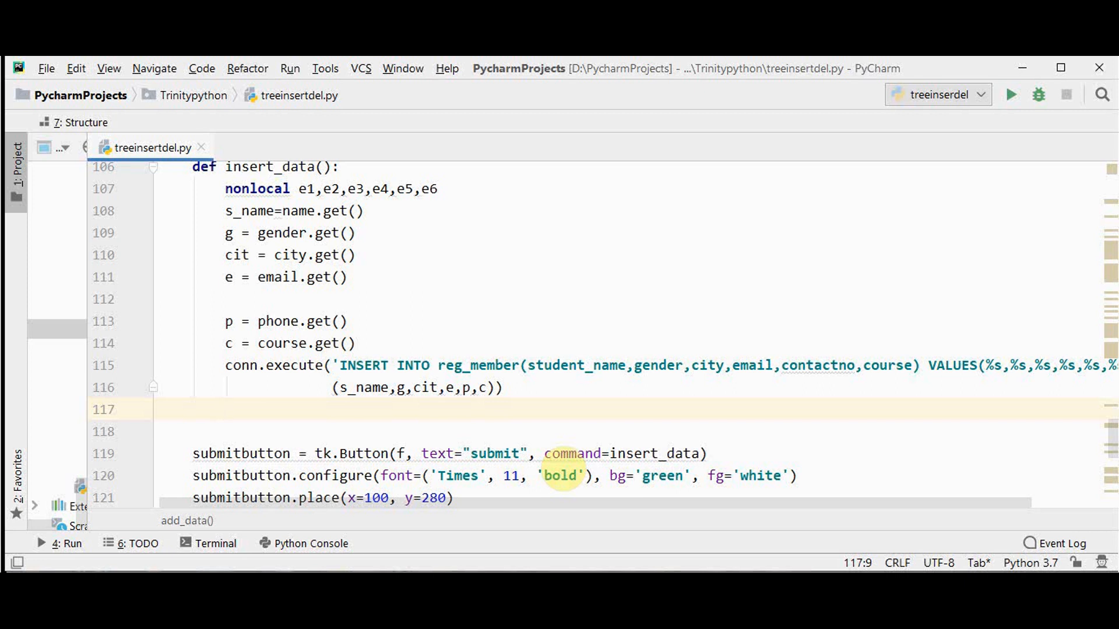
pyautogui.click(226, 409)
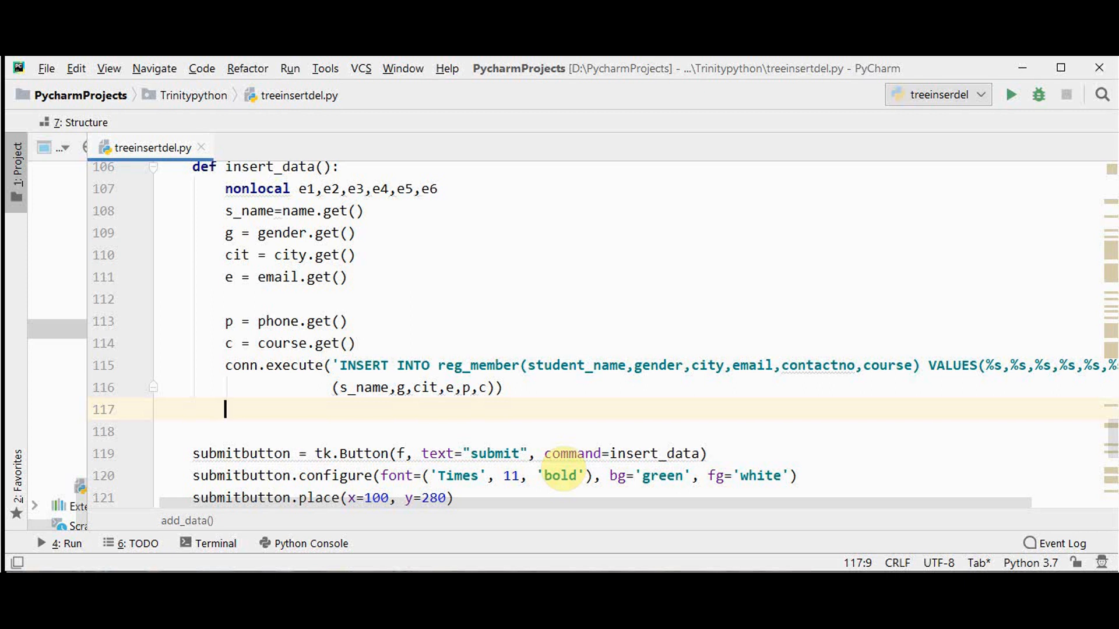
# - Print conn.lastrowid and call connect.commit() after the INSERT
pyautogui.write('print')
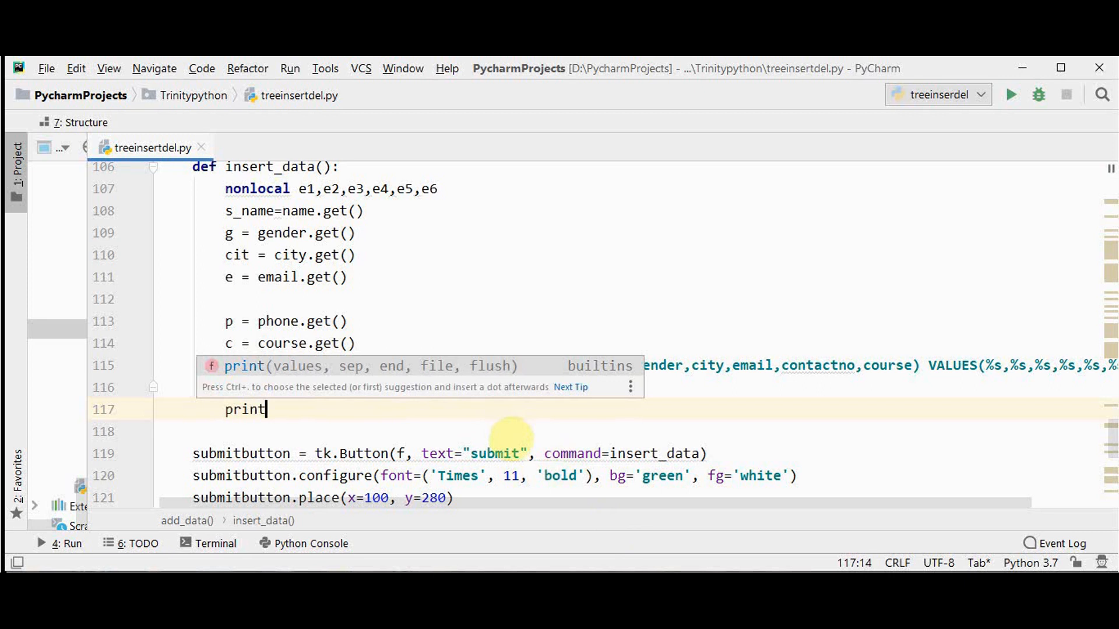
pyautogui.write('(conn.lastr')
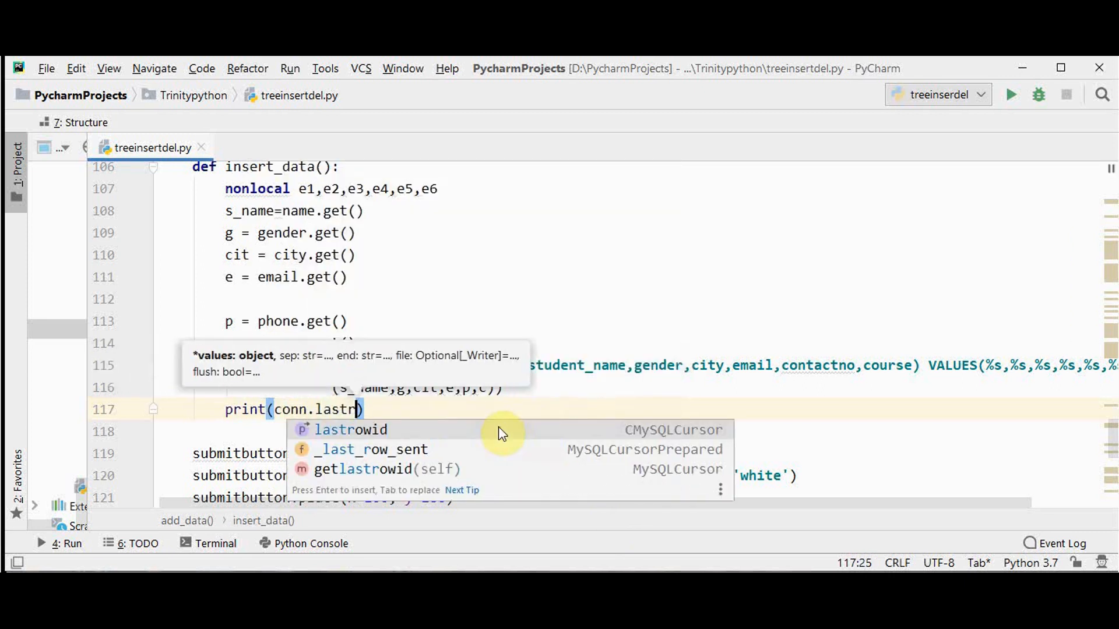
pyautogui.write('connect.c')
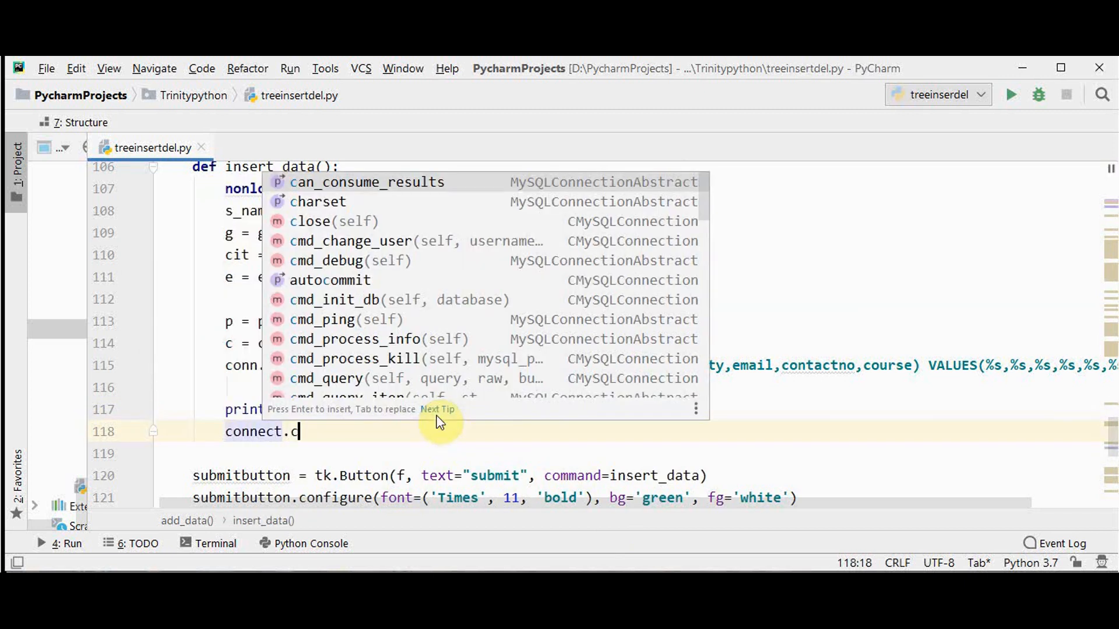
pyautogui.write('ommit')
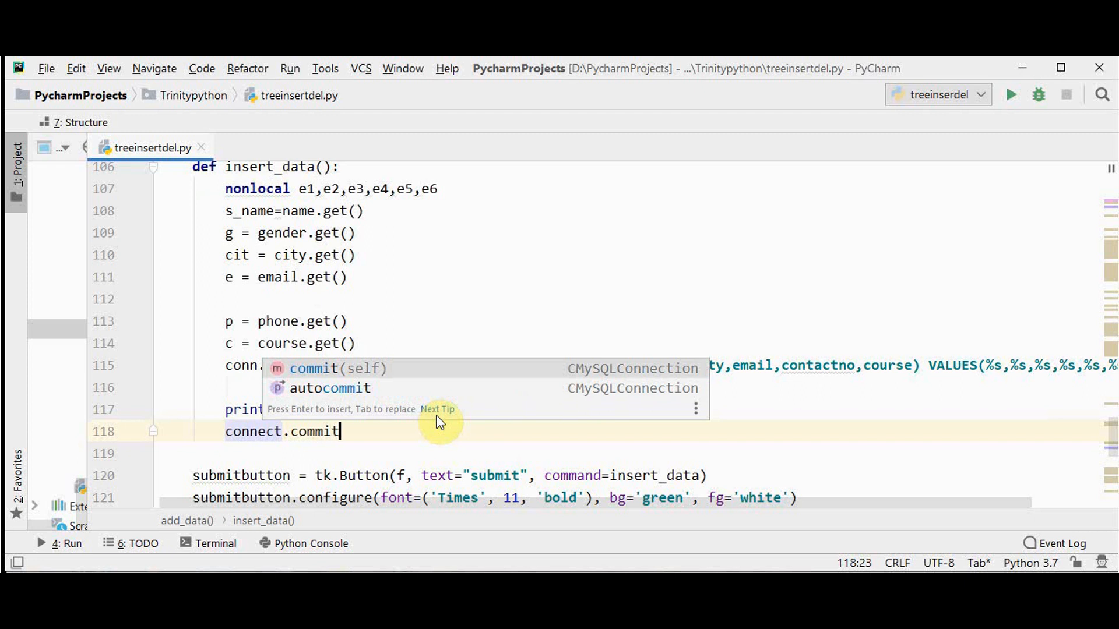
pyautogui.press('Return')
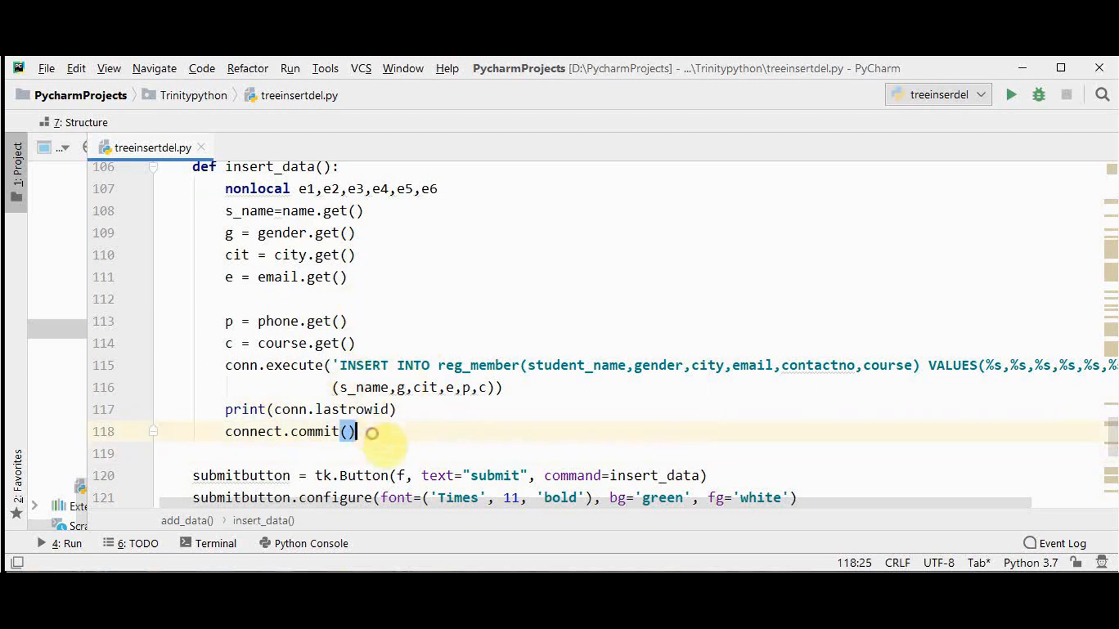
# - Add tree.insert('', 'end') with conn.lastrowid and the six entered values as row values
pyautogui.write('t')
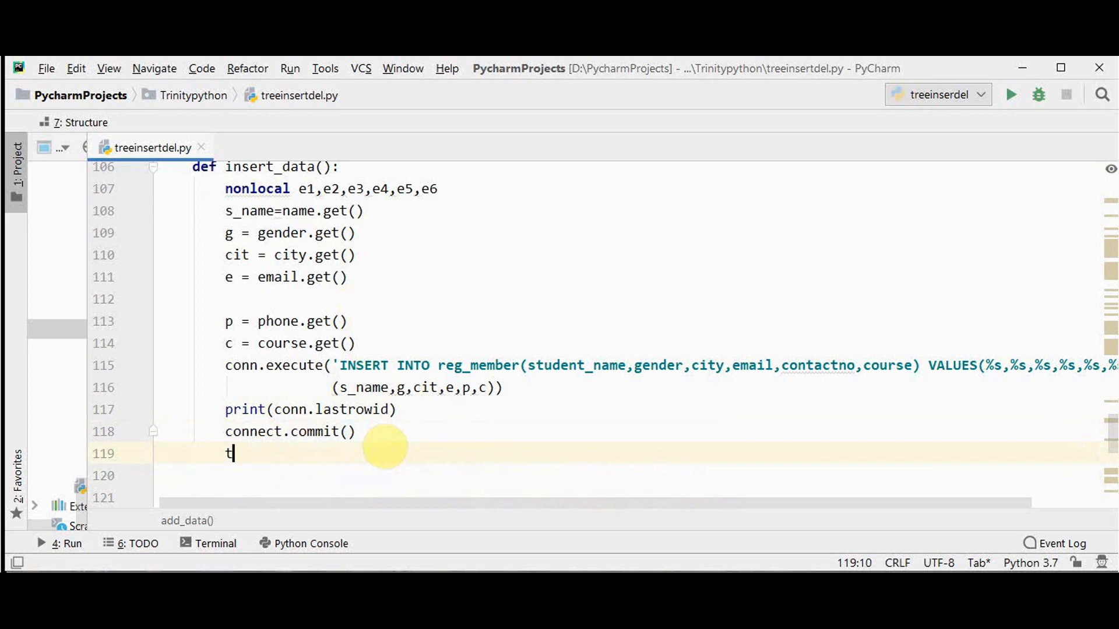
pyautogui.write("ree.insert('','")
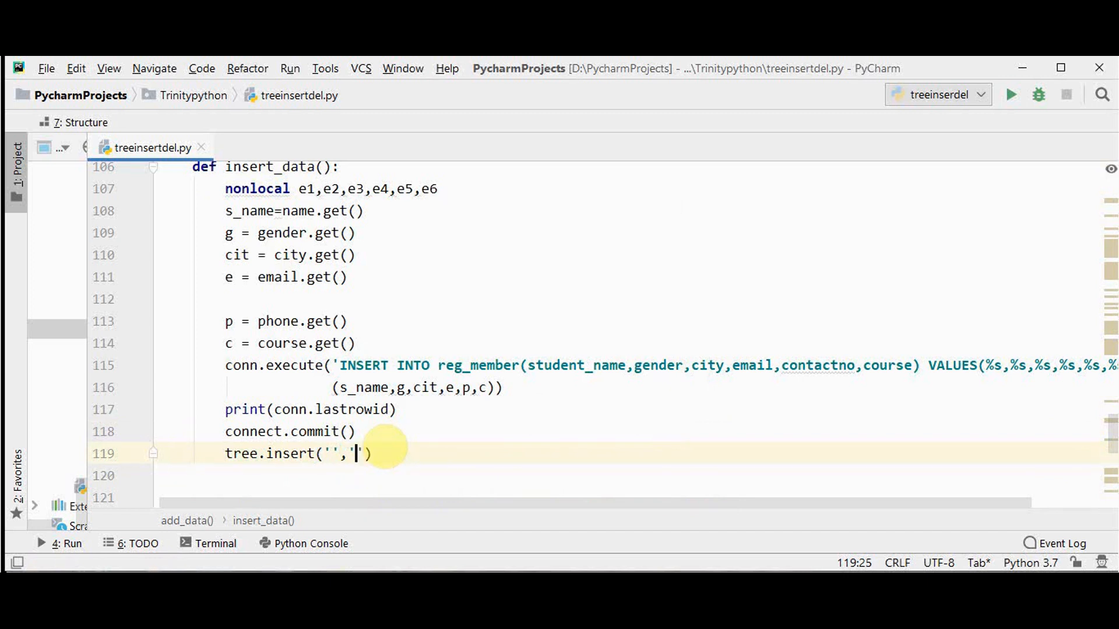
pyautogui.write('end')
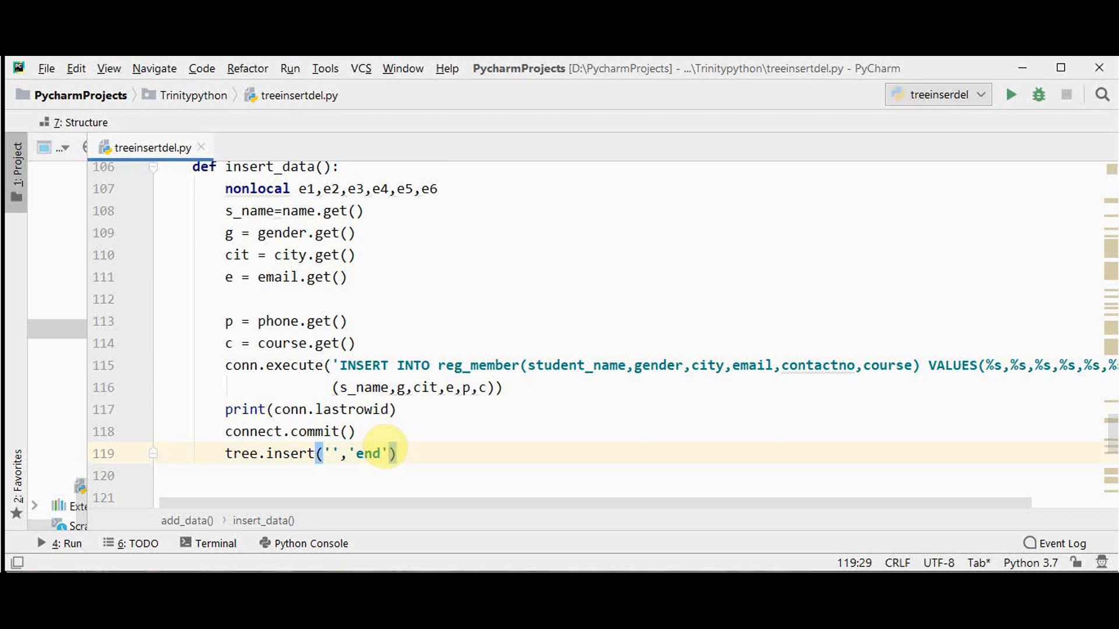
pyautogui.write(',text')
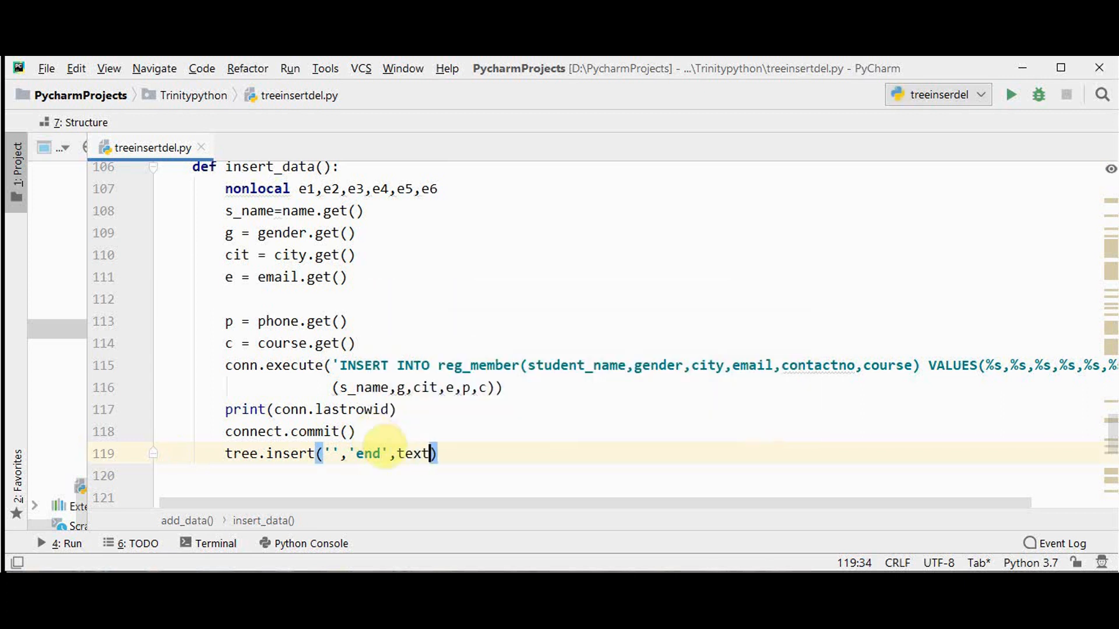
pyautogui.write('="",va')
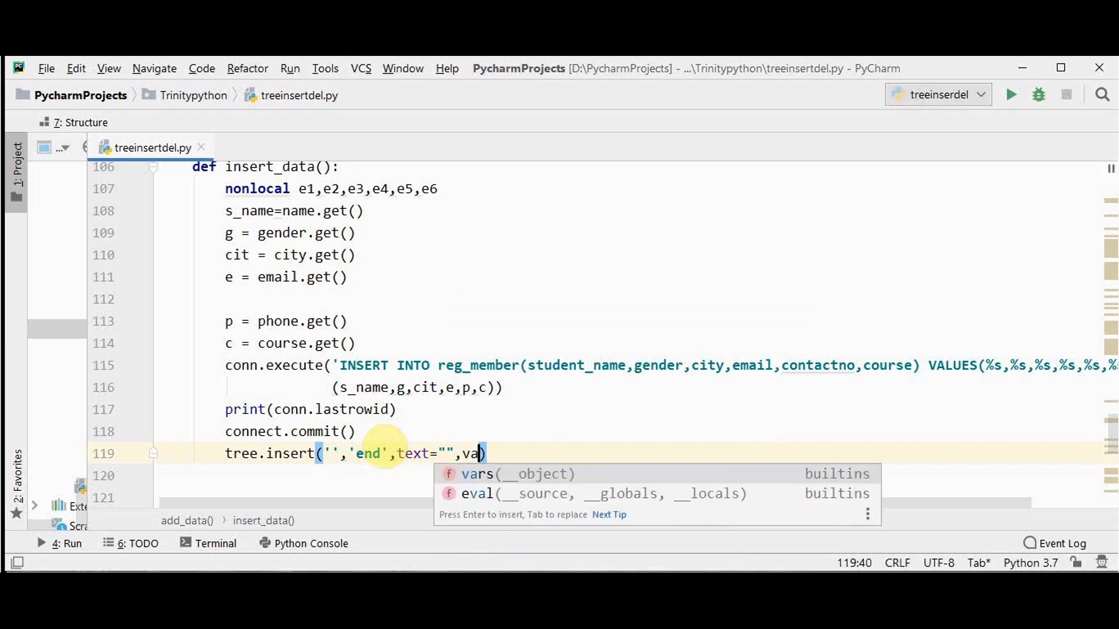
pyautogui.write('lues()')
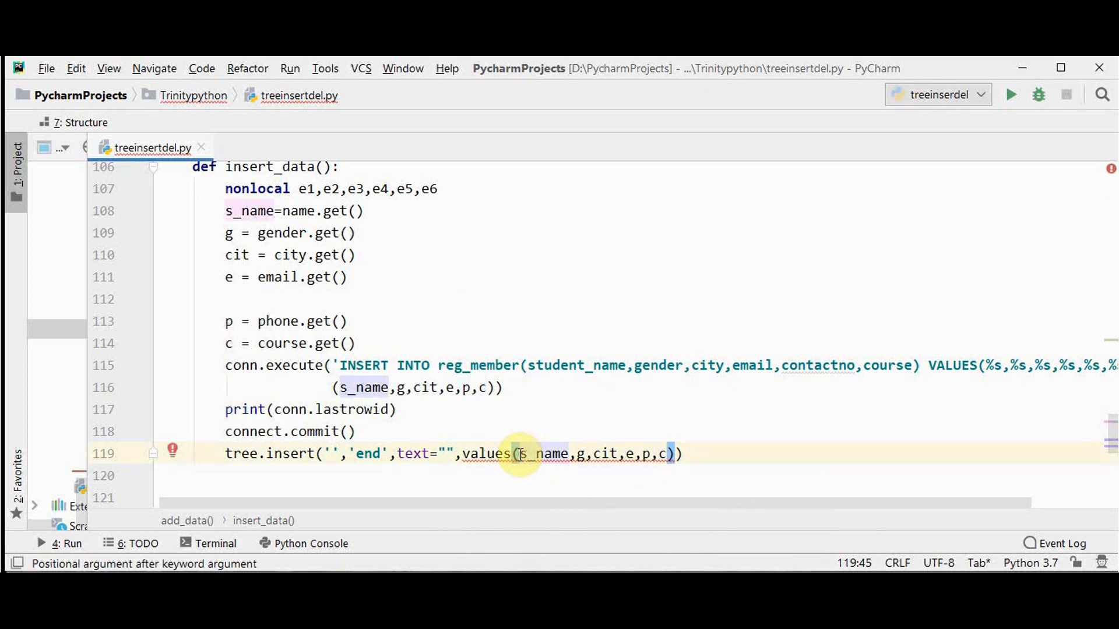
pyautogui.write('conn')
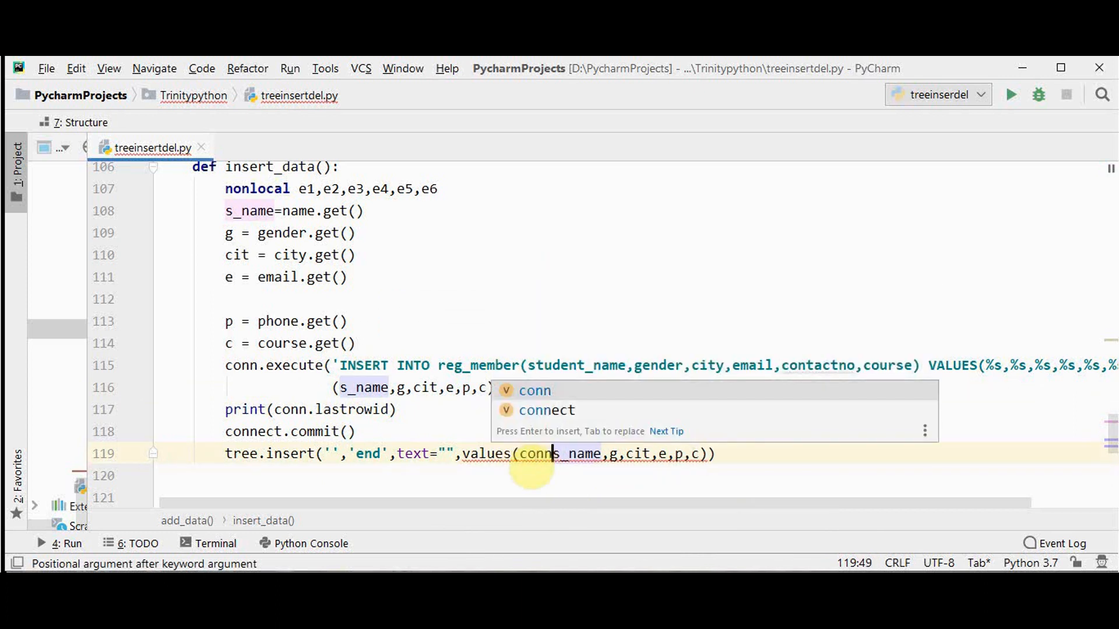
pyautogui.write('.lastrowid,')
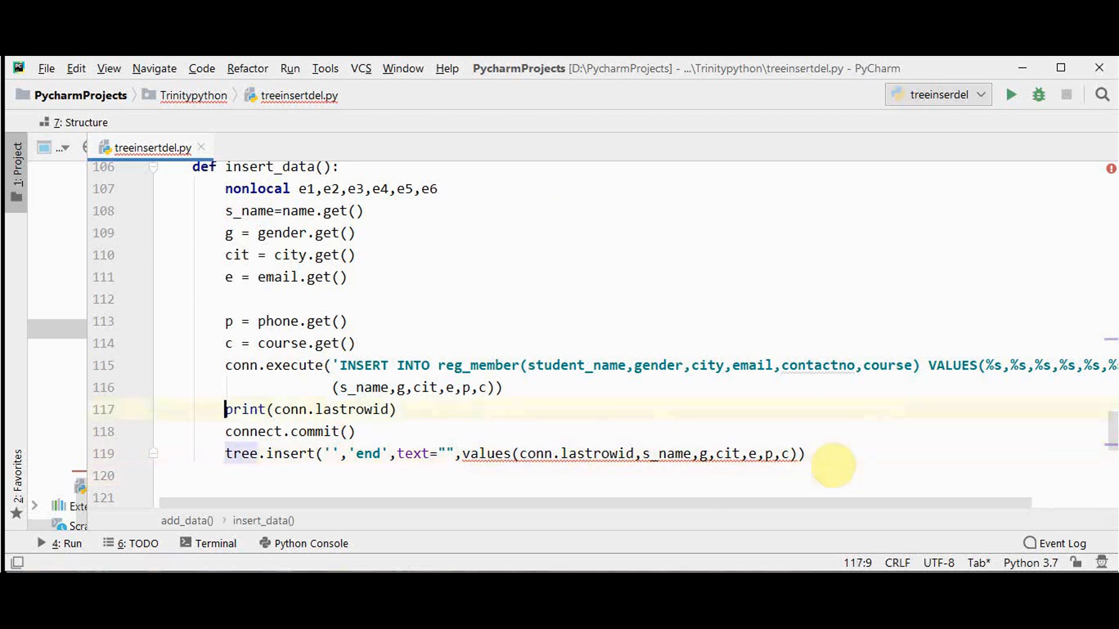
# - Add 'from tkinter import messagebox as mb' to the imports at the top
pyautogui.scroll(3)
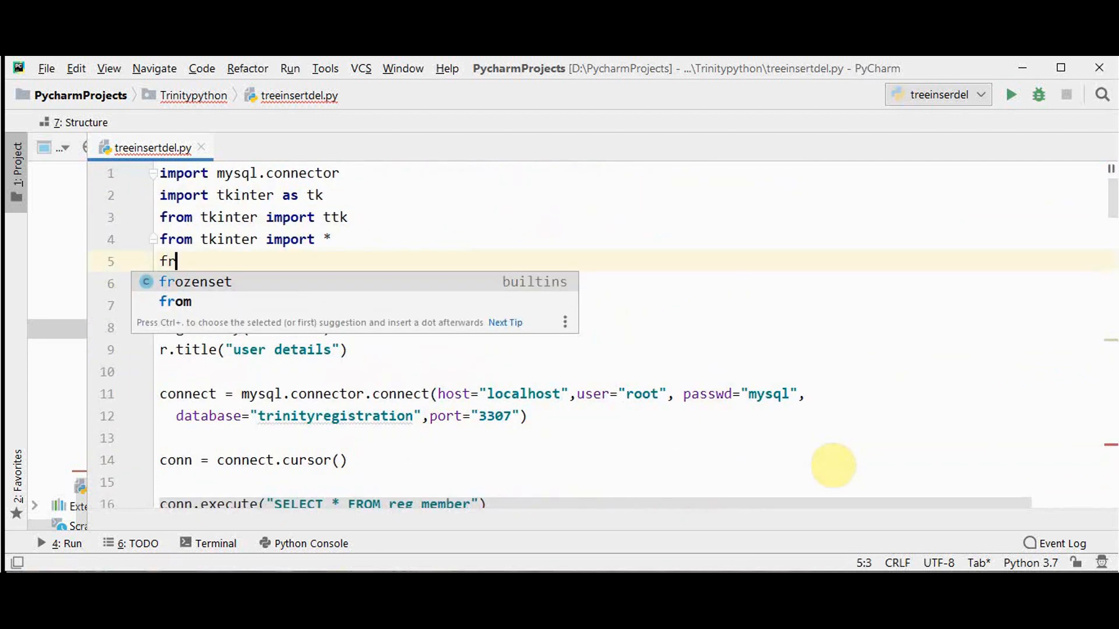
pyautogui.click(176, 301)
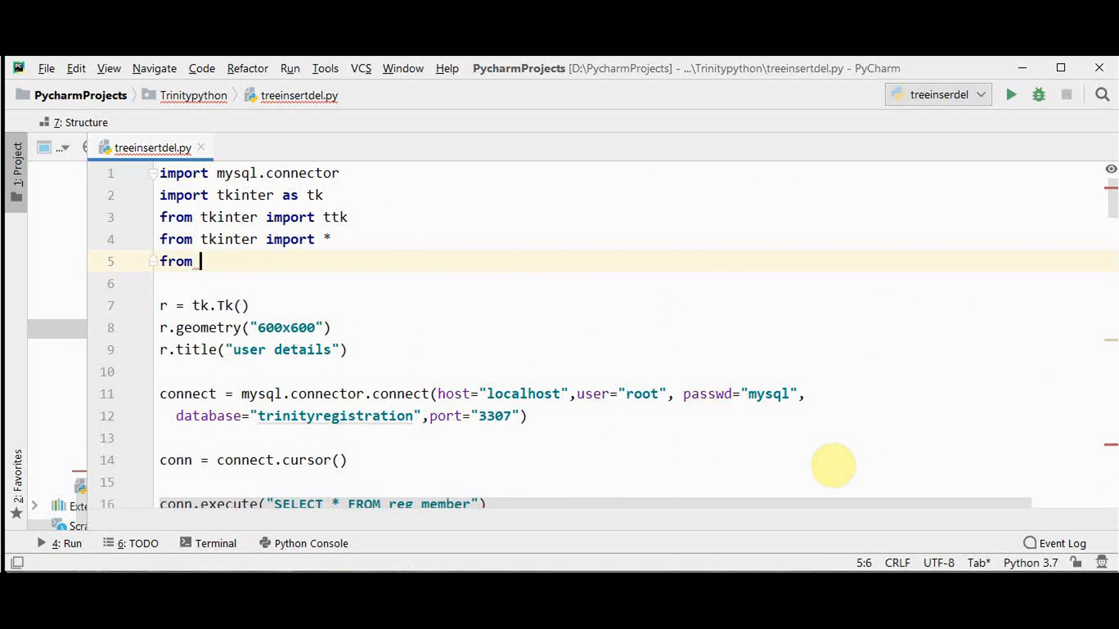
pyautogui.write('tkinter import messagebox')
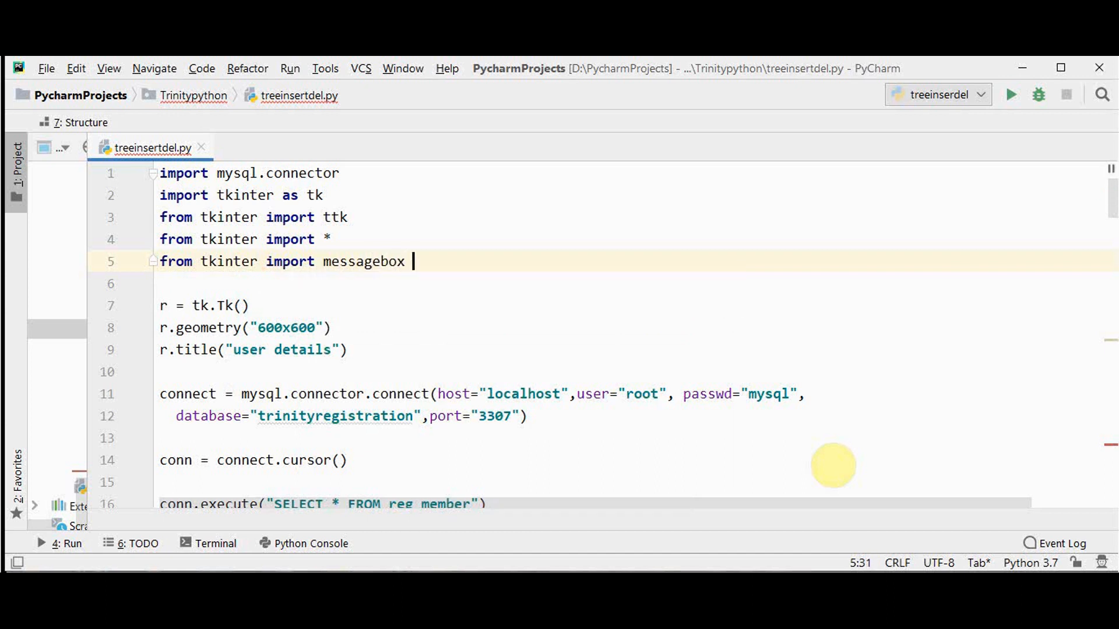
pyautogui.write('as mb')
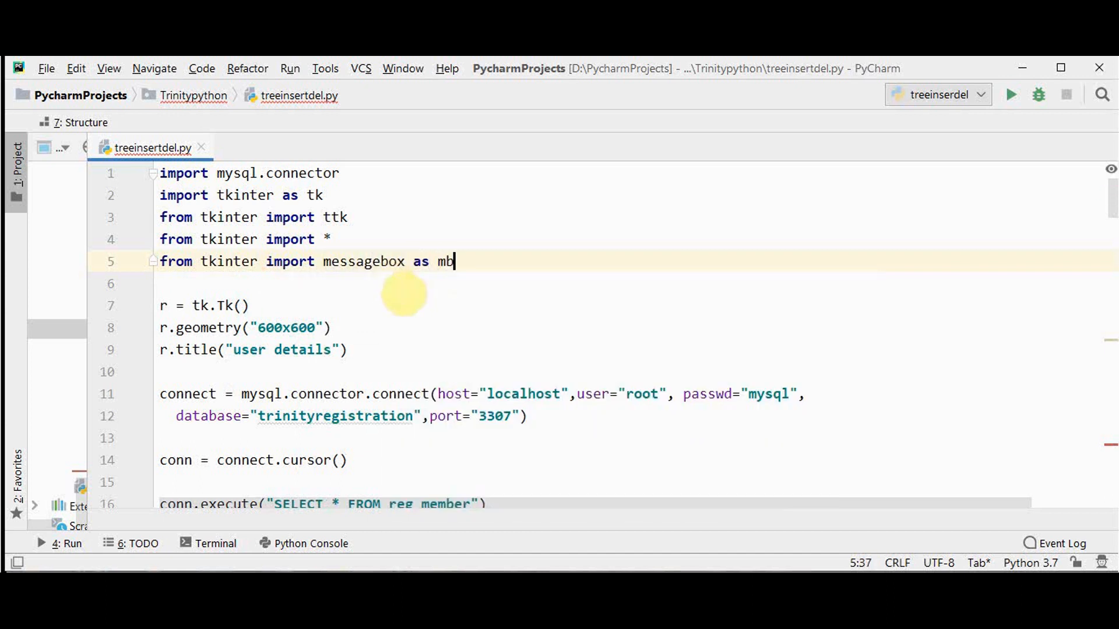
pyautogui.scroll(-3)
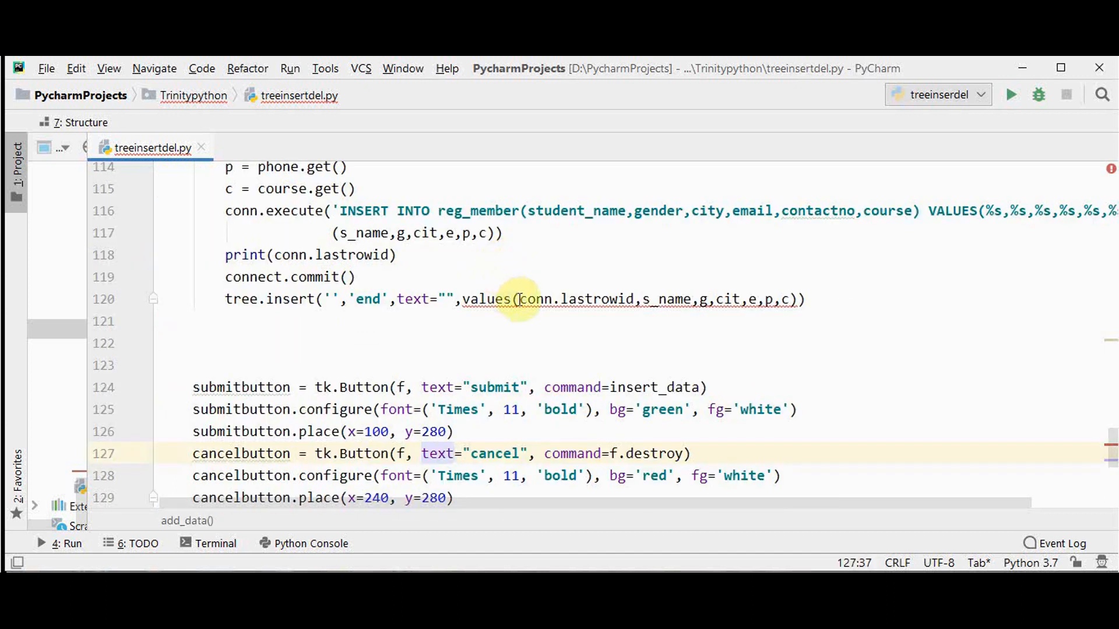
# - Fix tree.insert to values=( and add mb.showinfo("Success","student registered")
pyautogui.click(512, 299)
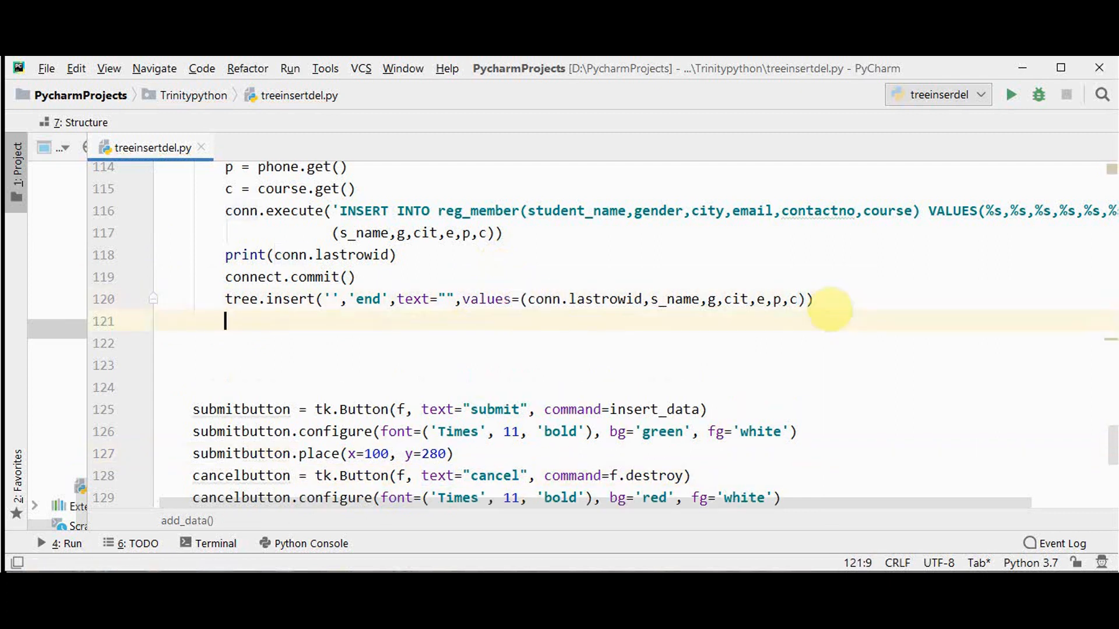
pyautogui.write('mb.sh')
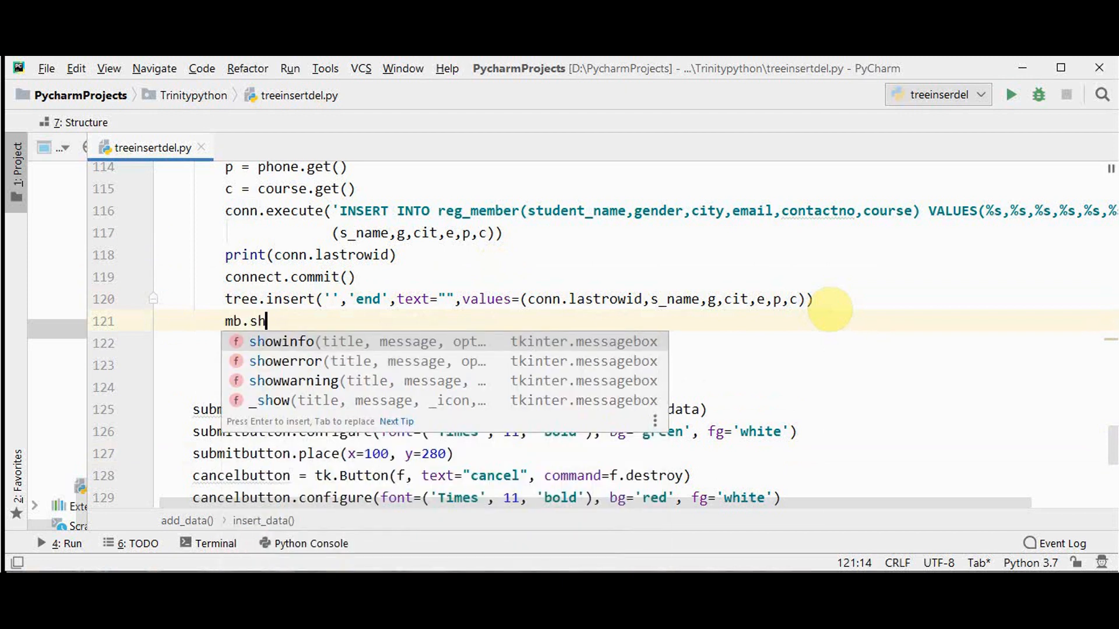
pyautogui.write('owinfo("Succe')
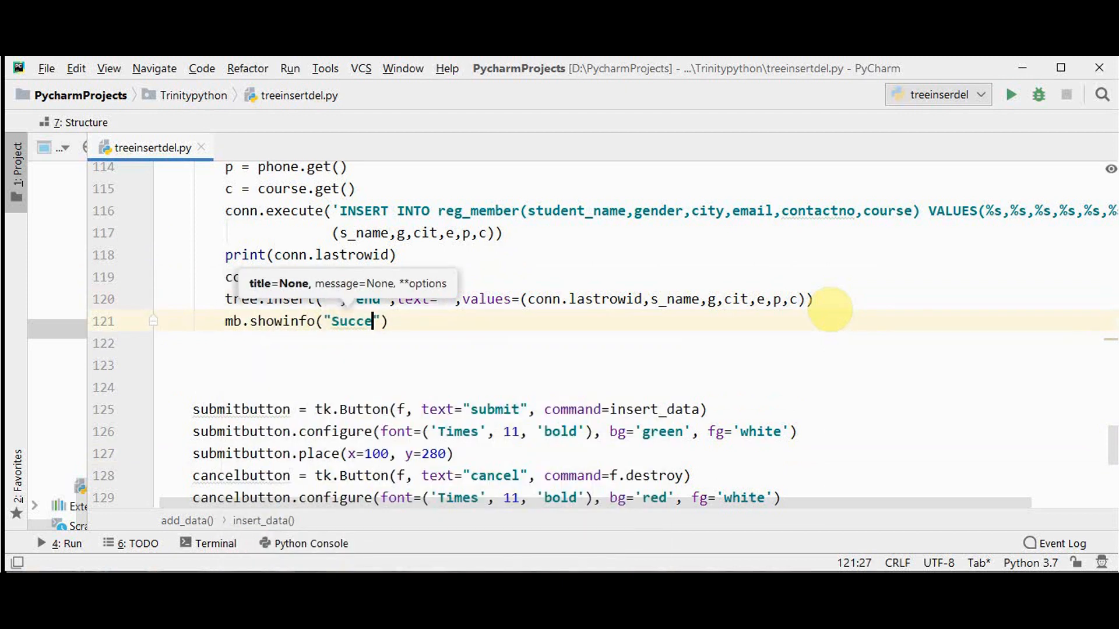
pyautogui.write('ss","')
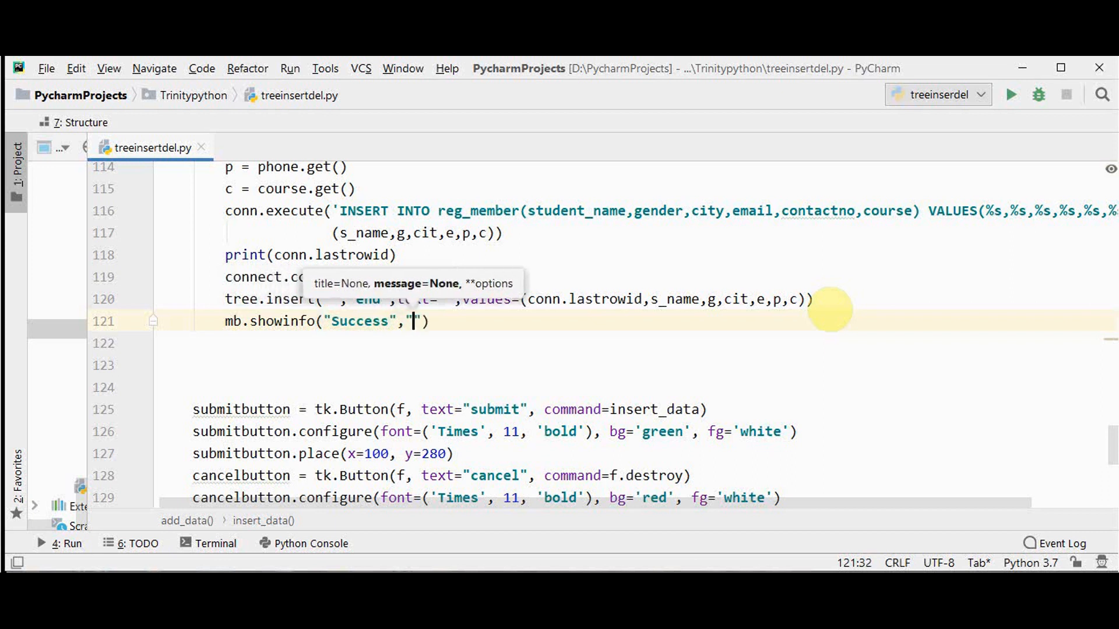
pyautogui.write('stude')
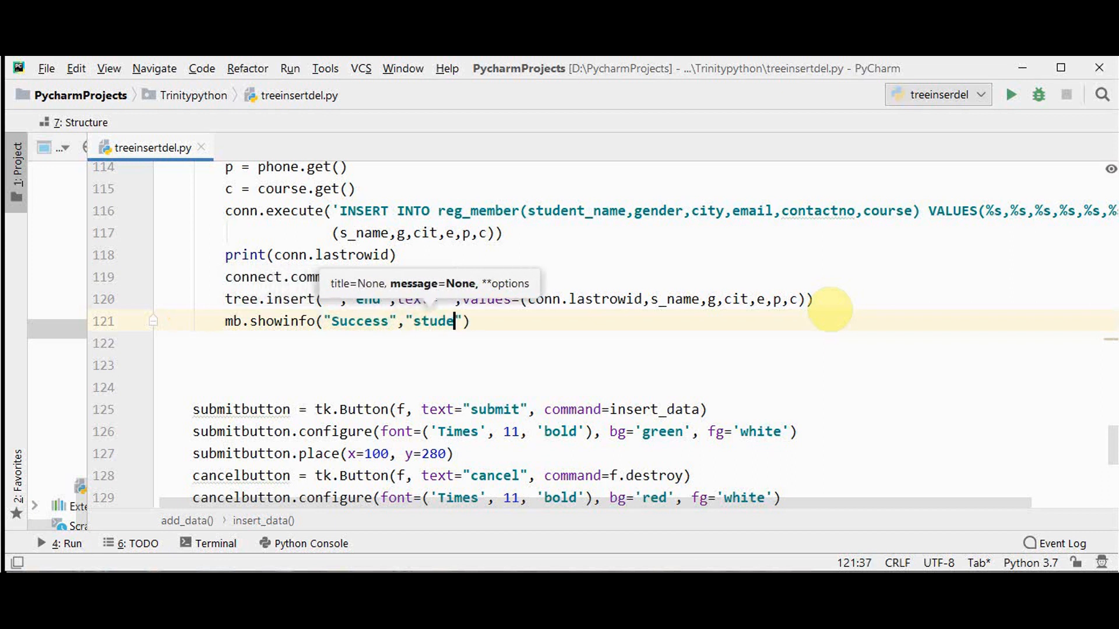
pyautogui.write('nt registered')
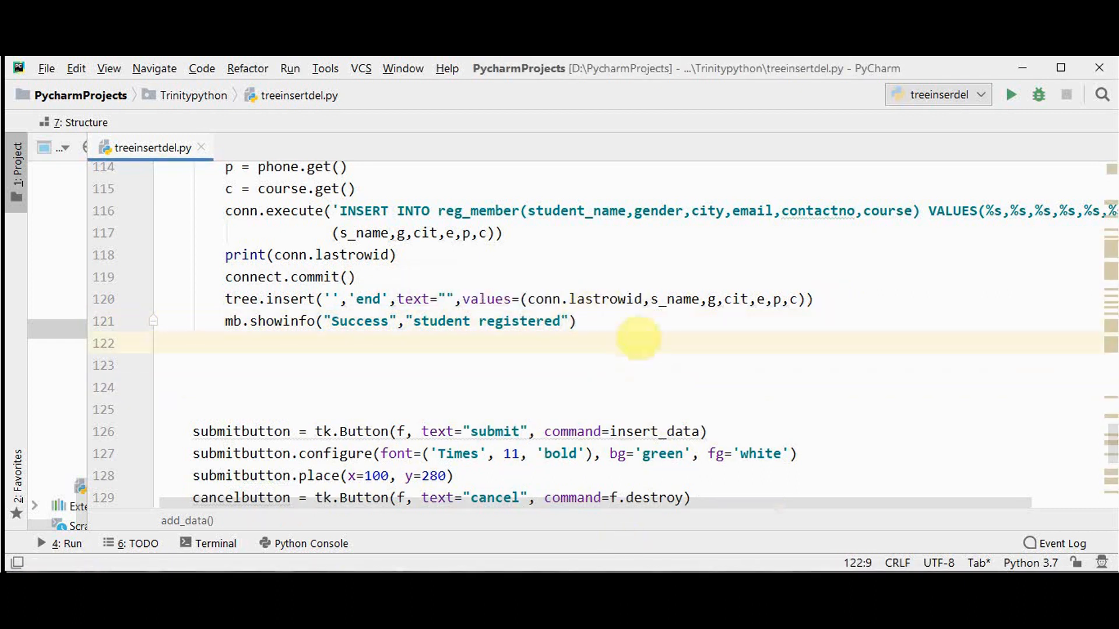
pyautogui.moveTo(435, 407)
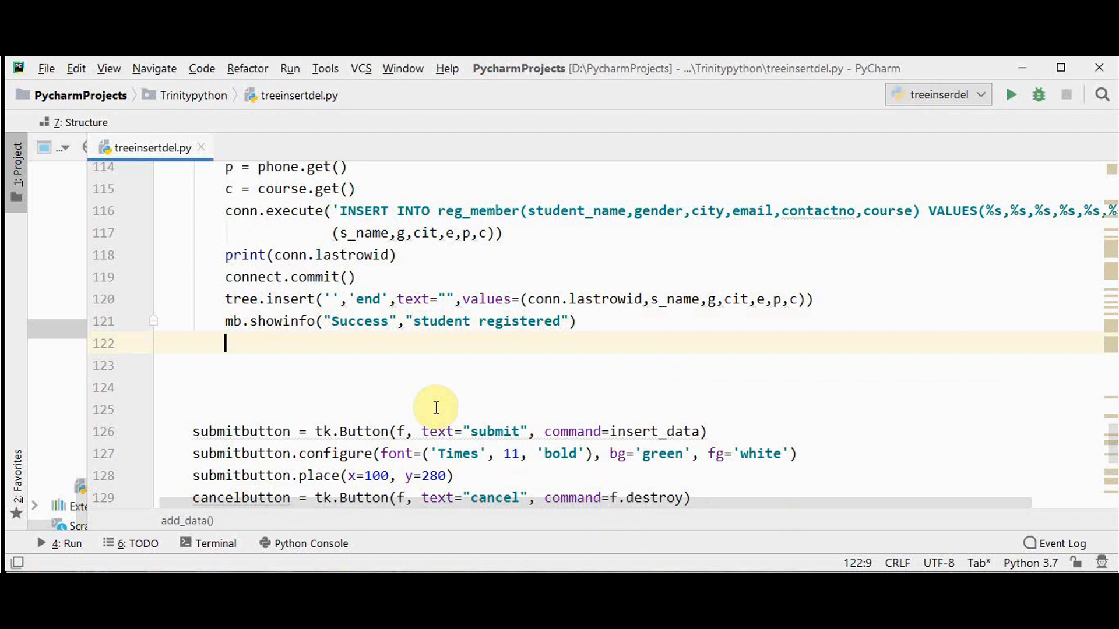
# - Clear entries e1–e6 with delete(0, END), then call f.destroy() to close the form
pyautogui.write('e1.')
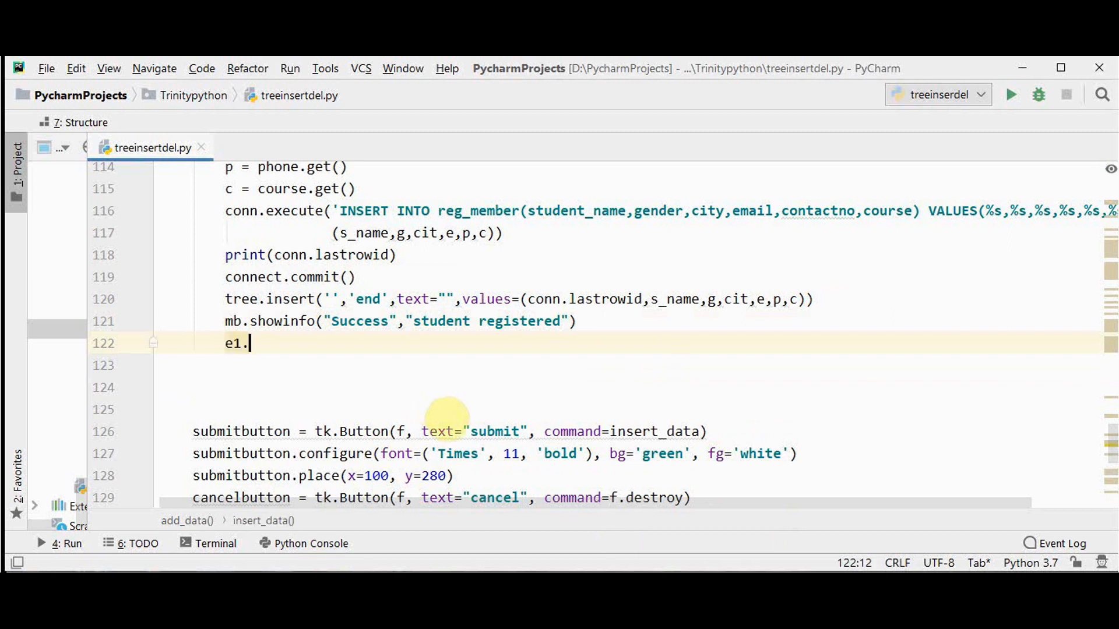
pyautogui.write('delete')
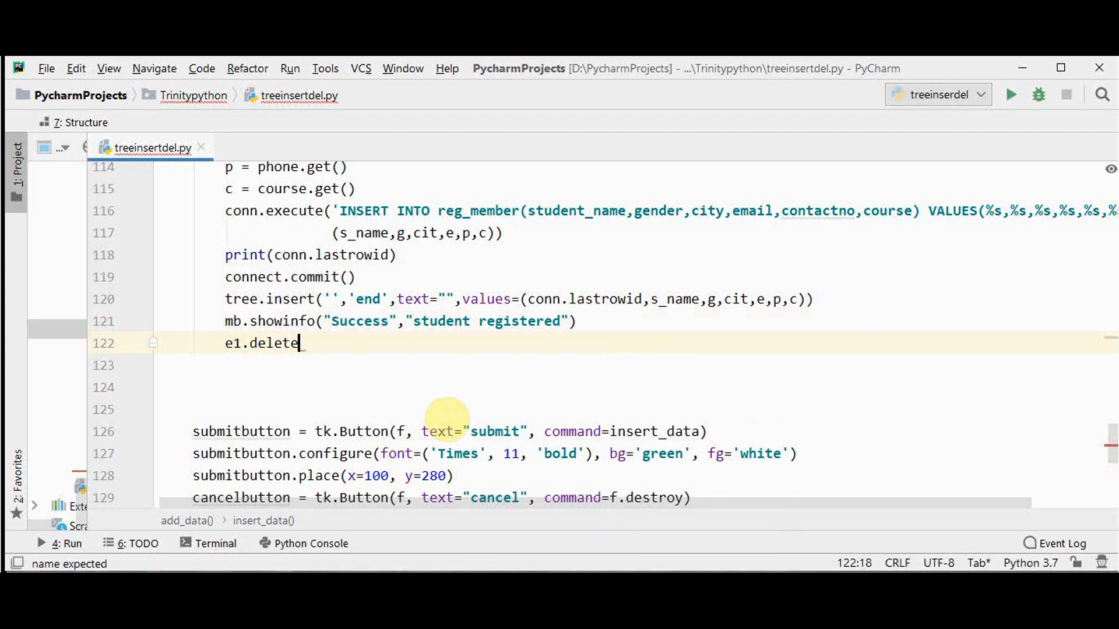
pyautogui.write('(0,')
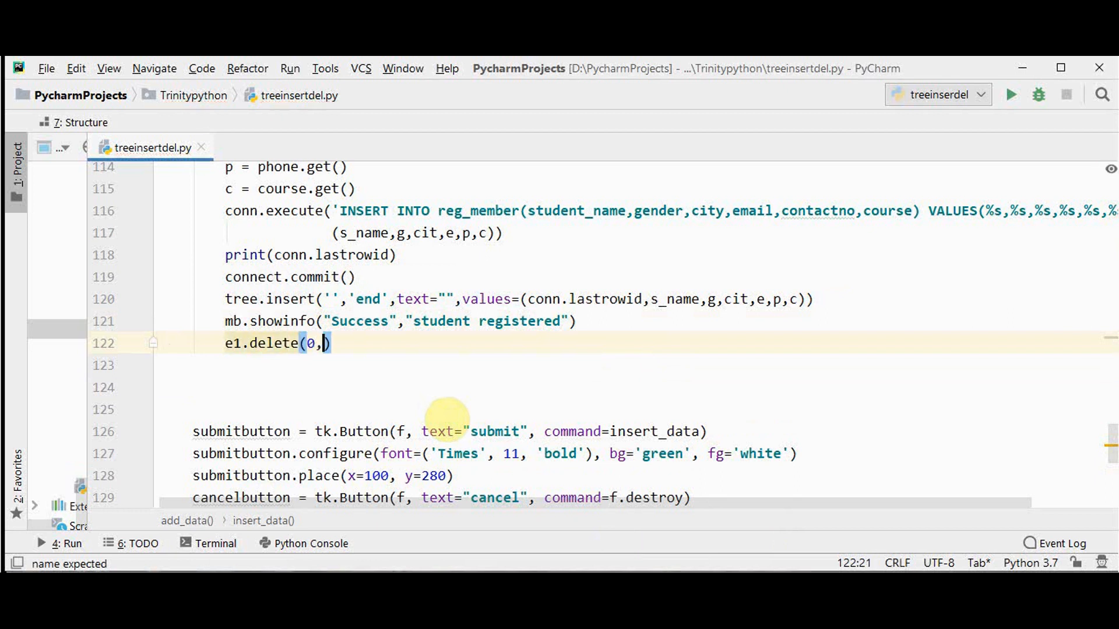
pyautogui.write('END)')
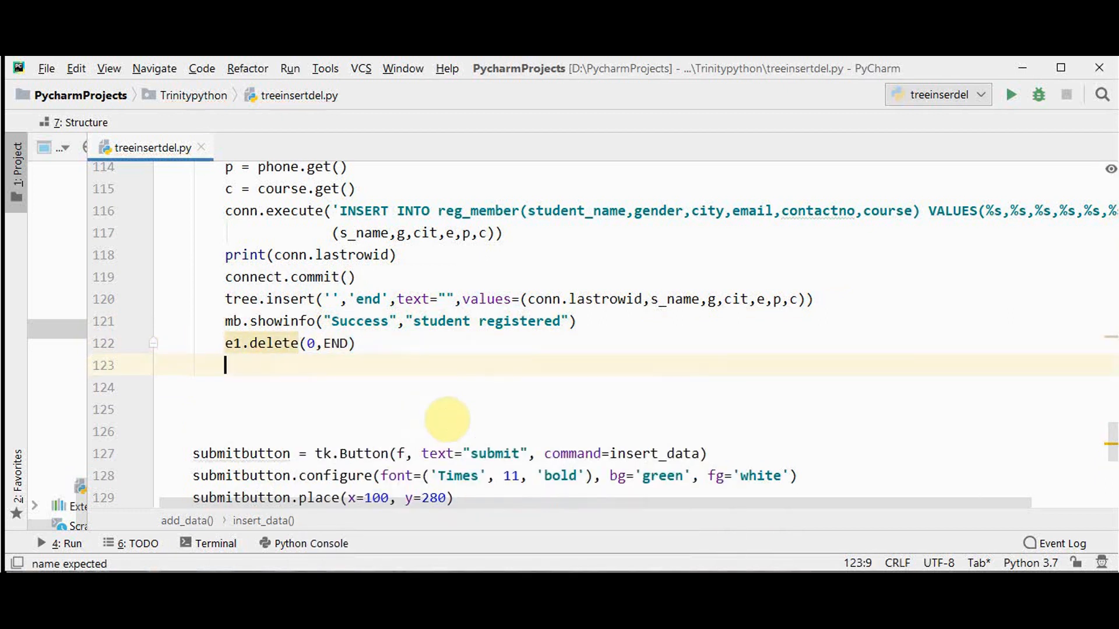
pyautogui.moveTo(669, 511)
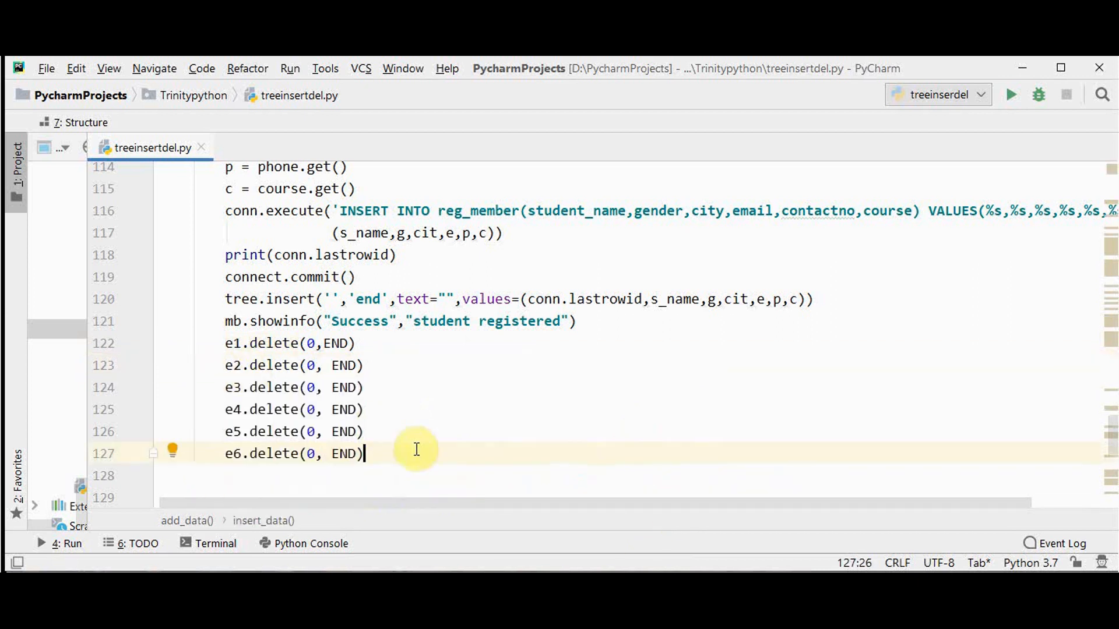
pyautogui.write('f.dest')
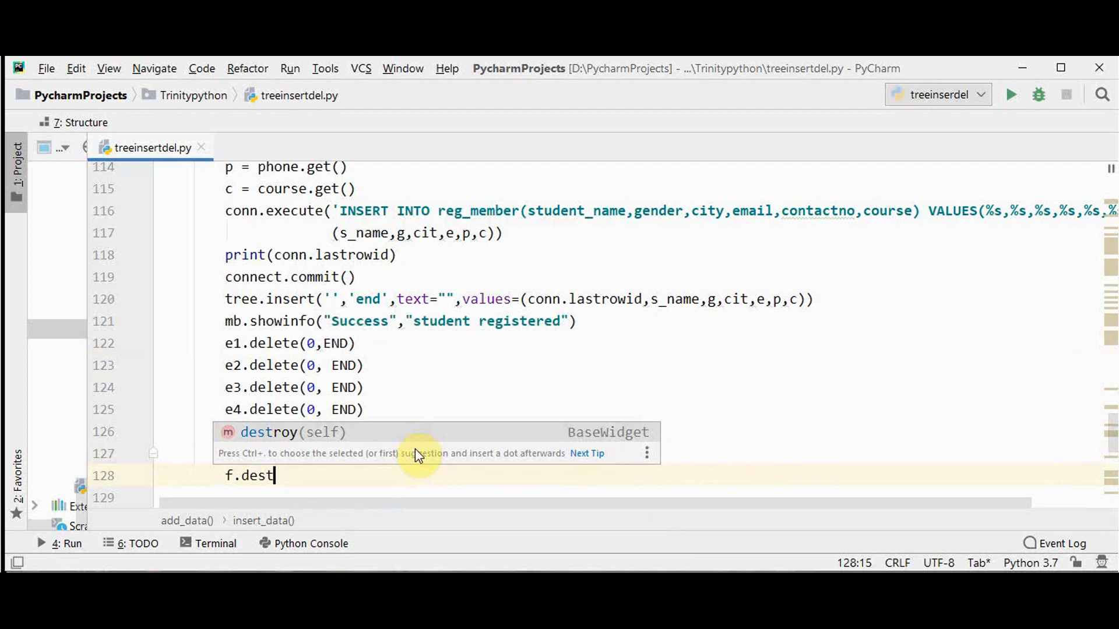
pyautogui.write('roy(')
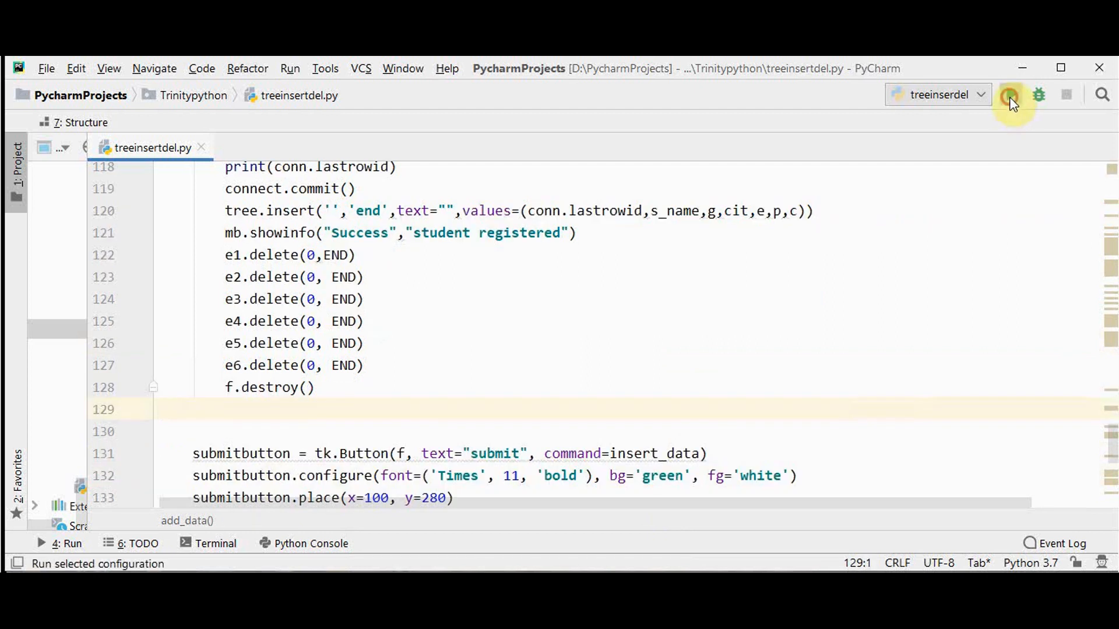
# - Run the app and register Sheela from Madurai, confirming row 12 appears
pyautogui.click(1010, 95)
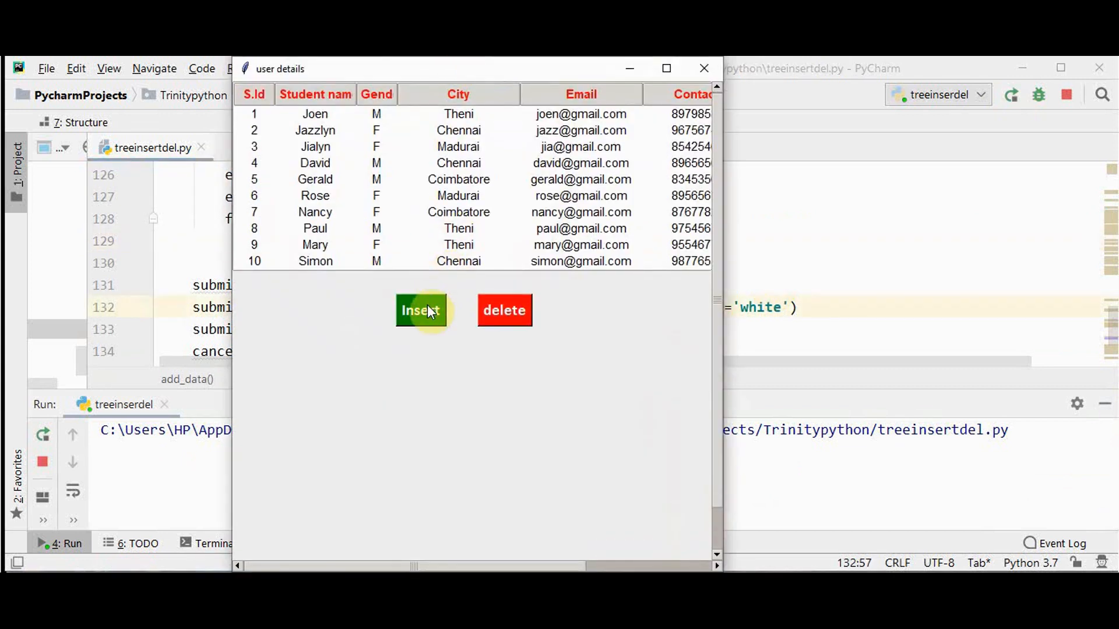
pyautogui.click(420, 309)
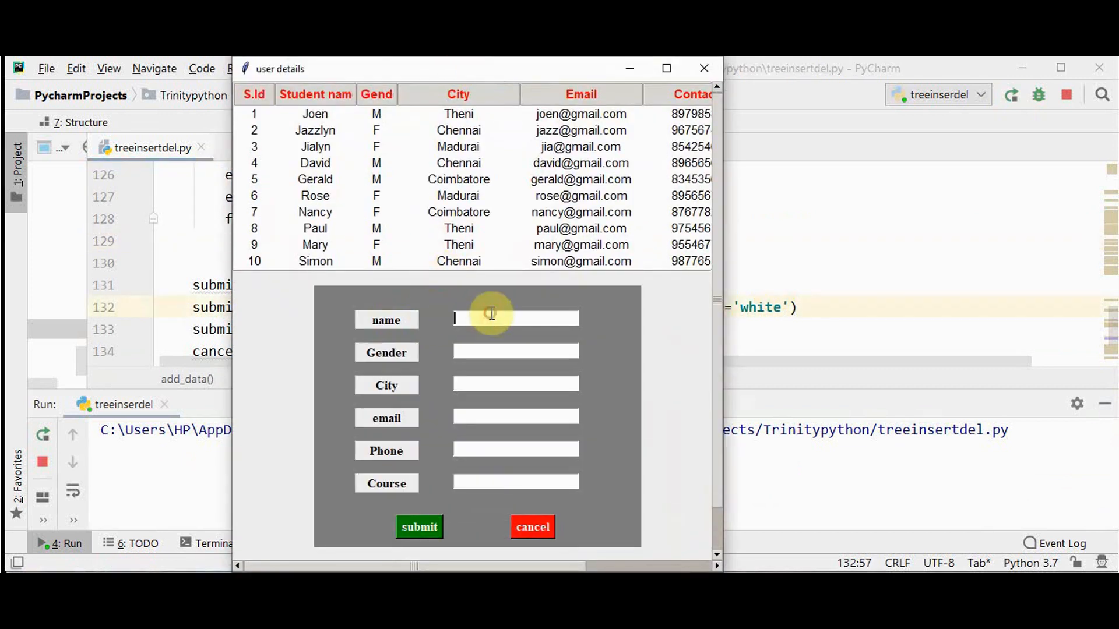
pyautogui.moveTo(719, 328)
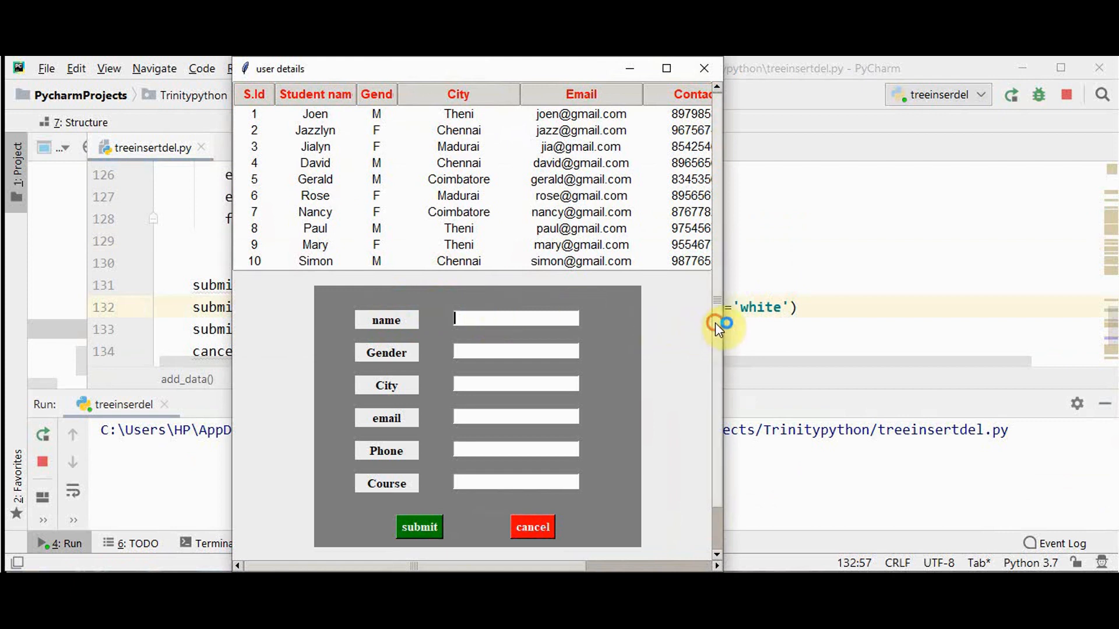
pyautogui.moveTo(721, 385)
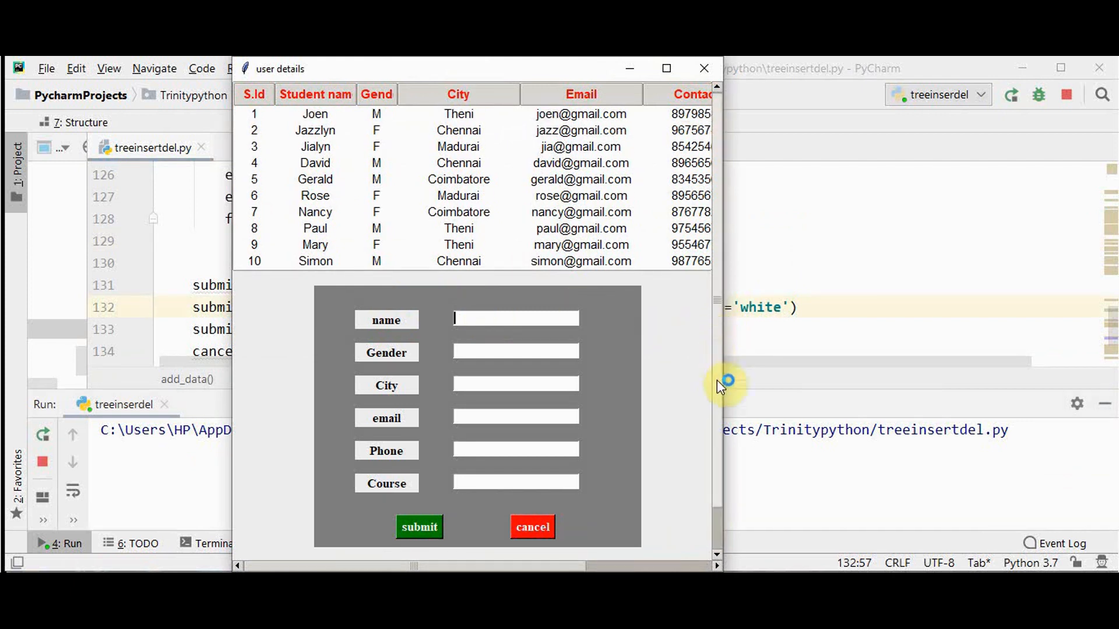
pyautogui.click(515, 351)
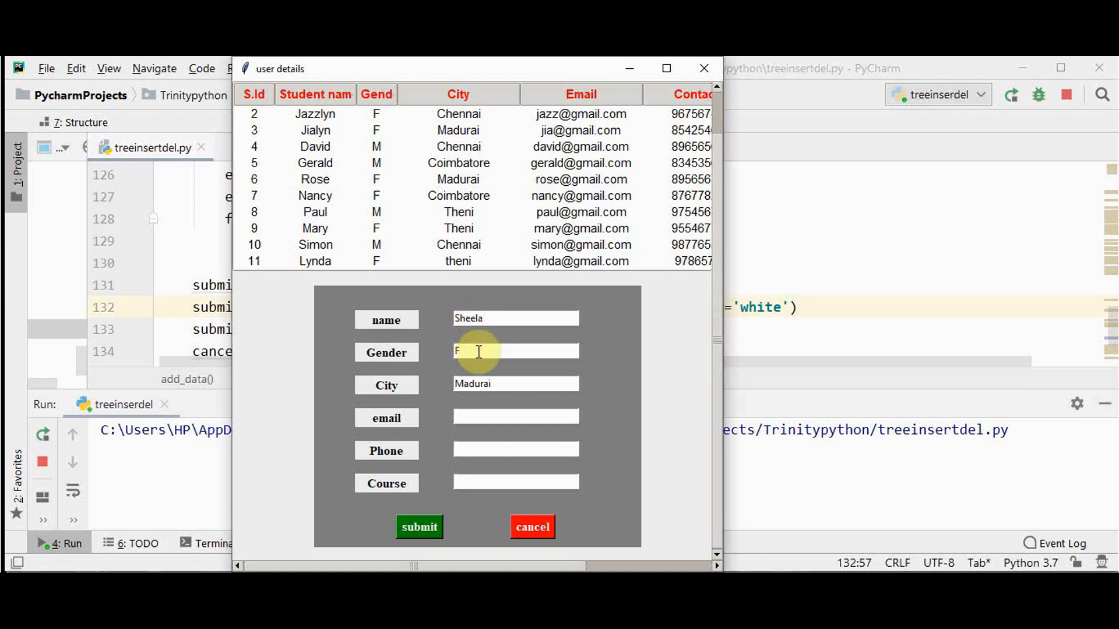
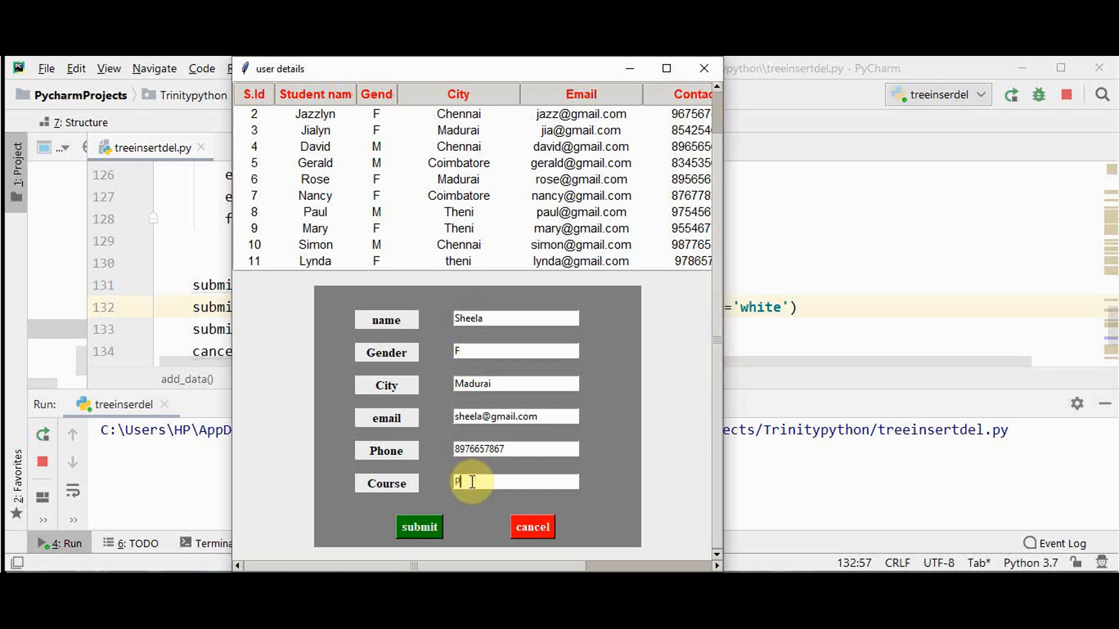
pyautogui.write('ython')
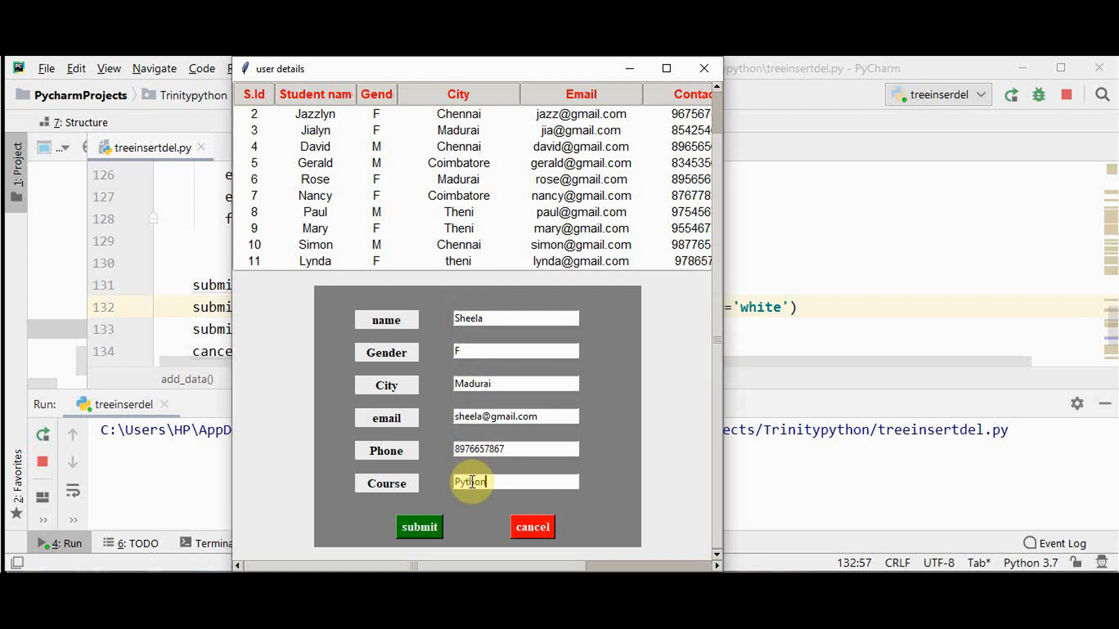
pyautogui.click(419, 526)
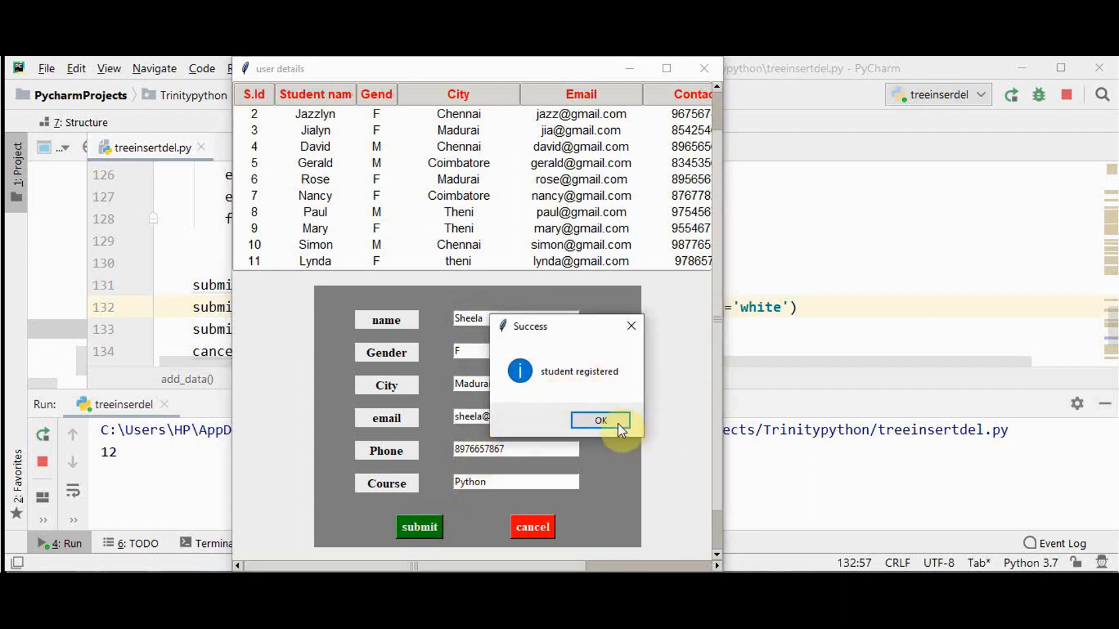
pyautogui.click(600, 420)
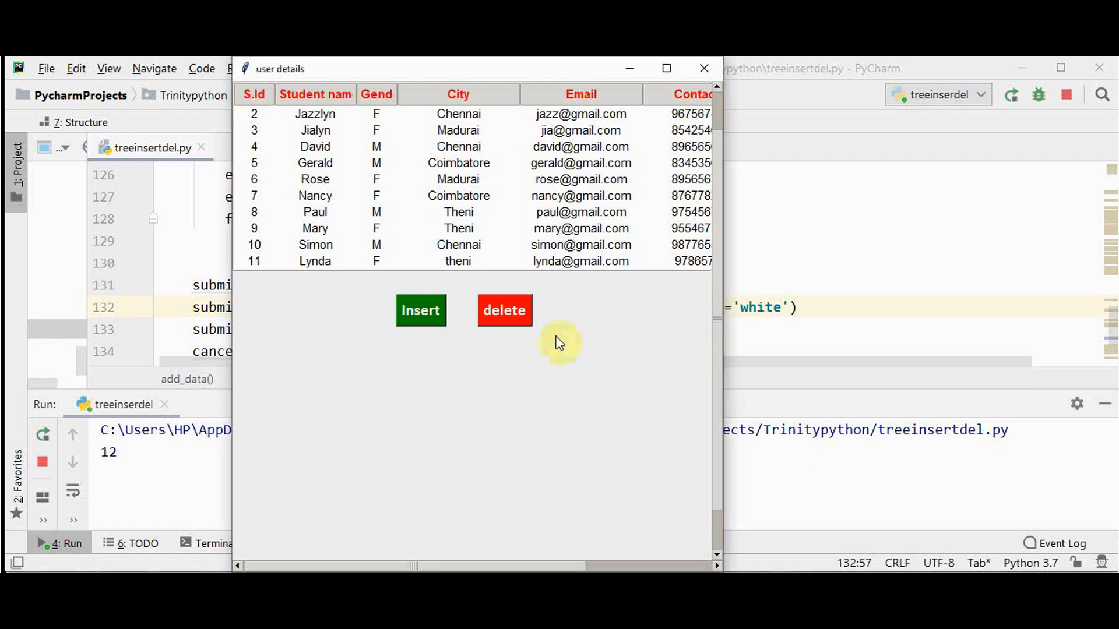
pyautogui.moveTo(701, 337)
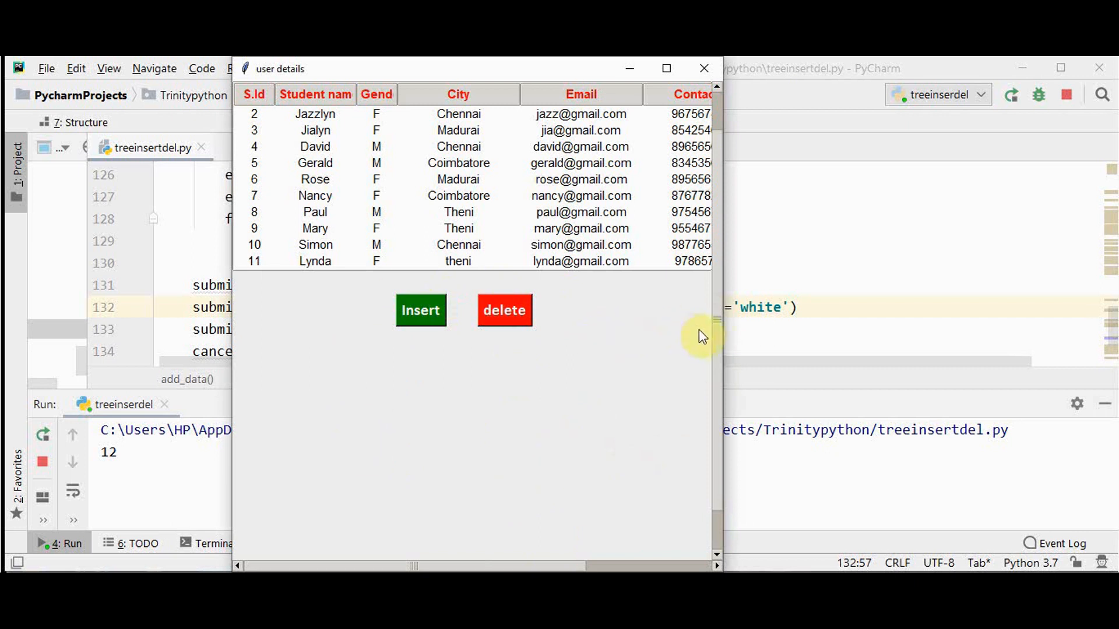
pyautogui.click(419, 309)
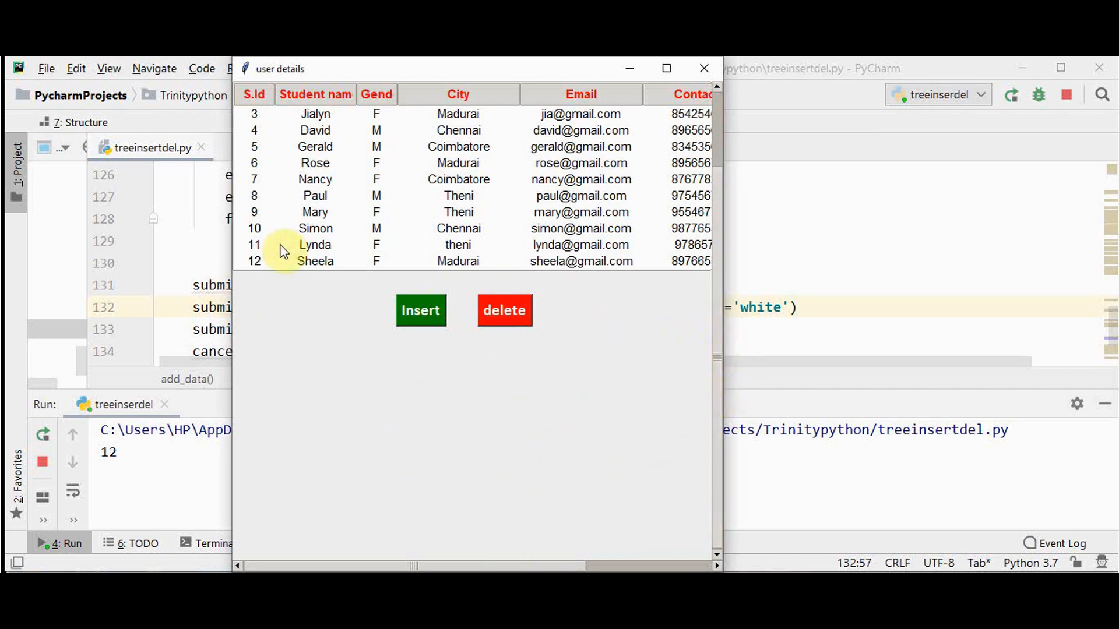
pyautogui.moveTo(602, 264)
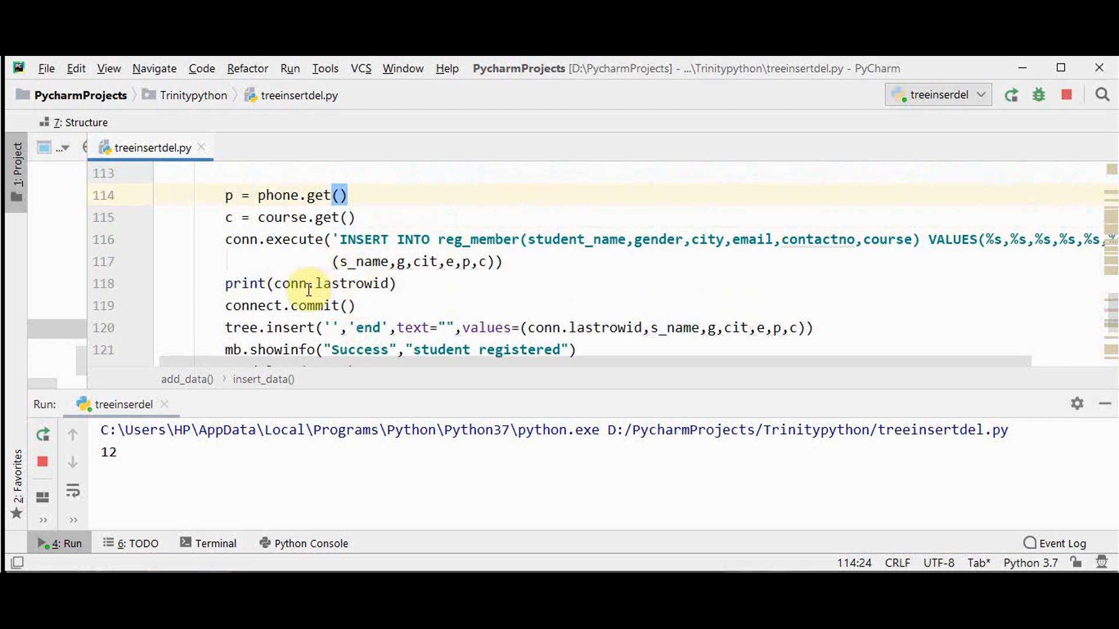
pyautogui.moveTo(125, 456)
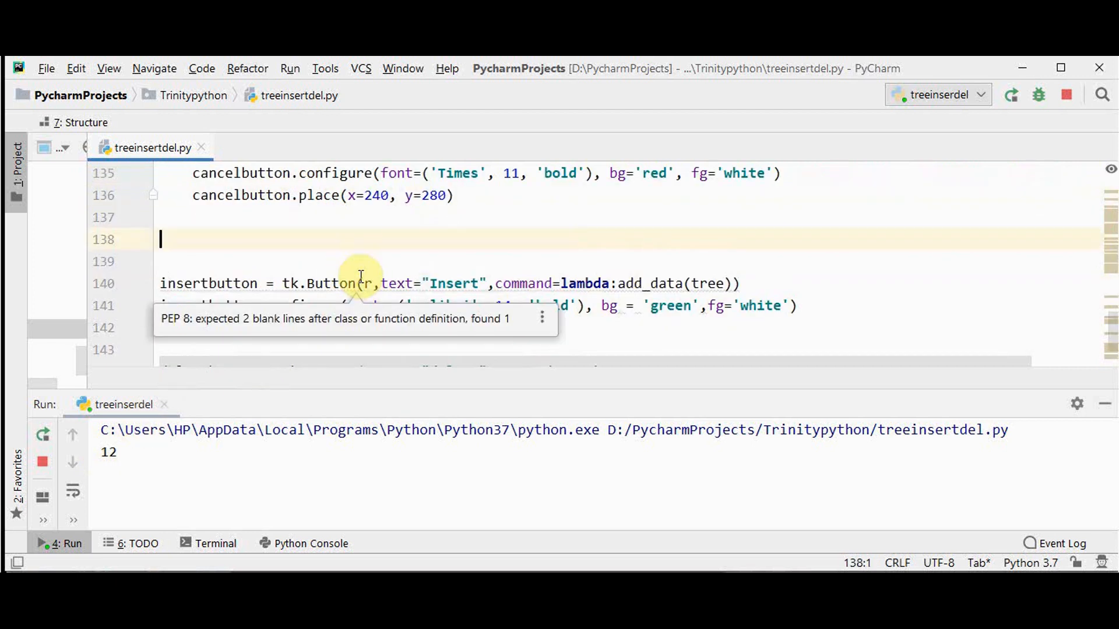
# - Add a delete_data(tree) function header and start making deletebutton's command a lambda
pyautogui.write('def dele')
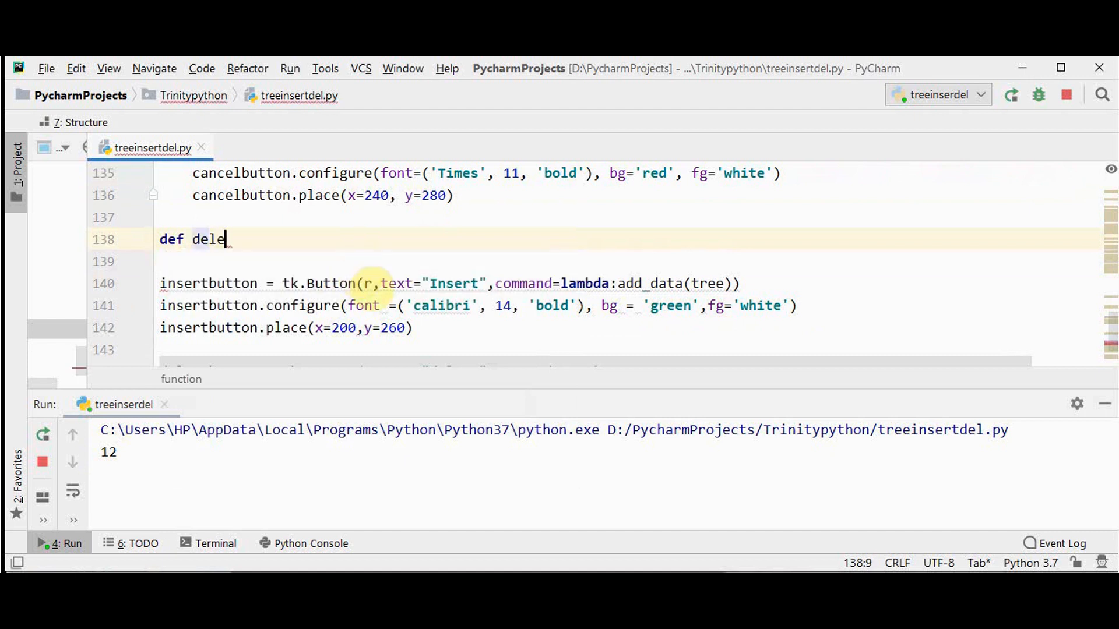
pyautogui.write('te_')
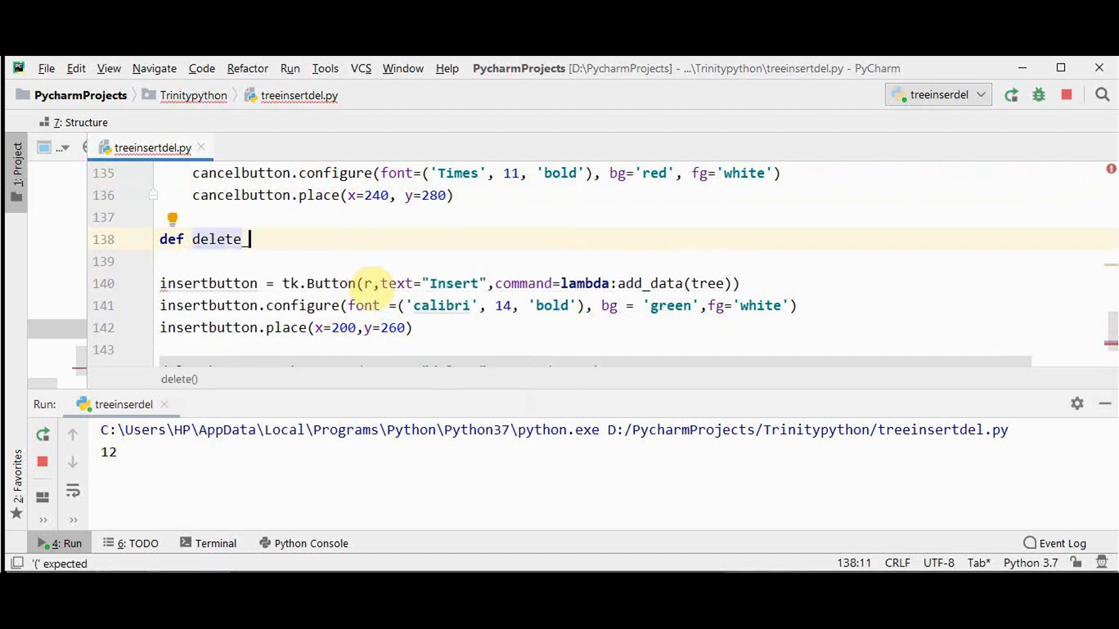
pyautogui.write('data')
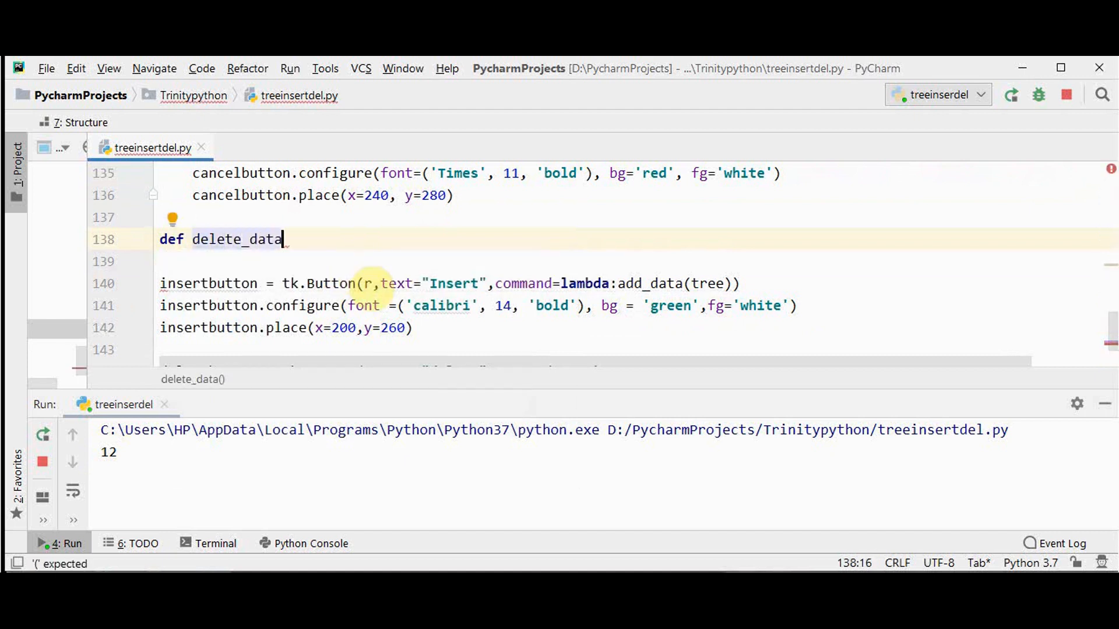
pyautogui.write('(tree)')
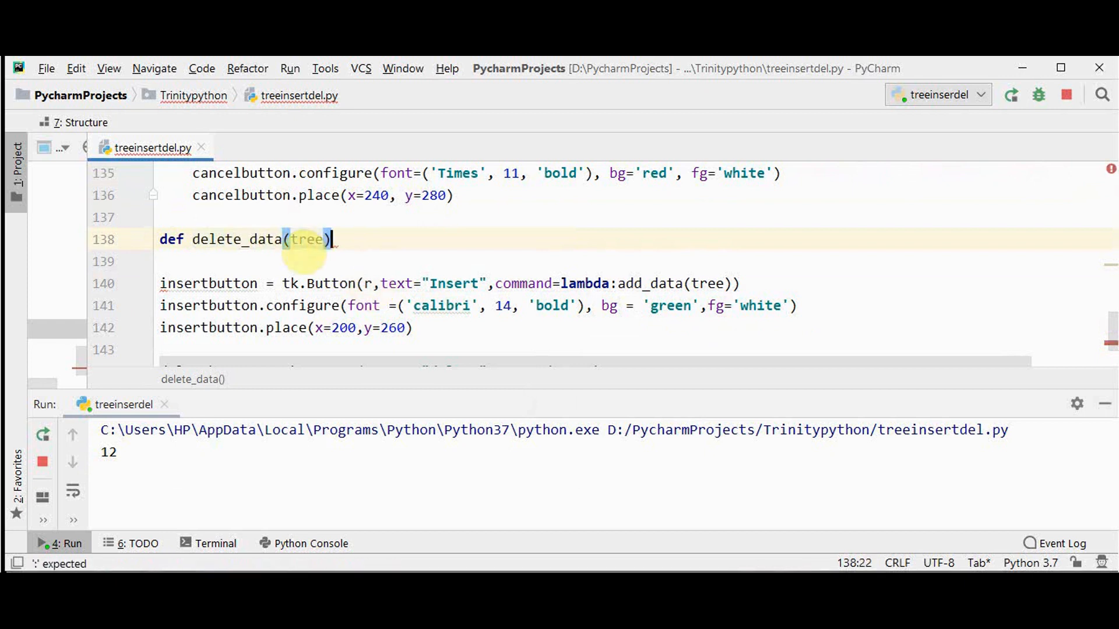
pyautogui.write(':')
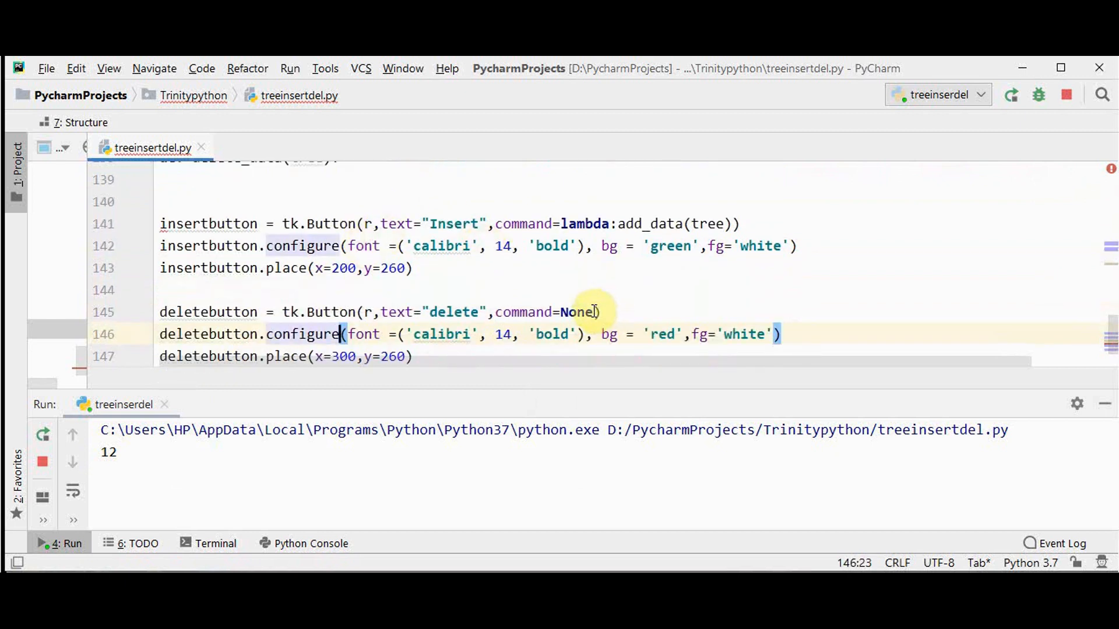
pyautogui.write('lambda:')
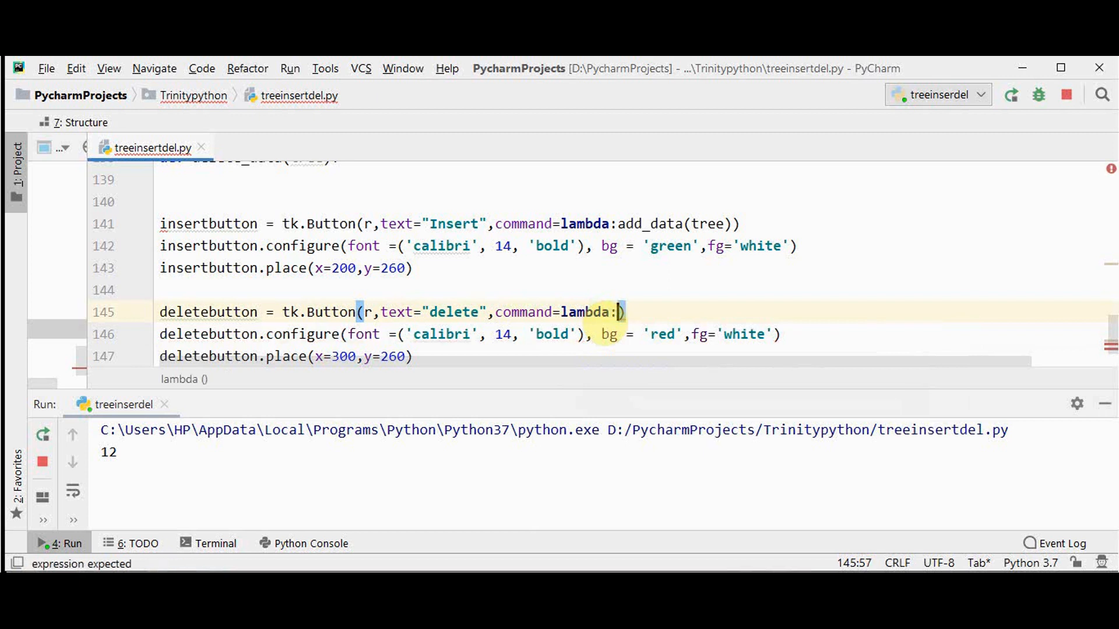
pyautogui.write('de')
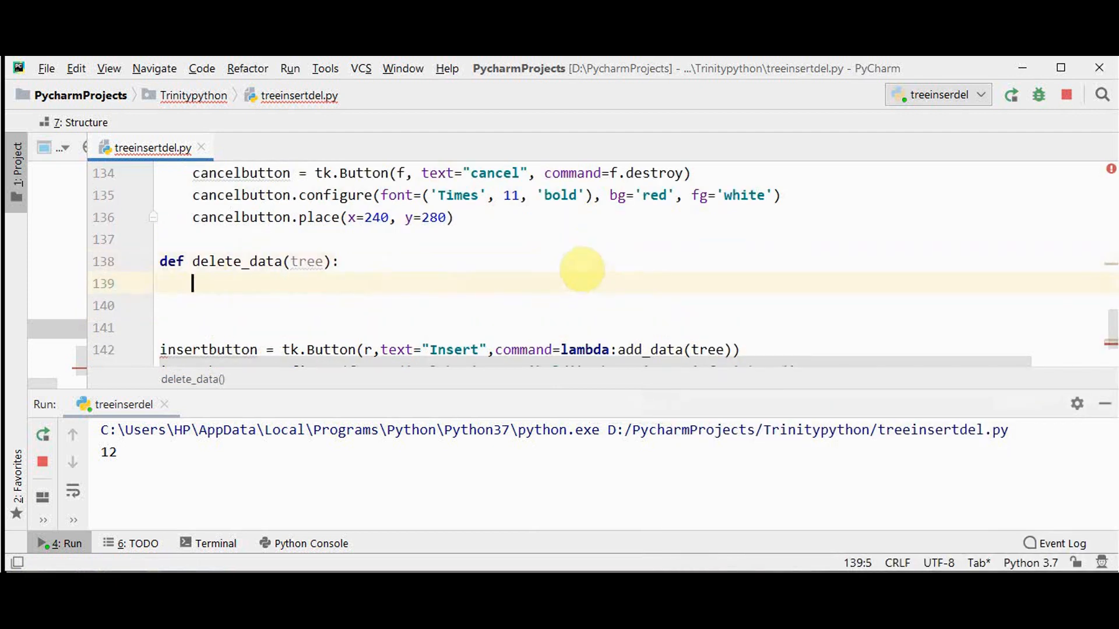
# - Store the tree's first selected item as selected_item using tree.selection()[0]
pyautogui.write('se')
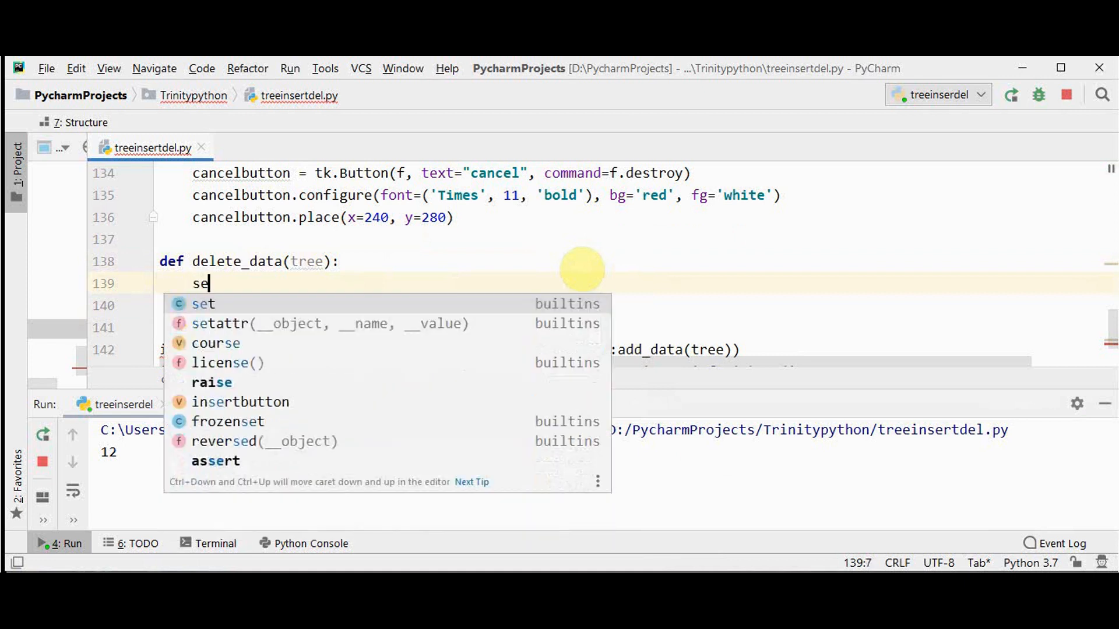
pyautogui.write('lected')
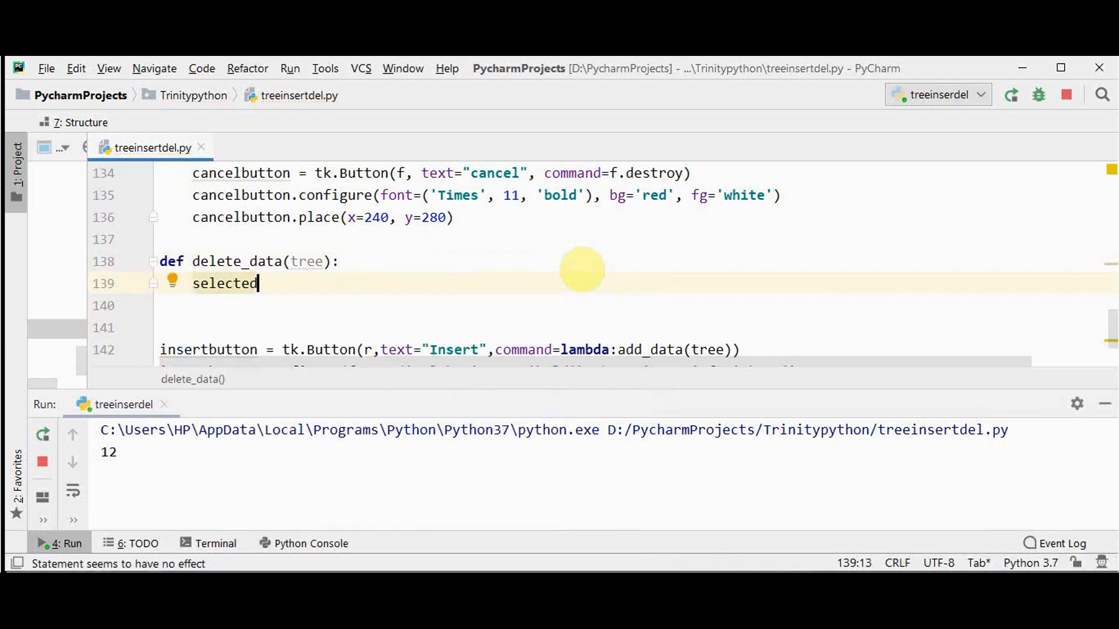
pyautogui.write('_item=')
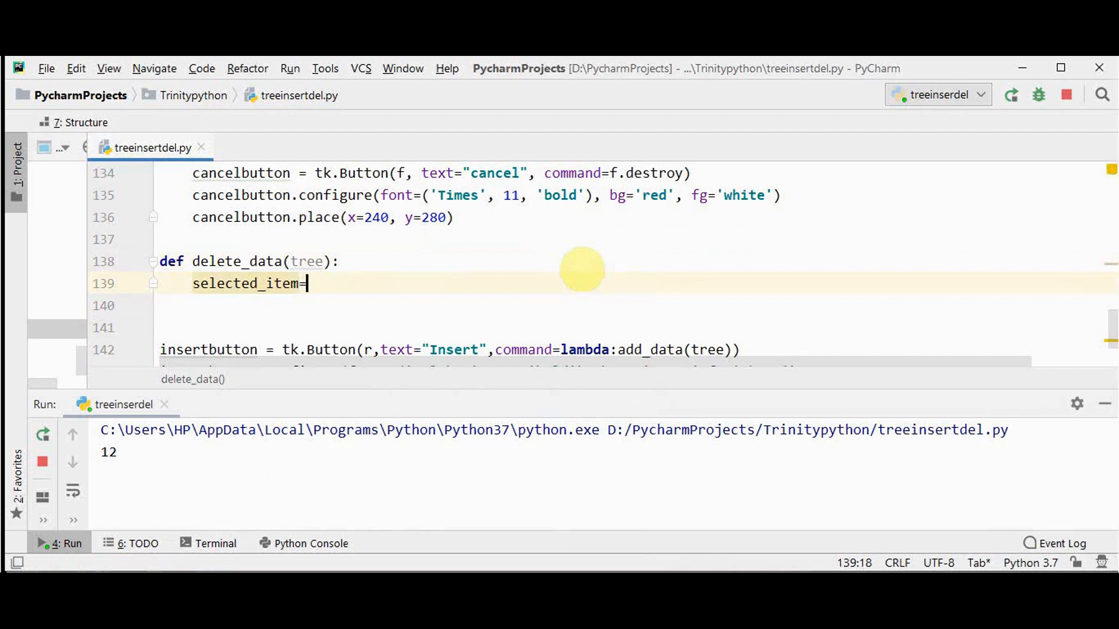
pyautogui.write('tree')
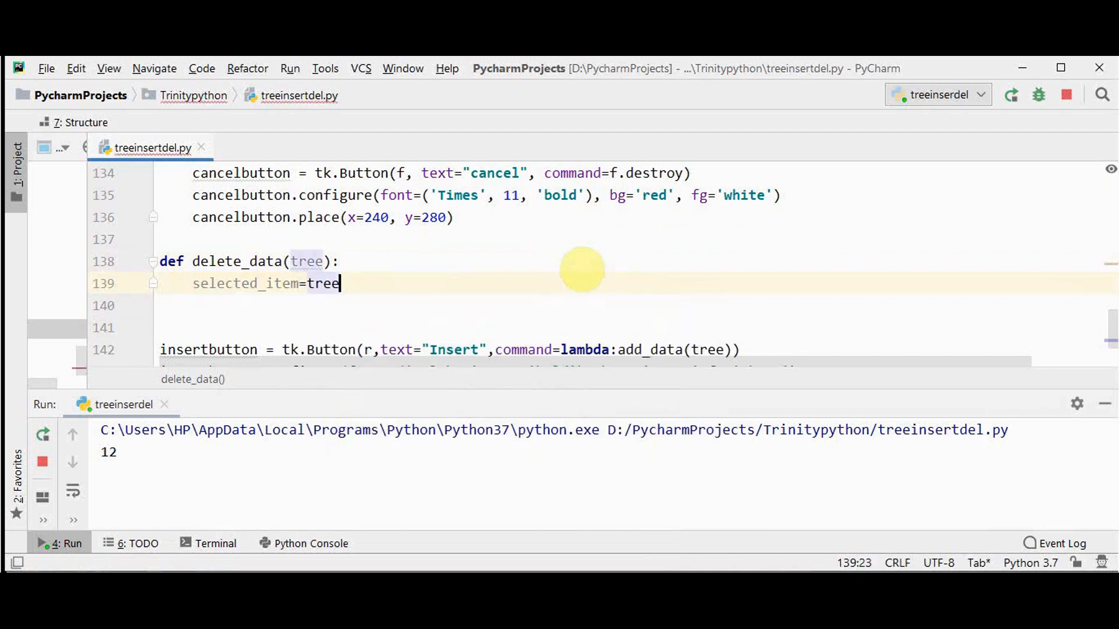
pyautogui.write('.se')
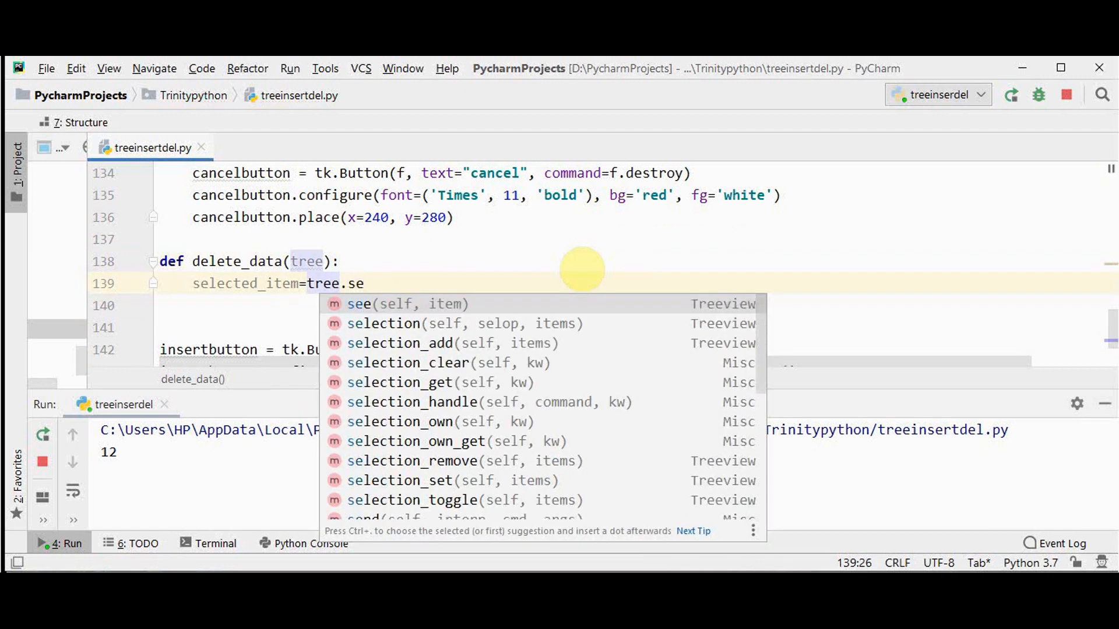
pyautogui.click(383, 323)
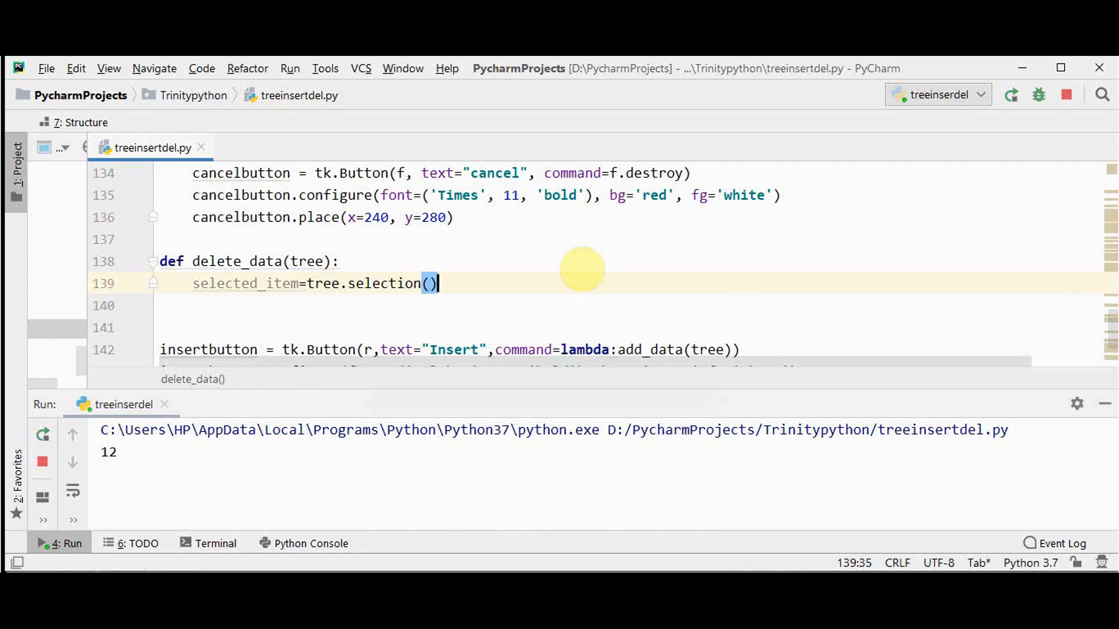
pyautogui.write('[0]')
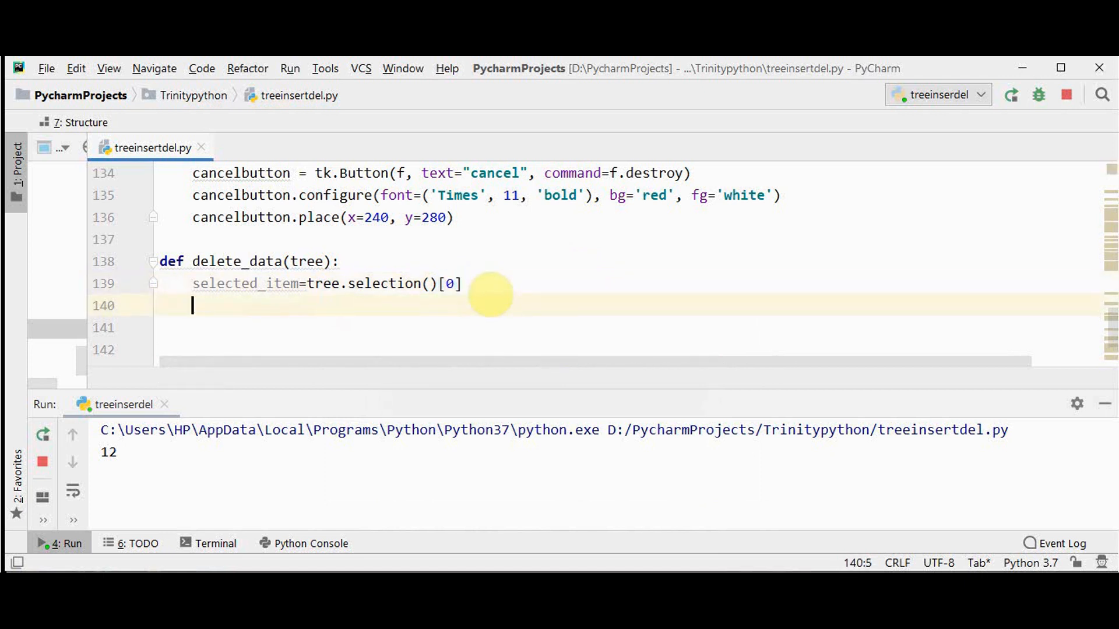
# - Print tree.item(selected_item)['values'] and start a new line
pyautogui.write('print(')
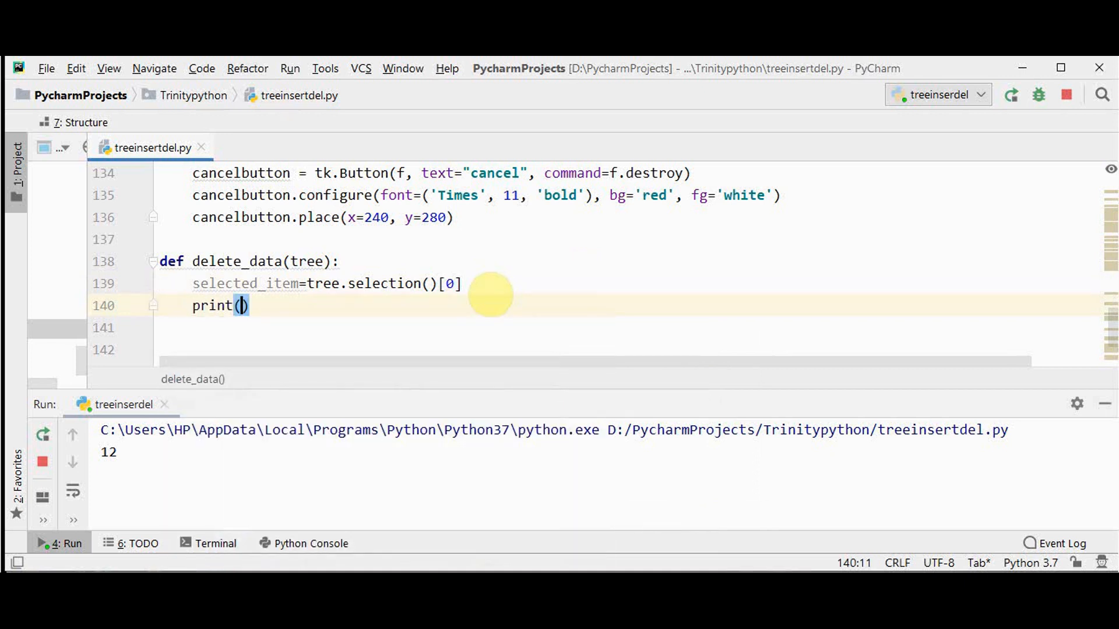
pyautogui.write('tree')
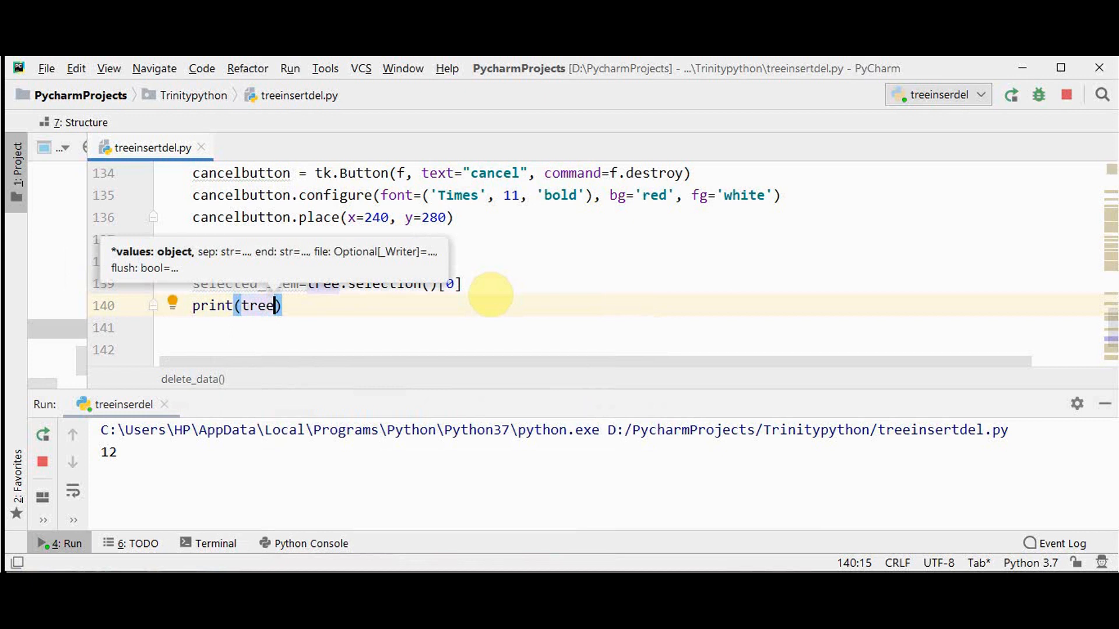
pyautogui.write('.ite')
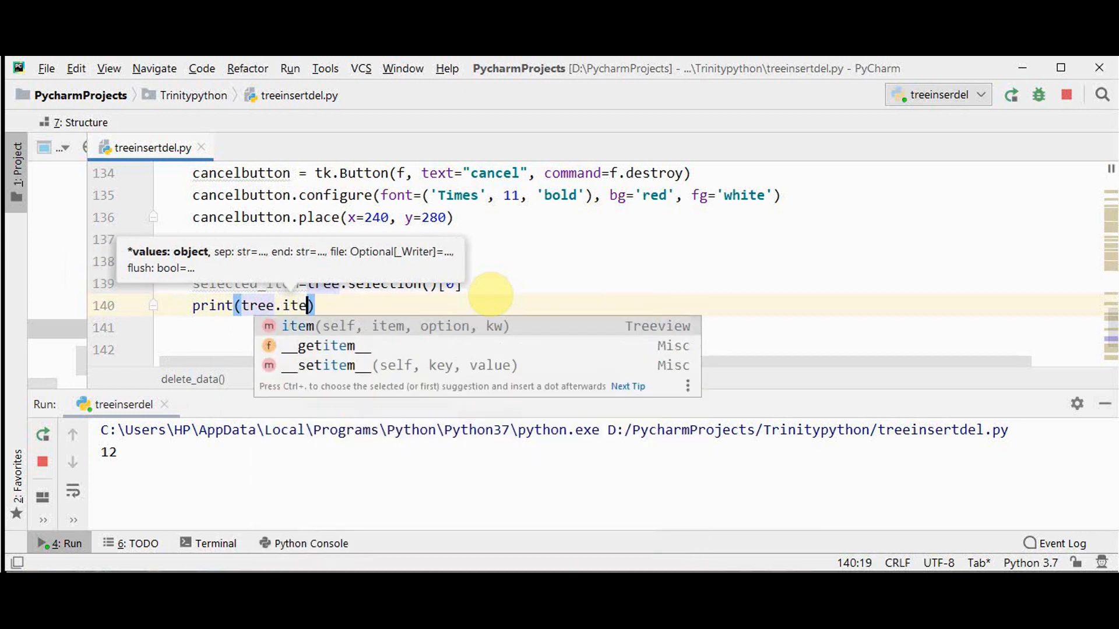
pyautogui.write('m(selected_item')
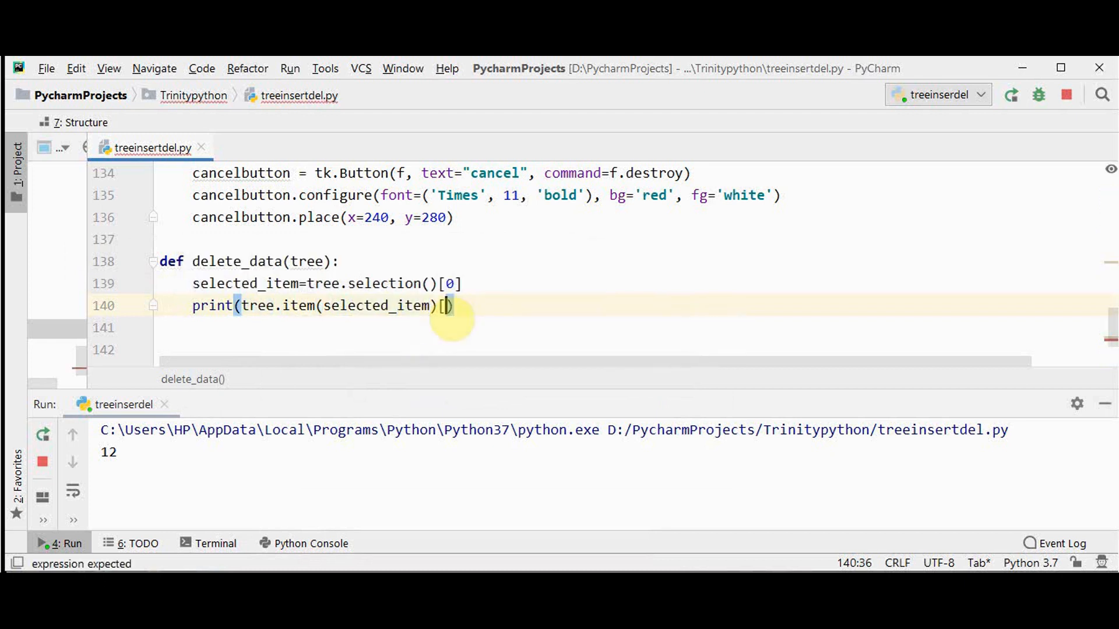
pyautogui.press('Backspace')
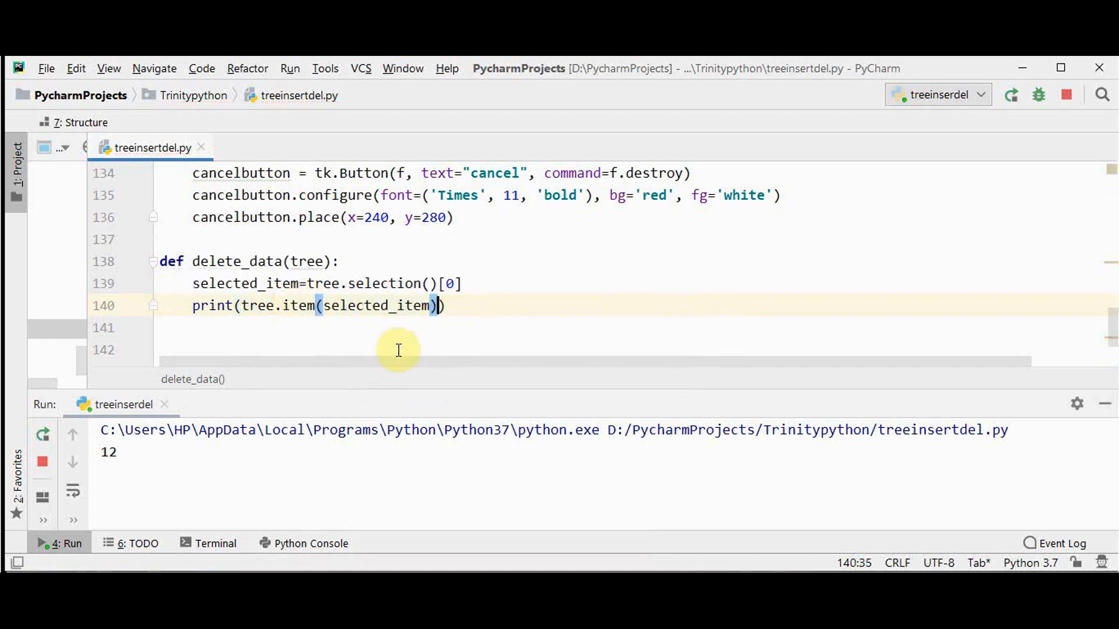
pyautogui.moveTo(432, 305)
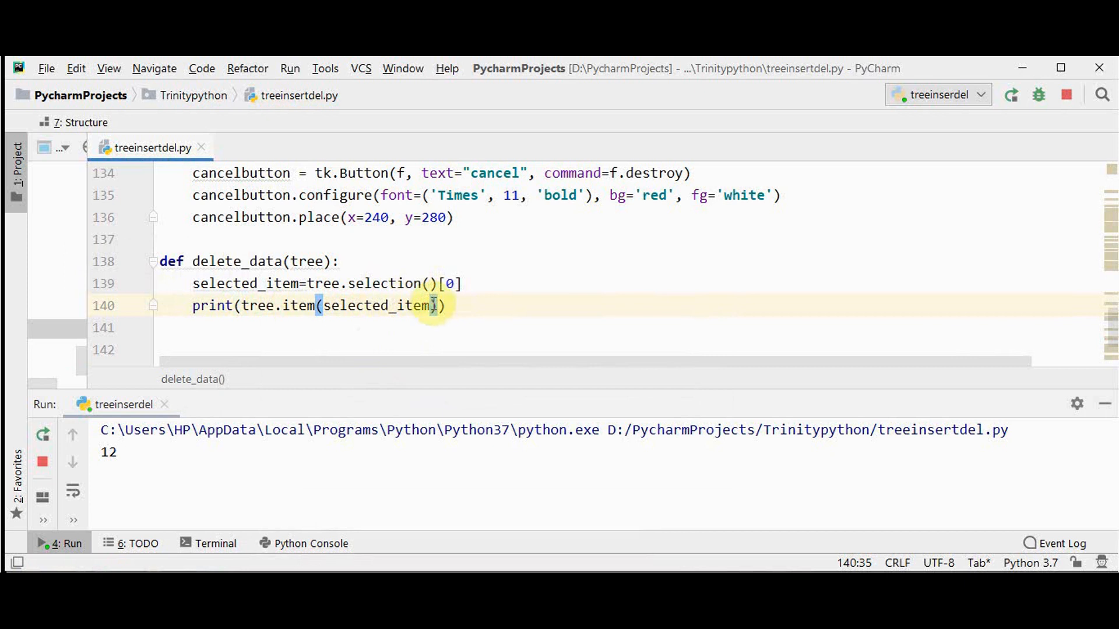
pyautogui.write('[]')
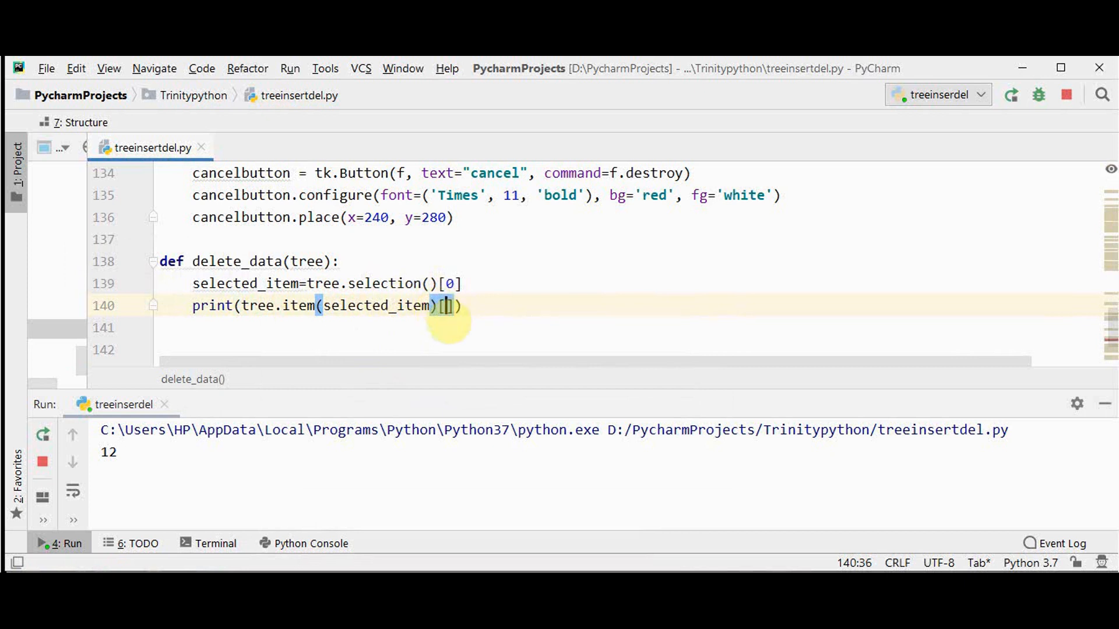
pyautogui.write("'values'")
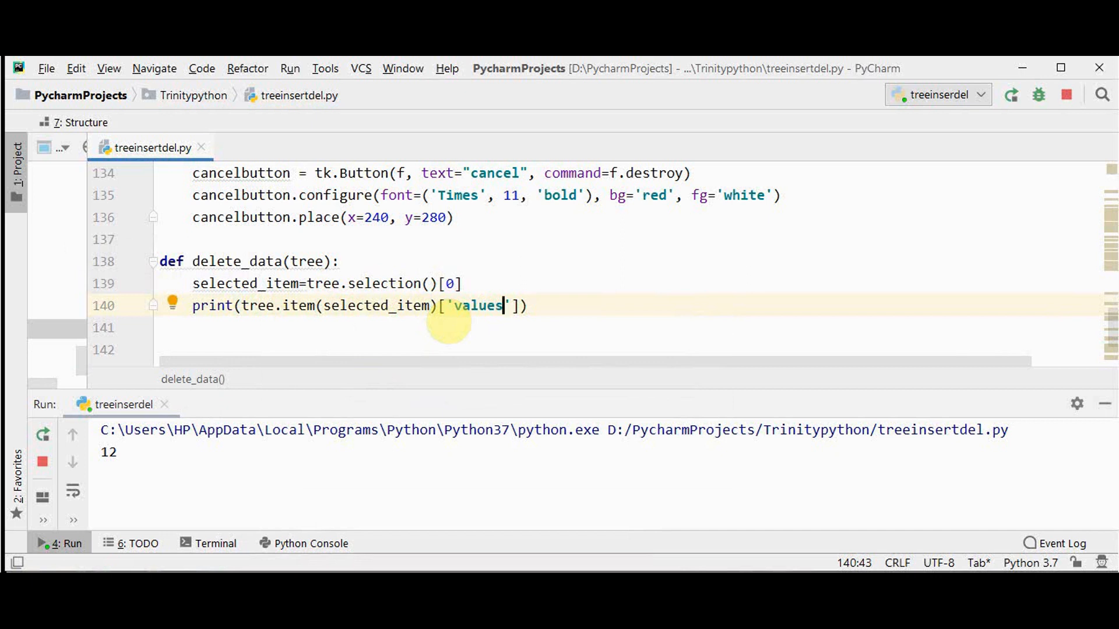
pyautogui.press('right')
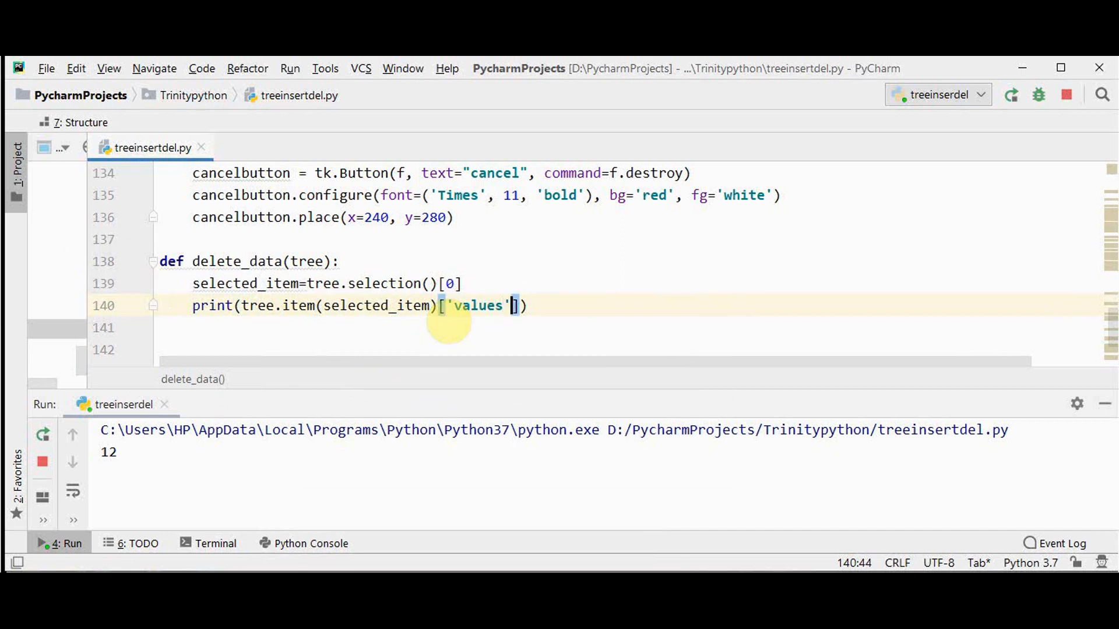
pyautogui.press('Return')
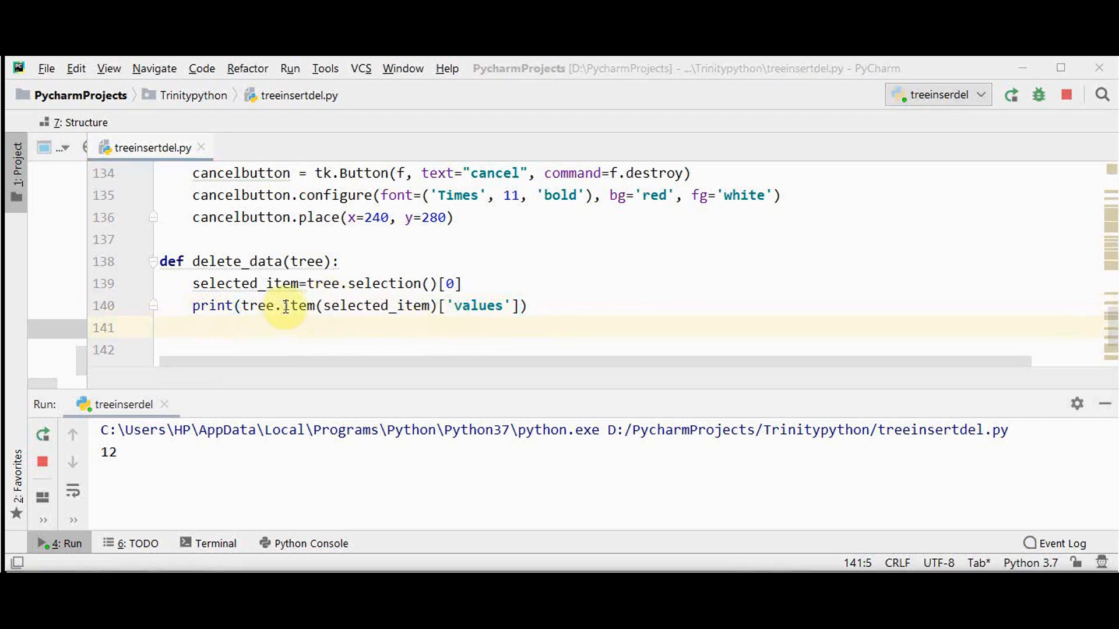
pyautogui.moveTo(532, 308)
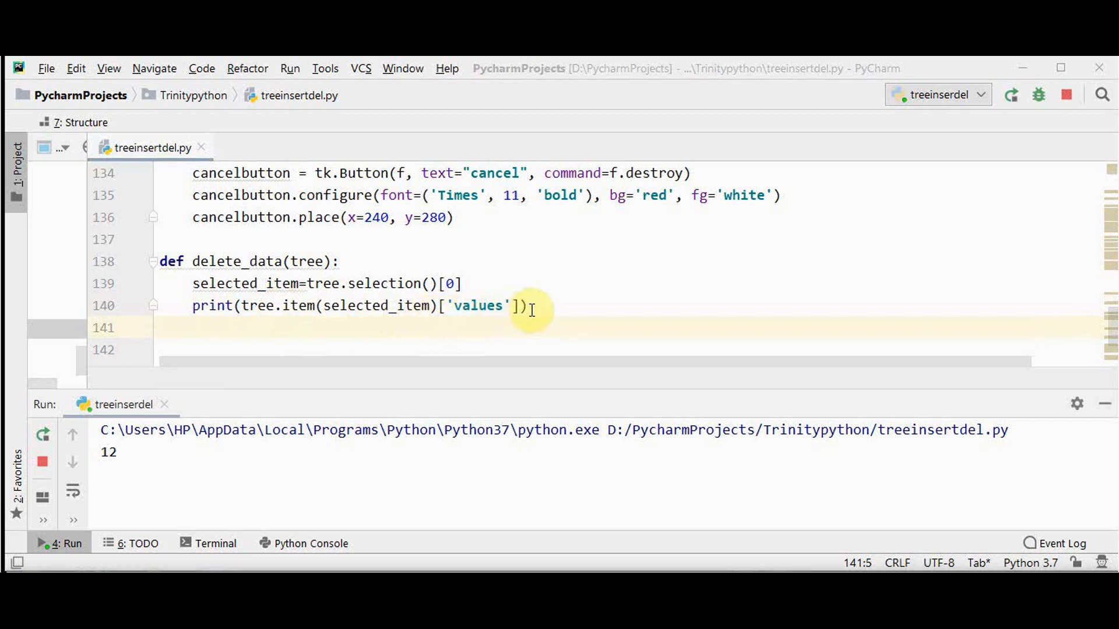
# - Set uid from the selected row's values and write the DELETE FROM reg_member WHERE student_id=%s query
pyautogui.write('u')
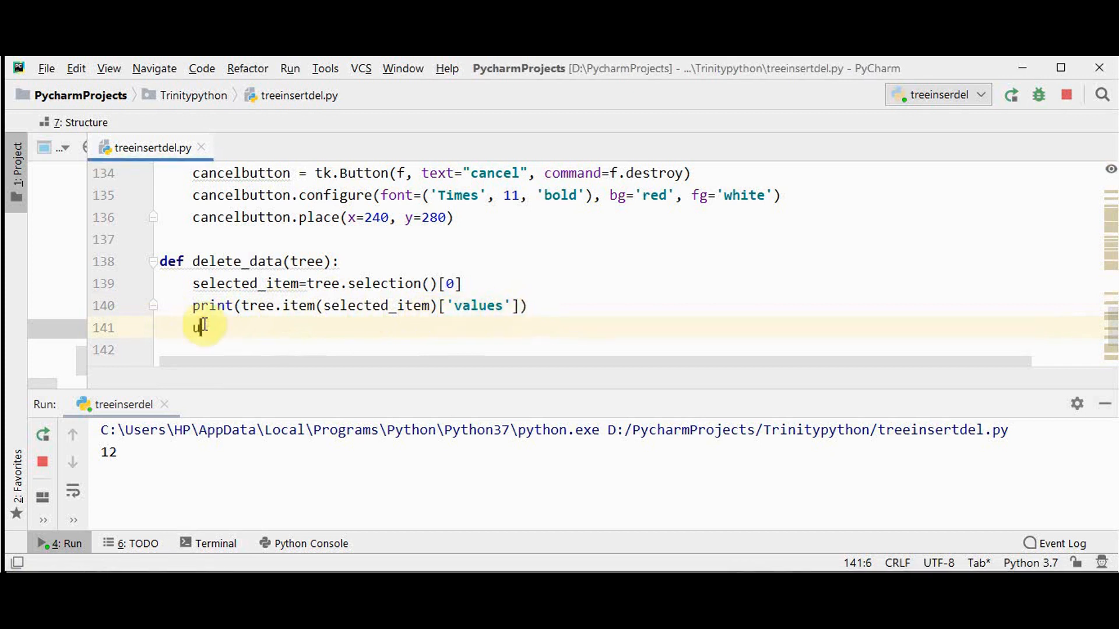
pyautogui.write('id=')
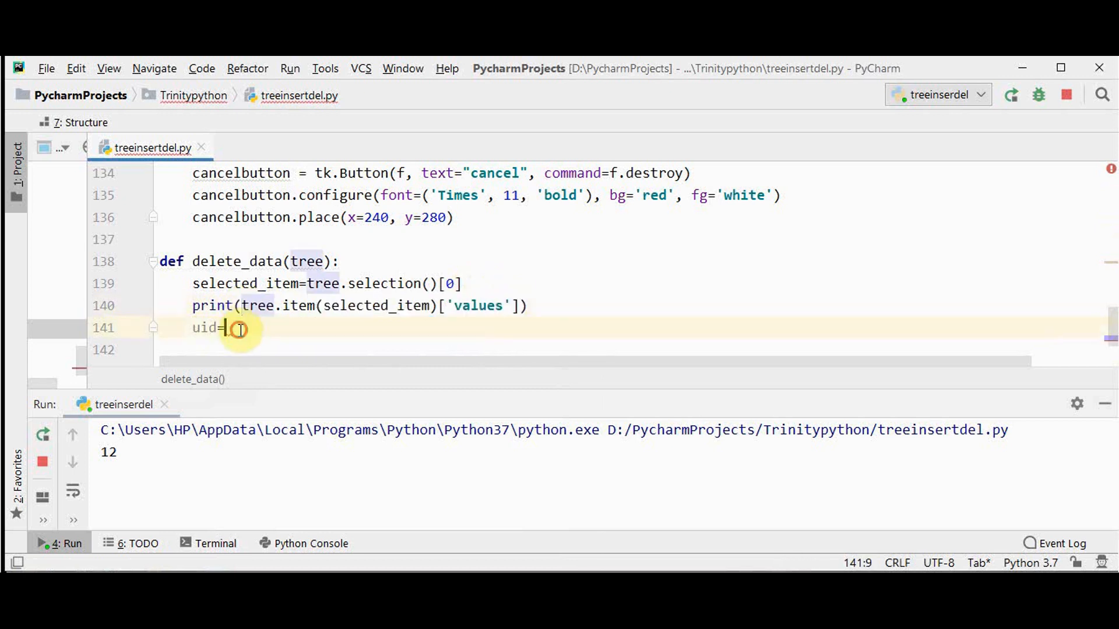
pyautogui.write("tree.item(selected_item)['values'][0")
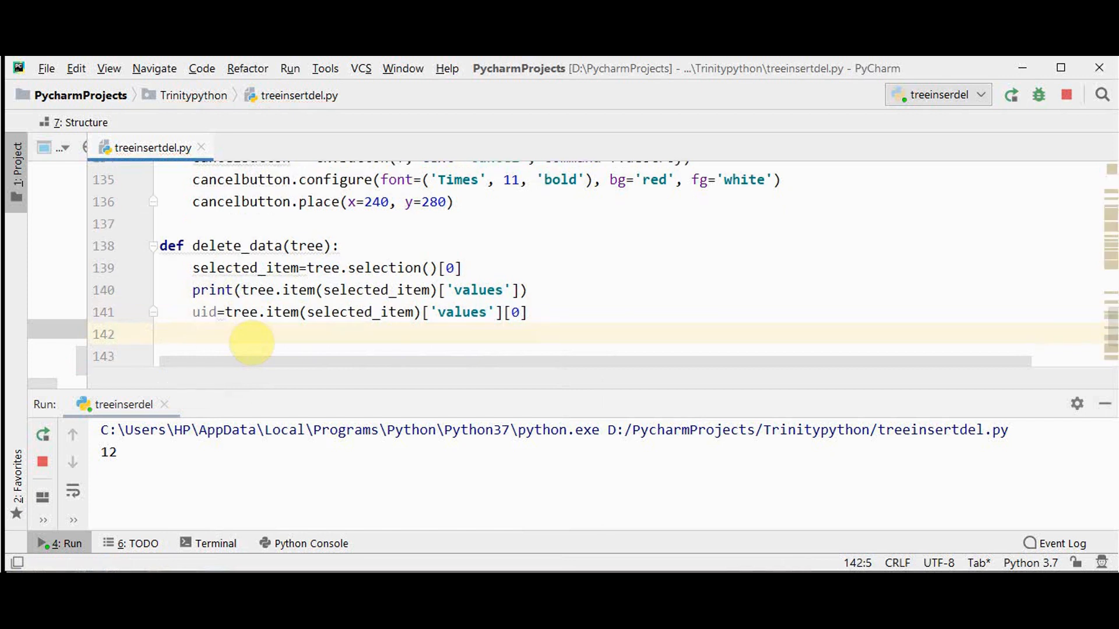
pyautogui.write('del')
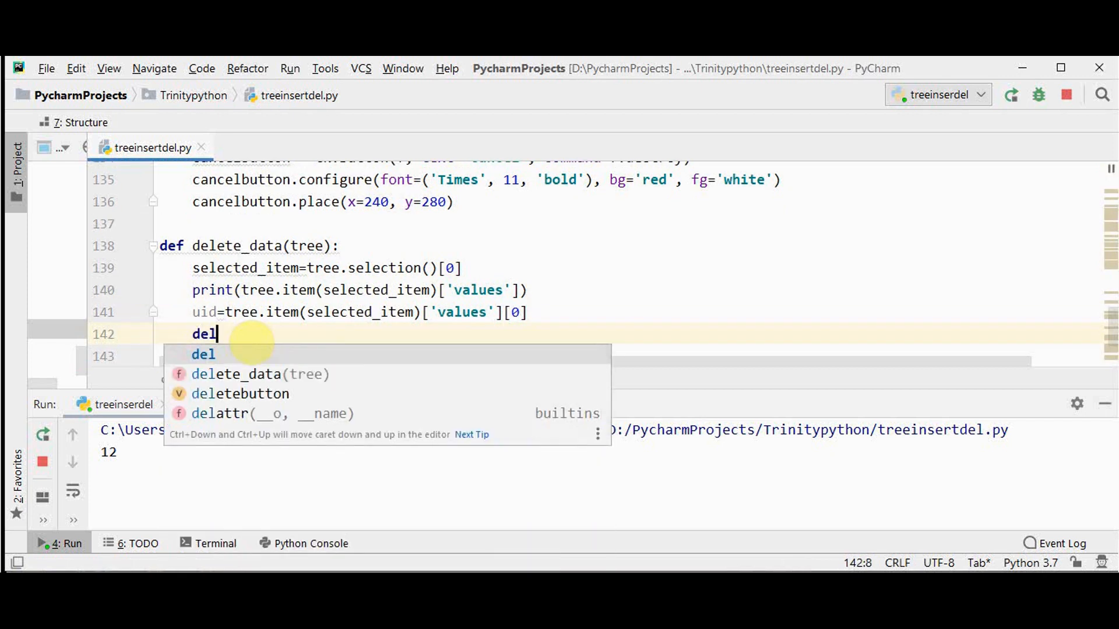
pyautogui.write('_query')
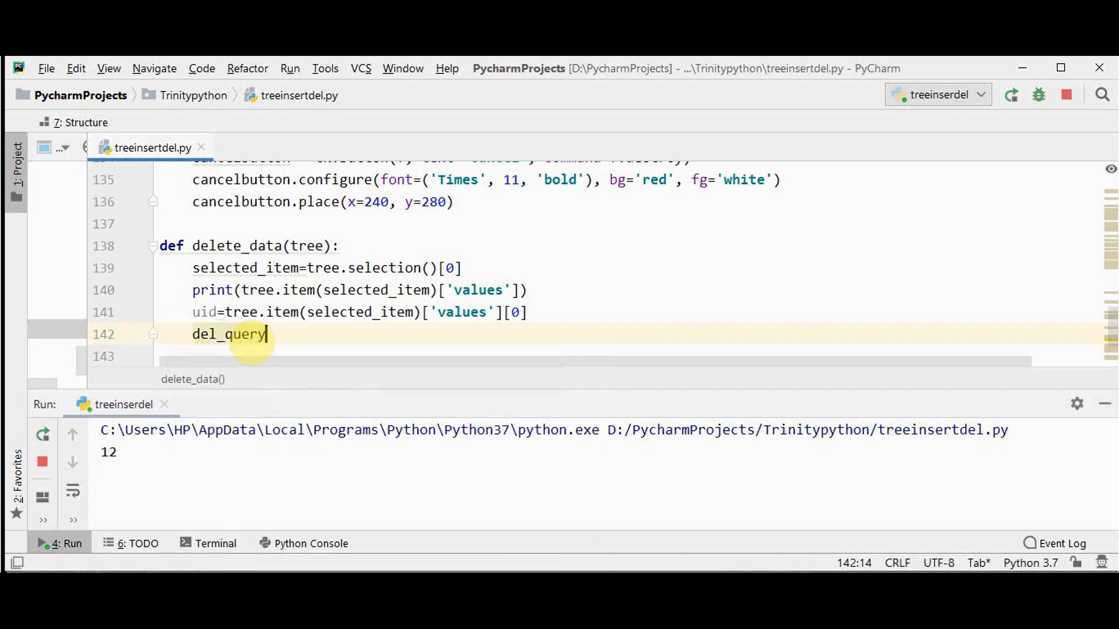
pyautogui.write('=')
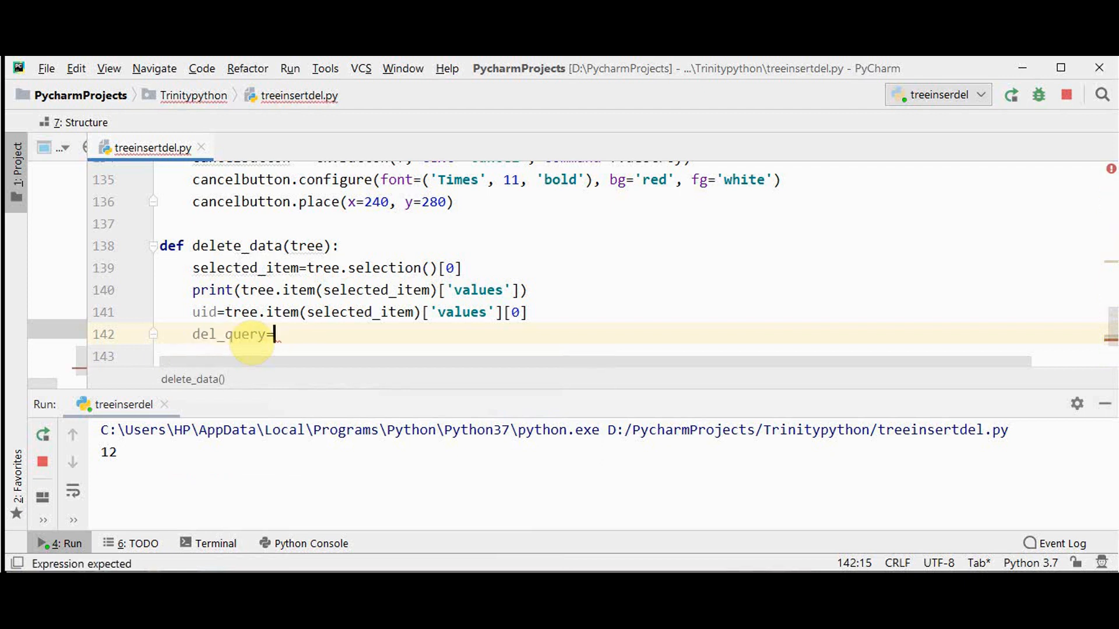
pyautogui.write('"DE')
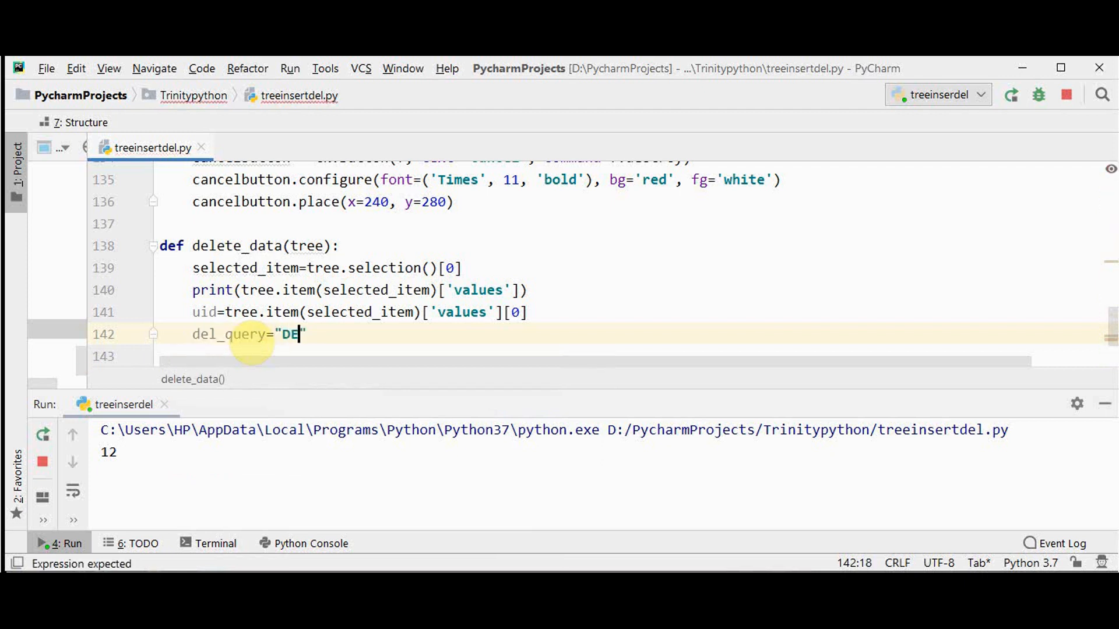
pyautogui.write('LETE DR')
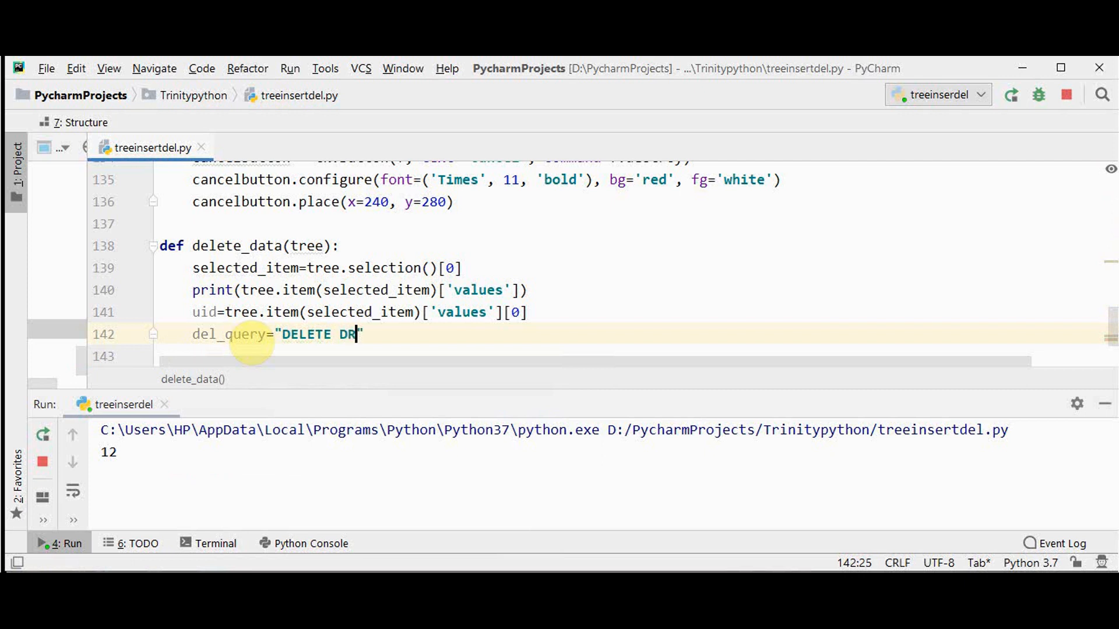
pyautogui.write('OM')
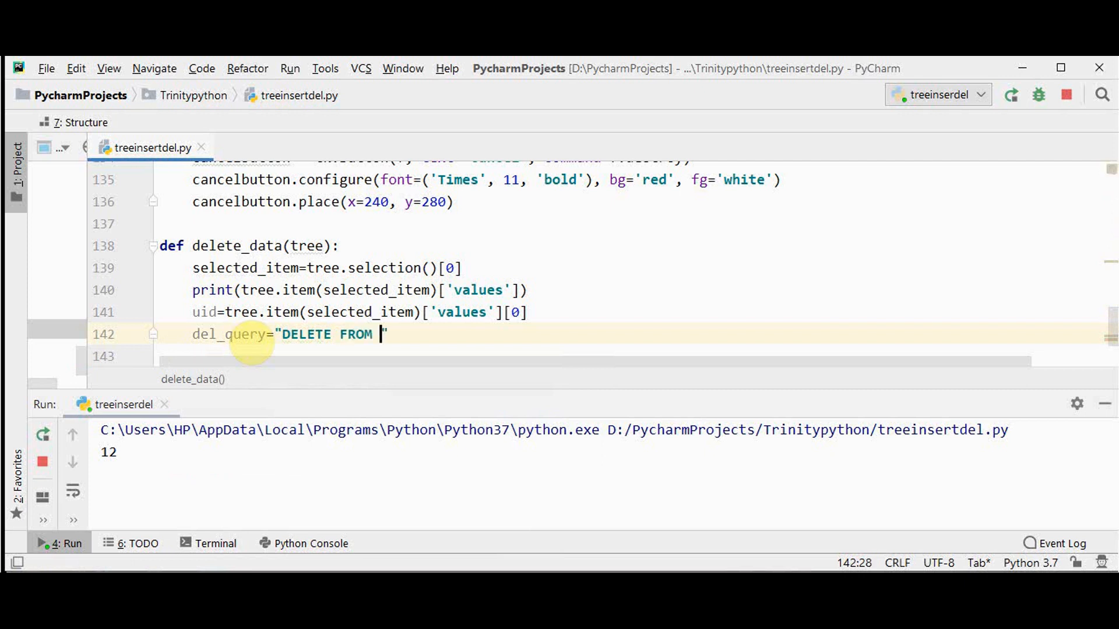
pyautogui.write('reg_me')
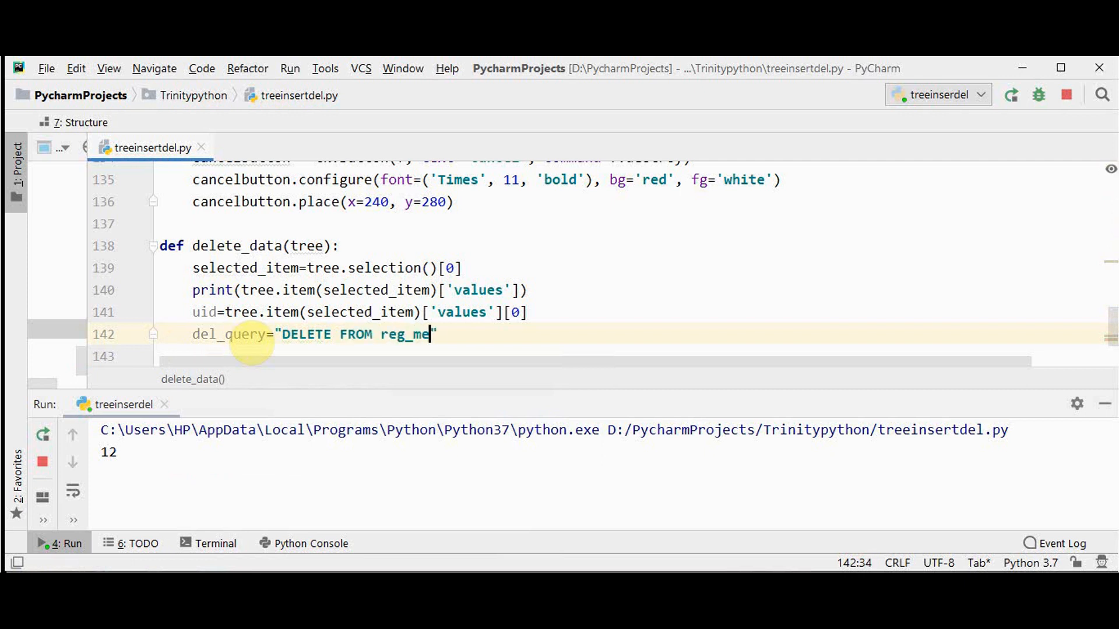
pyautogui.write('mber W')
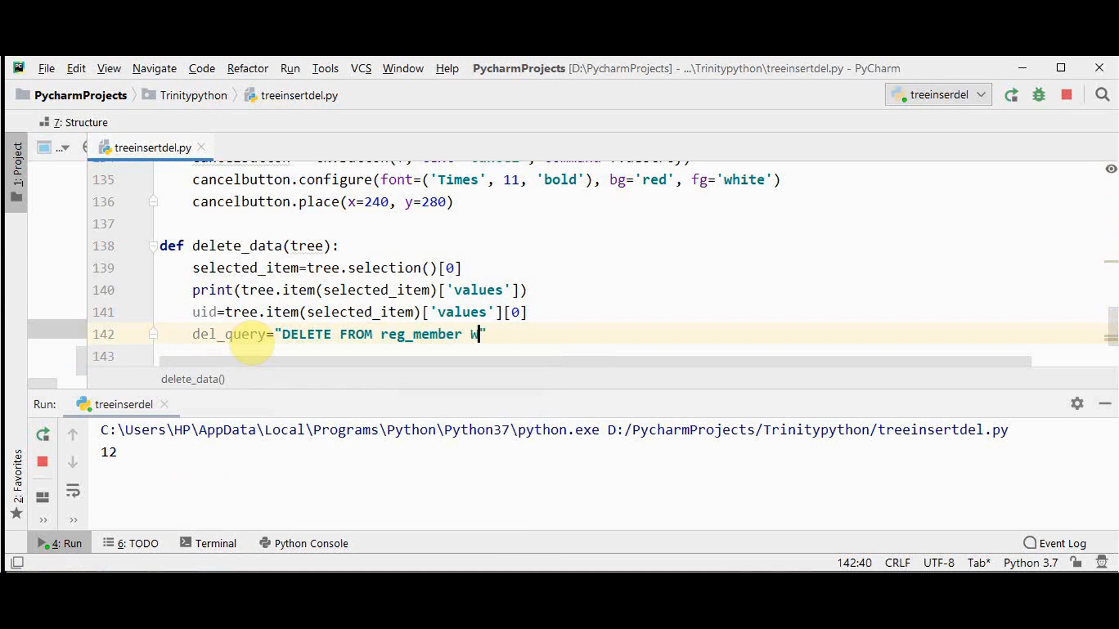
pyautogui.write('HERE st')
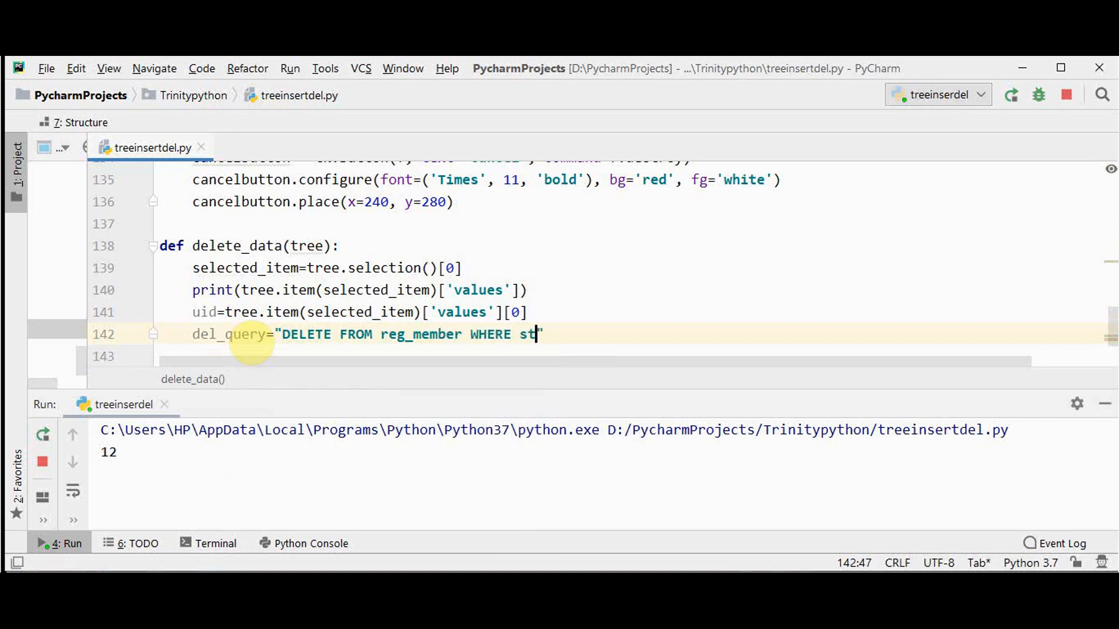
pyautogui.write('udent_')
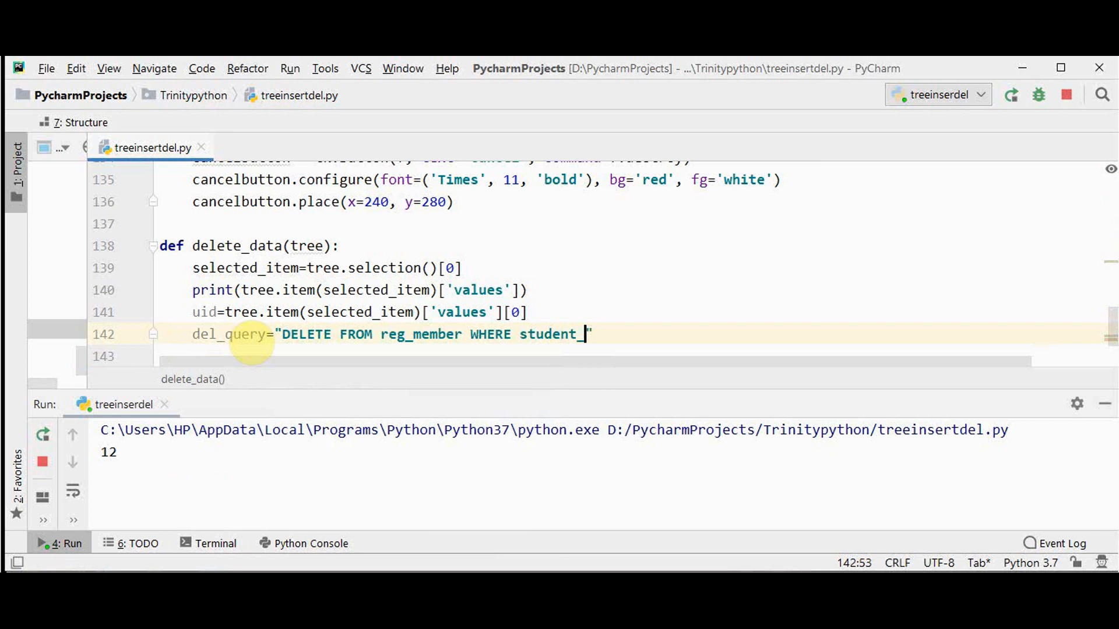
pyautogui.write('id=')
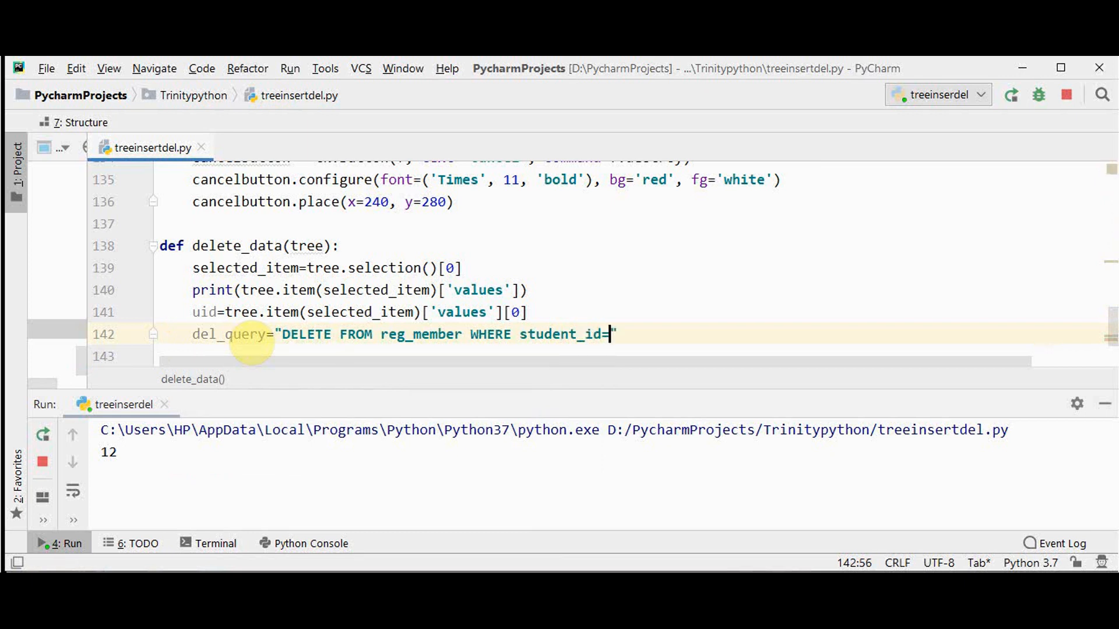
pyautogui.write('%s')
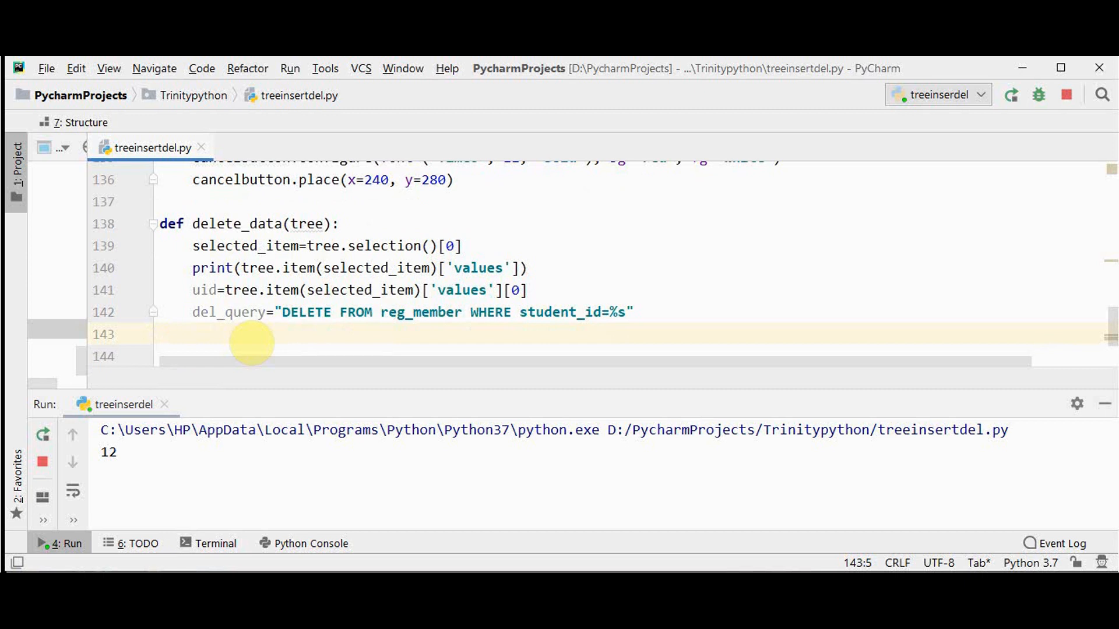
# - Build sel_data as a tuple containing uid
pyautogui.write('sel')
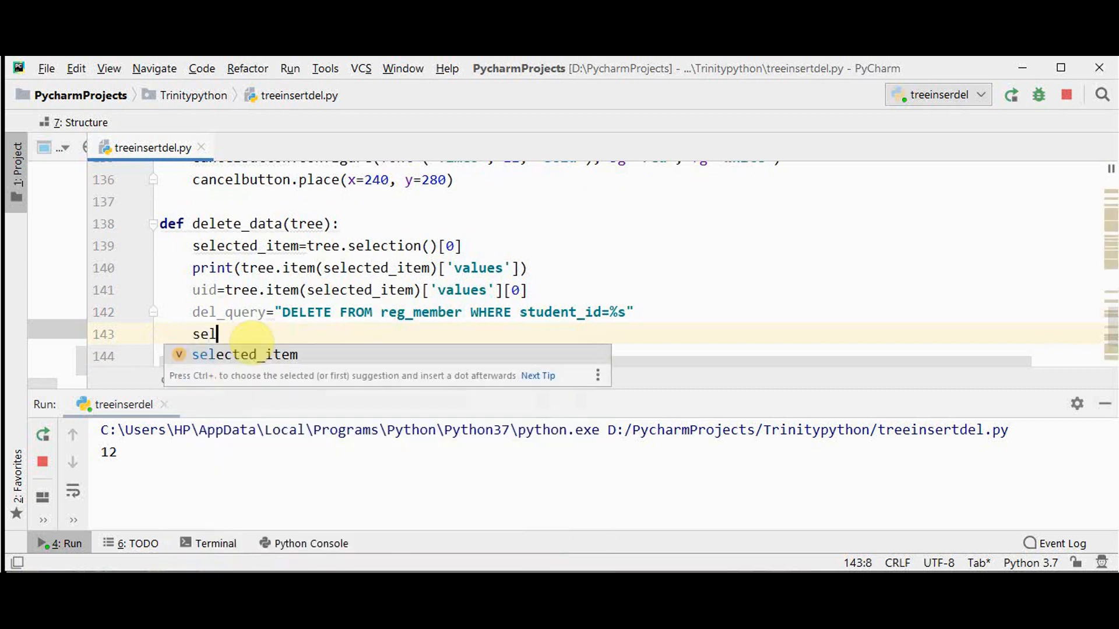
pyautogui.write('_data=(')
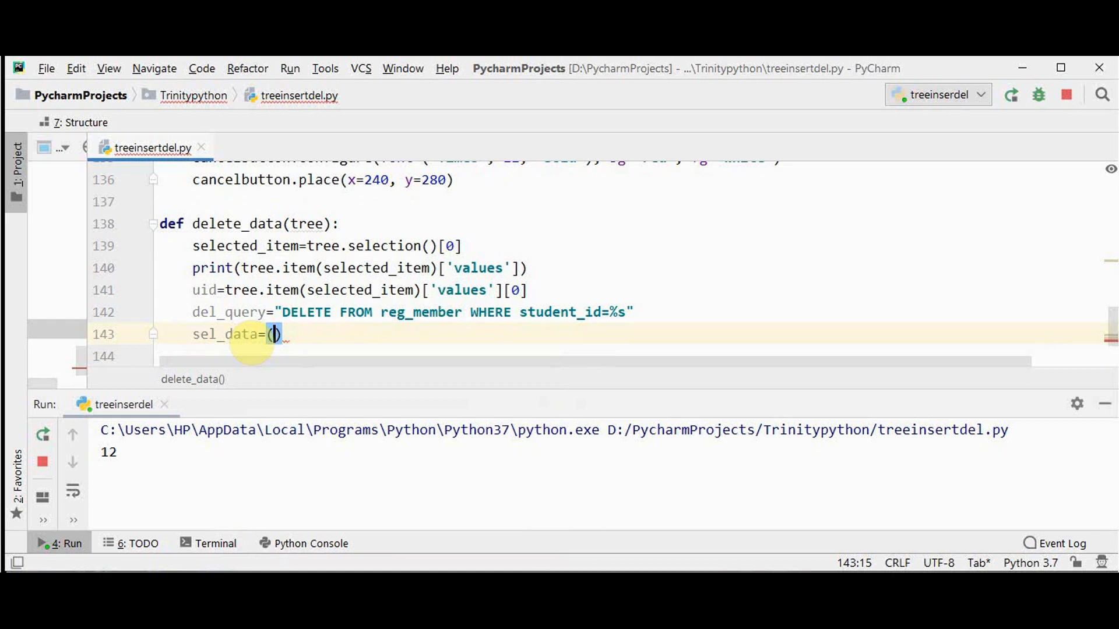
pyautogui.write('uid')
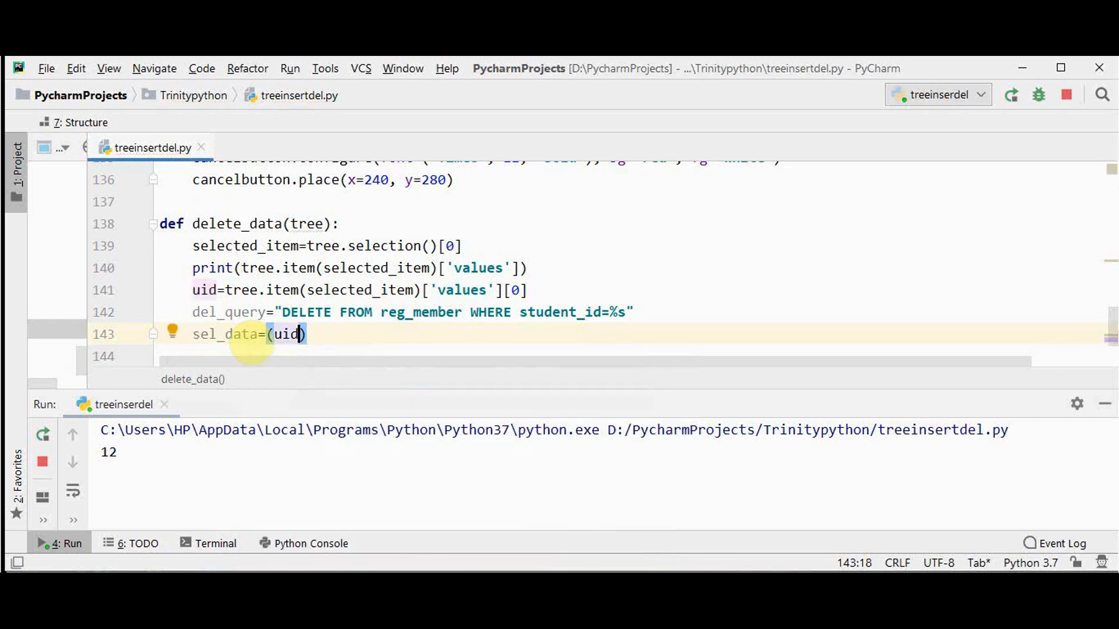
pyautogui.write(',')
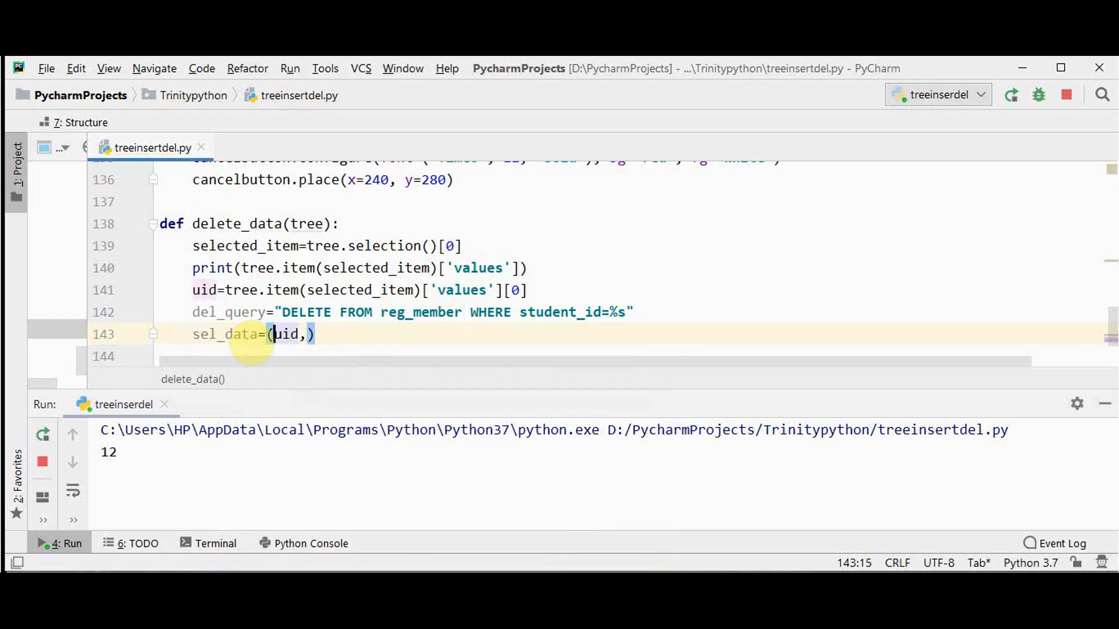
pyautogui.press('right')
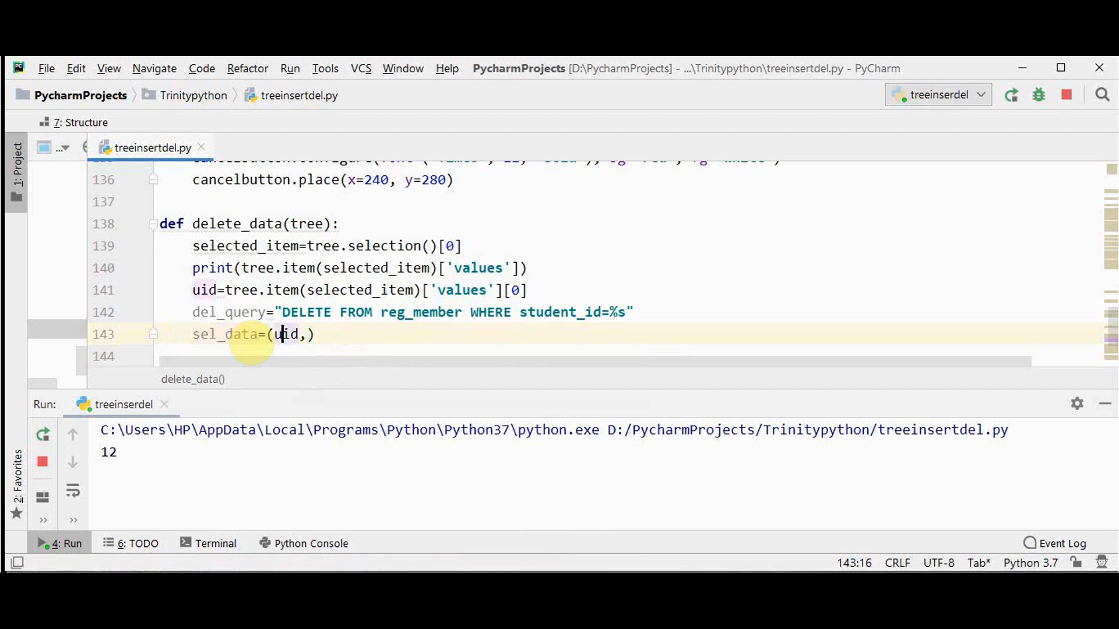
pyautogui.press('enter')
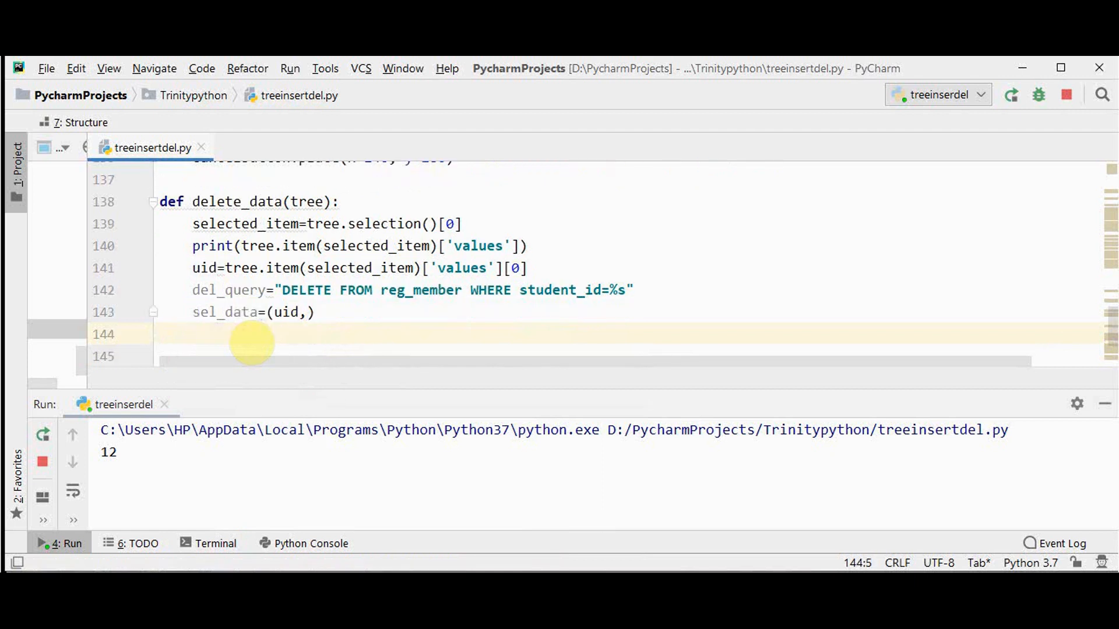
# - Execute del_query with sel_data on conn and begin connect.commit
pyautogui.write('conn.')
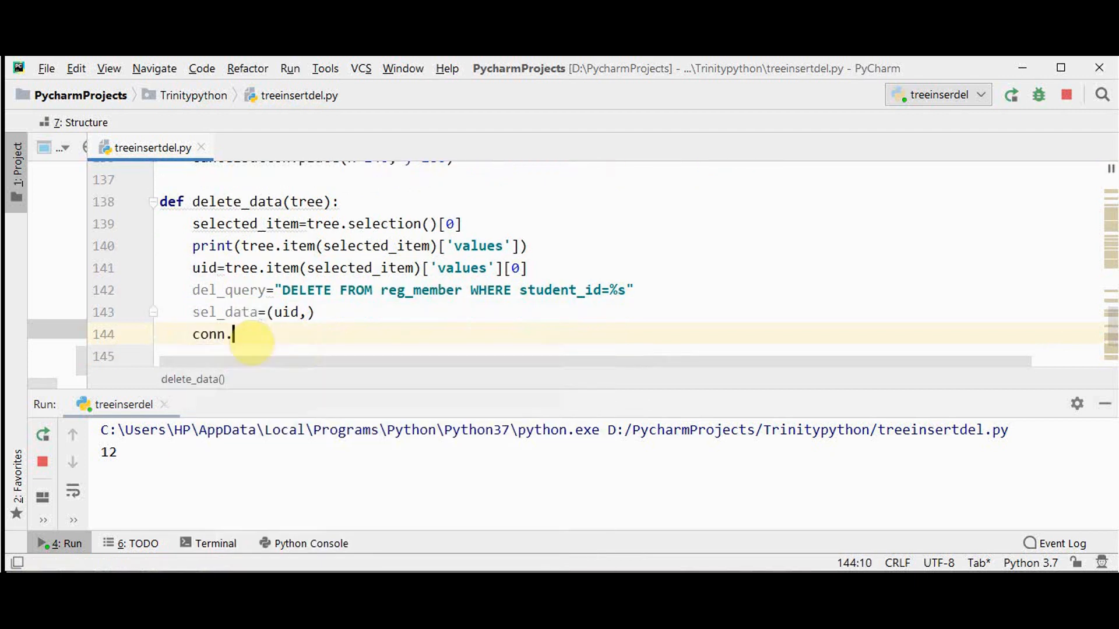
pyautogui.write('execute')
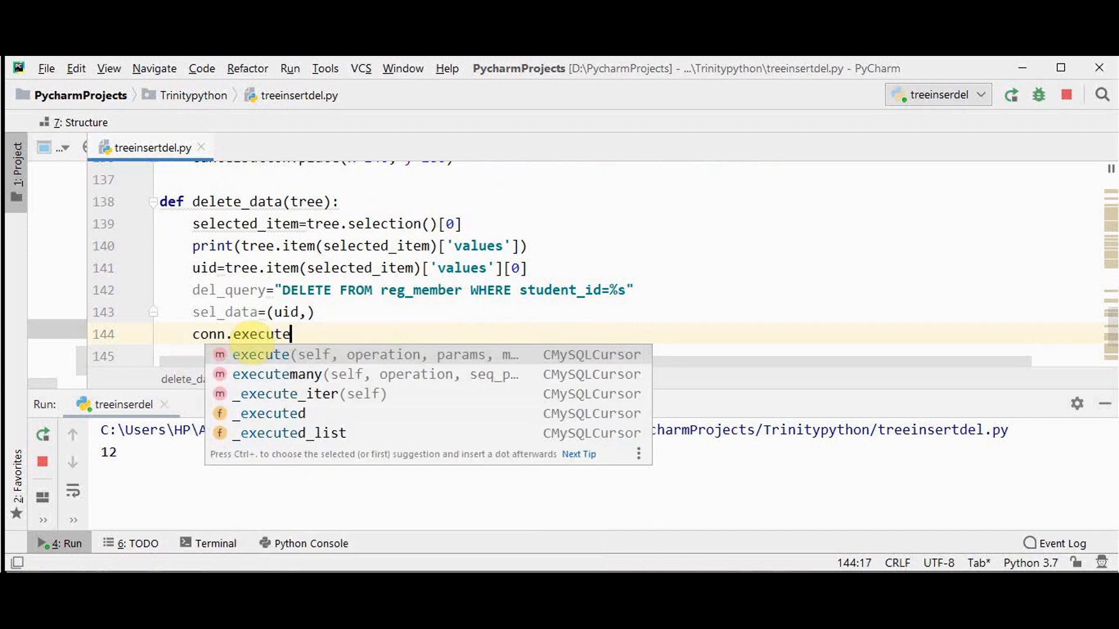
pyautogui.write('(del')
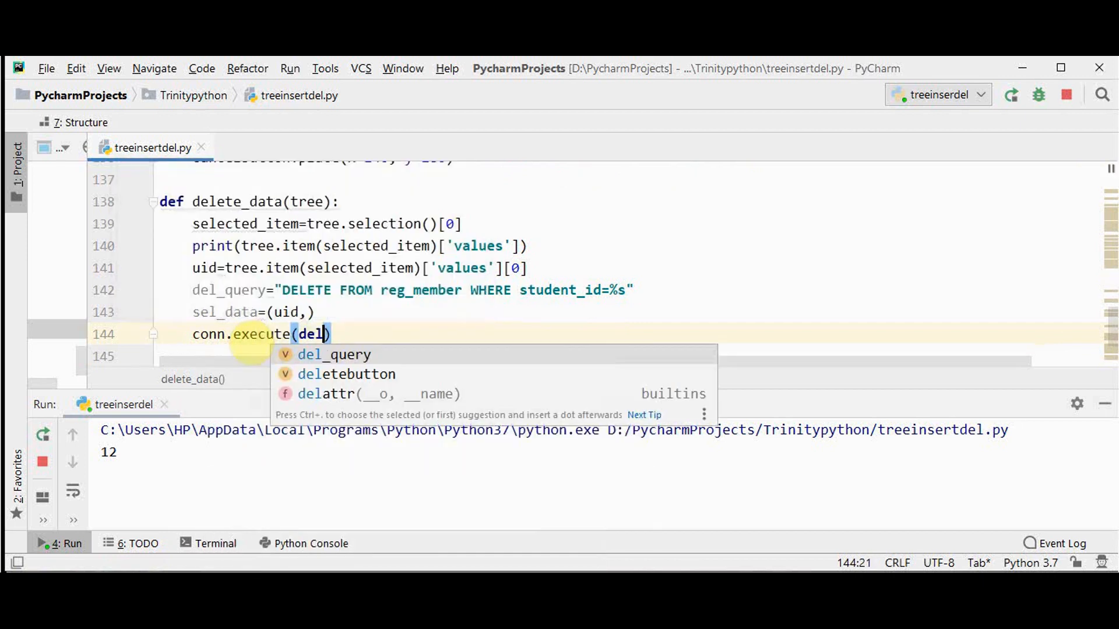
pyautogui.write('_query')
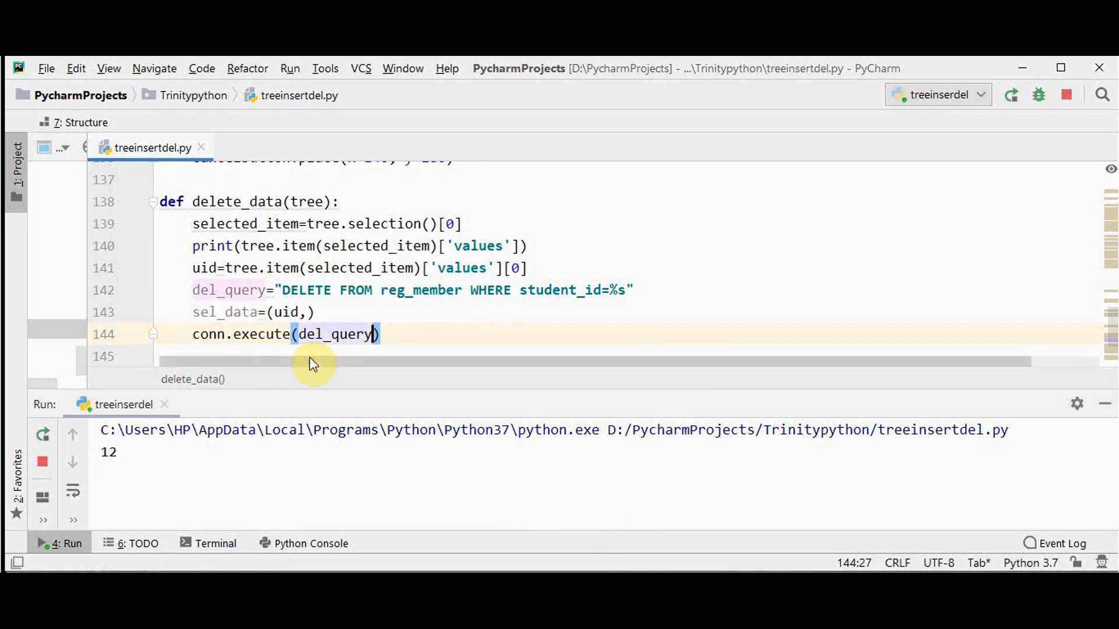
pyautogui.write(',sel_data')
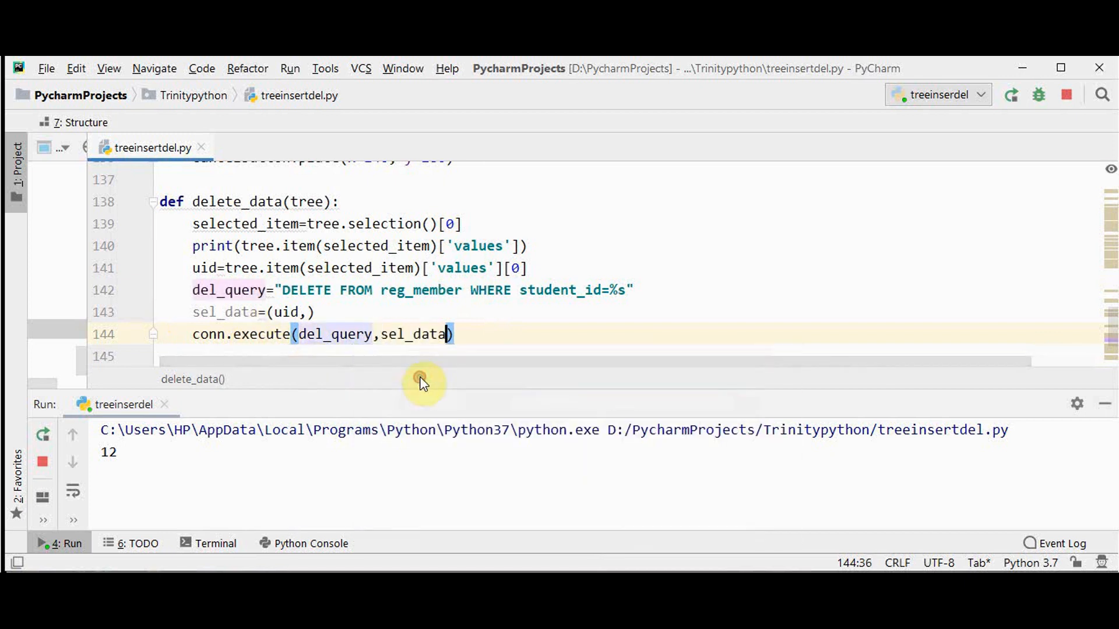
pyautogui.write('connect')
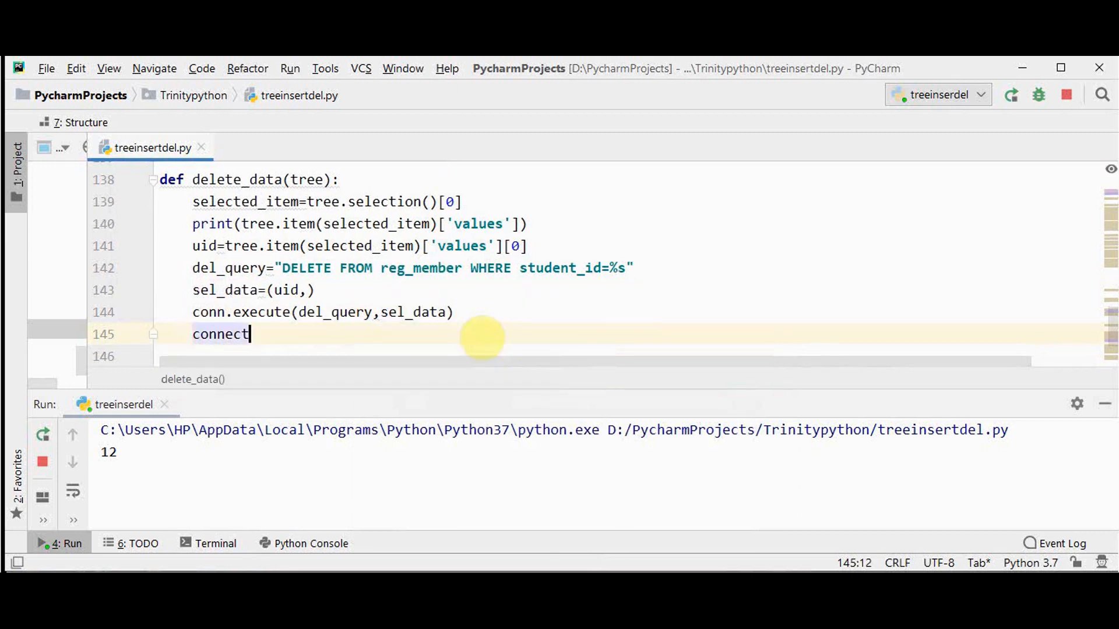
pyautogui.write('.commit(')
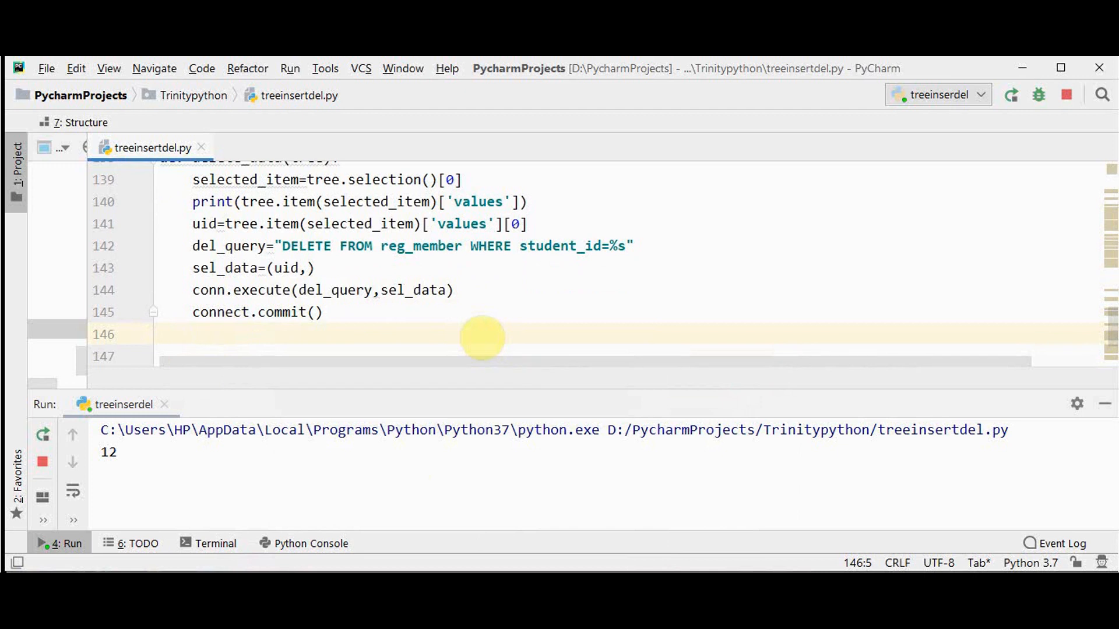
pyautogui.moveTo(405, 317)
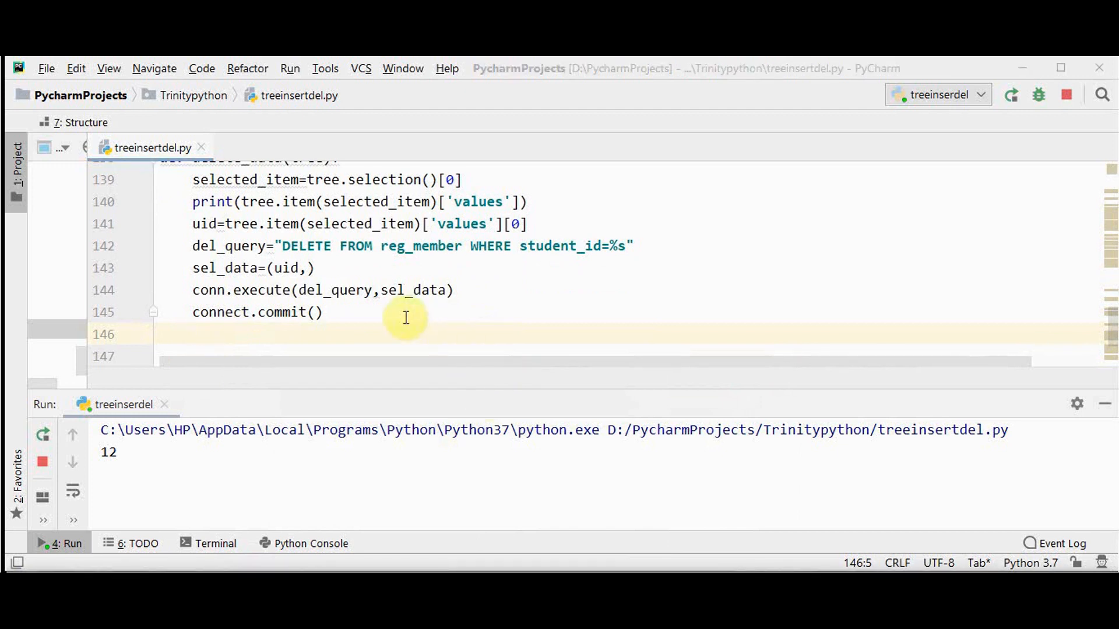
# - Add tree.delete(selected_item) and an mb.showinfo 'success' / 'student data deleted' message
pyautogui.write('tree')
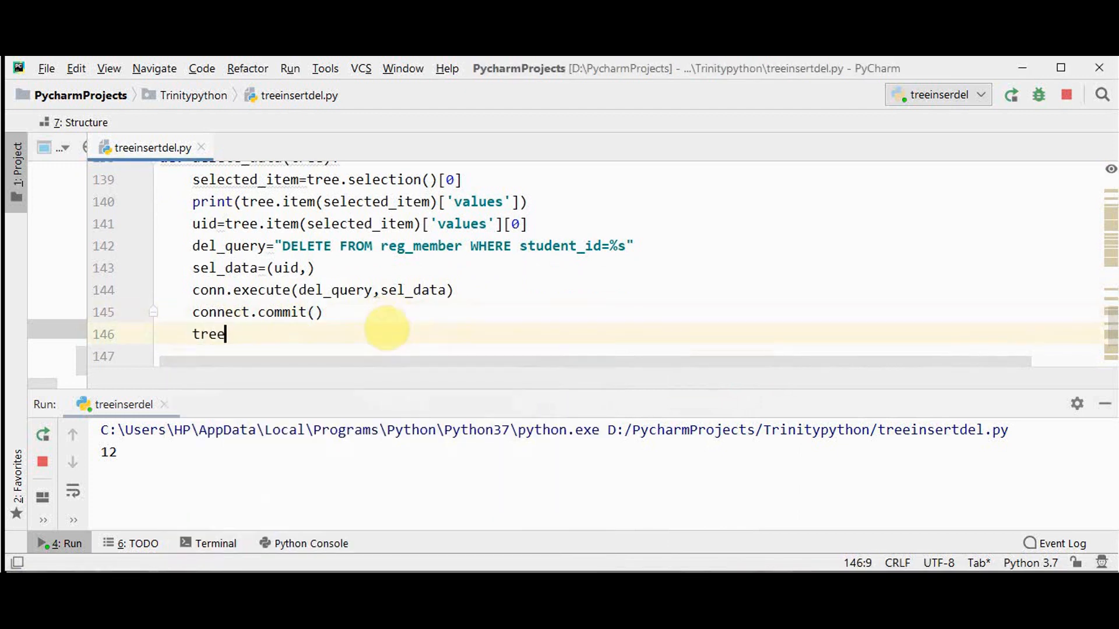
pyautogui.write('.delete')
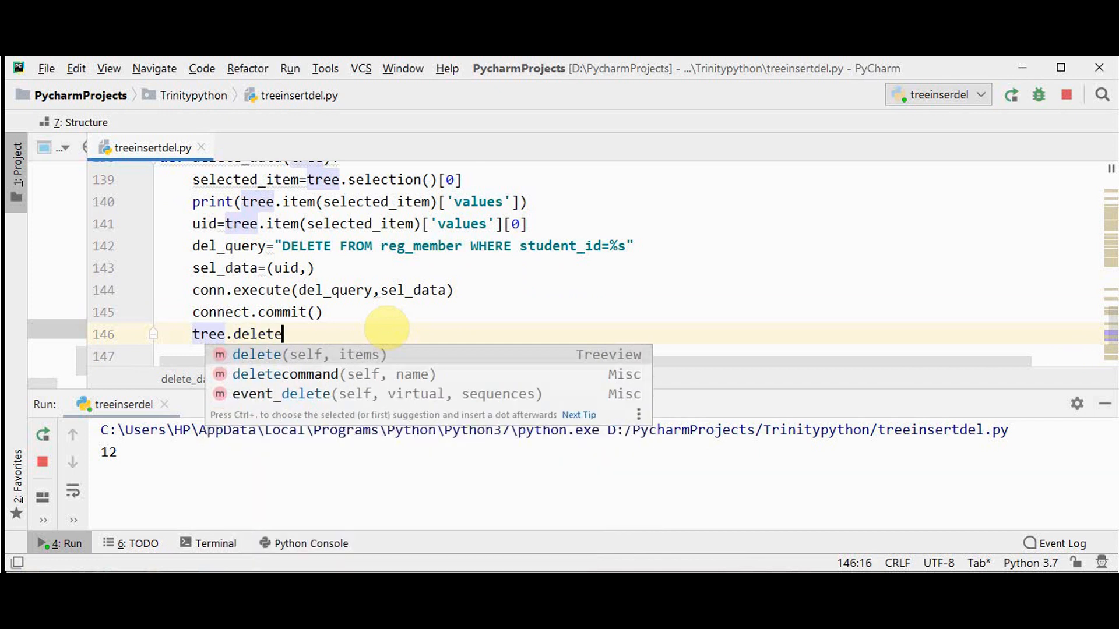
pyautogui.write('(selected_item')
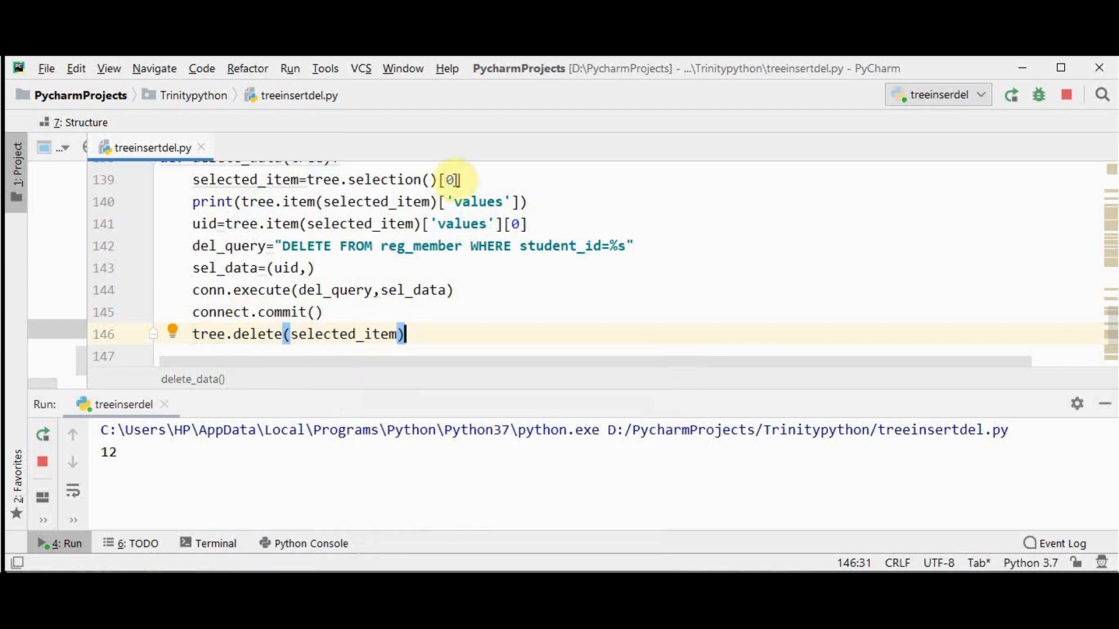
pyautogui.moveTo(398, 374)
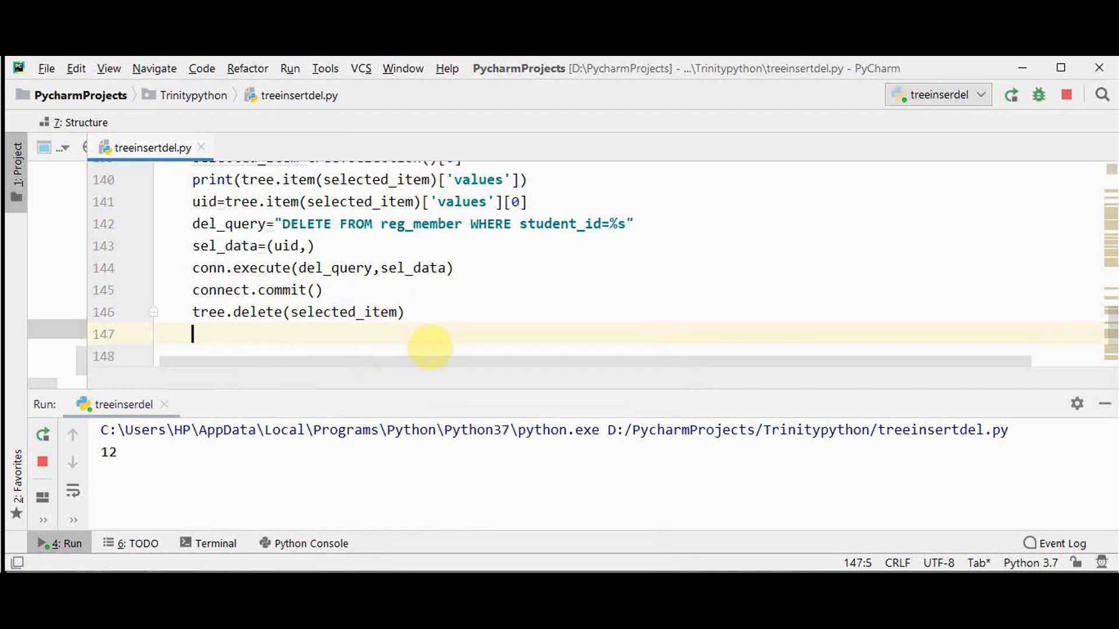
pyautogui.write('mb.')
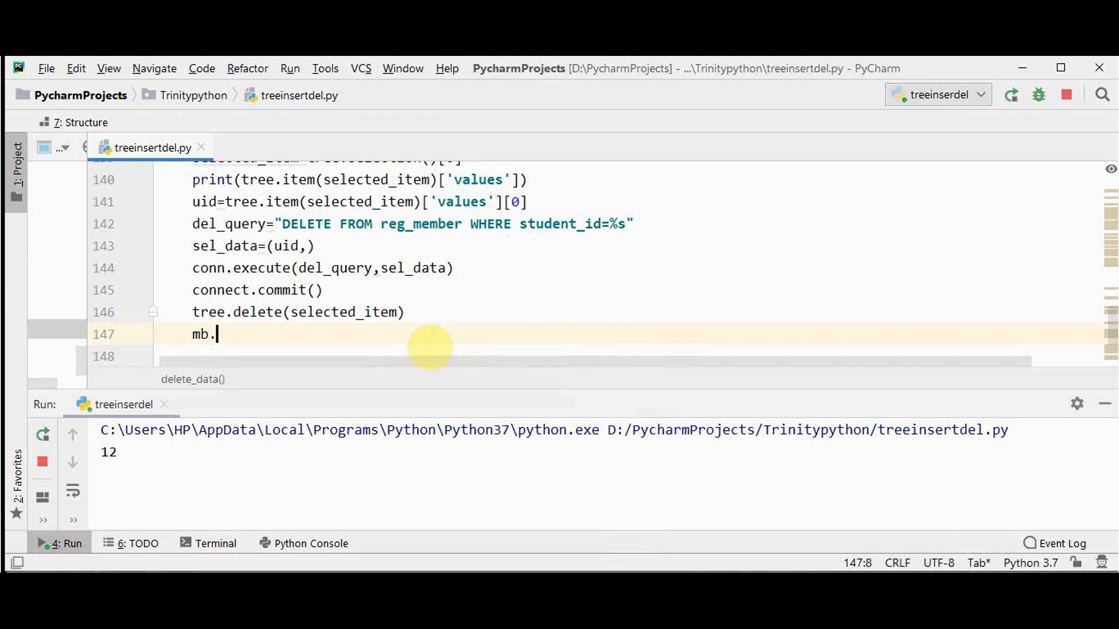
pyautogui.write('showinfo("s')
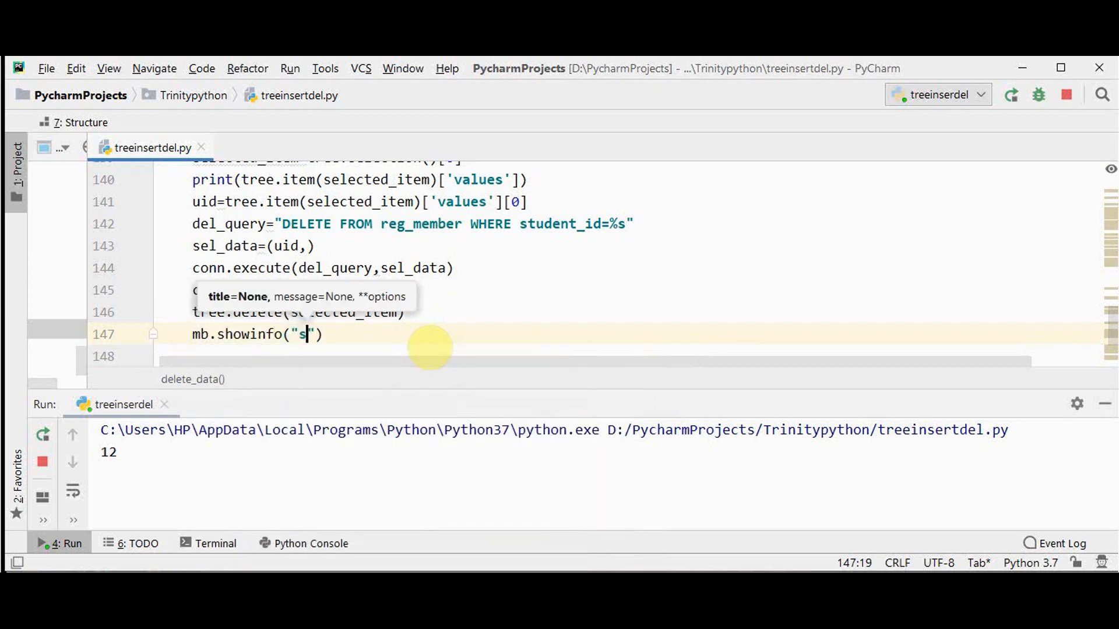
pyautogui.write('uccess')
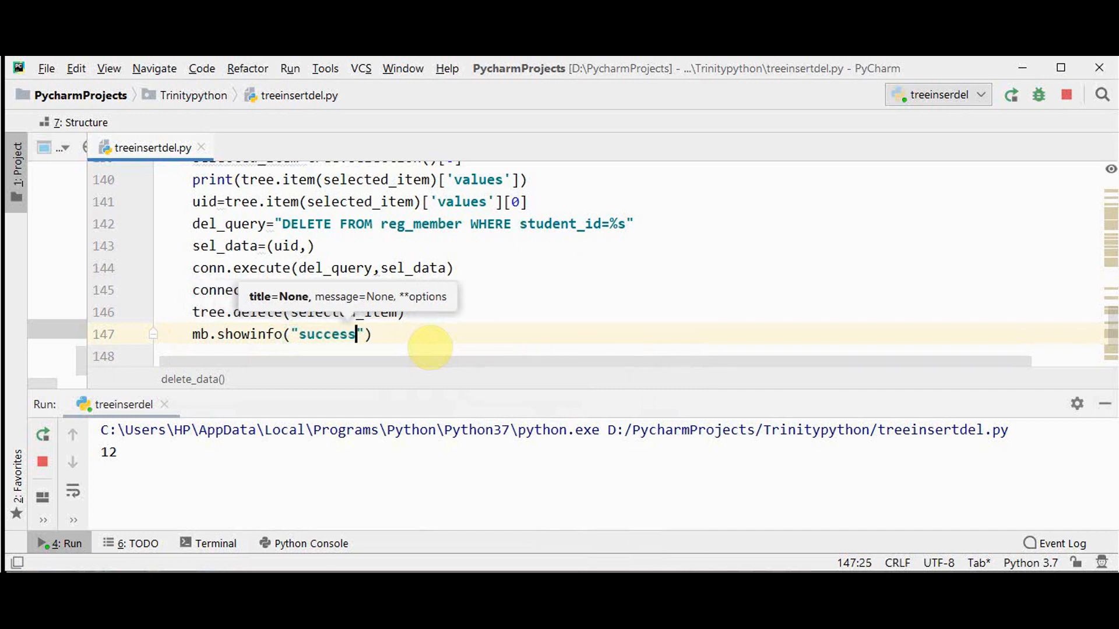
pyautogui.write(',"student data "')
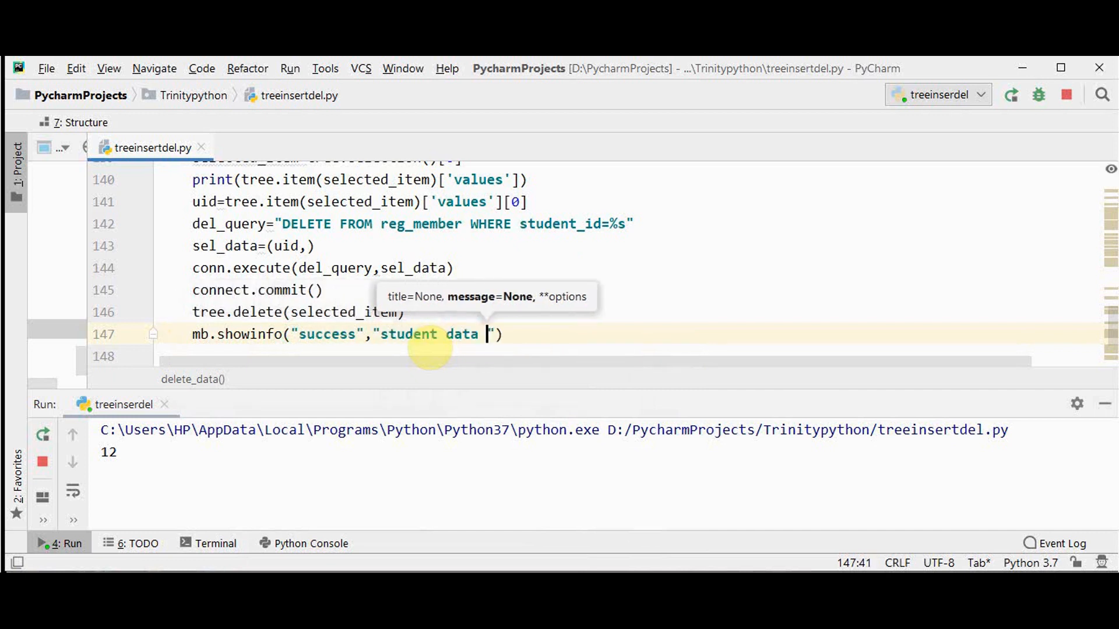
pyautogui.write('deleted')
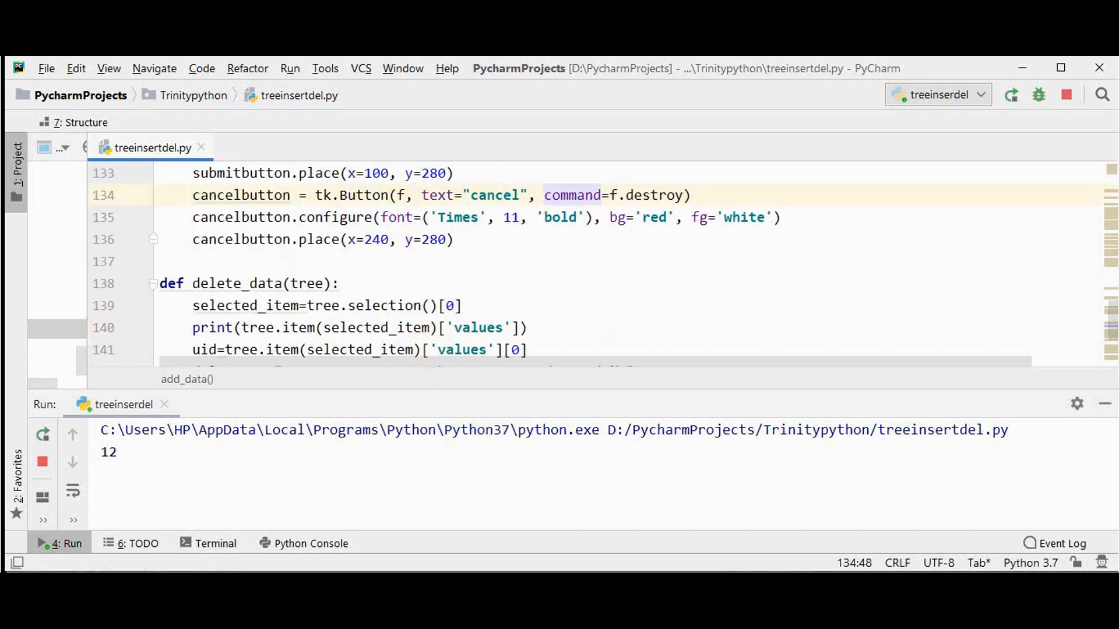
# - Append ORDER BY student_id to the startup SELECT query and rerun the app
pyautogui.scroll(3)
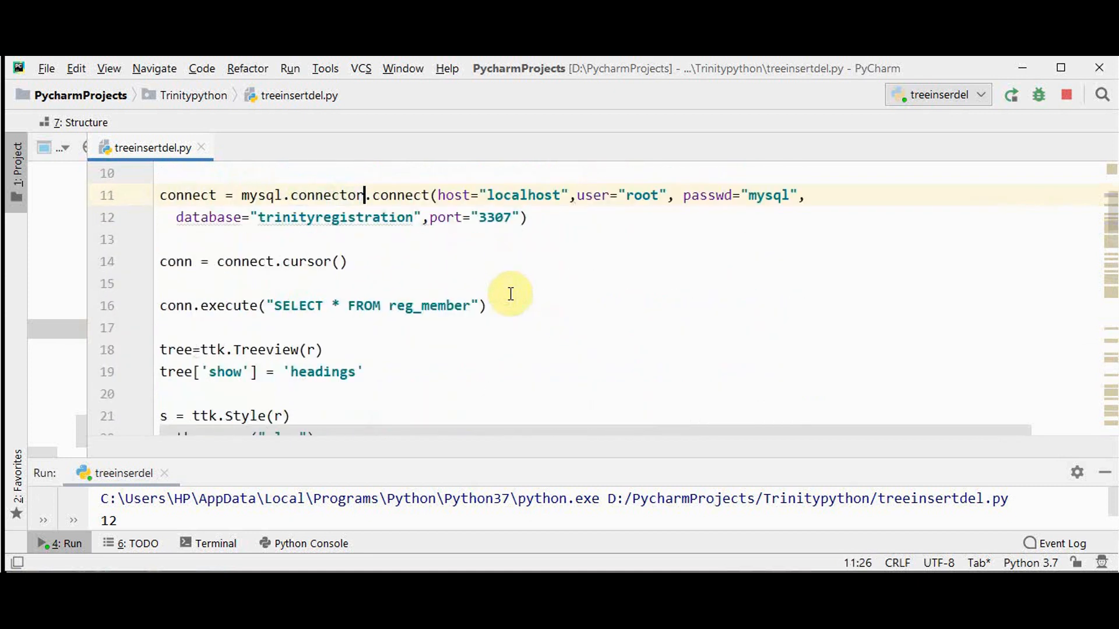
pyautogui.click(476, 305)
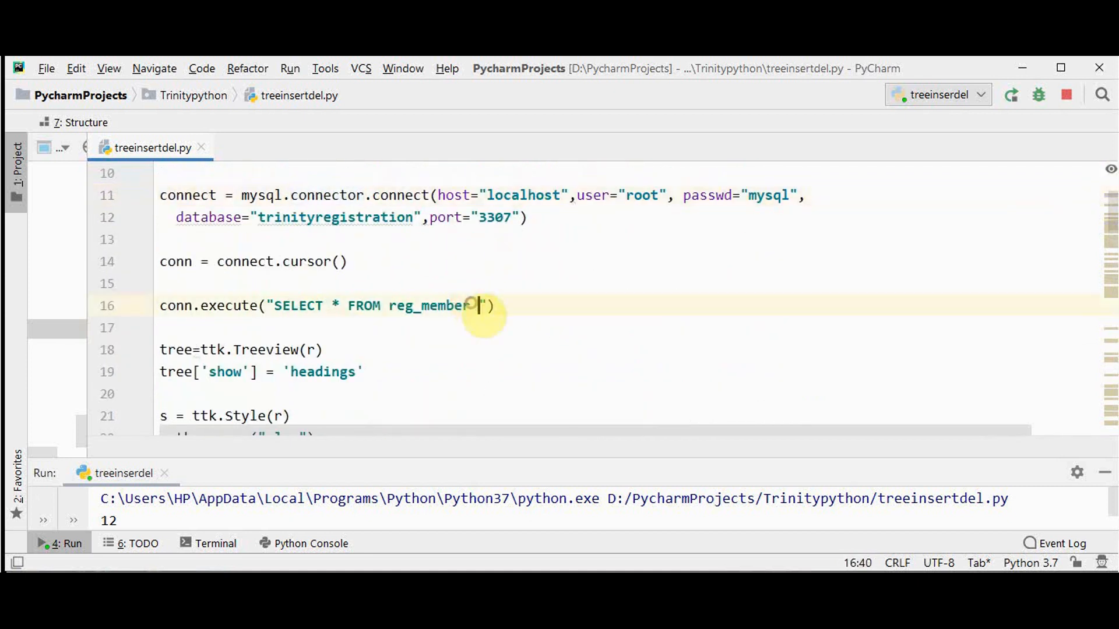
pyautogui.write('ORDER BY studen')
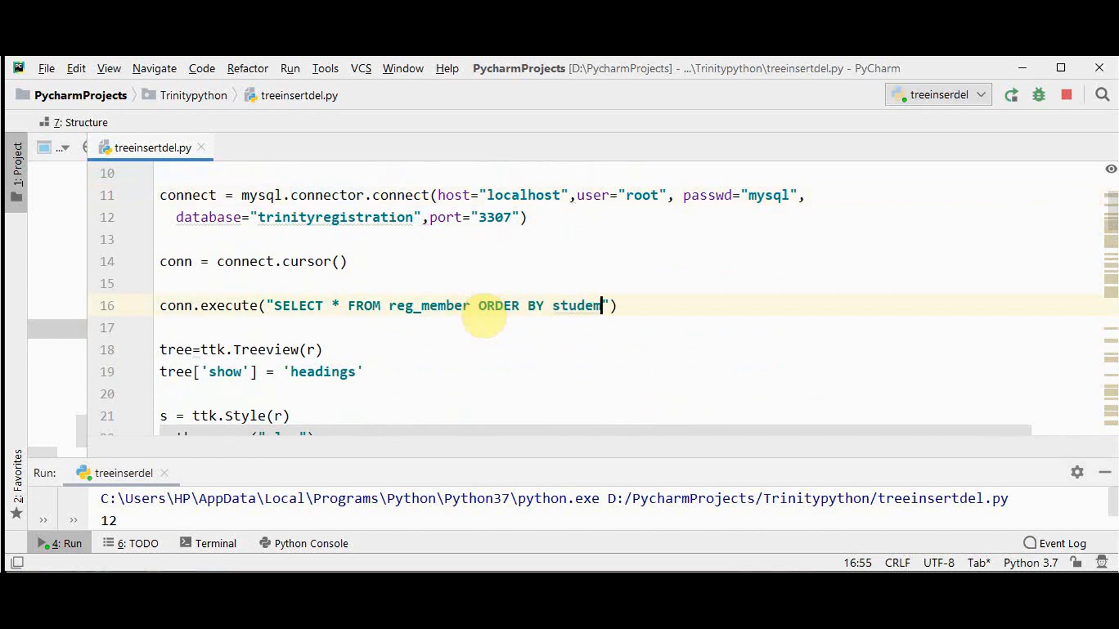
pyautogui.write('_id')
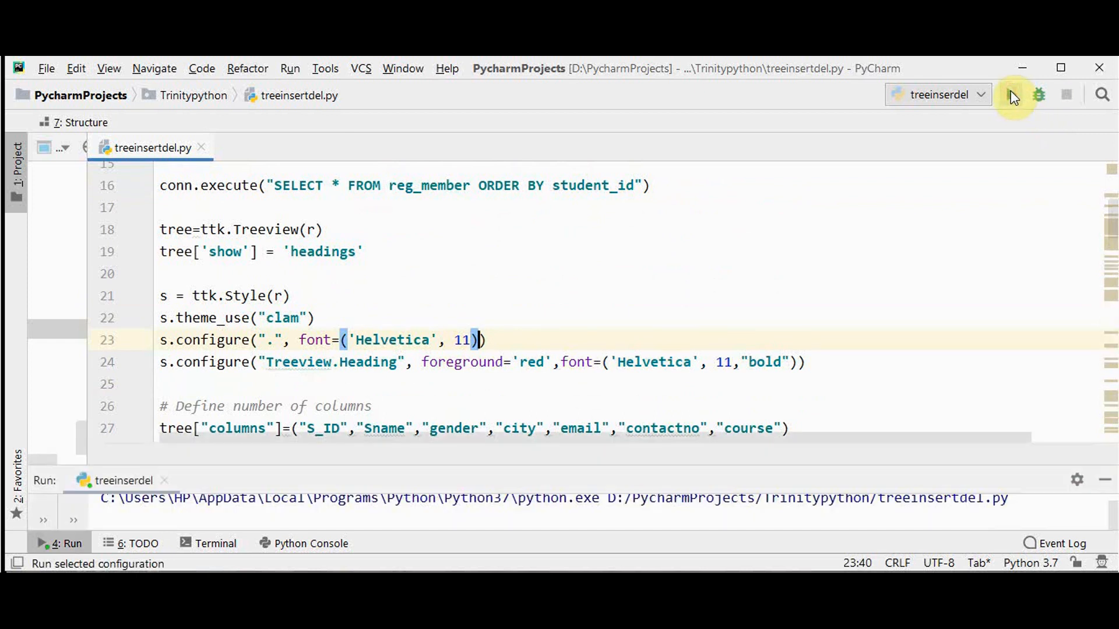
pyautogui.click(1011, 95)
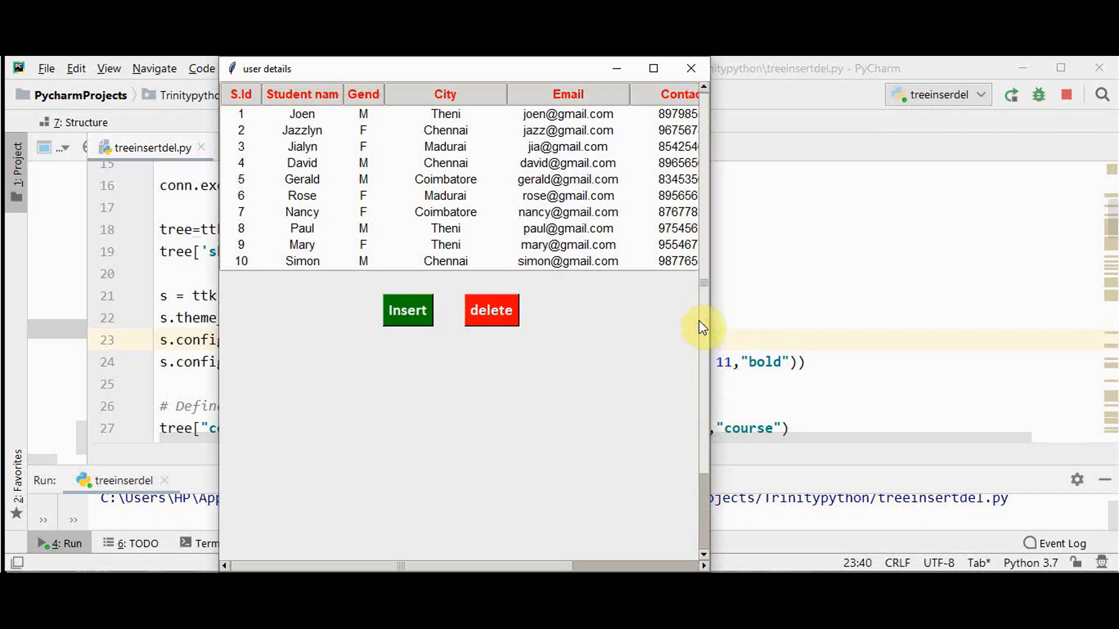
# - Delete student 7's row with the delete button and dismiss the success message
pyautogui.click(301, 212)
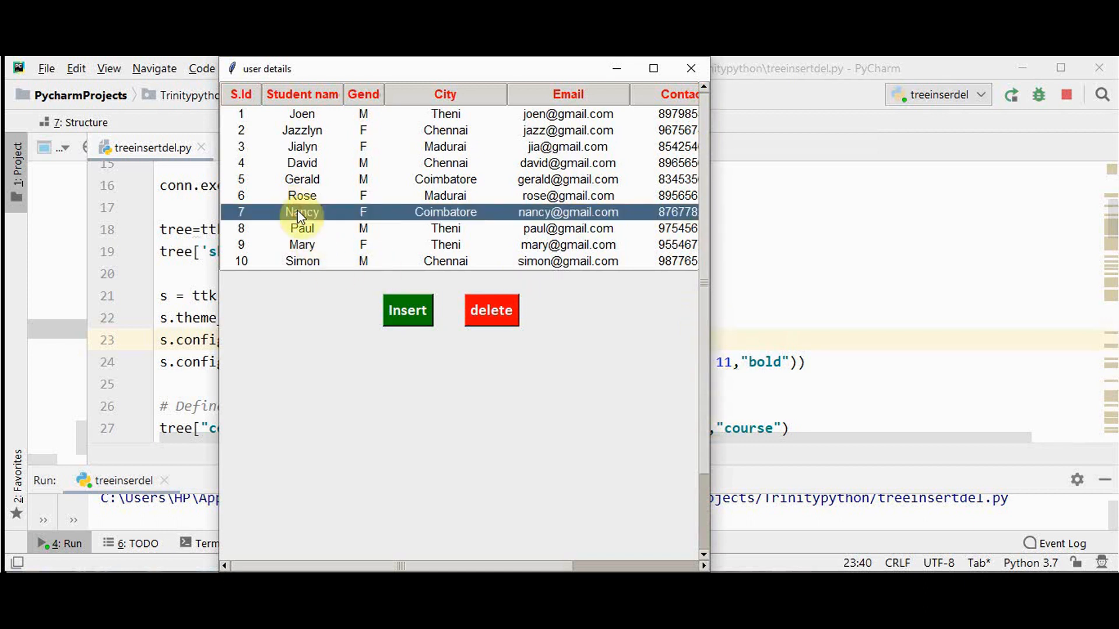
pyautogui.moveTo(508, 331)
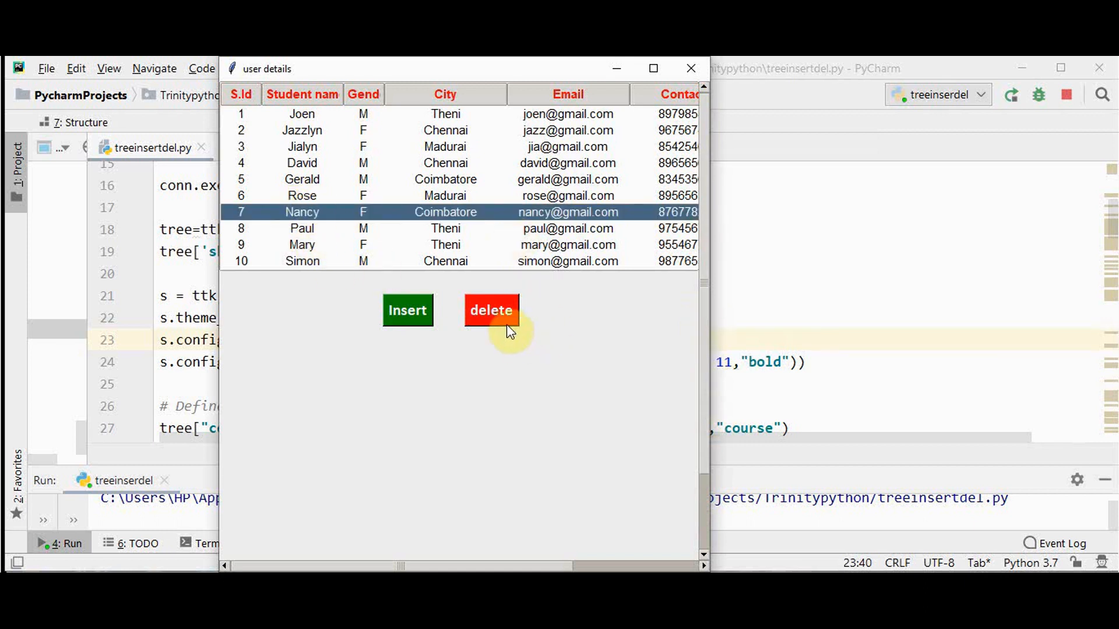
pyautogui.click(491, 309)
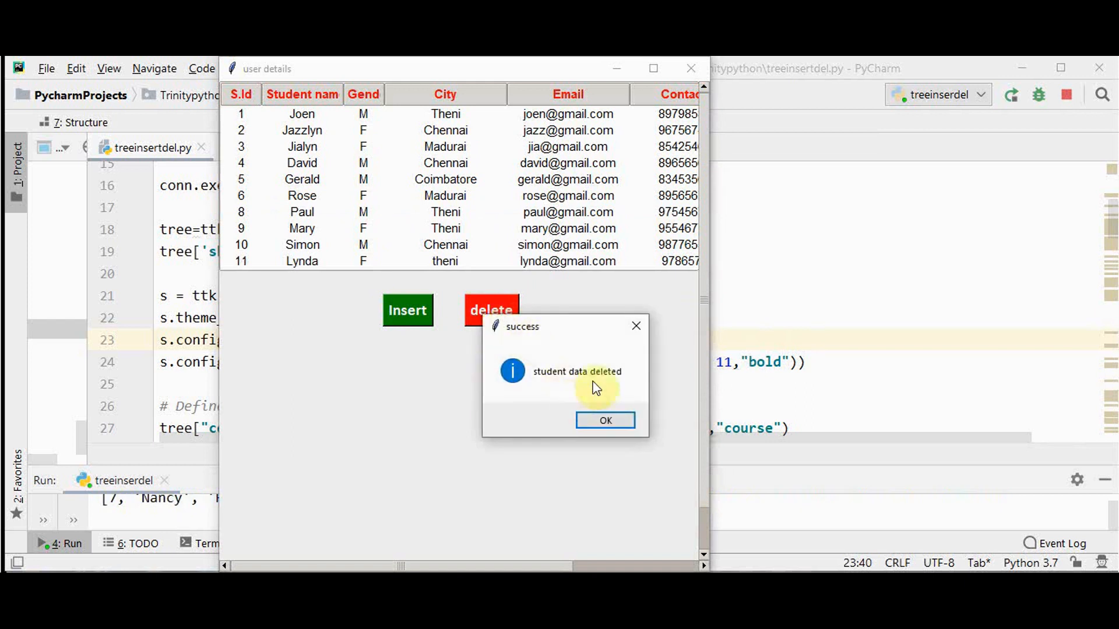
pyautogui.moveTo(438, 206)
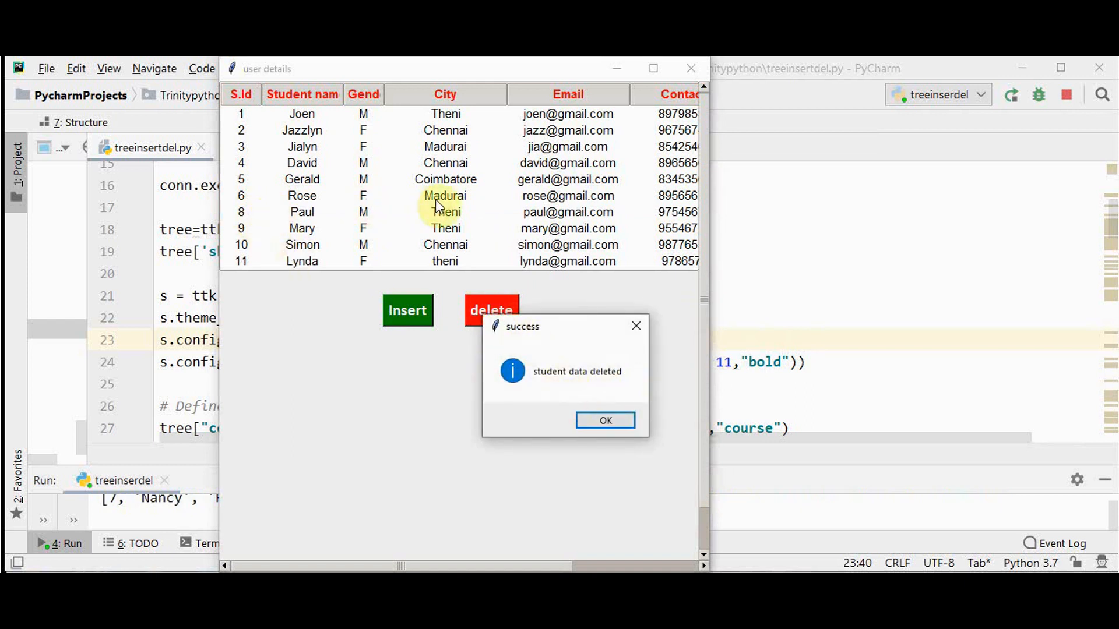
pyautogui.click(604, 420)
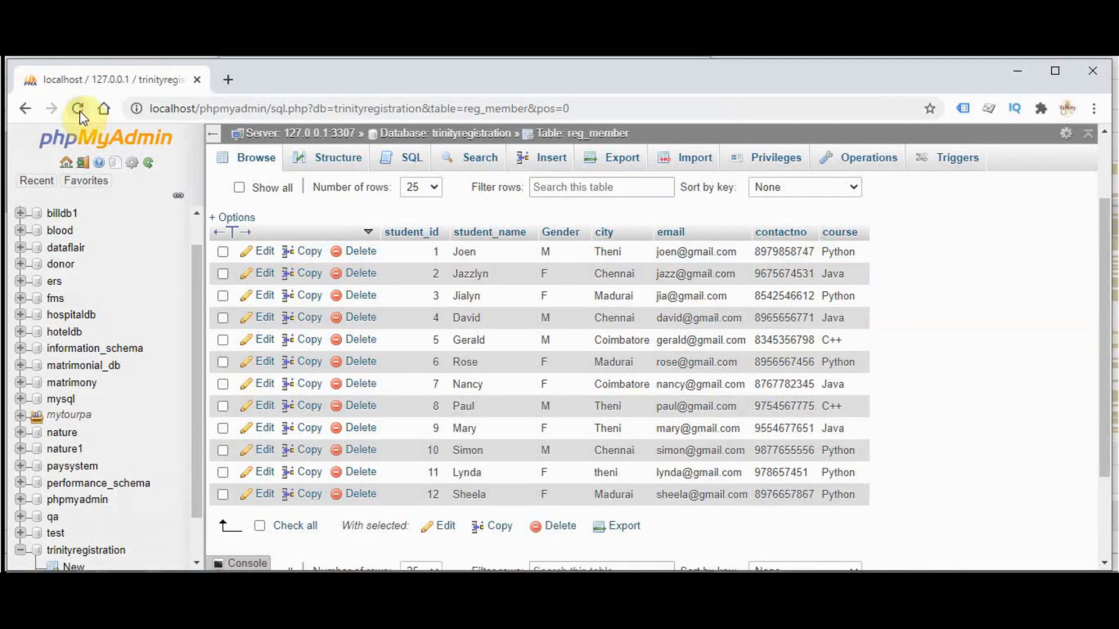
# - Refresh the reg_member Browse page to confirm student 7 is gone
pyautogui.click(77, 108)
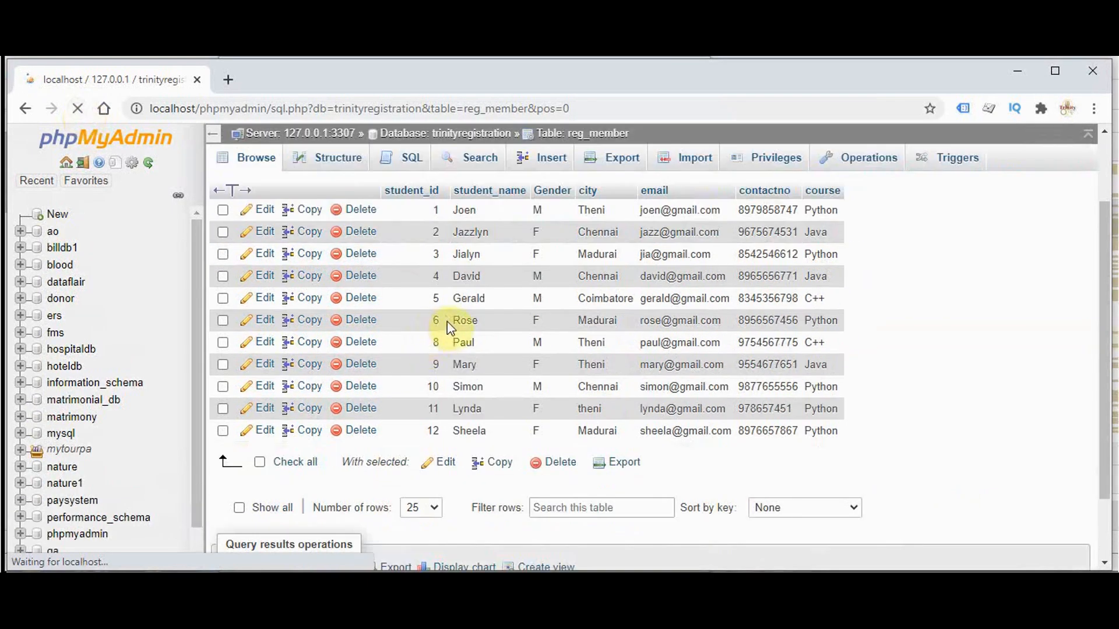